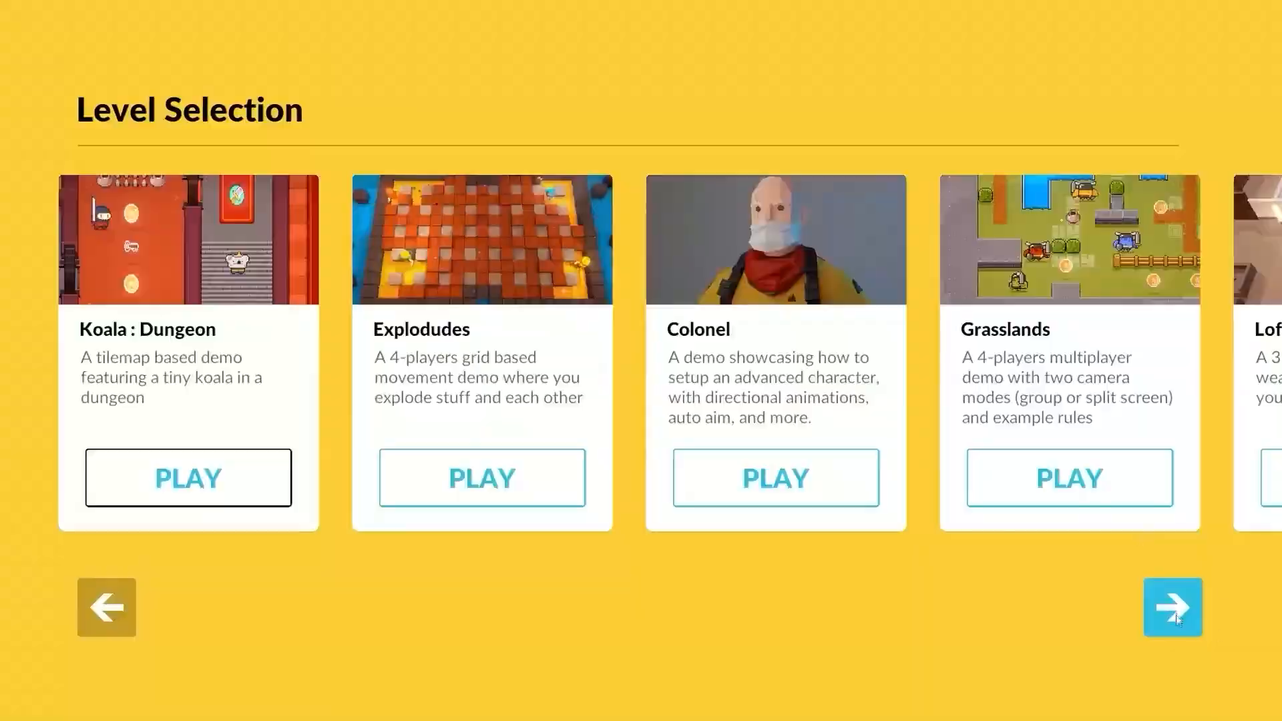
# Step: Leave the Level Selection demo and select Assets/Settings/PC/PC_High in the Project window
pyautogui.click(187, 478)
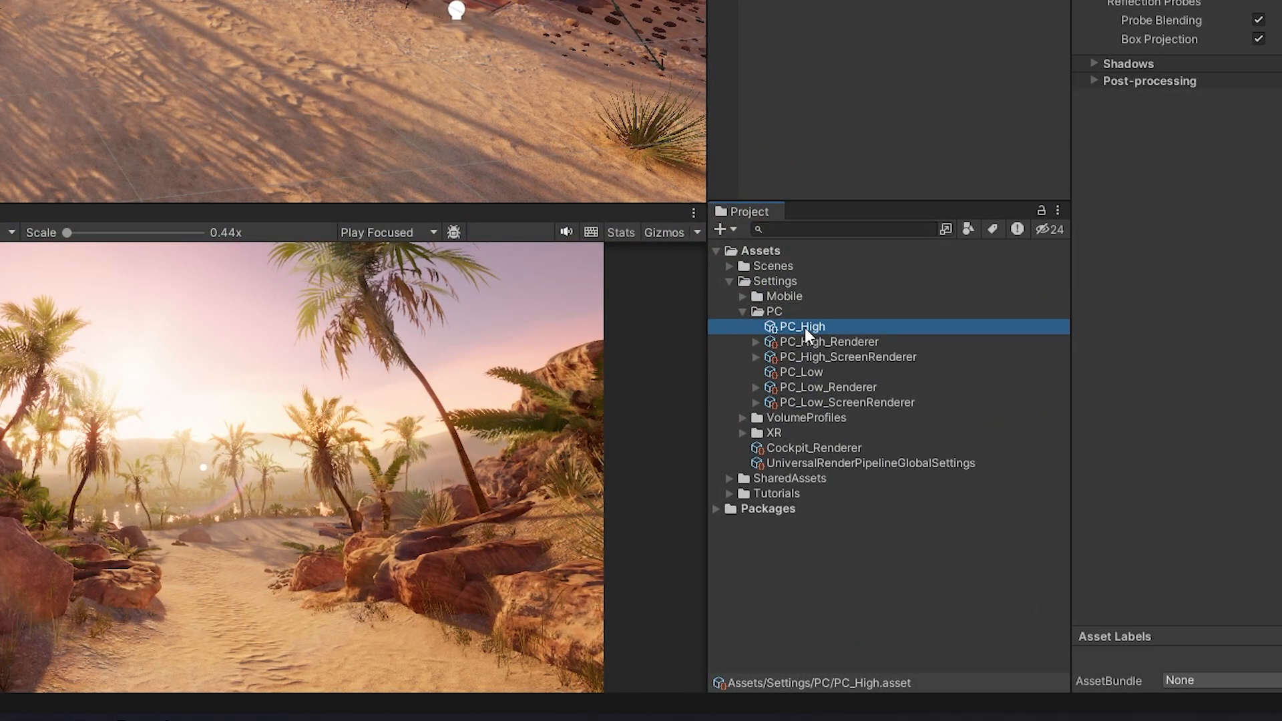
pyautogui.moveTo(833, 344)
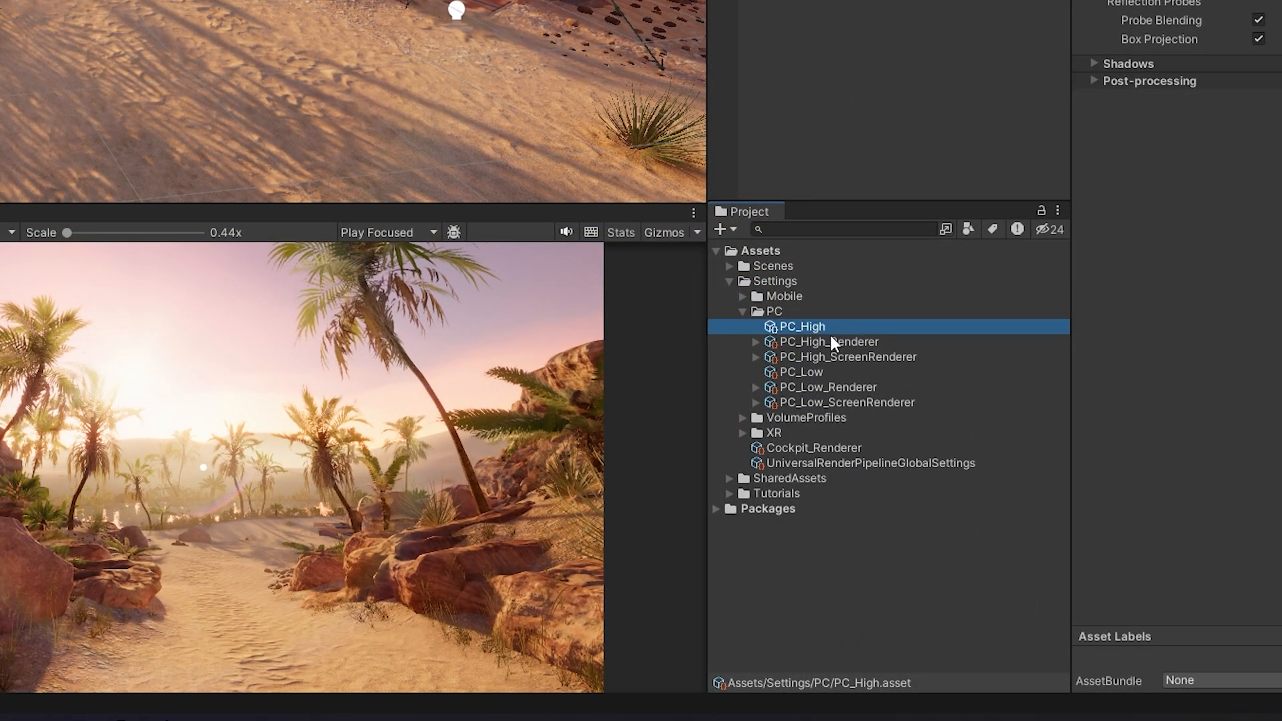
# Step: On PC_High_Renderer, toggle Screen Space Ambient Occlusion off and on, then list addable features
pyautogui.click(830, 342)
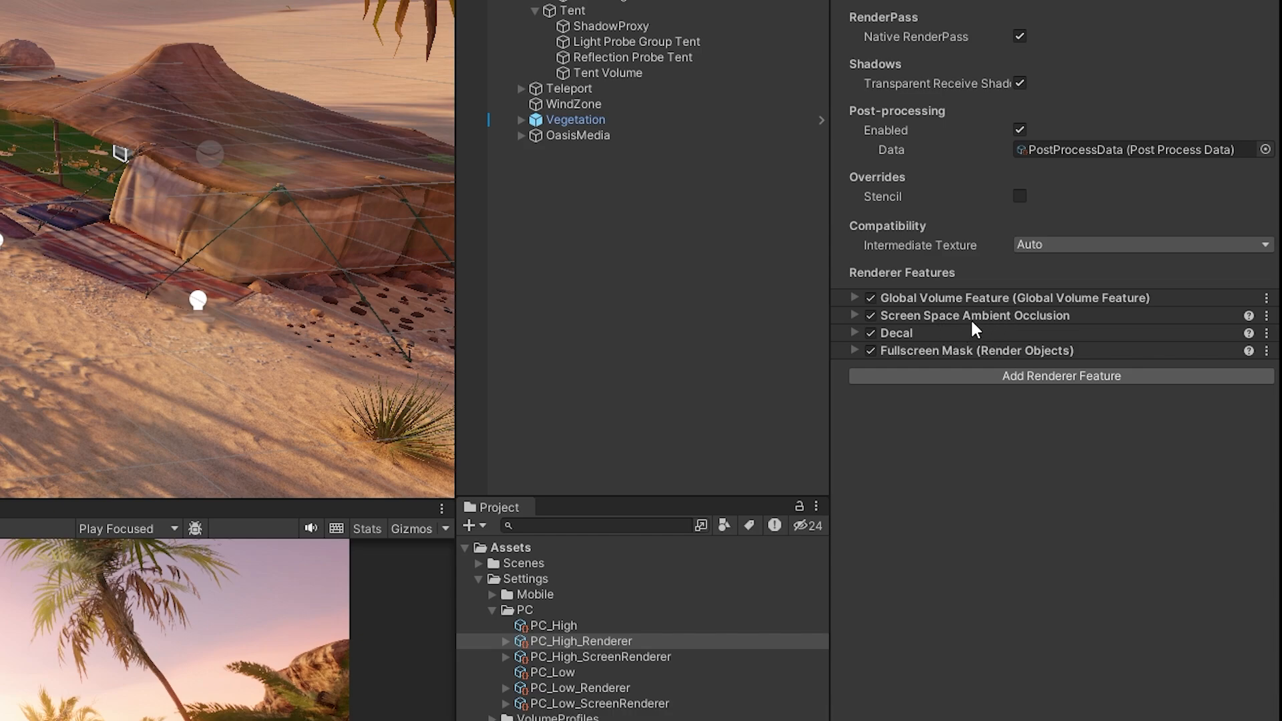
pyautogui.click(870, 316)
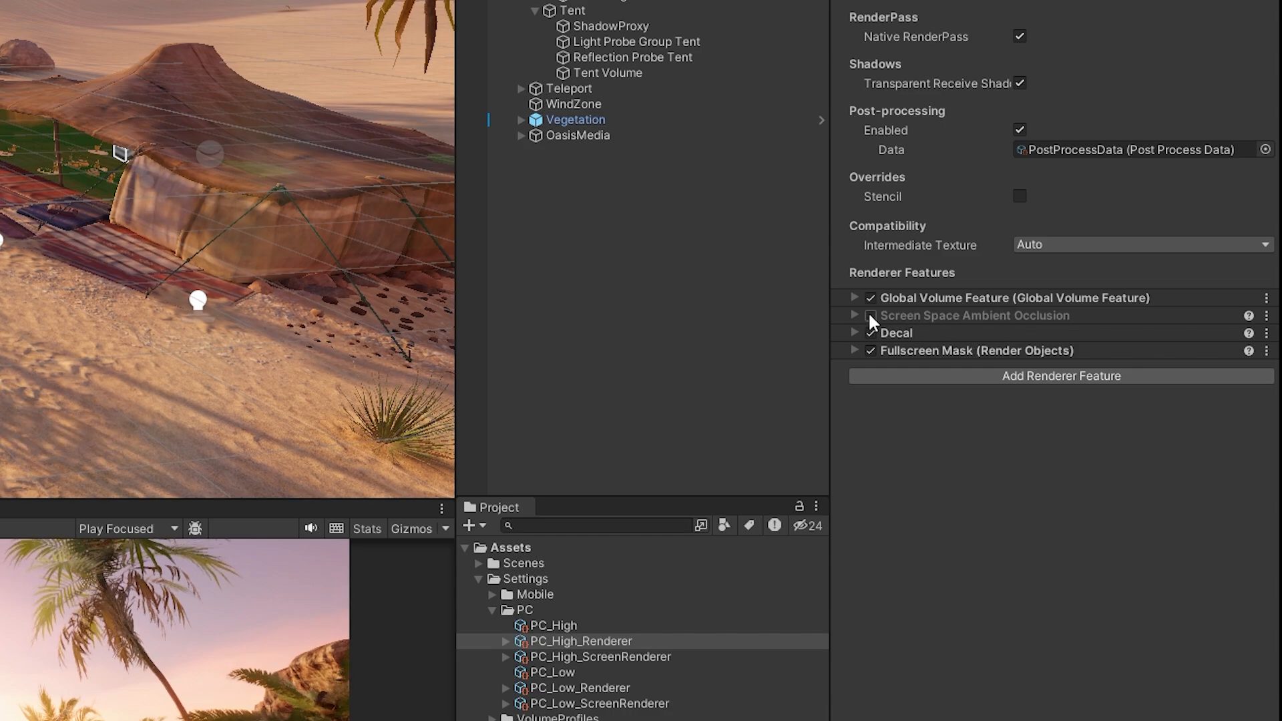
pyautogui.click(869, 315)
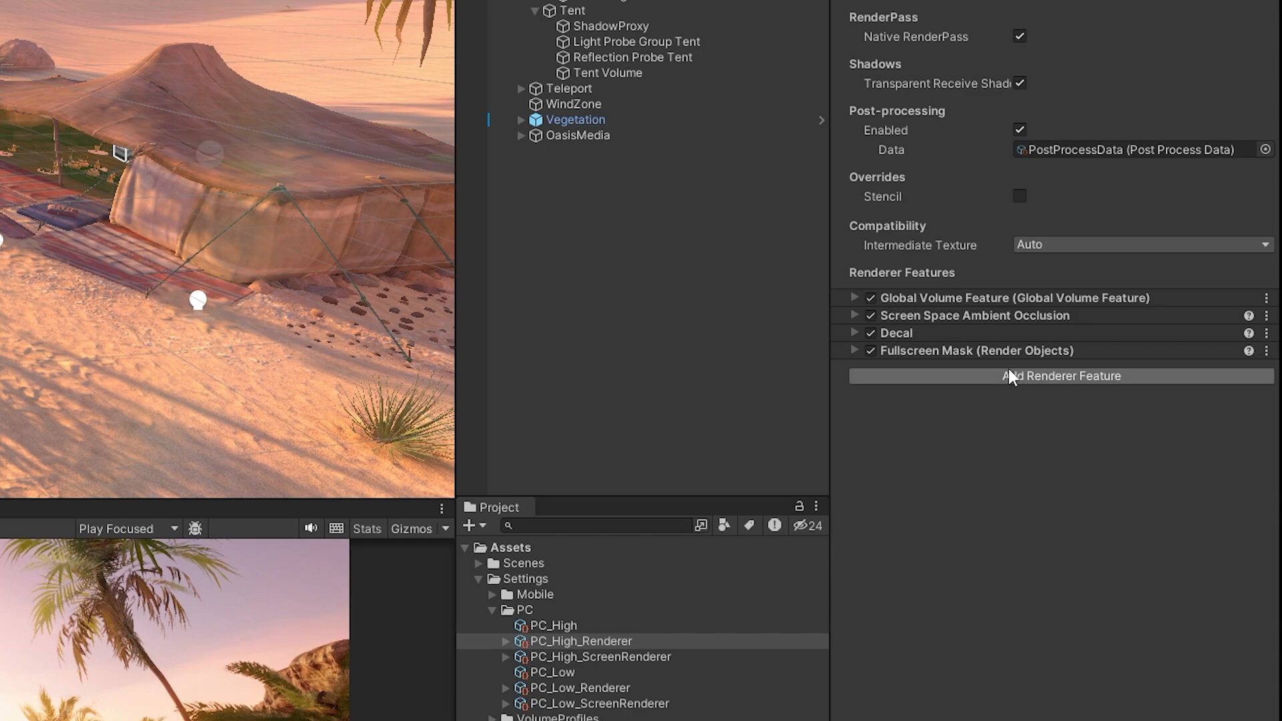
pyautogui.click(1061, 375)
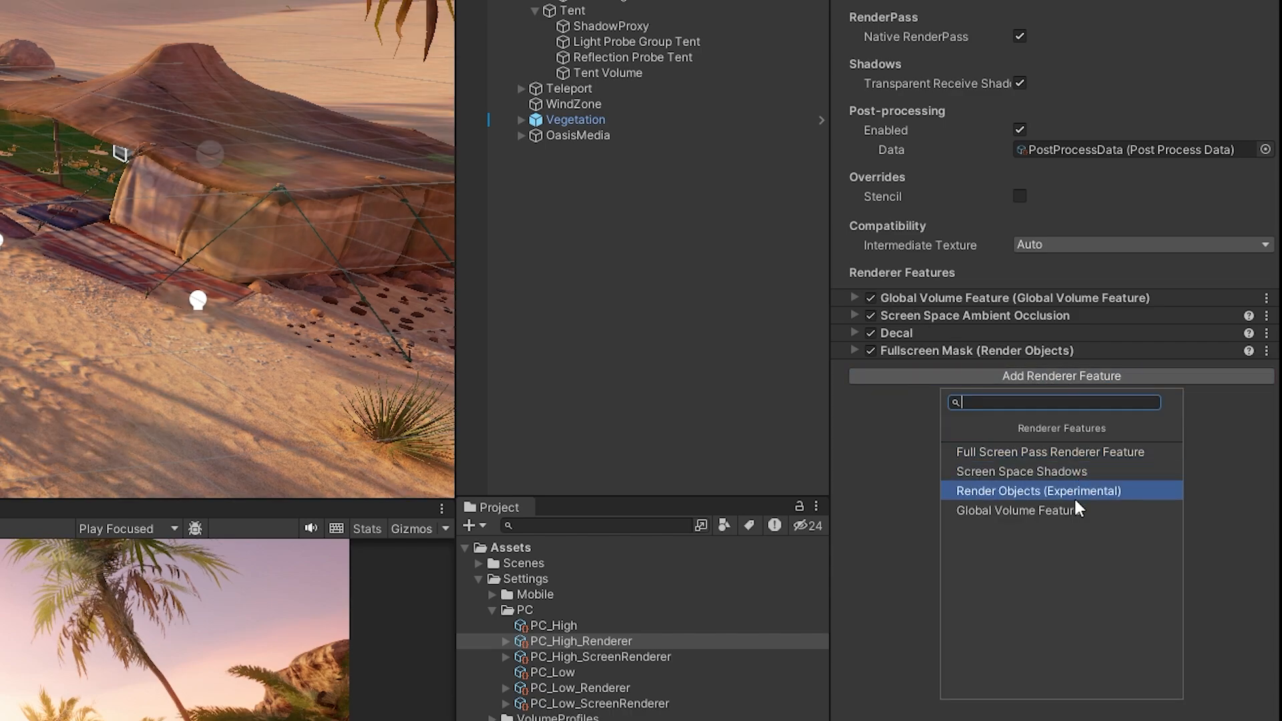
pyautogui.moveTo(1041, 503)
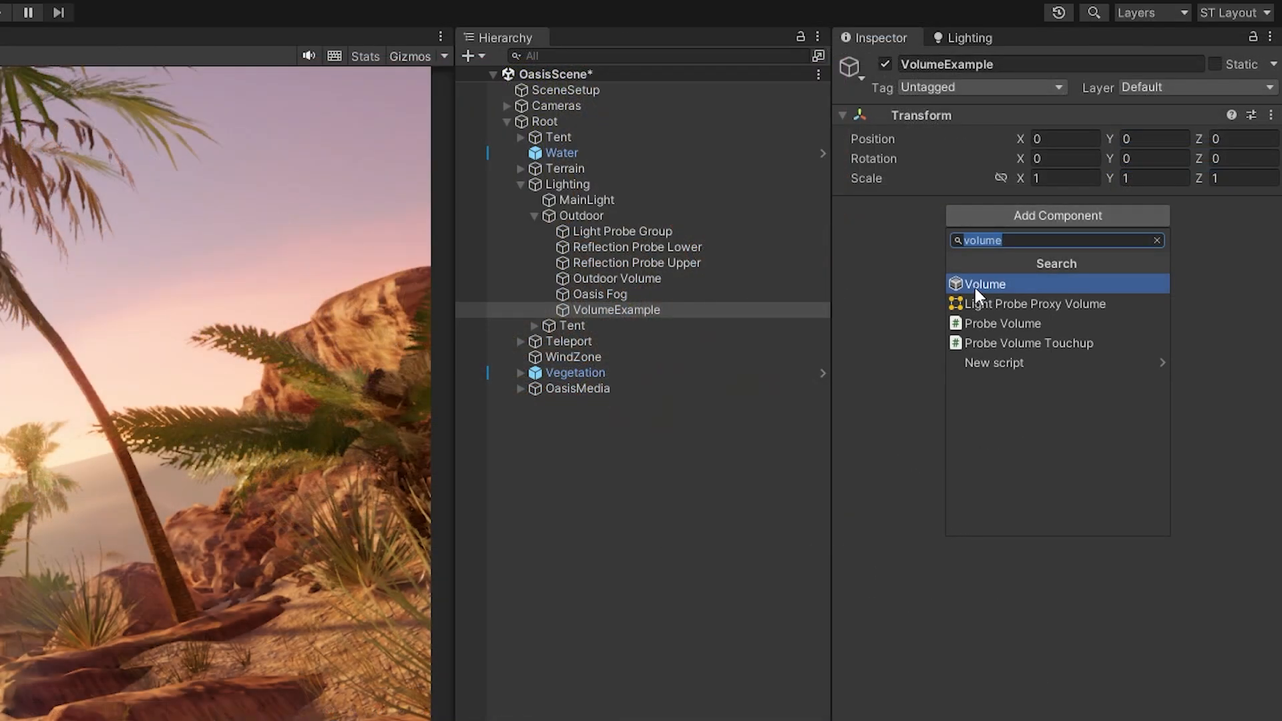
# Step: Add a Volume to VolumeExample with a new empty profile, then check overrides and Mode
pyautogui.click(984, 283)
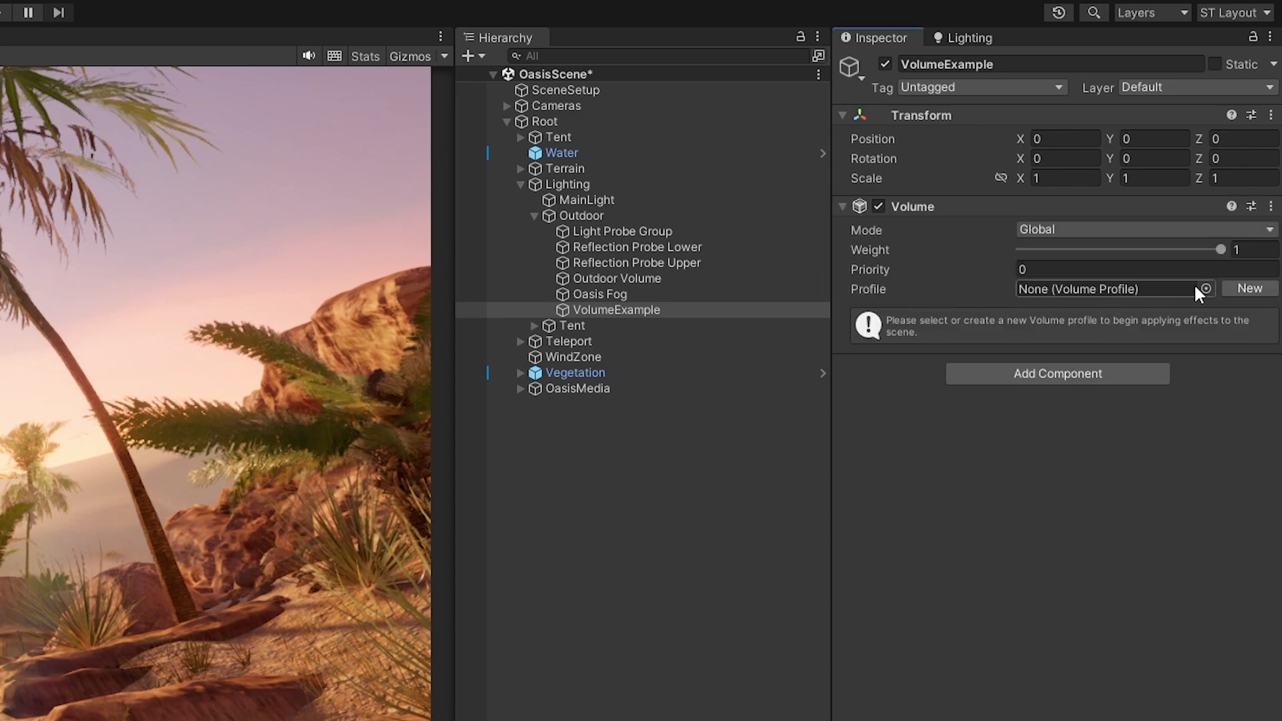
pyautogui.click(1249, 287)
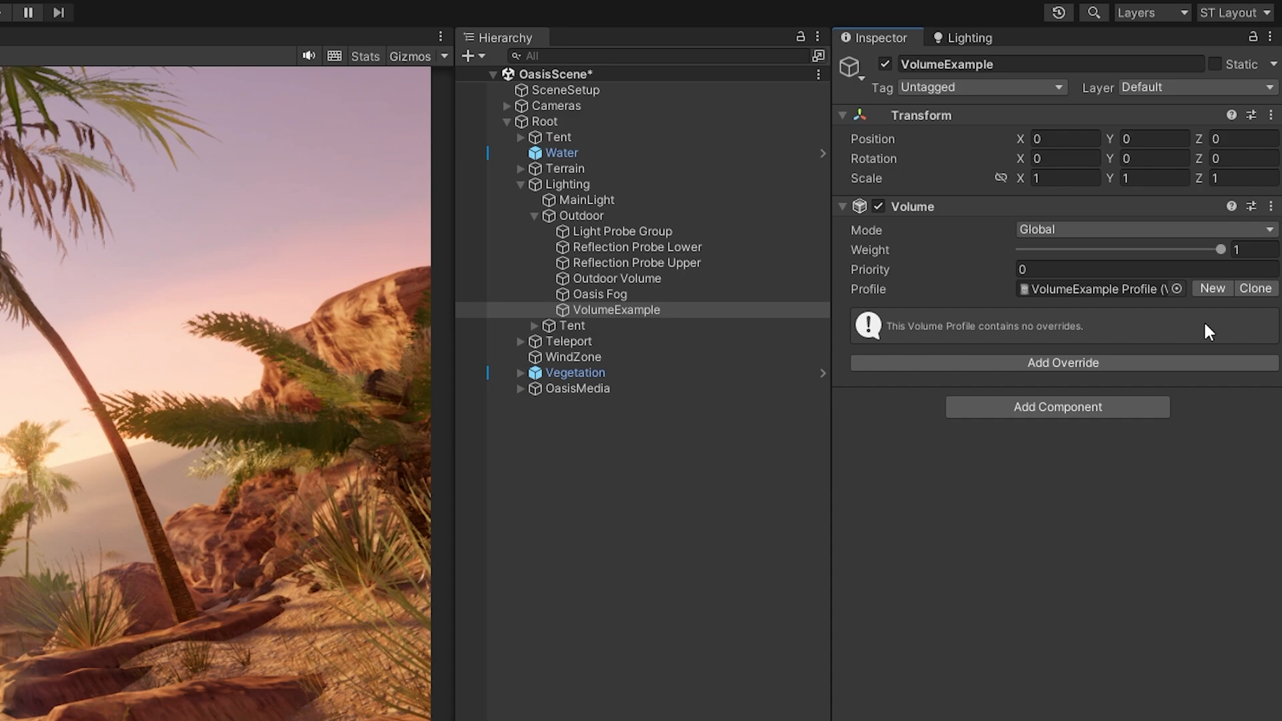
pyautogui.click(1095, 289)
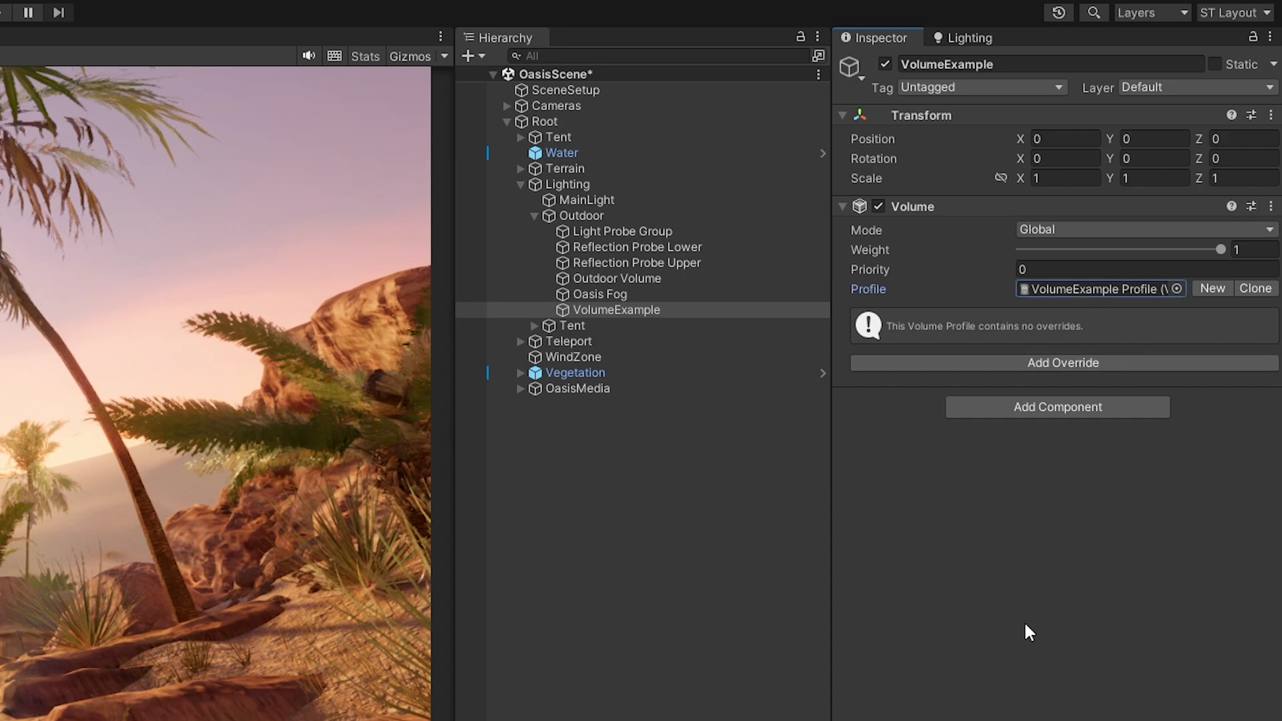
pyautogui.click(1063, 362)
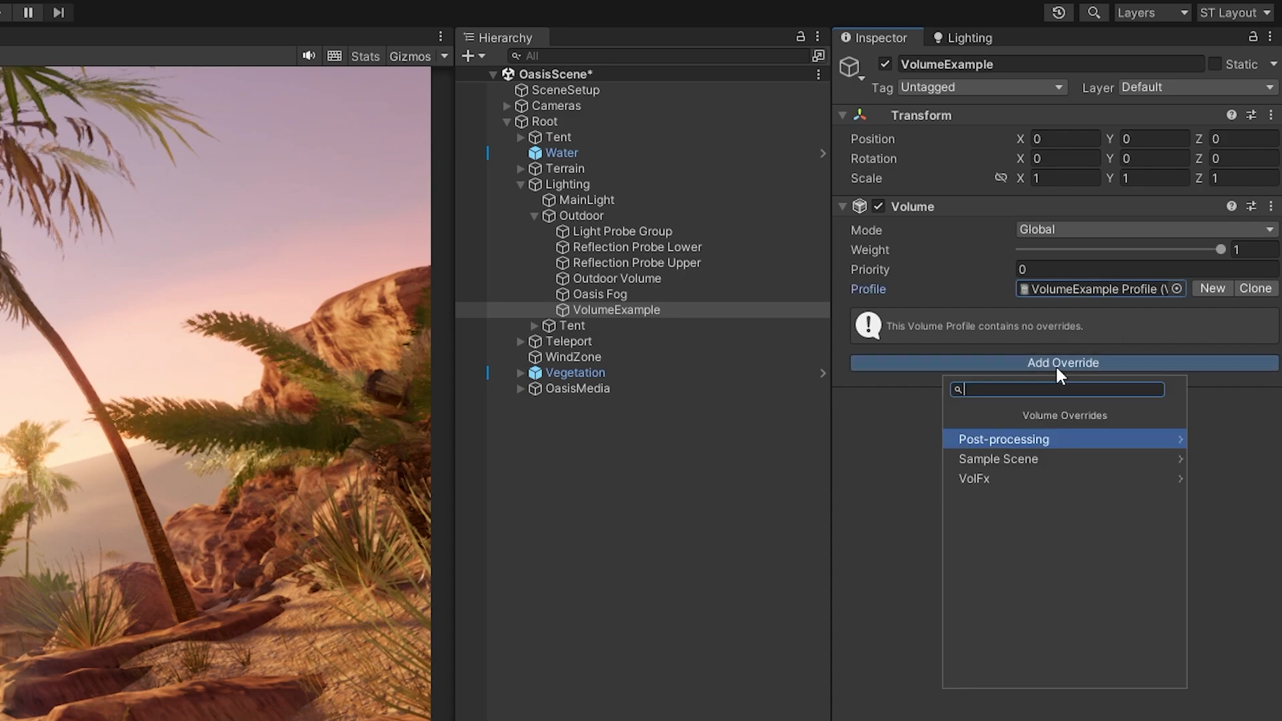
pyautogui.click(1003, 439)
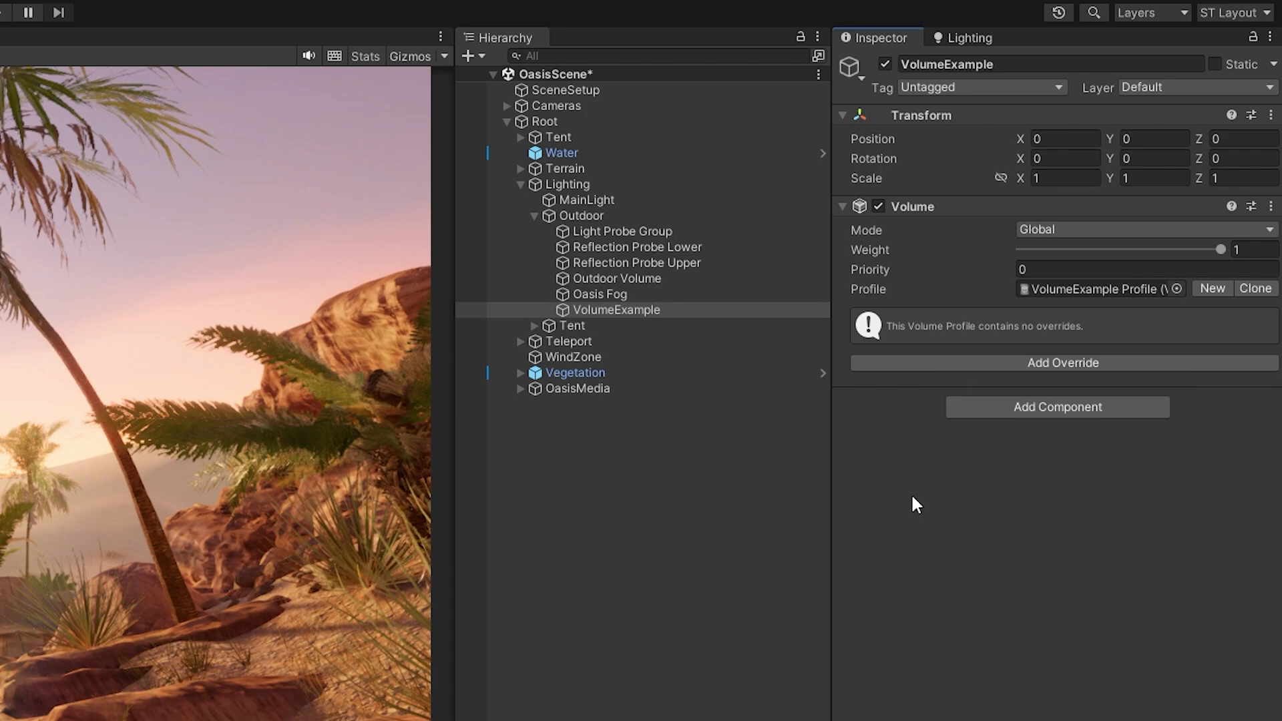
pyautogui.moveTo(1050, 240)
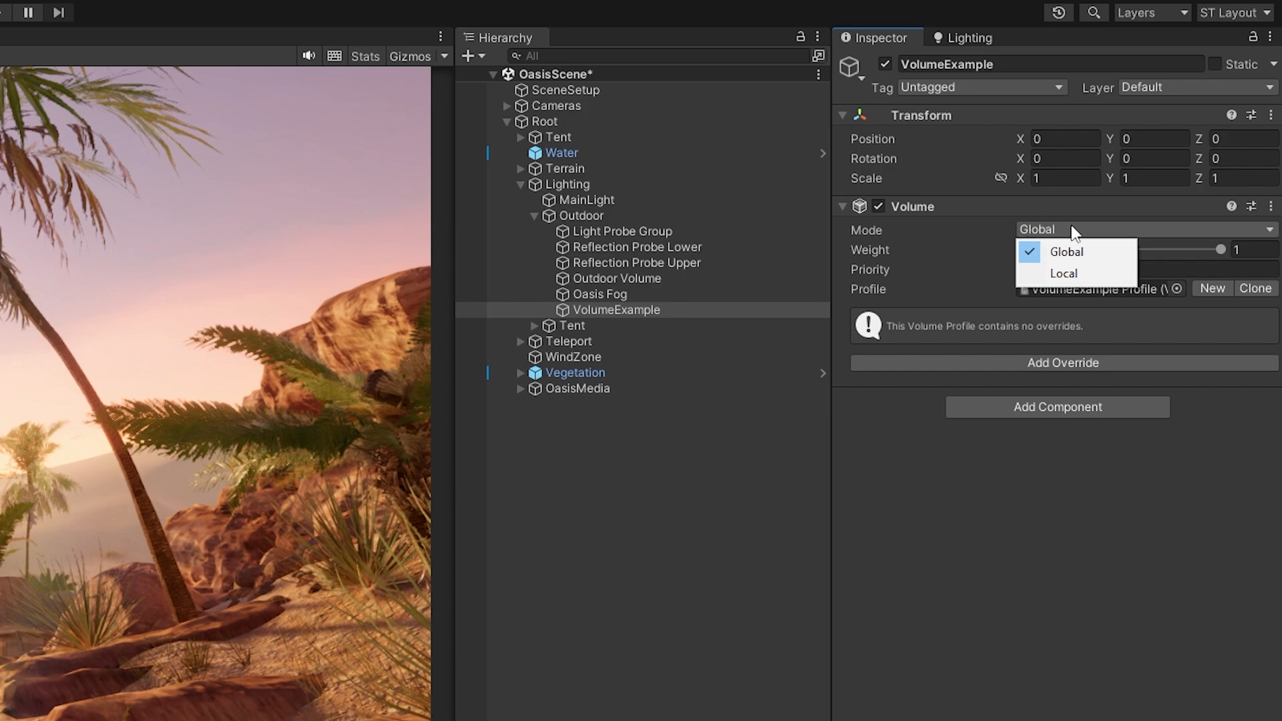
pyautogui.click(1063, 273)
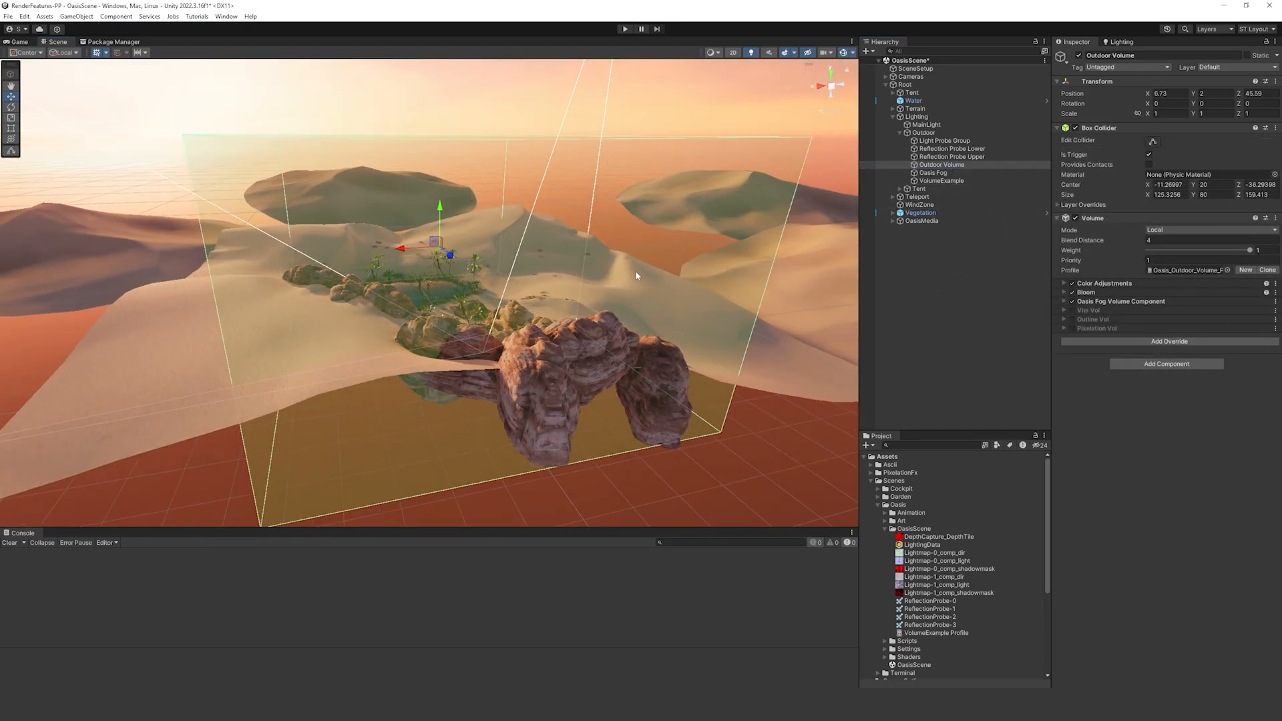
# Step: Orbit the Scene view to inspect the Outdoor Volume's box bounds around the oasis
pyautogui.moveTo(638, 276); pyautogui.dragTo(720, 209)
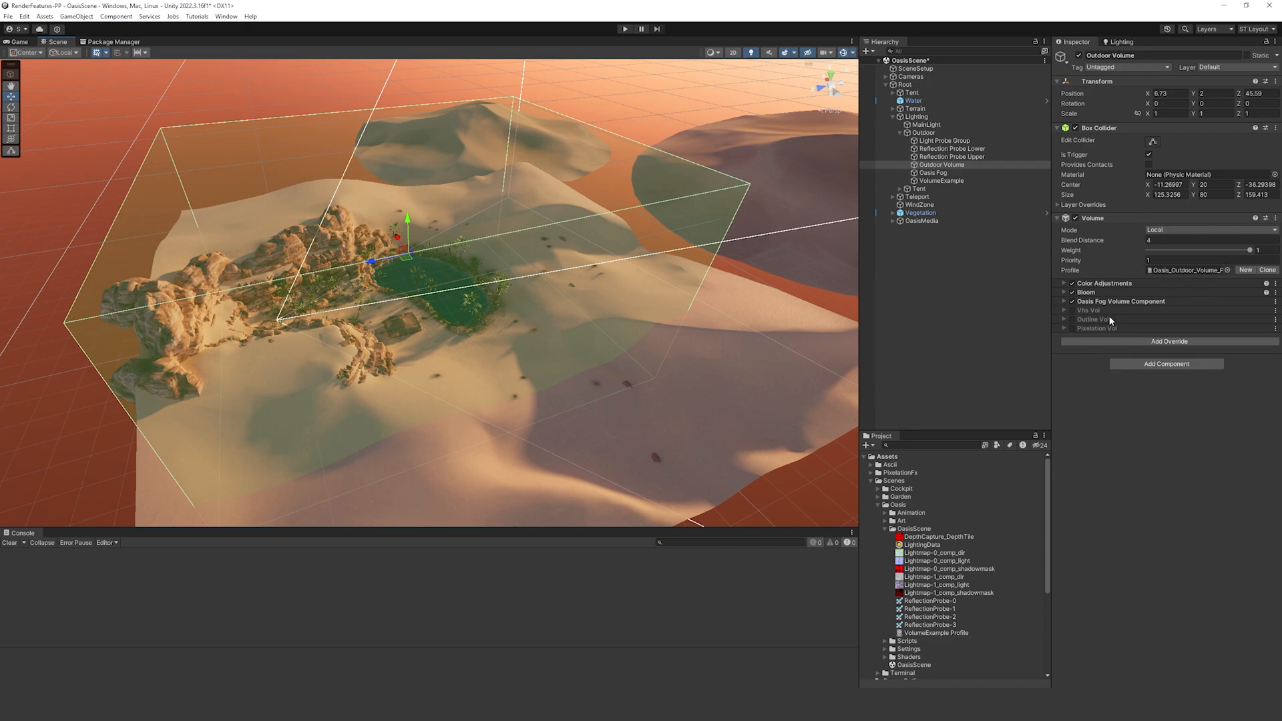
pyautogui.moveTo(1102, 303)
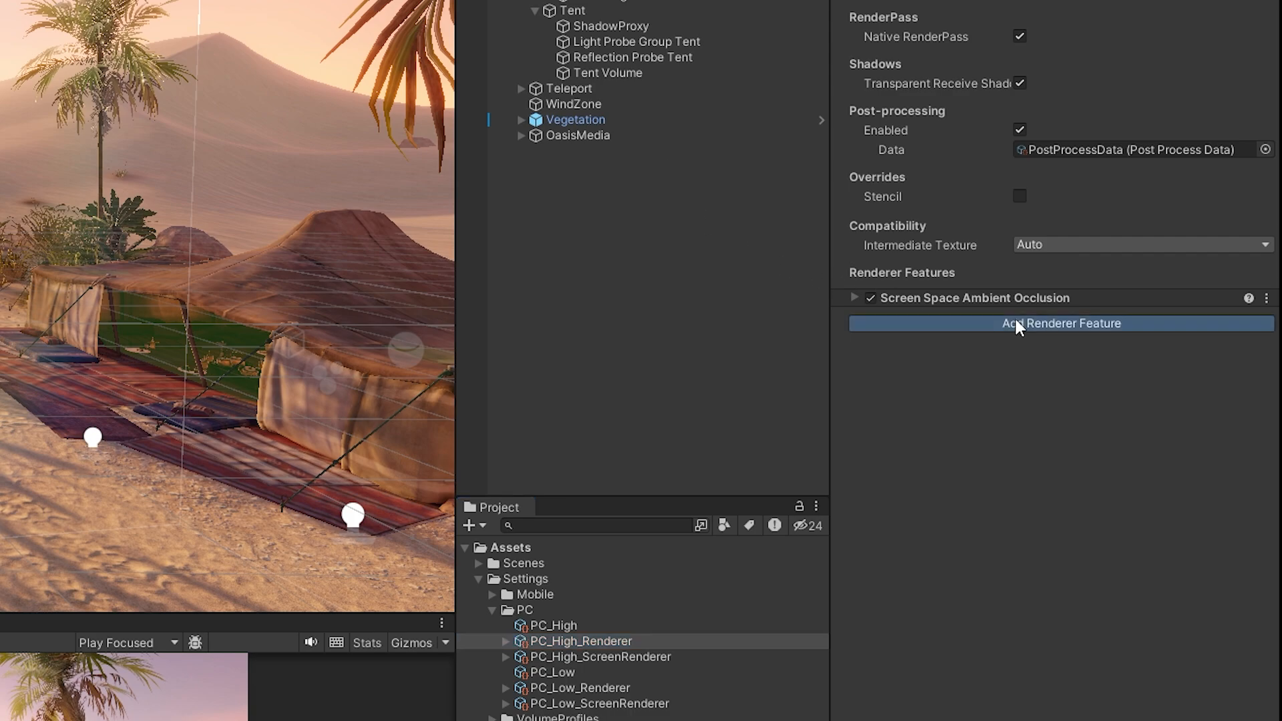
# Step: Add a Global Volume Feature to PC_High_Renderer, expand it, and open the Base Profile picker
pyautogui.click(1060, 324)
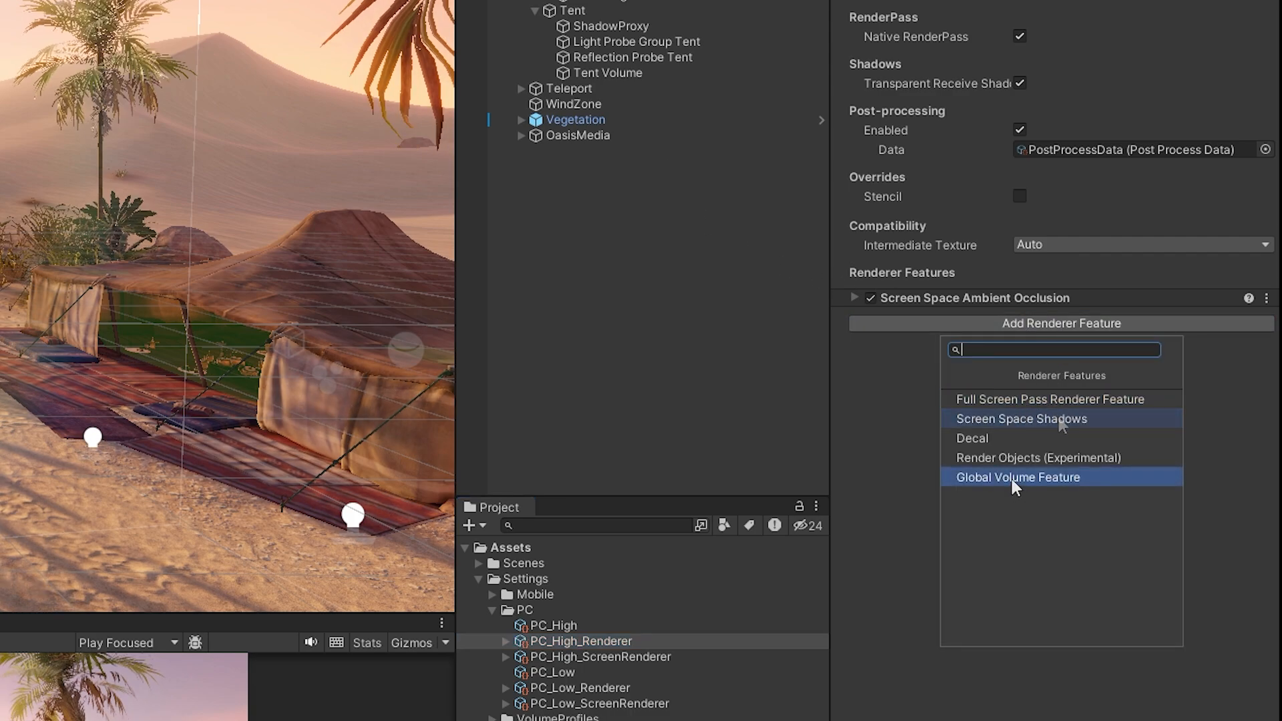
pyautogui.click(1018, 477)
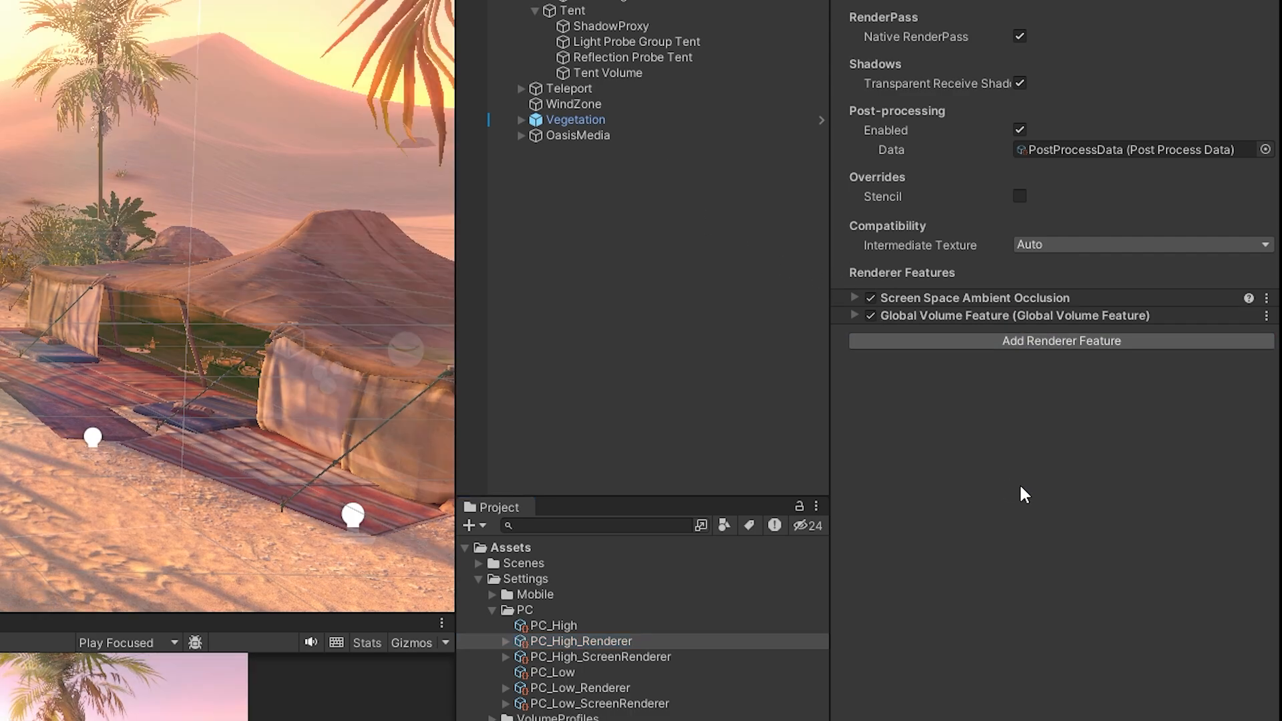
pyautogui.click(855, 316)
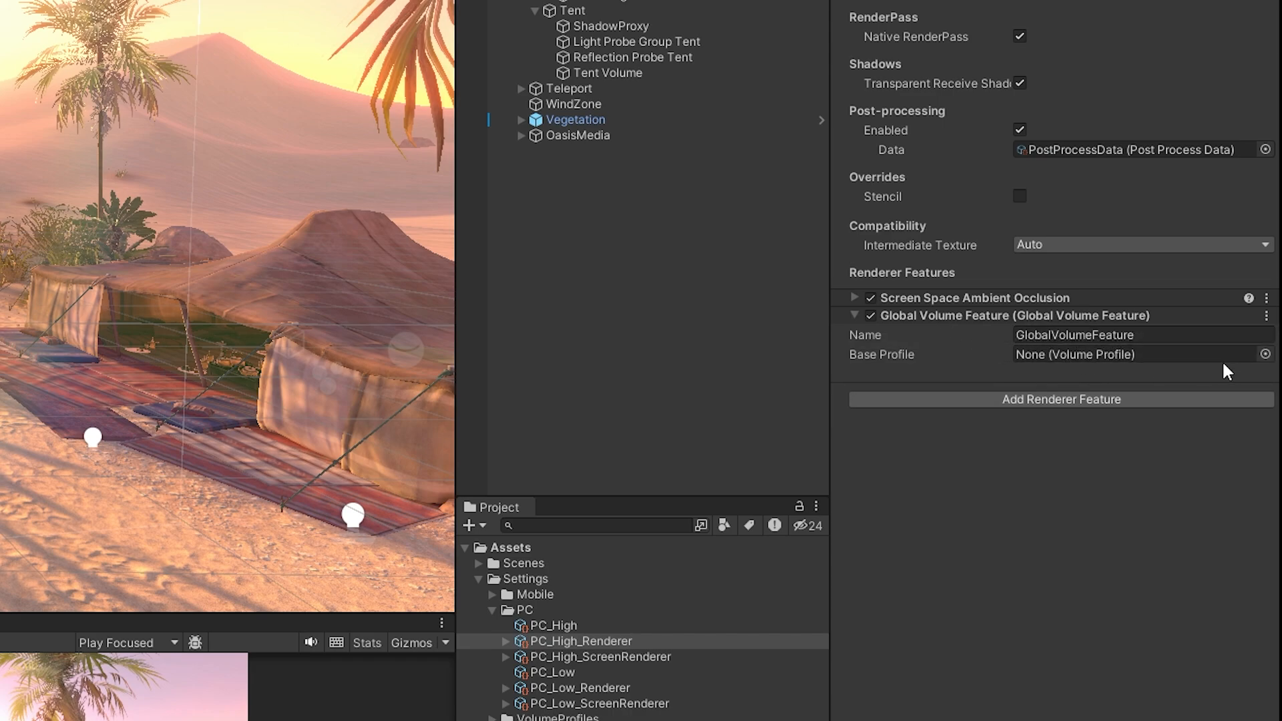
pyautogui.click(1136, 354)
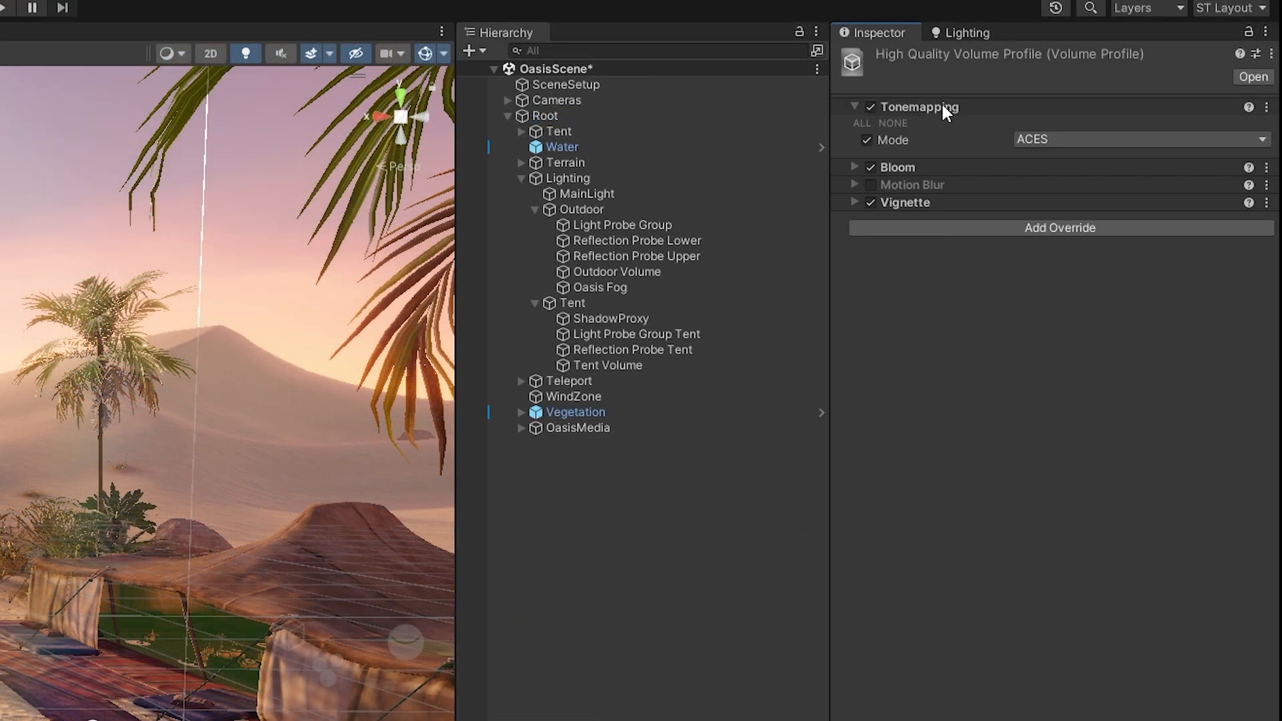
# Step: Inspect Bloom, then open HighQualityVolumeProfile and raise the Vignette intensity slider
pyautogui.click(855, 124)
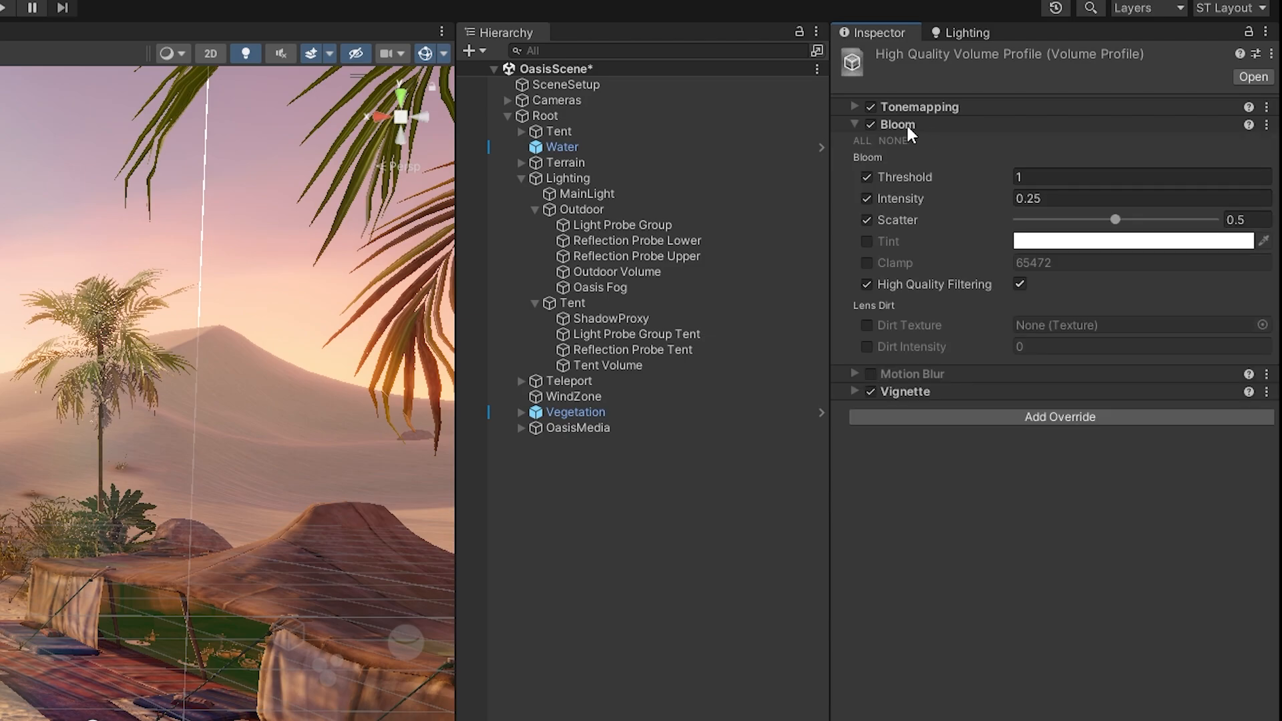
pyautogui.click(855, 124)
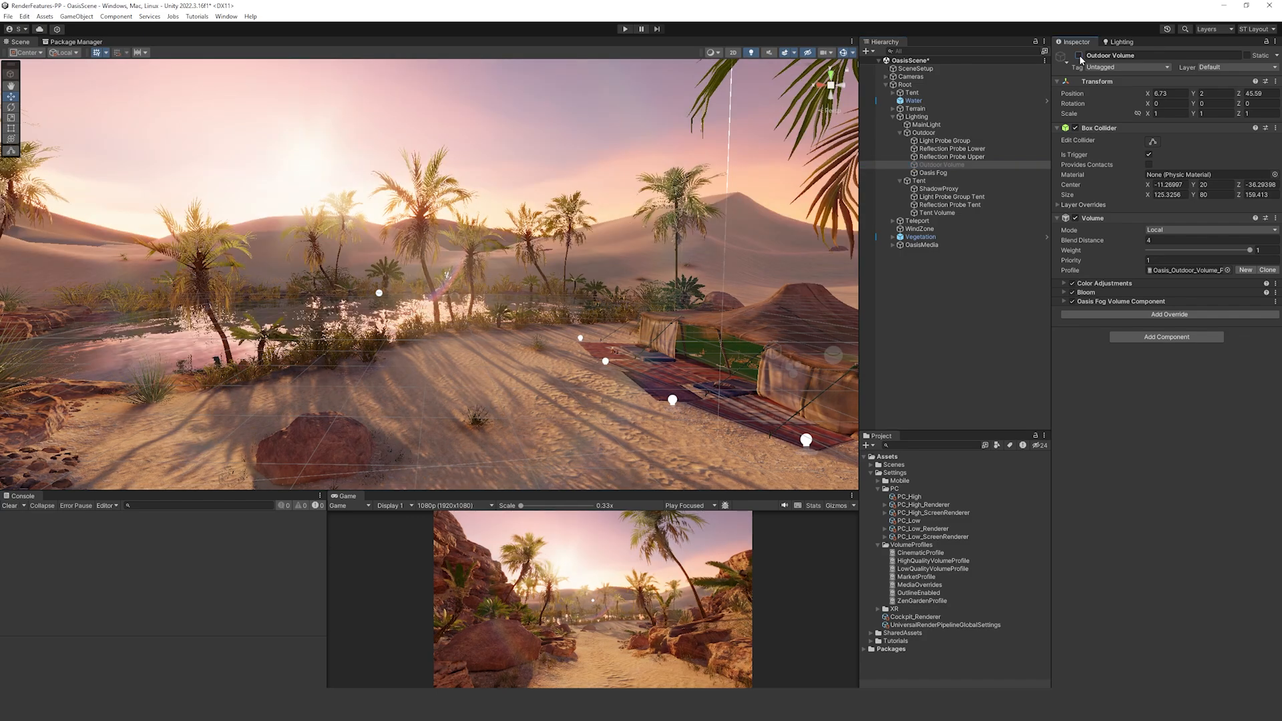
pyautogui.click(932, 561)
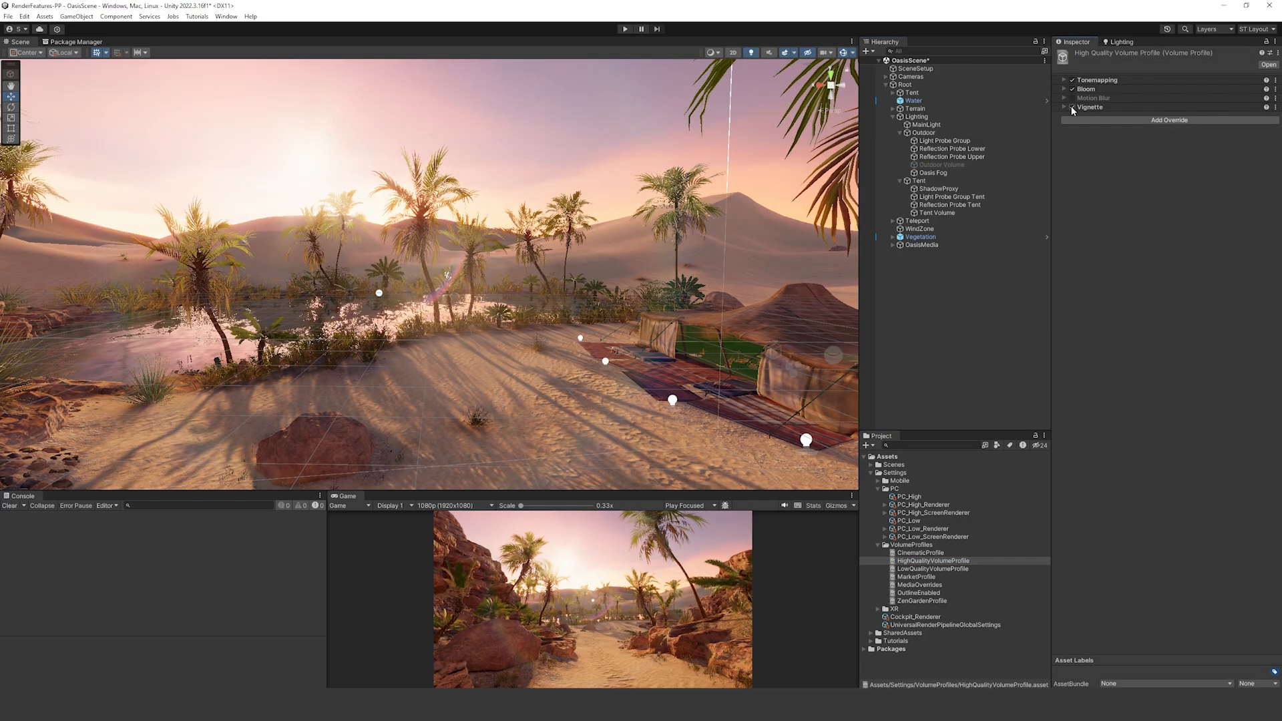
pyautogui.click(1070, 107)
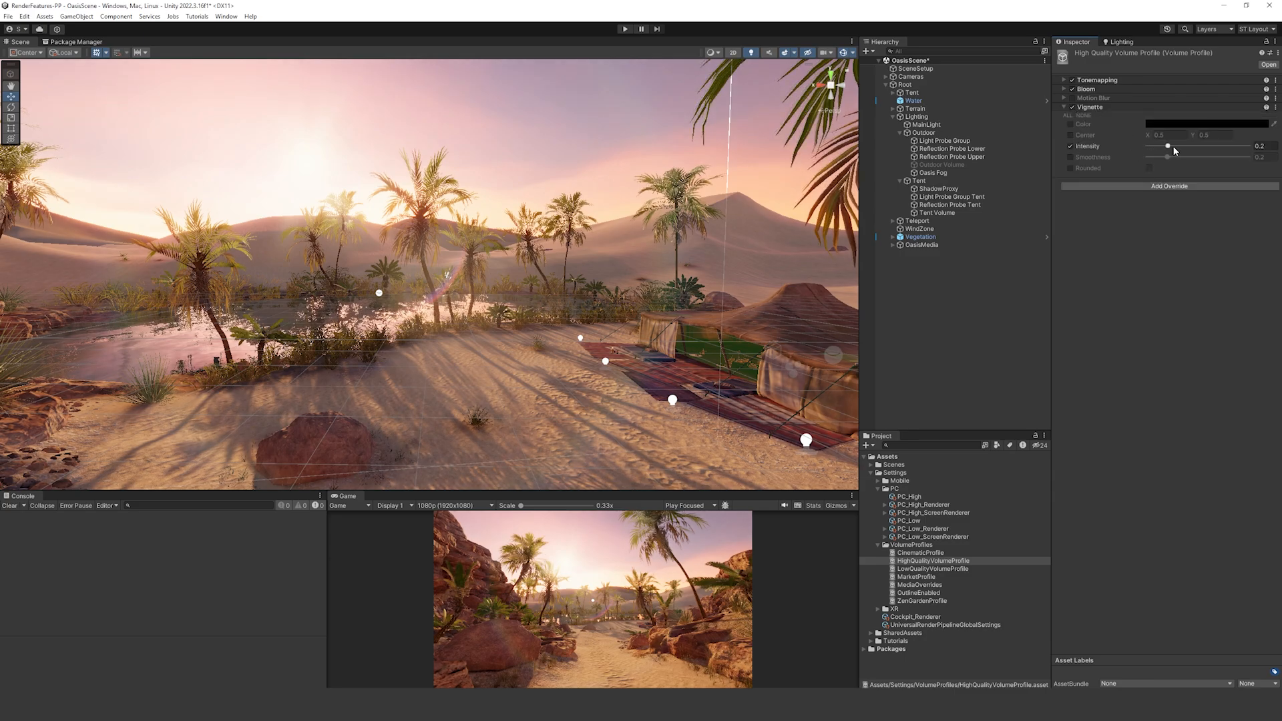
pyautogui.moveTo(1168, 145); pyautogui.dragTo(1189, 145)
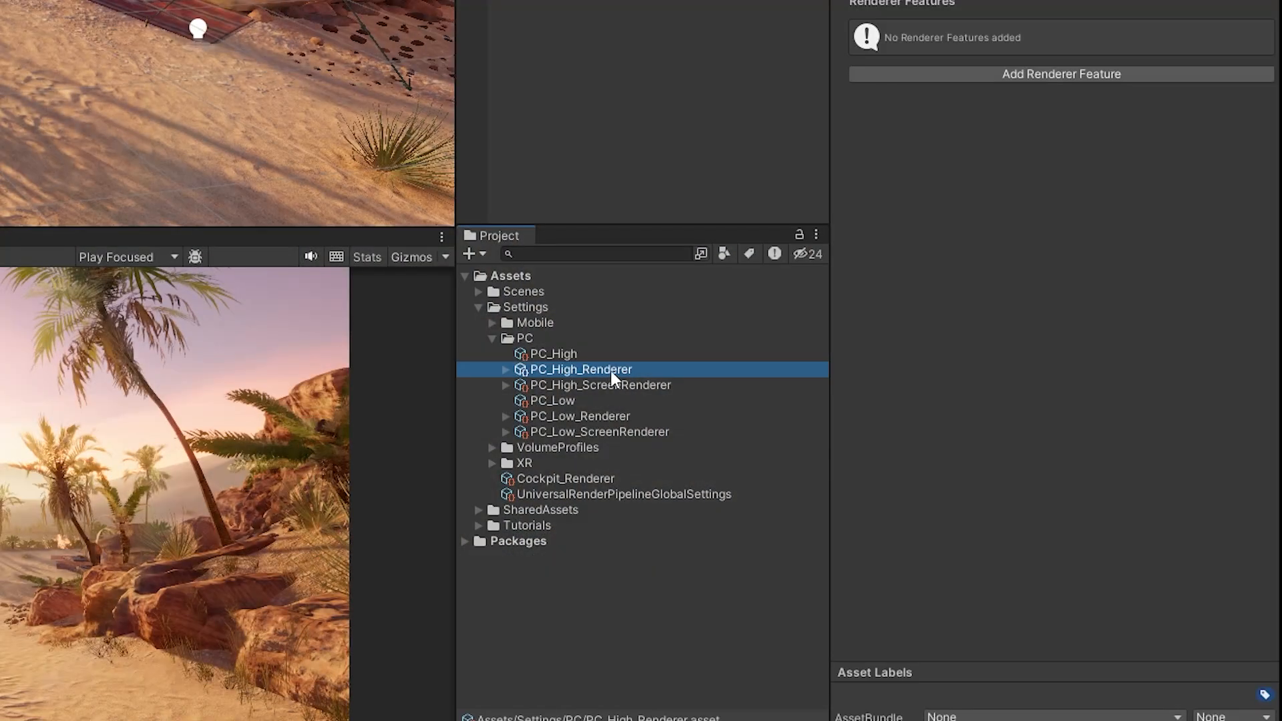
# Step: Select the empty PC_High_Renderer asset and bring up its Add Renderer Feature list
pyautogui.click(24, 16)
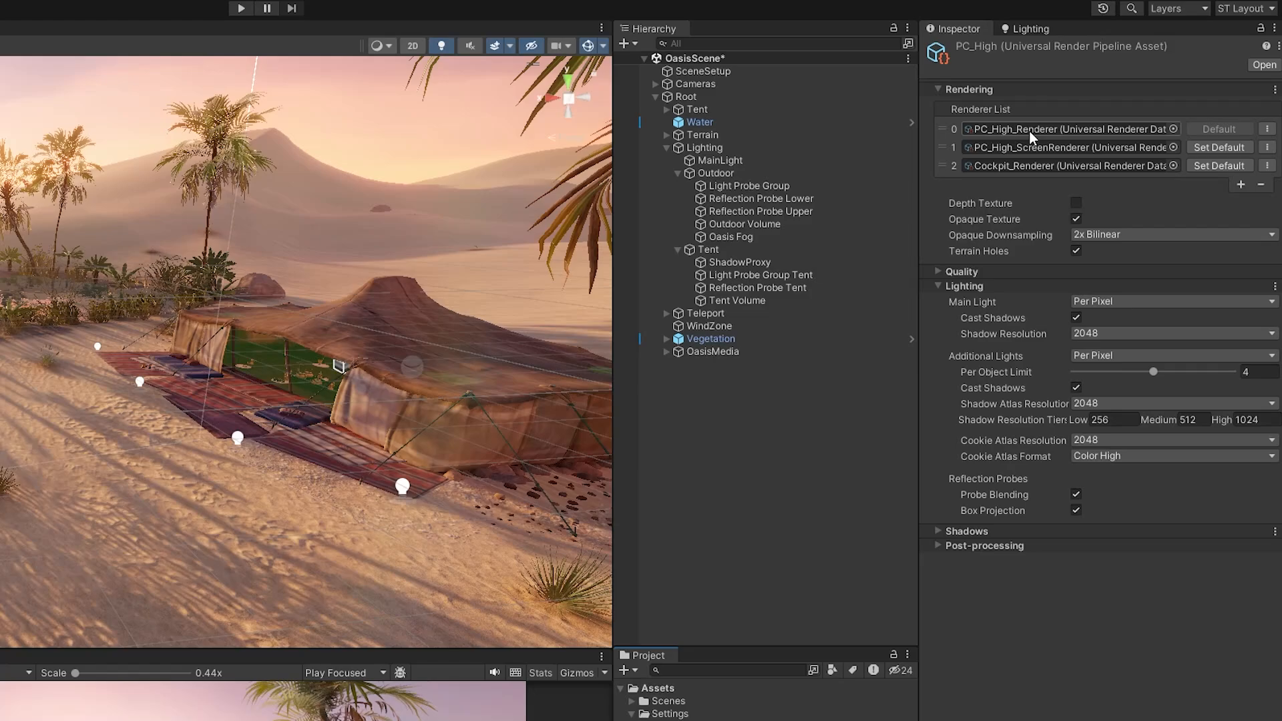
pyautogui.click(396, 256)
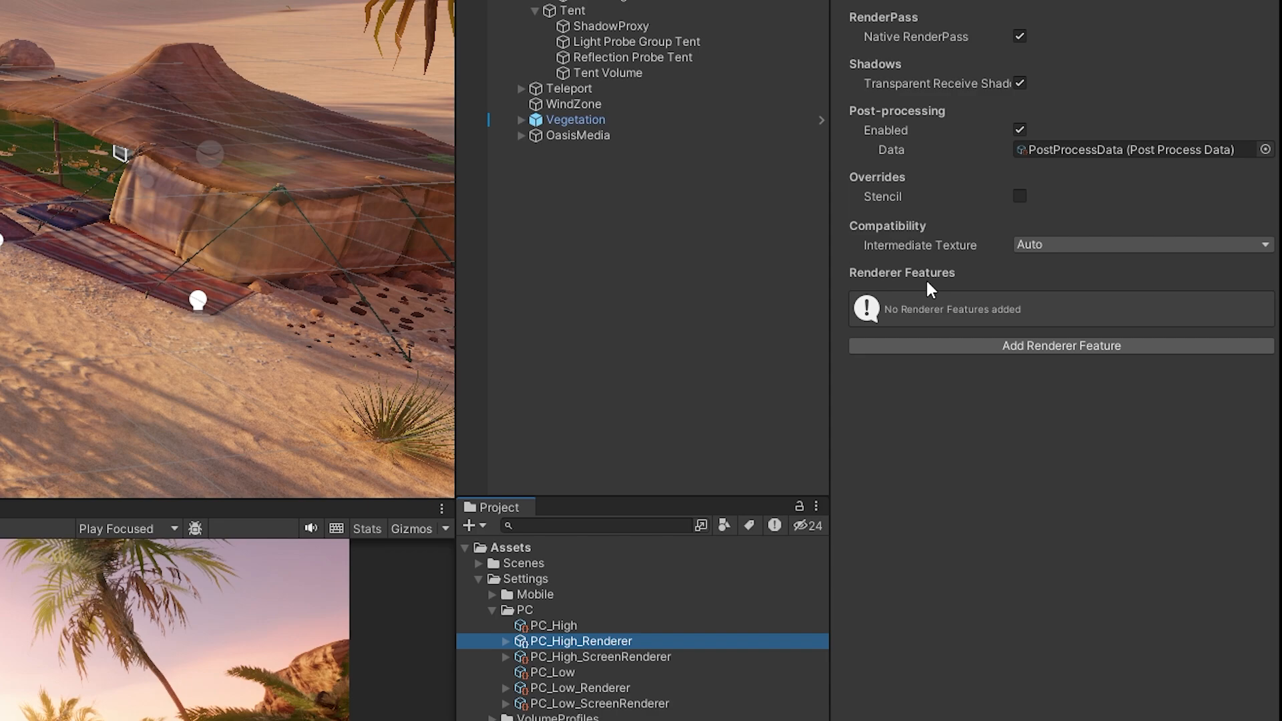
pyautogui.click(1059, 345)
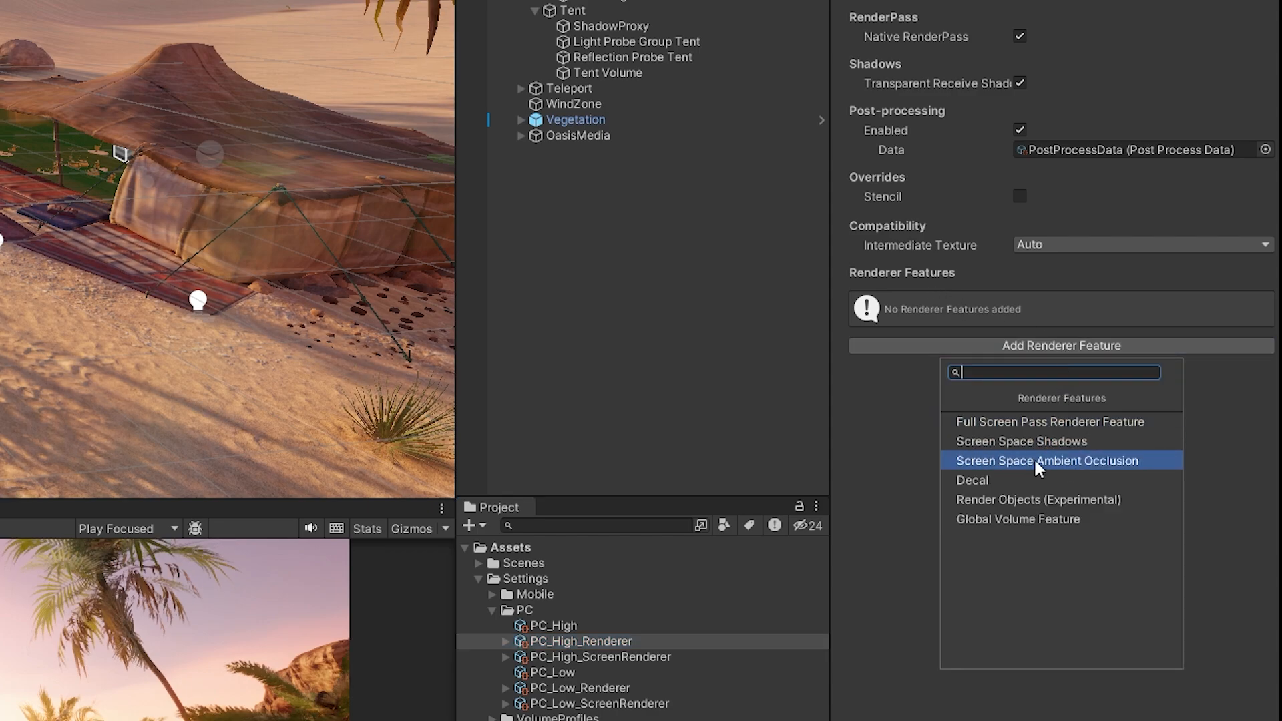
pyautogui.moveTo(1055, 441)
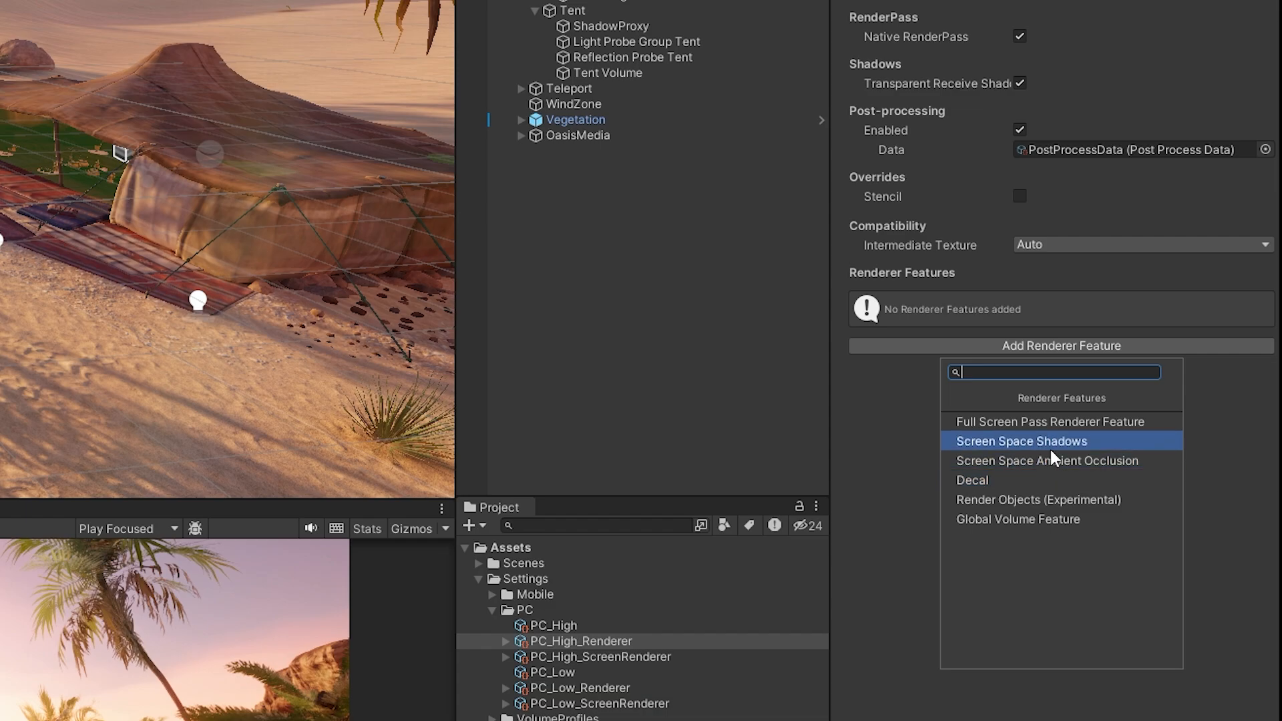
pyautogui.moveTo(1049, 460)
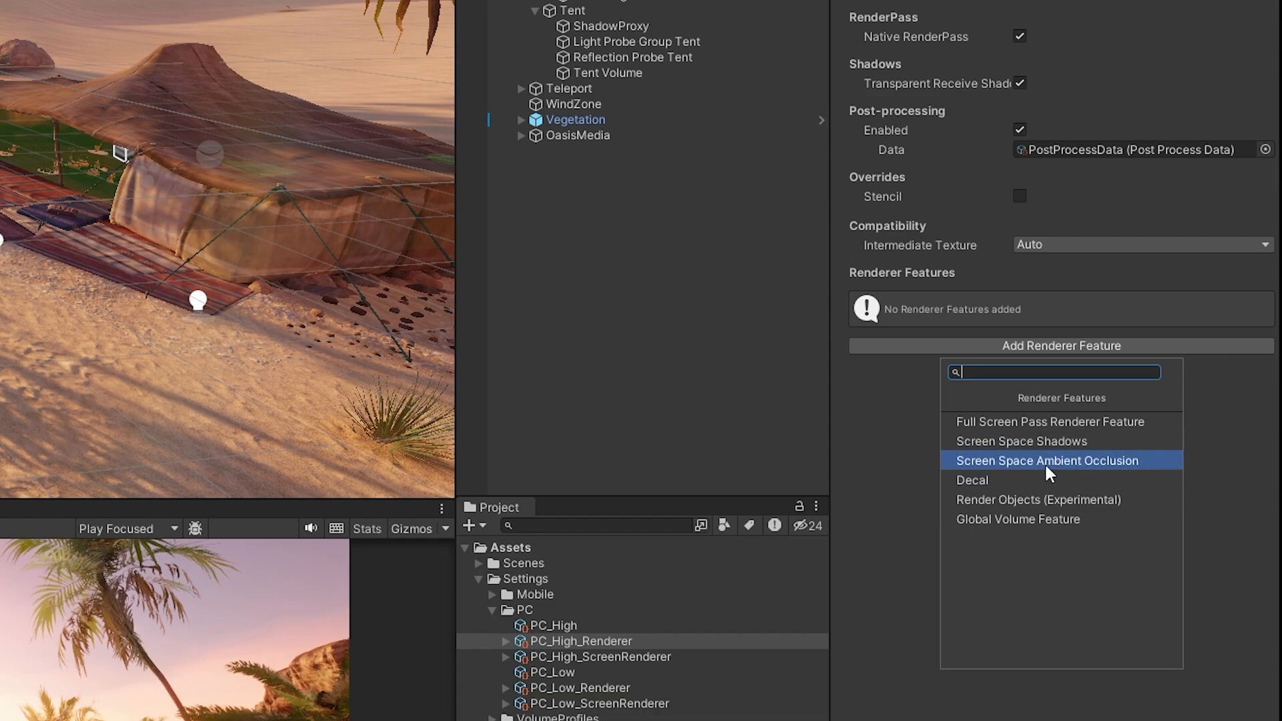
# Step: Add Screen Space Ambient Occlusion, set Radius to 0.1 after trying 0.3 and 0.4, and collapse it
pyautogui.click(1046, 460)
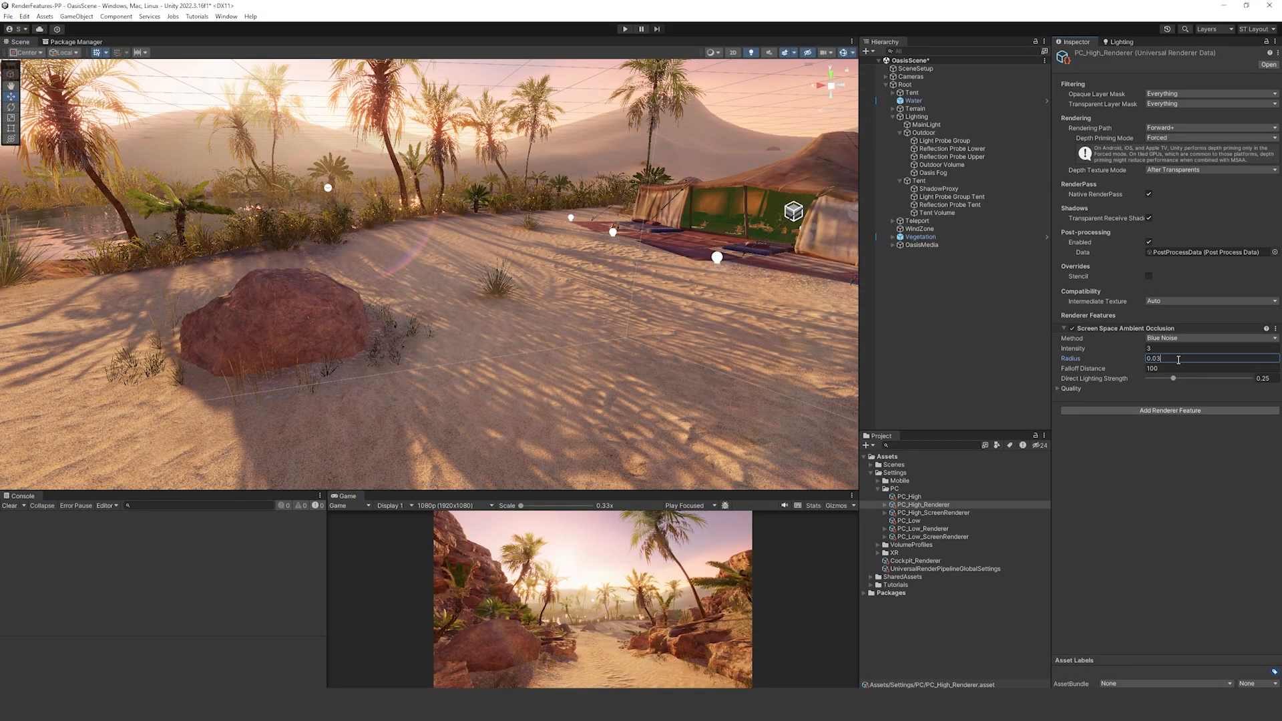
pyautogui.write('0')
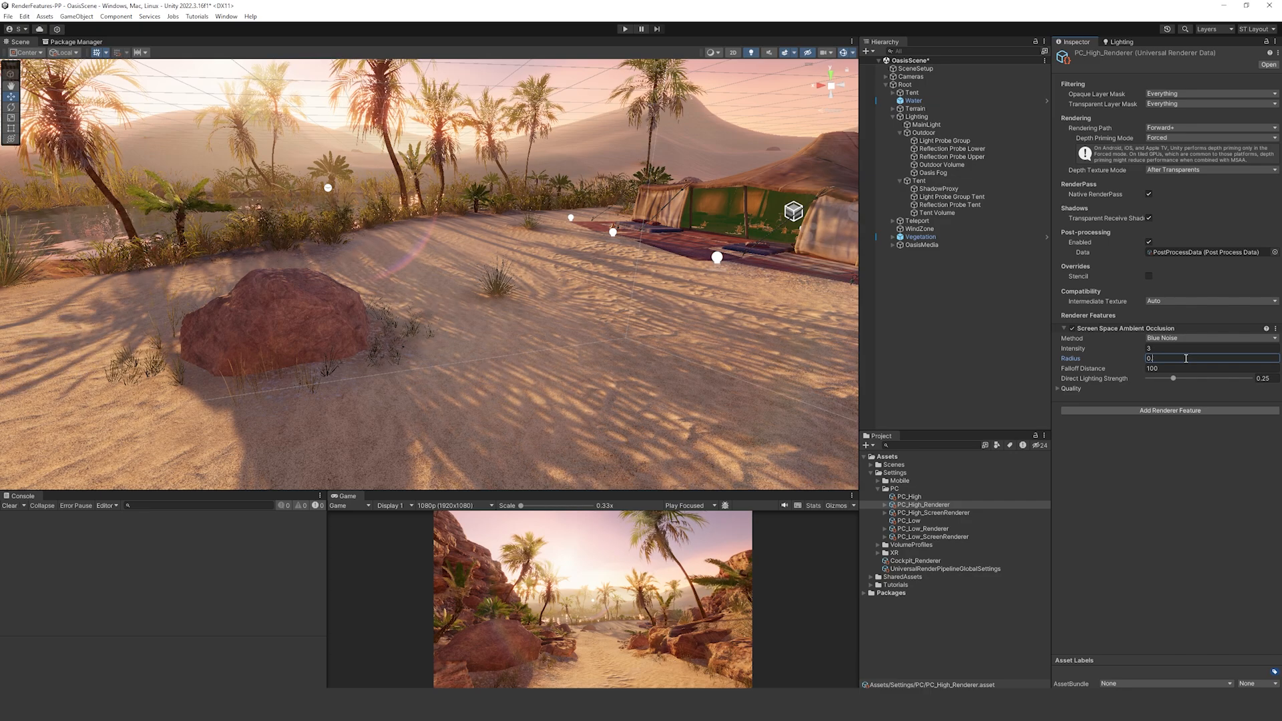
pyautogui.write('0.3')
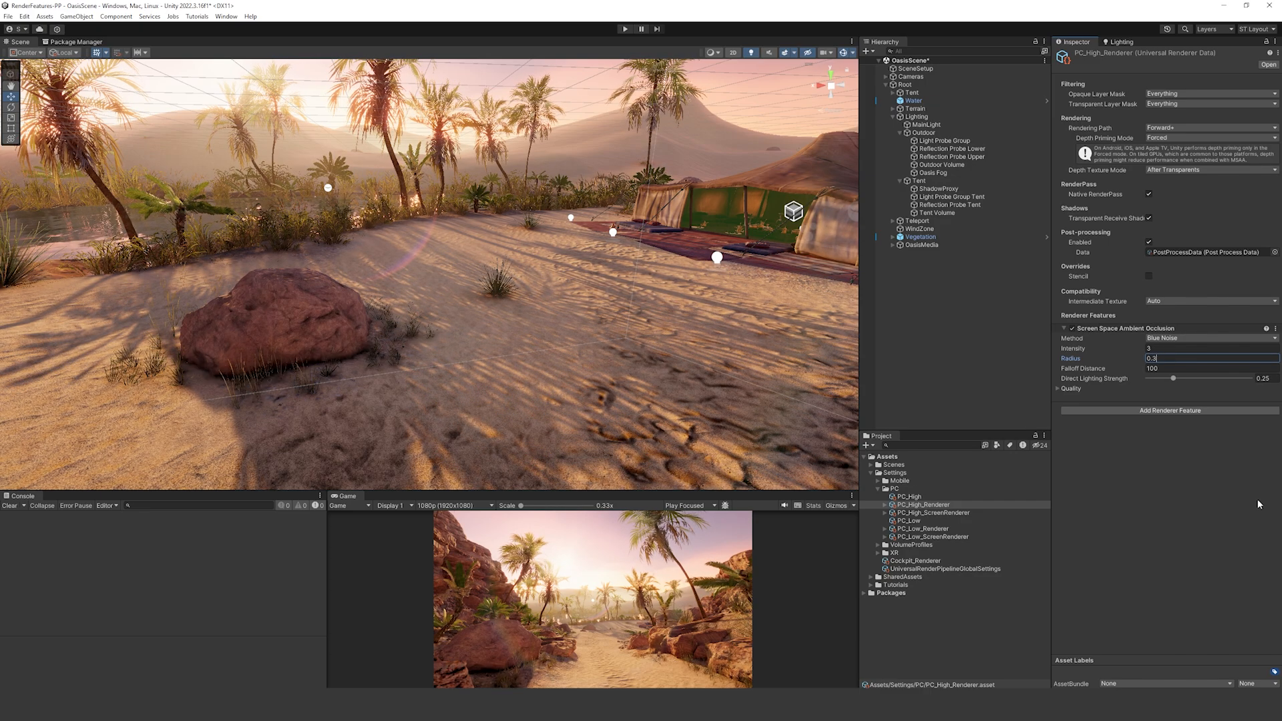
pyautogui.write('0.4')
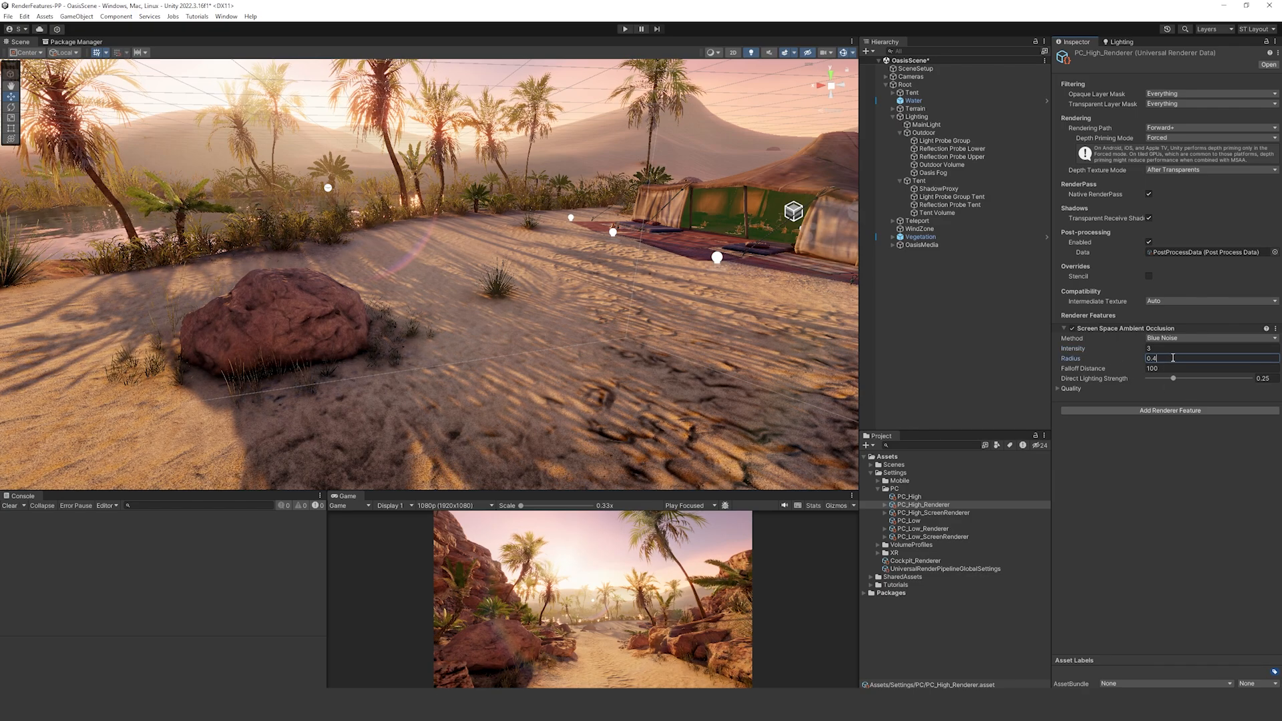
pyautogui.write('0.1')
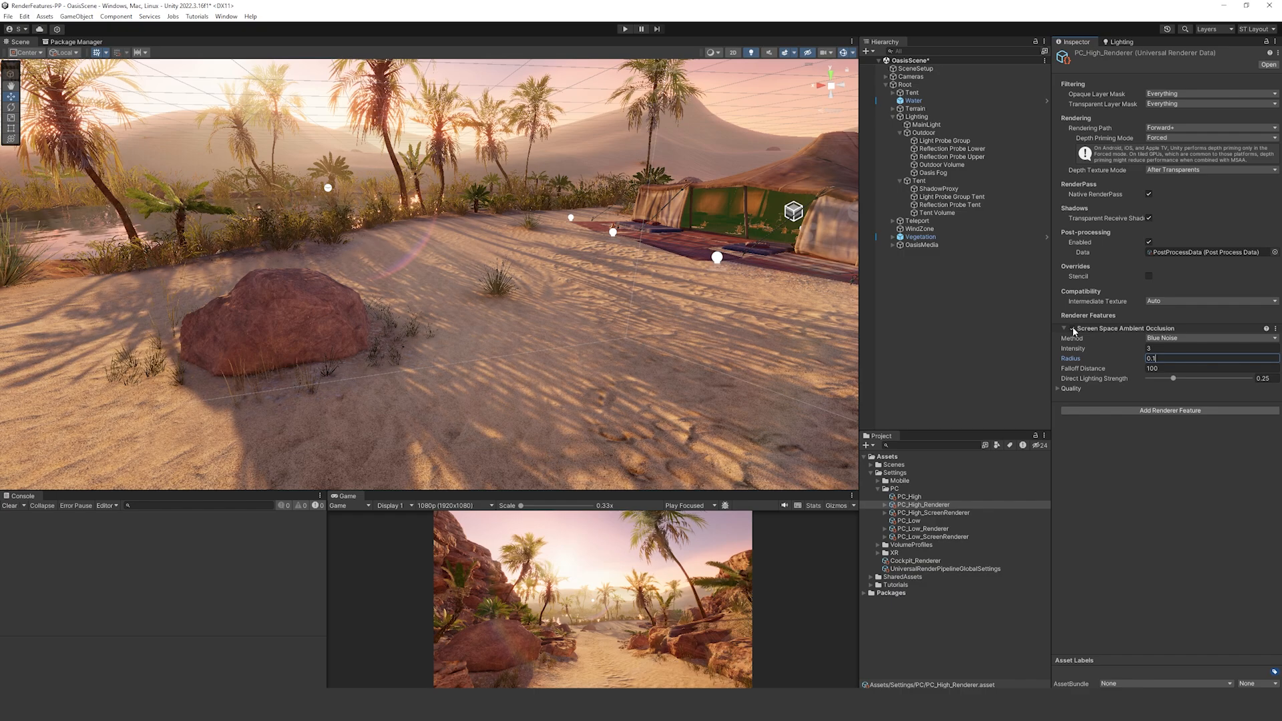
pyautogui.click(1071, 328)
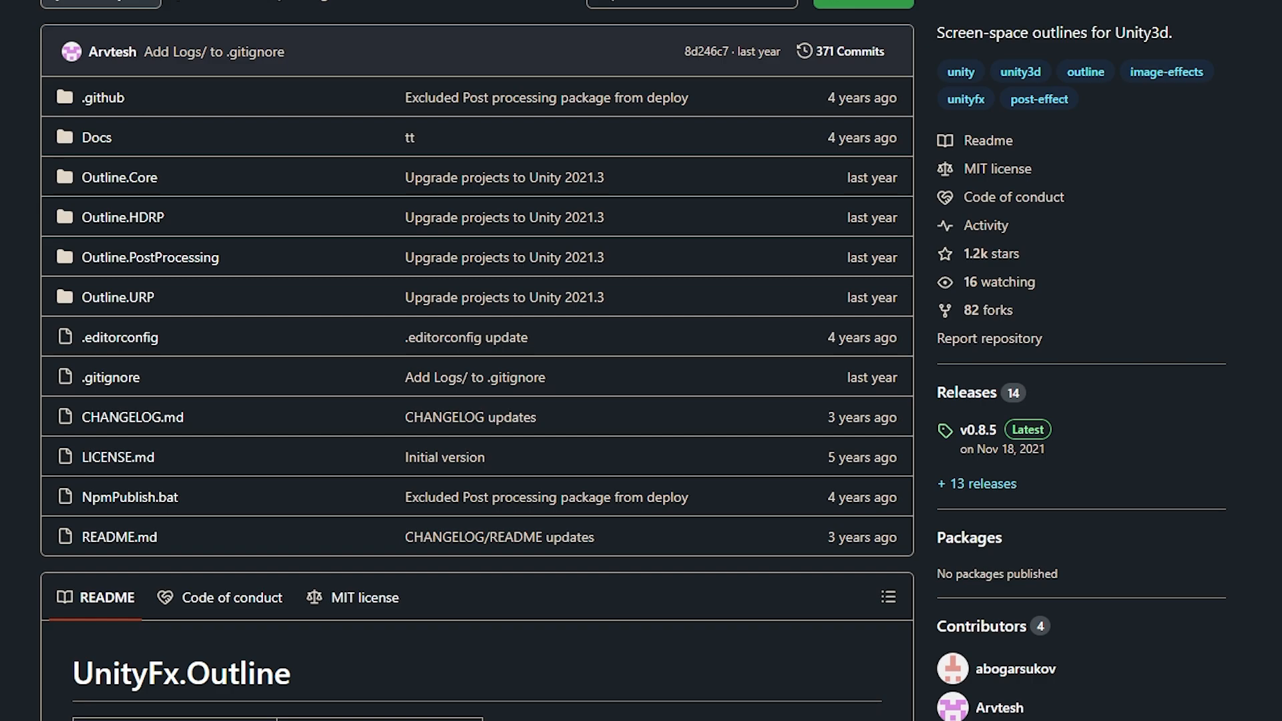
# Step: Scroll the UnityFx.Outline README and follow the release badge to the v0.8.5 release page
pyautogui.scroll(-3)
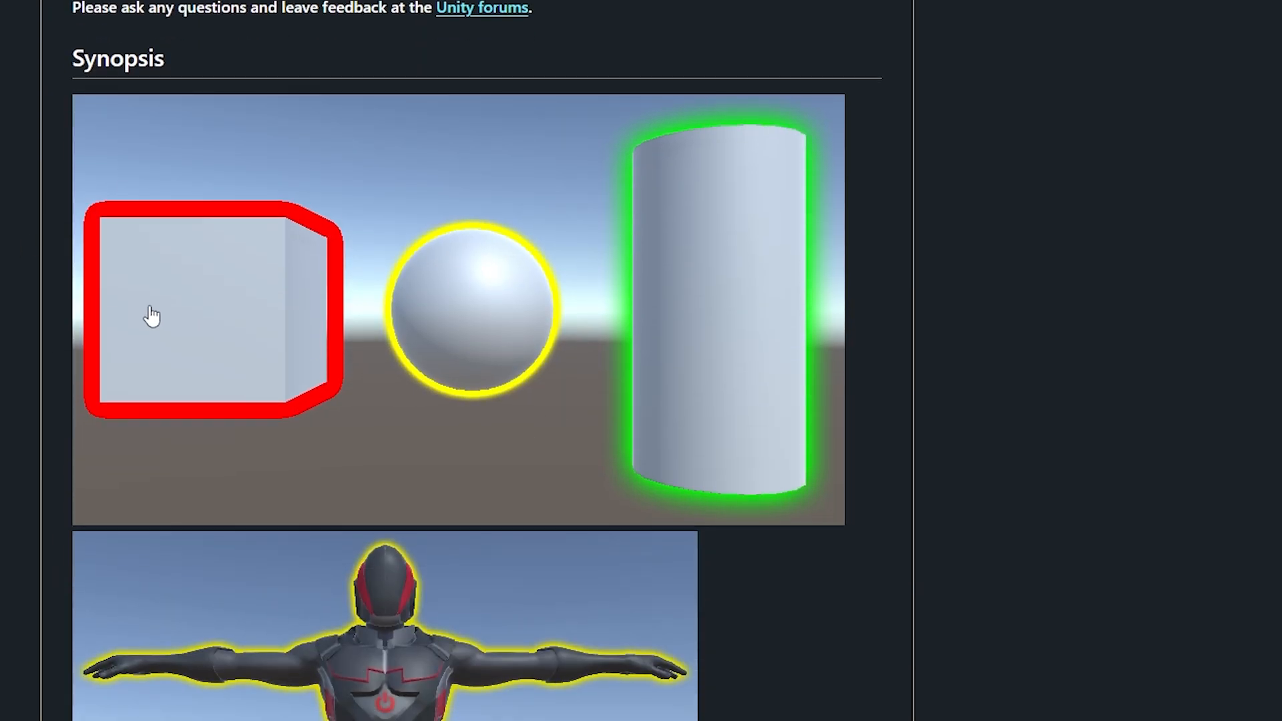
pyautogui.scroll(-3)
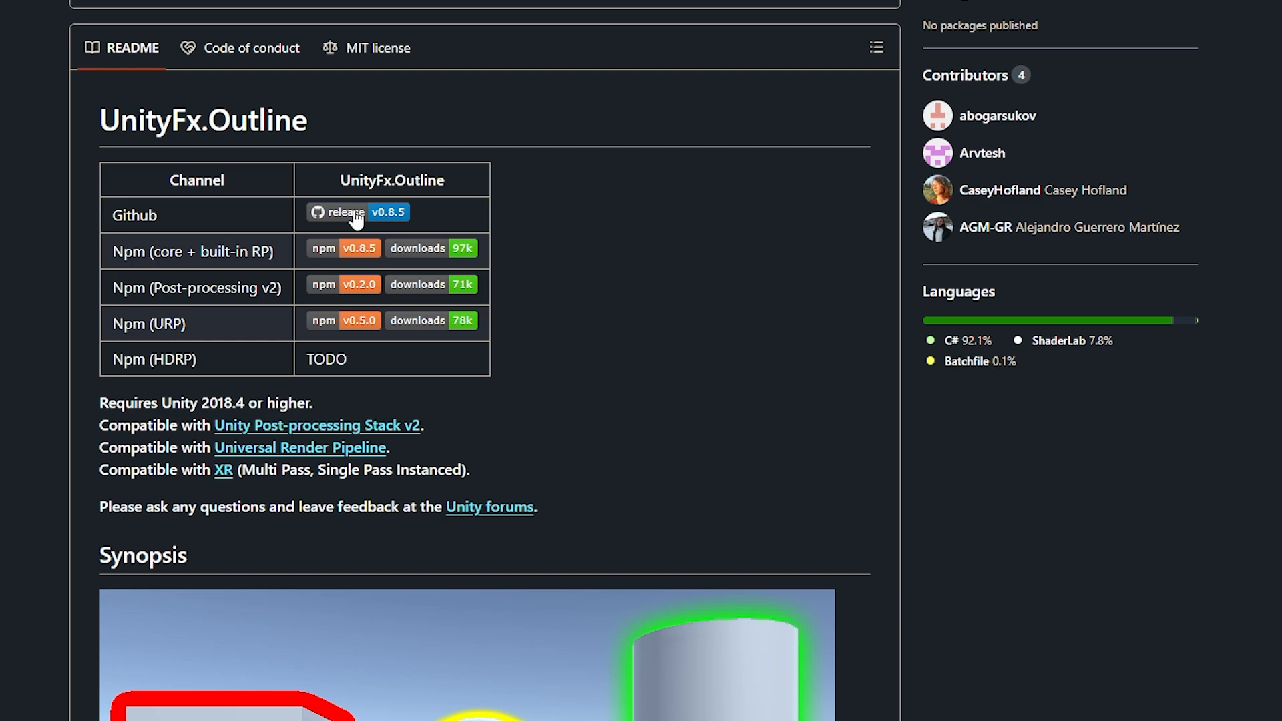
pyautogui.click(357, 212)
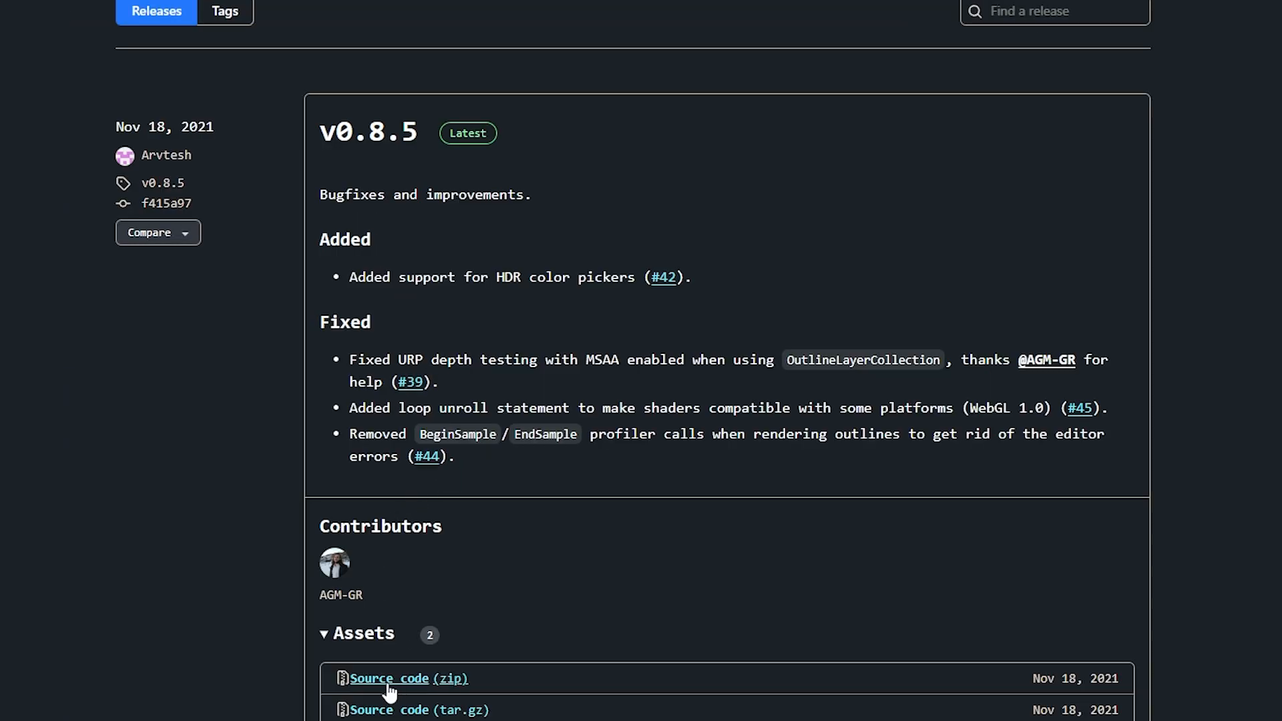
pyautogui.moveTo(413, 689)
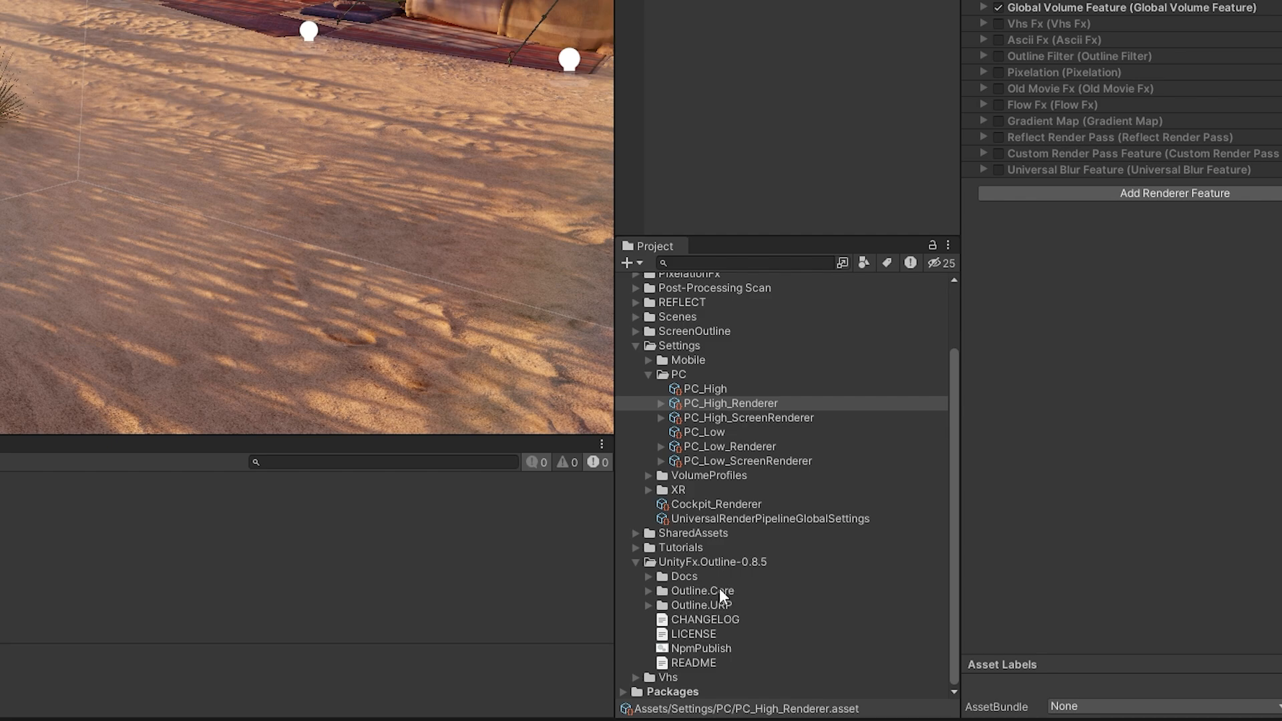
# Step: From the Outline.URP package, add Outline Feature to PC_High_Renderer's renderer features
pyautogui.click(701, 604)
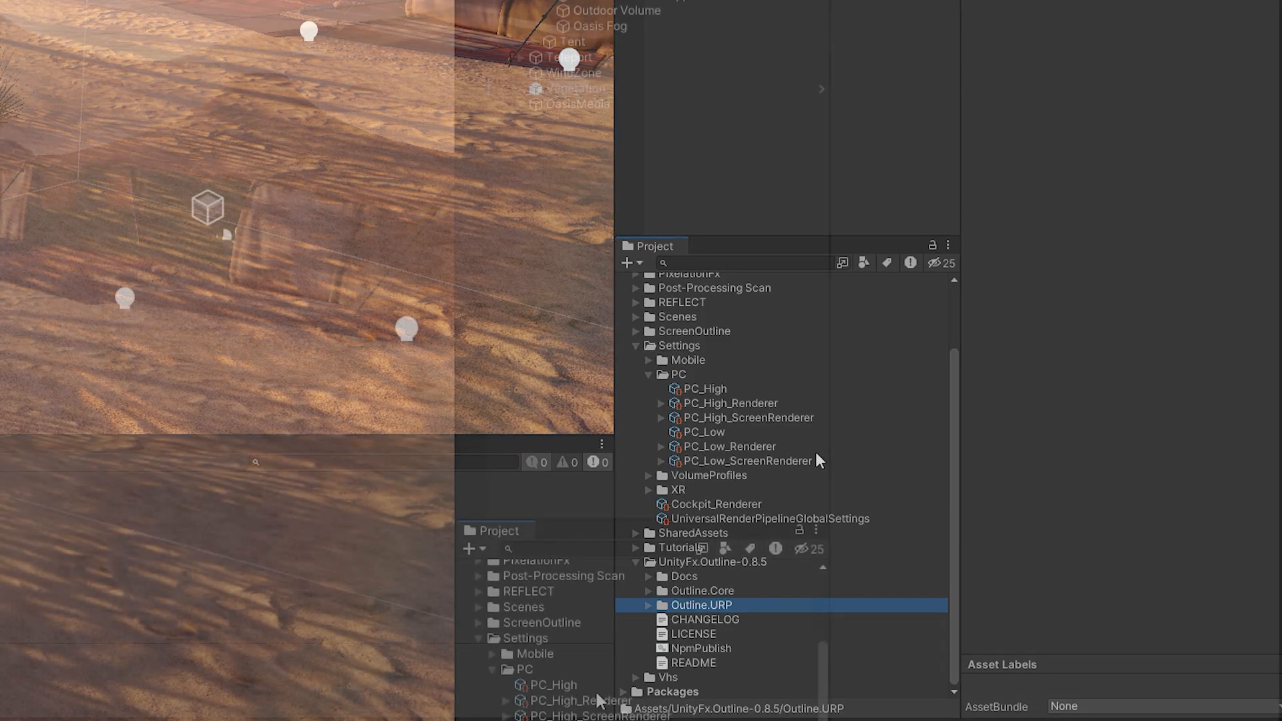
pyautogui.click(581, 701)
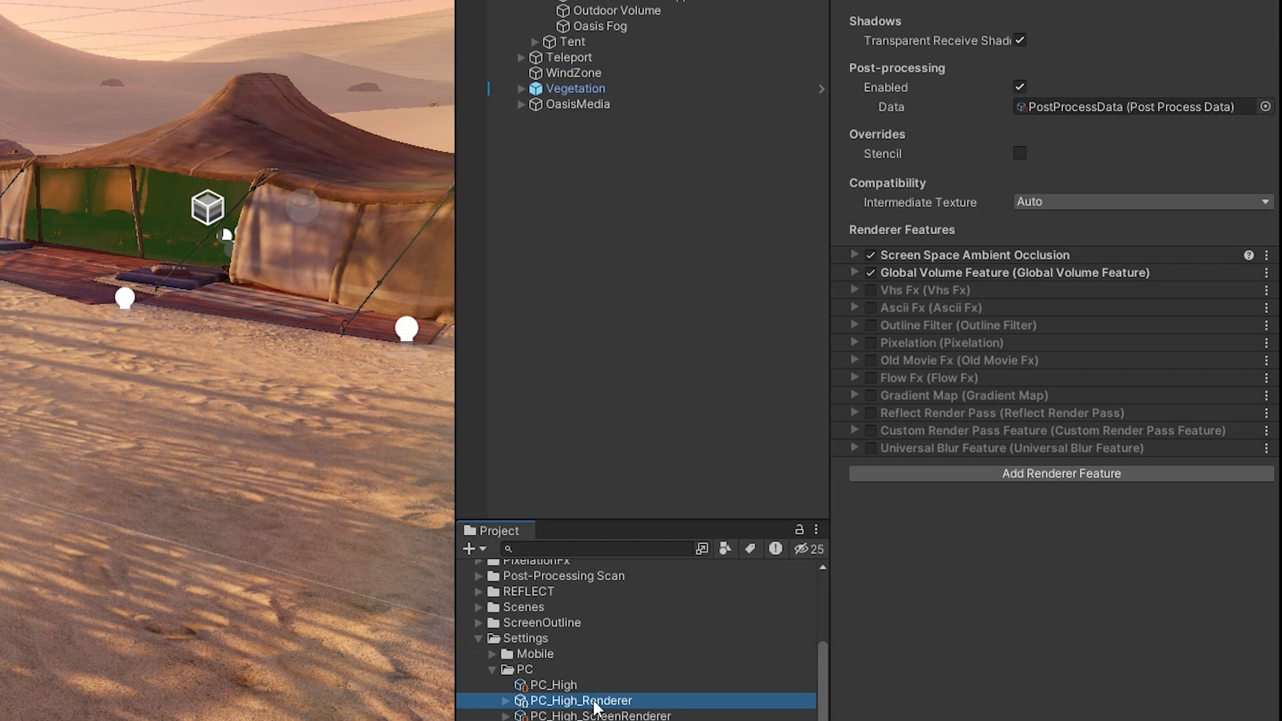
pyautogui.click(1059, 473)
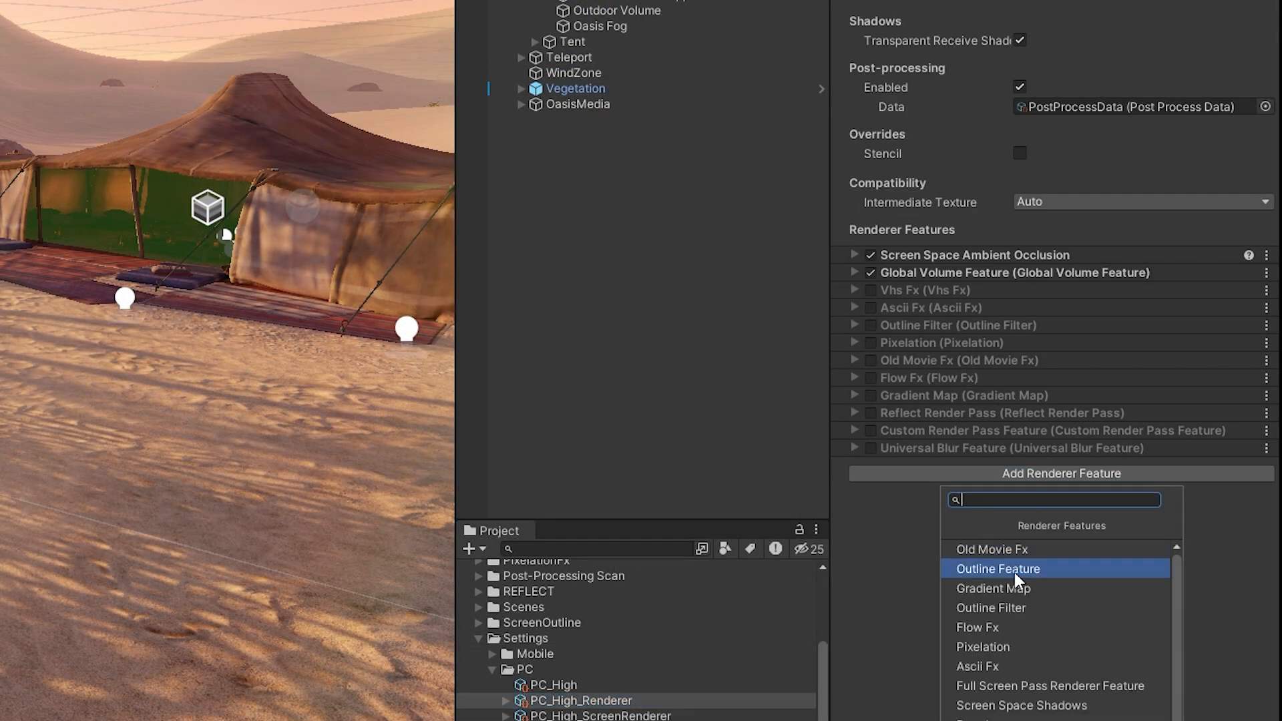
pyautogui.moveTo(979, 579)
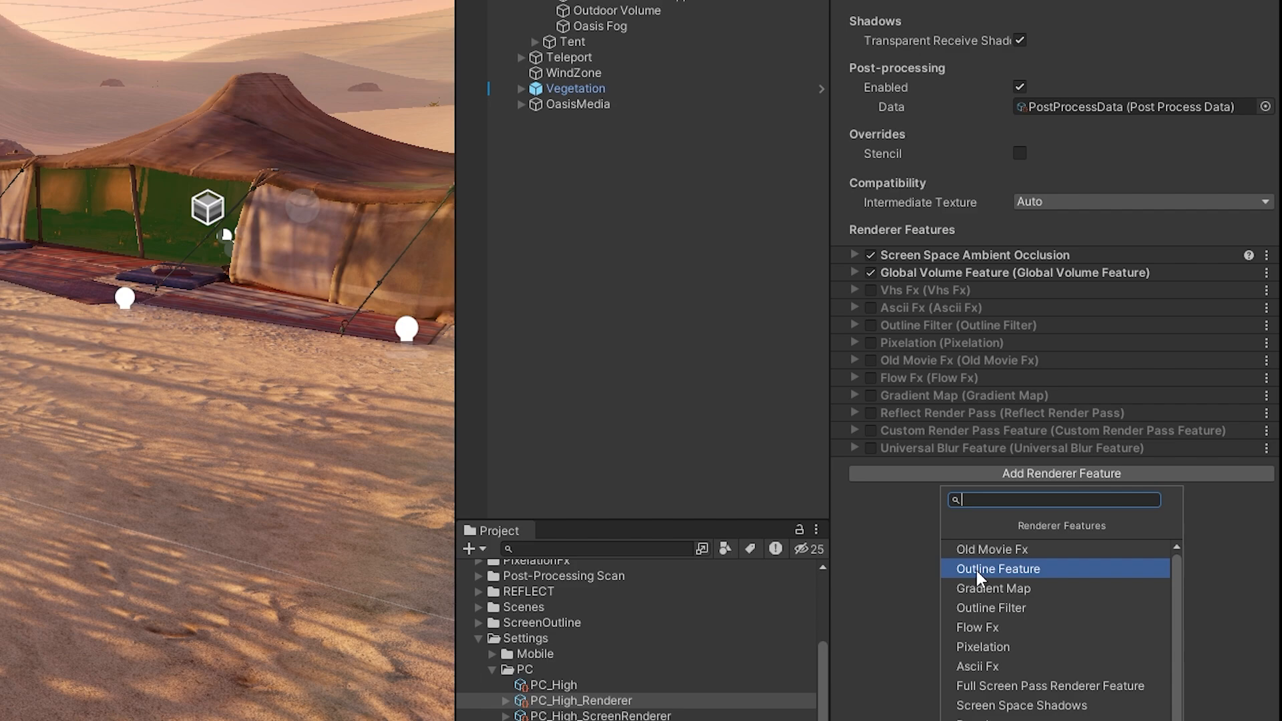
pyautogui.click(997, 568)
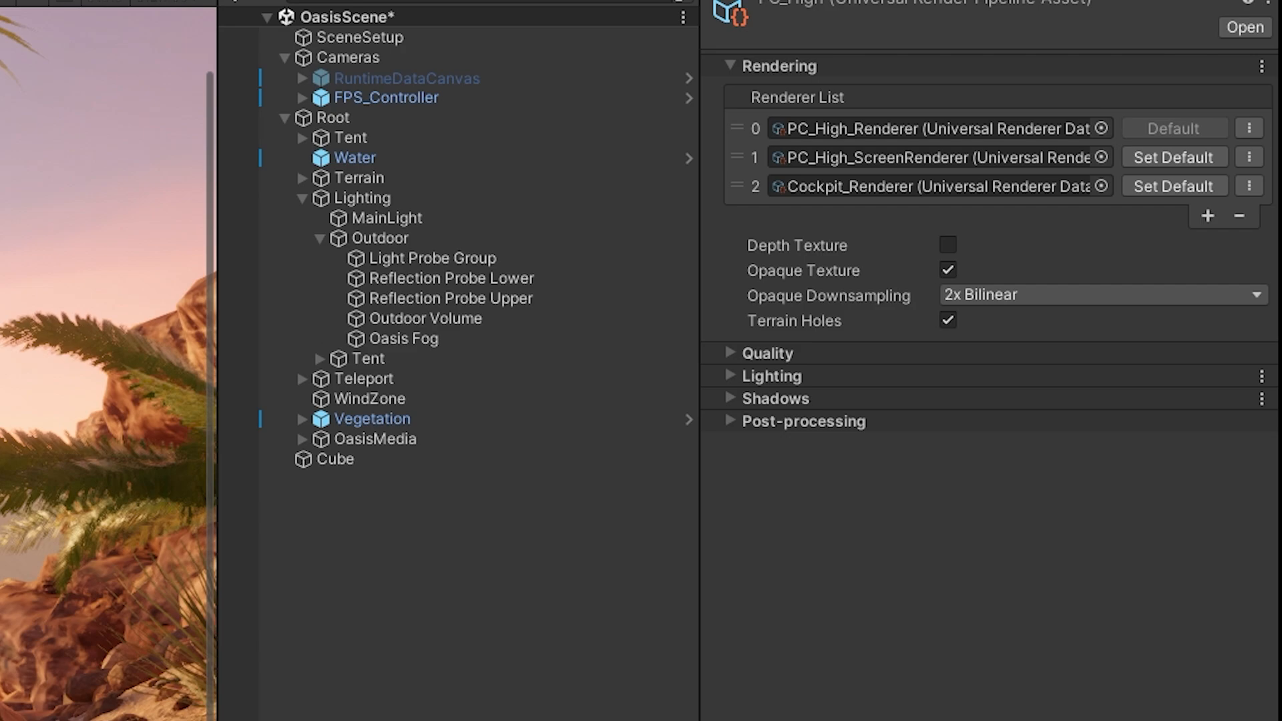
pyautogui.moveTo(775, 256)
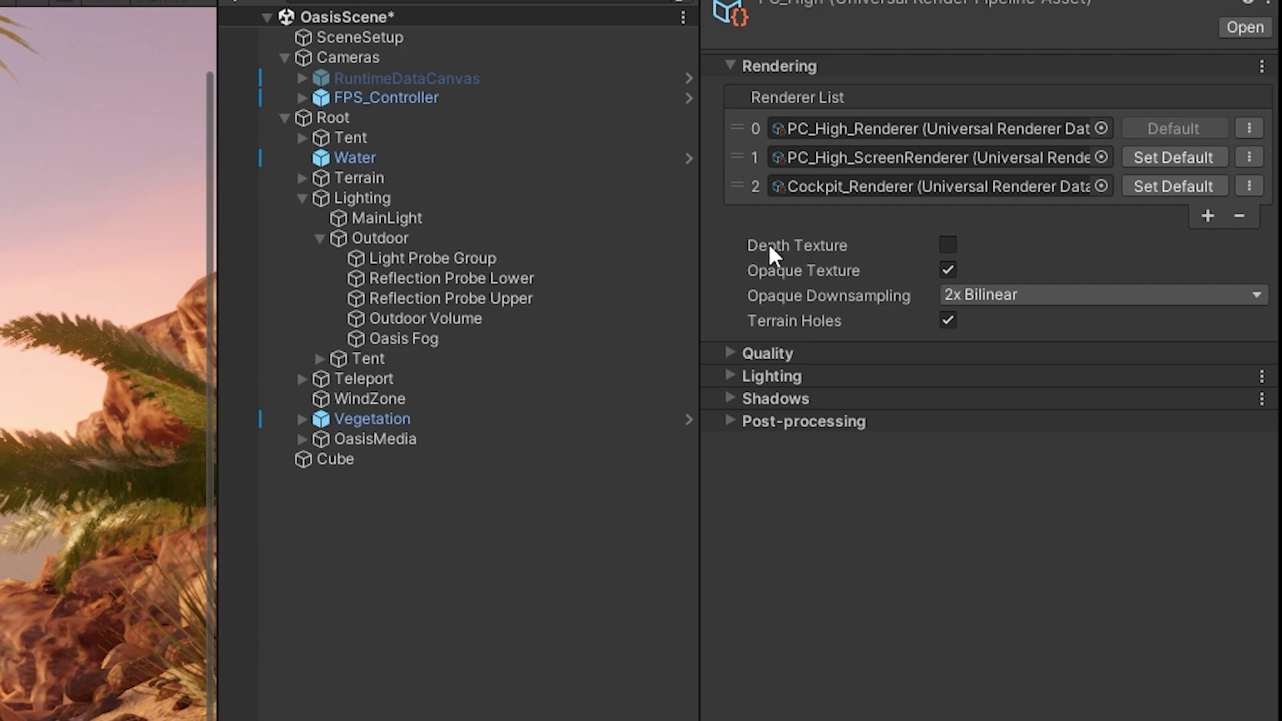
# Step: Enable Depth Texture on PC_High and set the Outline Feature to use the Highlight layer mask
pyautogui.click(947, 244)
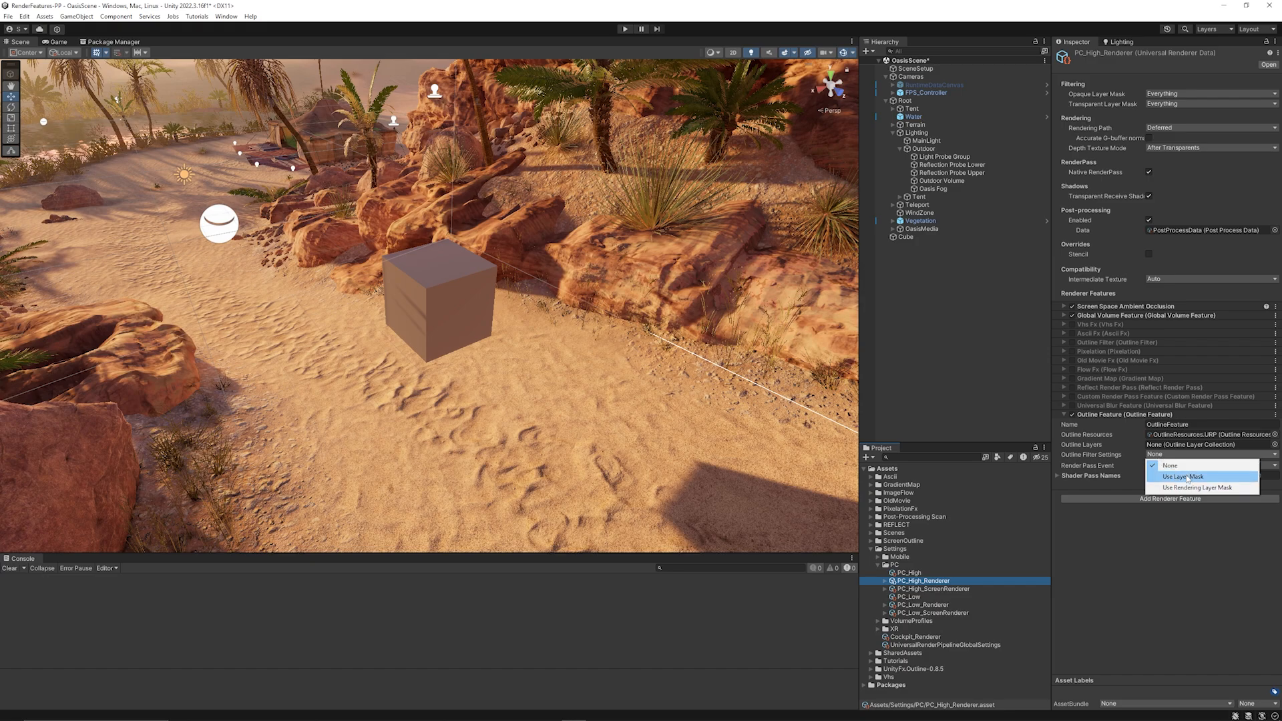
pyautogui.click(1183, 477)
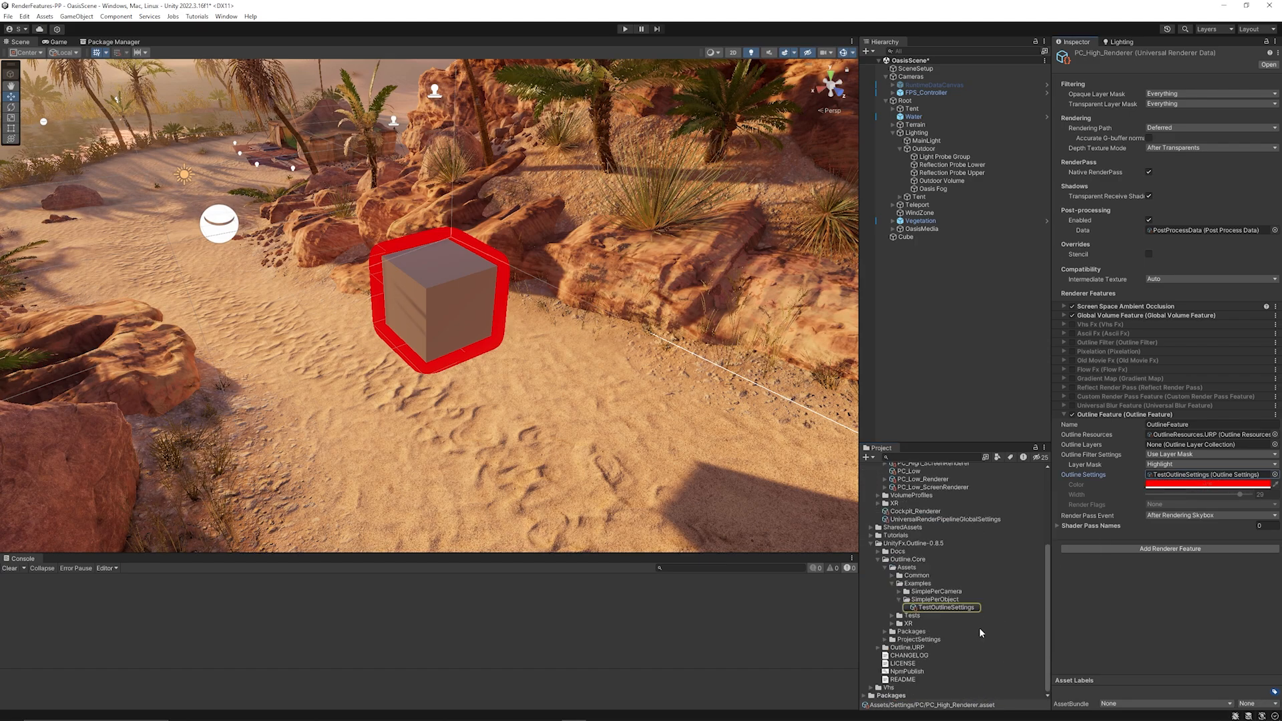
# Step: Set the TestOutlineSettings colour to light blue in the HDR colour picker
pyautogui.click(940, 606)
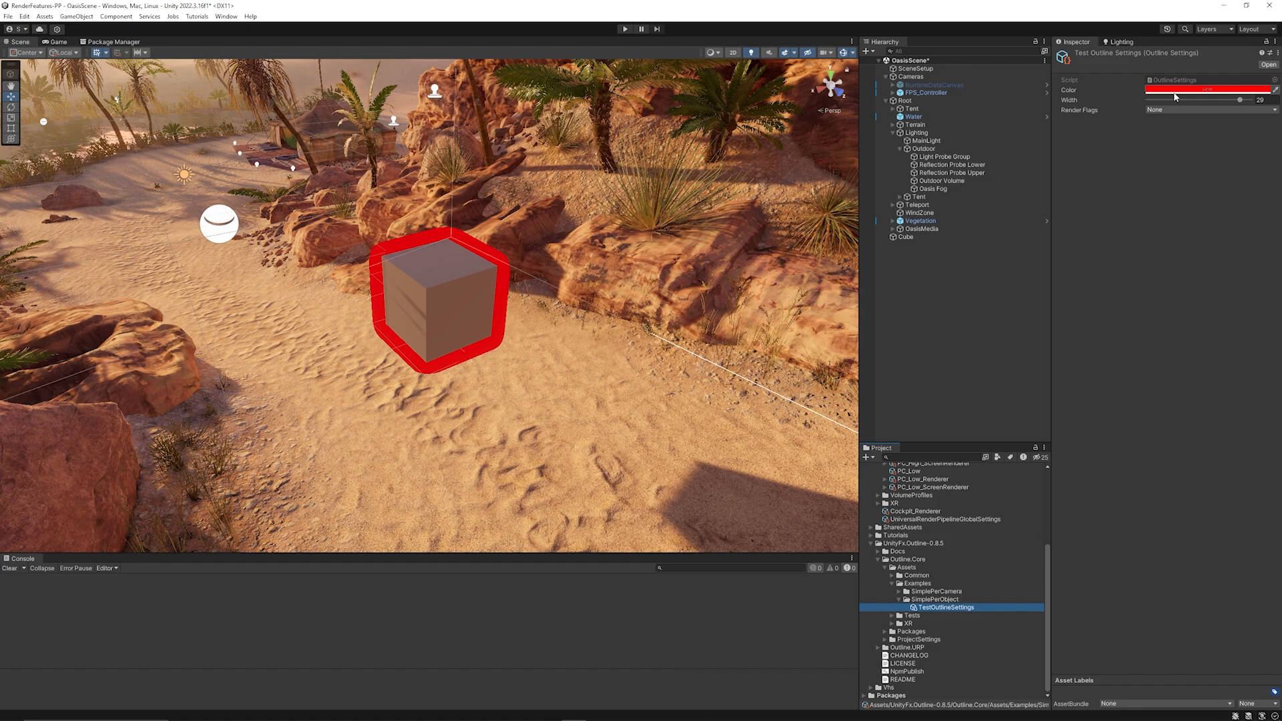
pyautogui.click(1206, 90)
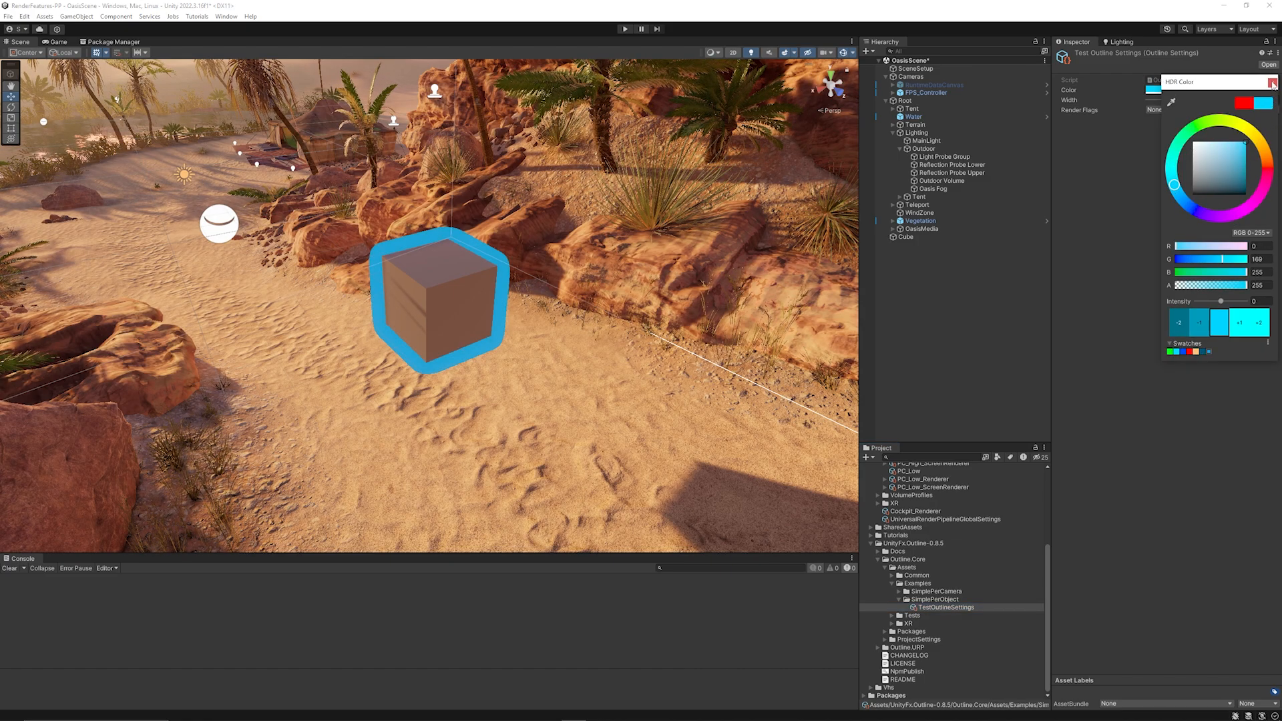
pyautogui.click(1272, 82)
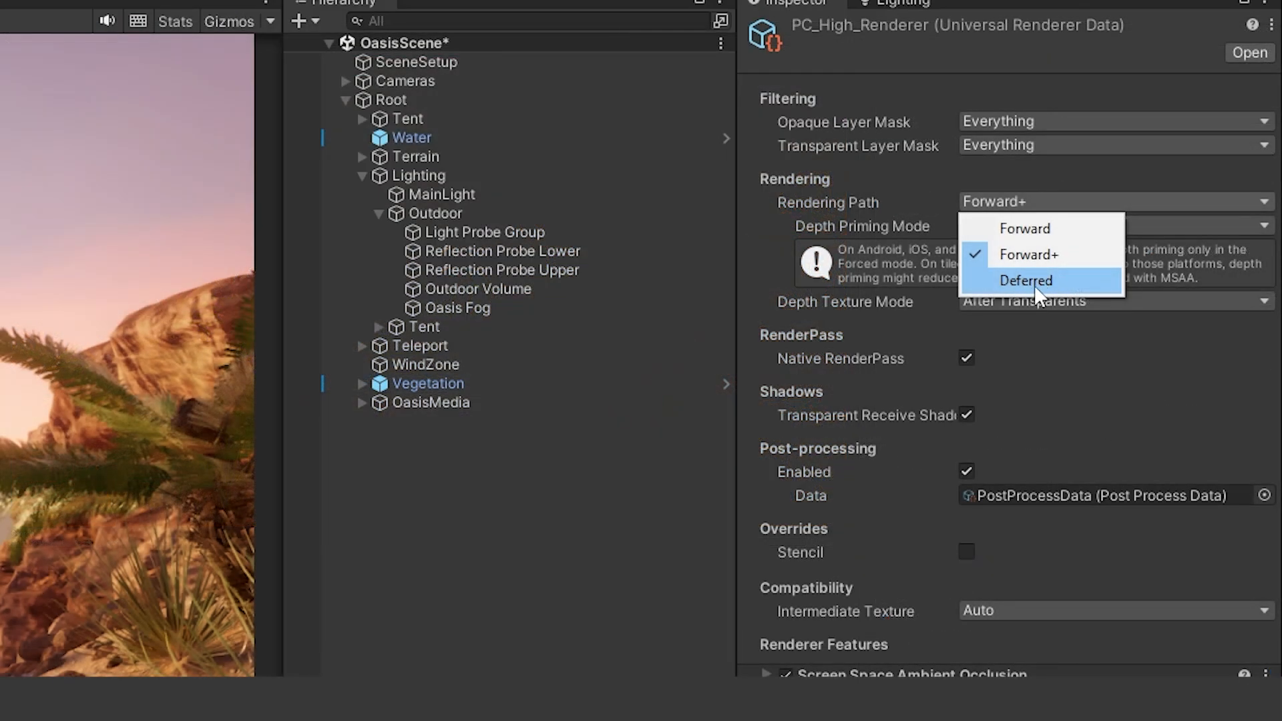
# Step: Choose Deferred in PC_High_Renderer's Rendering Path dropdown
pyautogui.click(1025, 281)
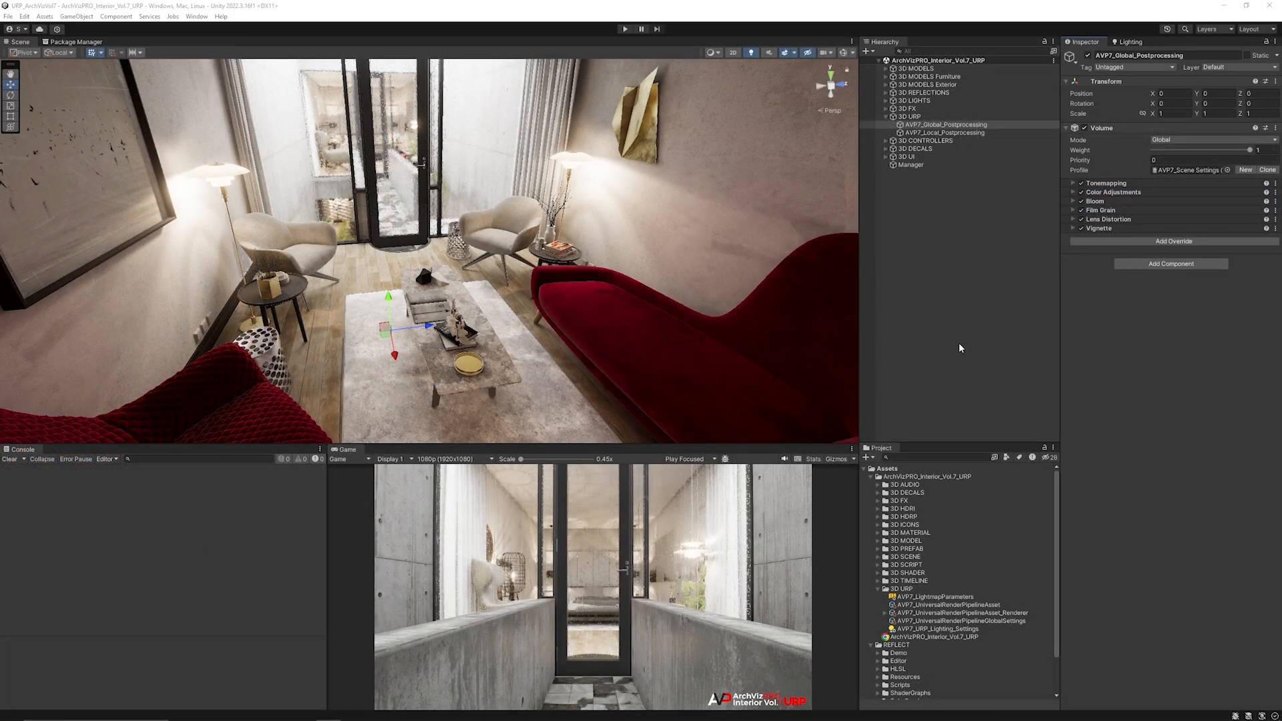
pyautogui.moveTo(487, 276)
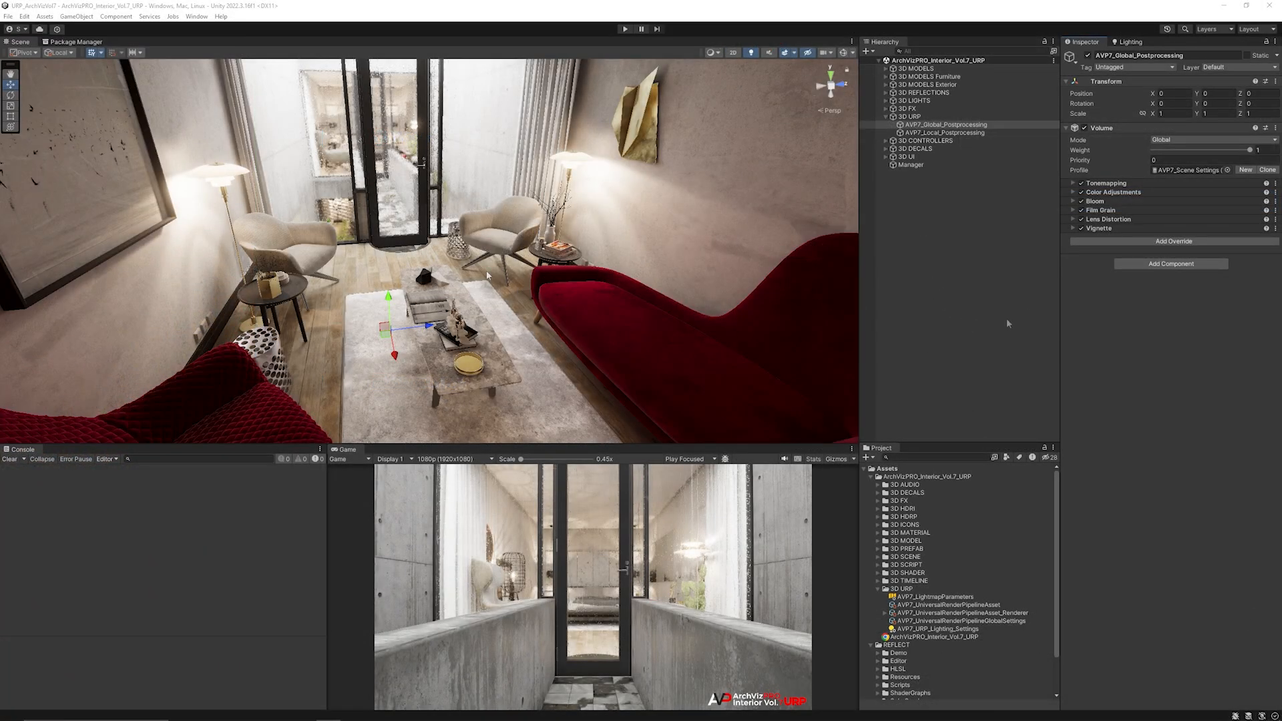
pyautogui.moveTo(1135, 345)
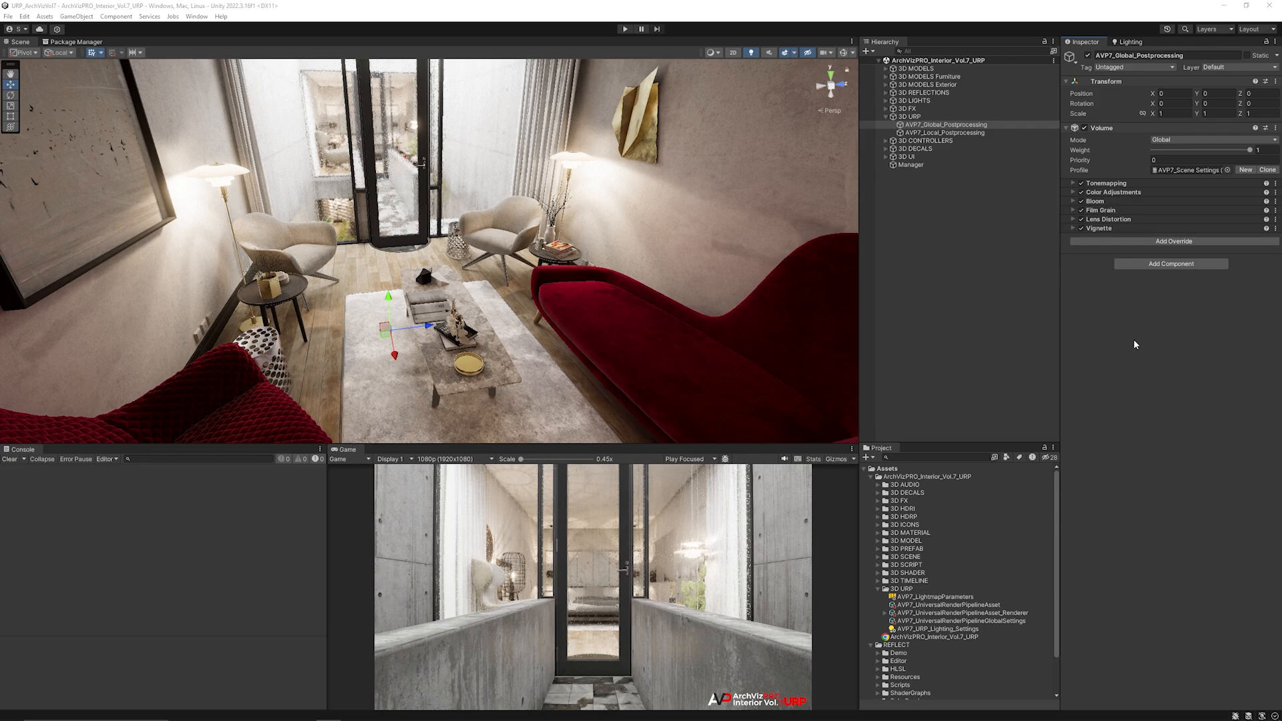
# Step: Check the renderer asset's features, then add Screen Space Reflections to AVP7_Global_Postprocessing
pyautogui.click(962, 613)
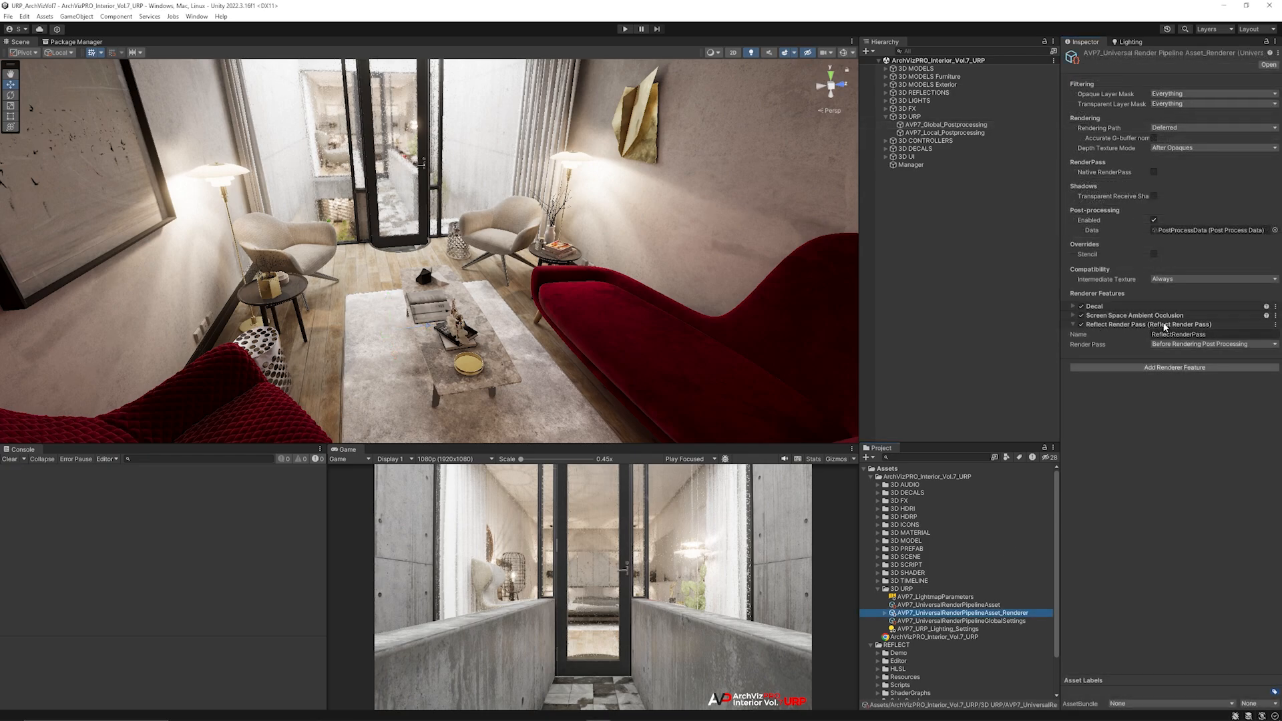
pyautogui.click(945, 124)
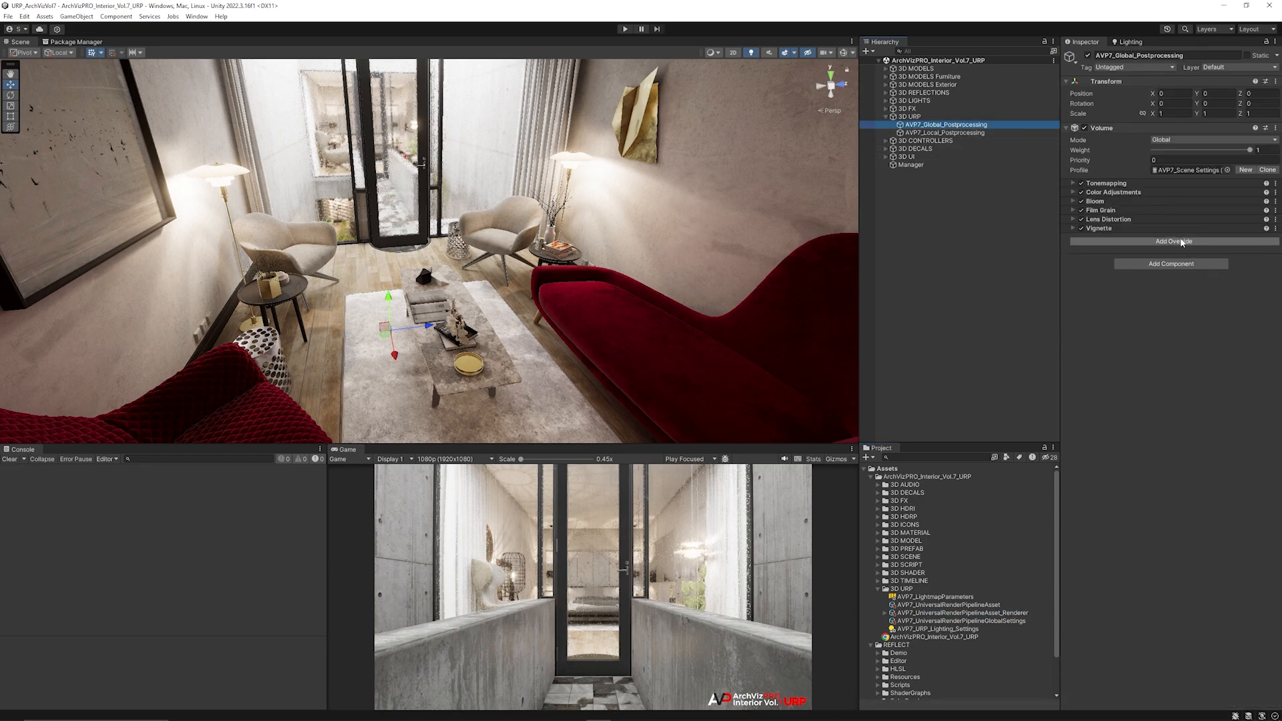
pyautogui.click(1172, 240)
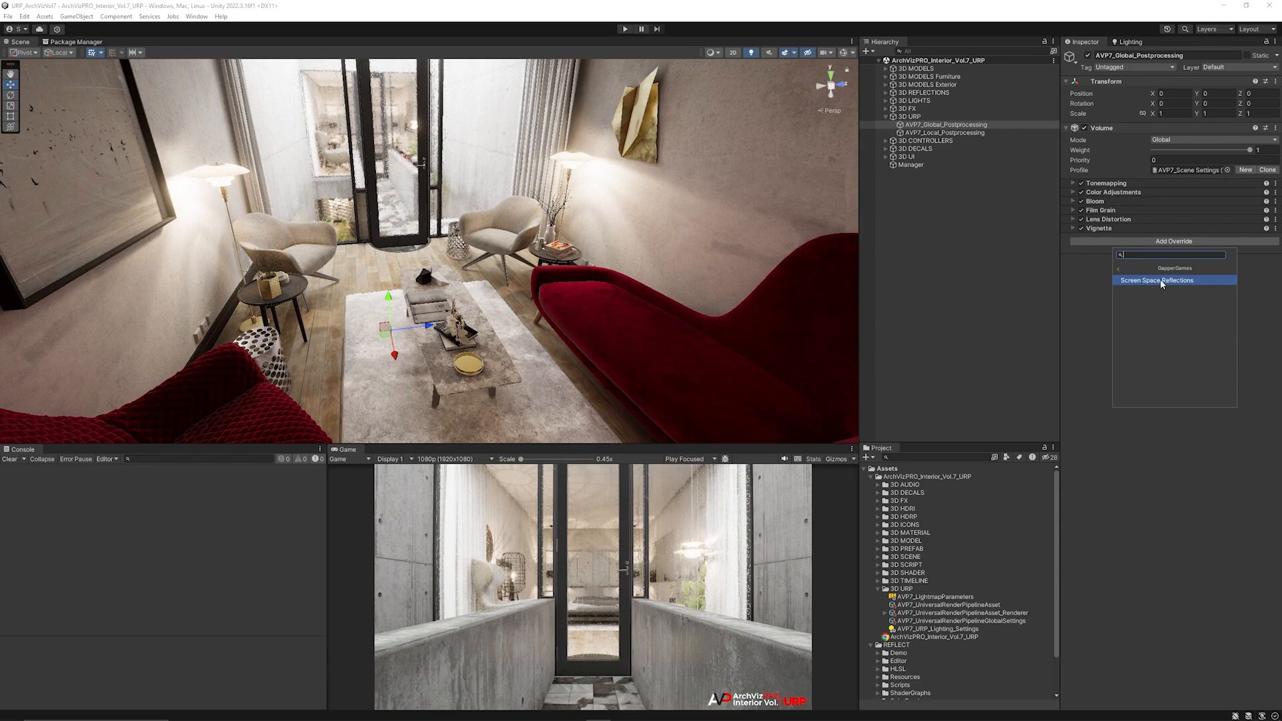
pyautogui.click(1155, 280)
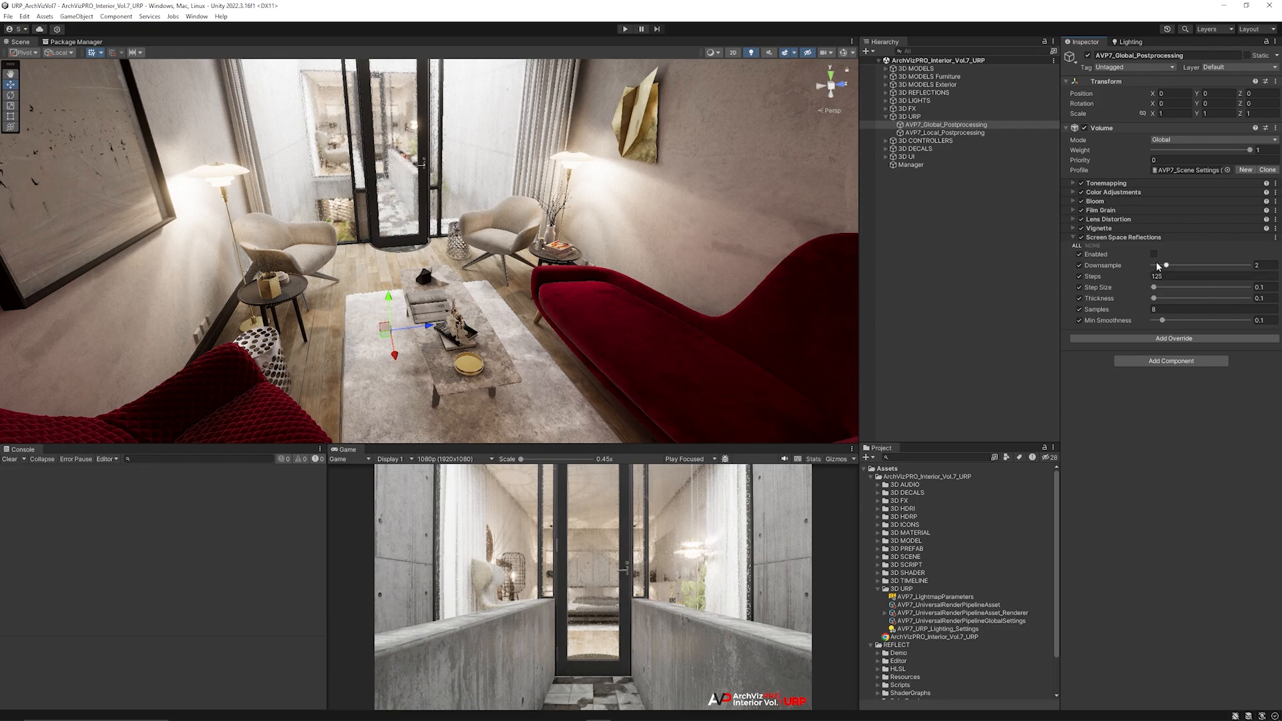
# Step: Tick Enabled on the Screen Space Reflections override and inspect the reflections
pyautogui.click(1155, 255)
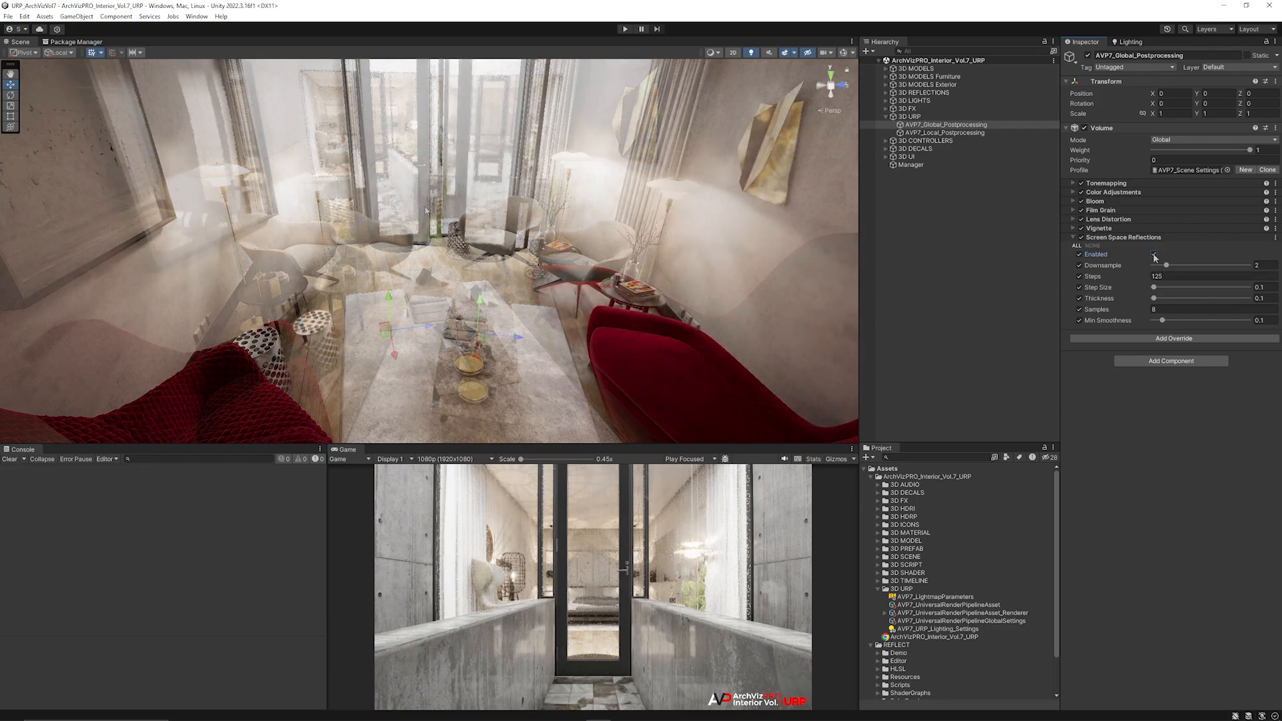
pyautogui.click(1154, 254)
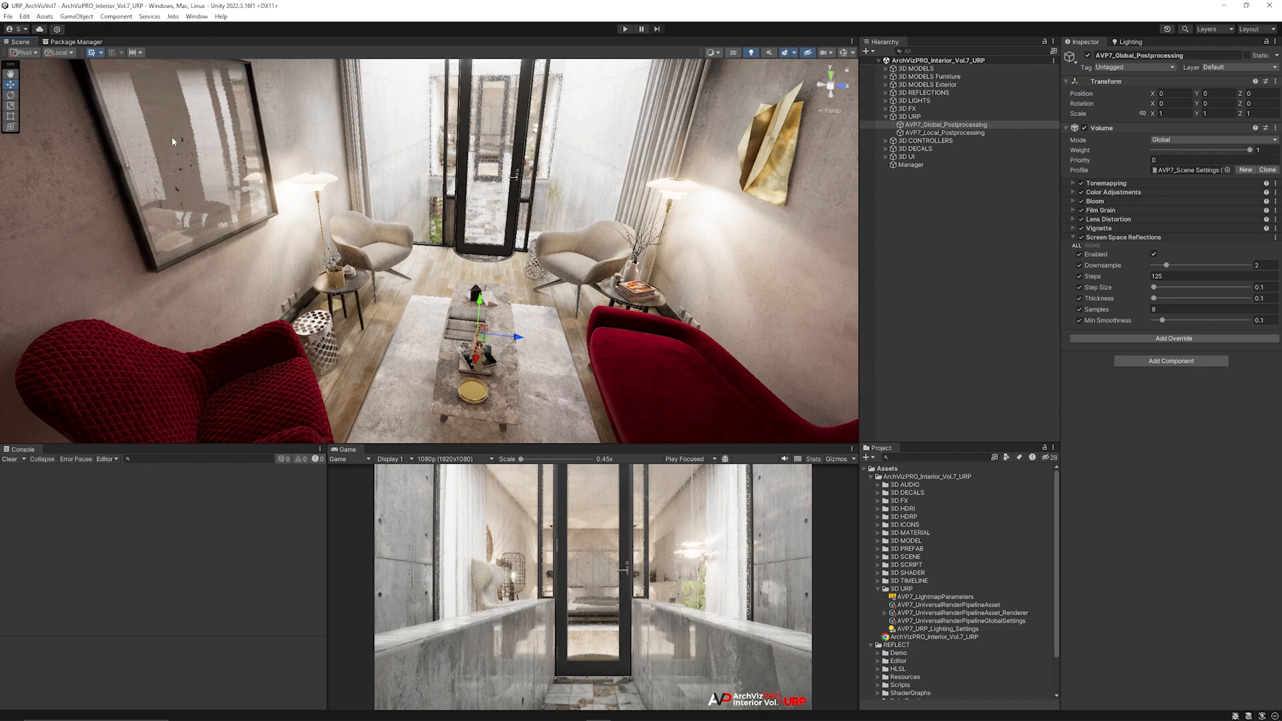
pyautogui.moveTo(169, 166)
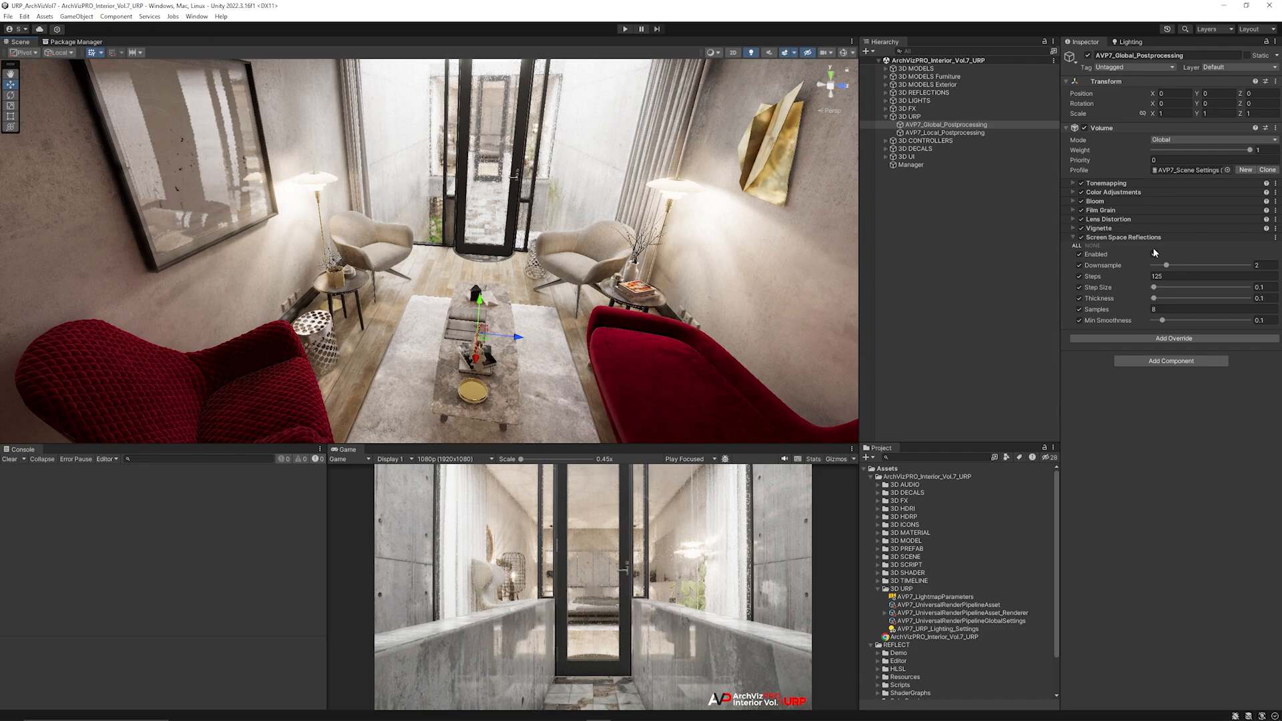
pyautogui.click(1155, 254)
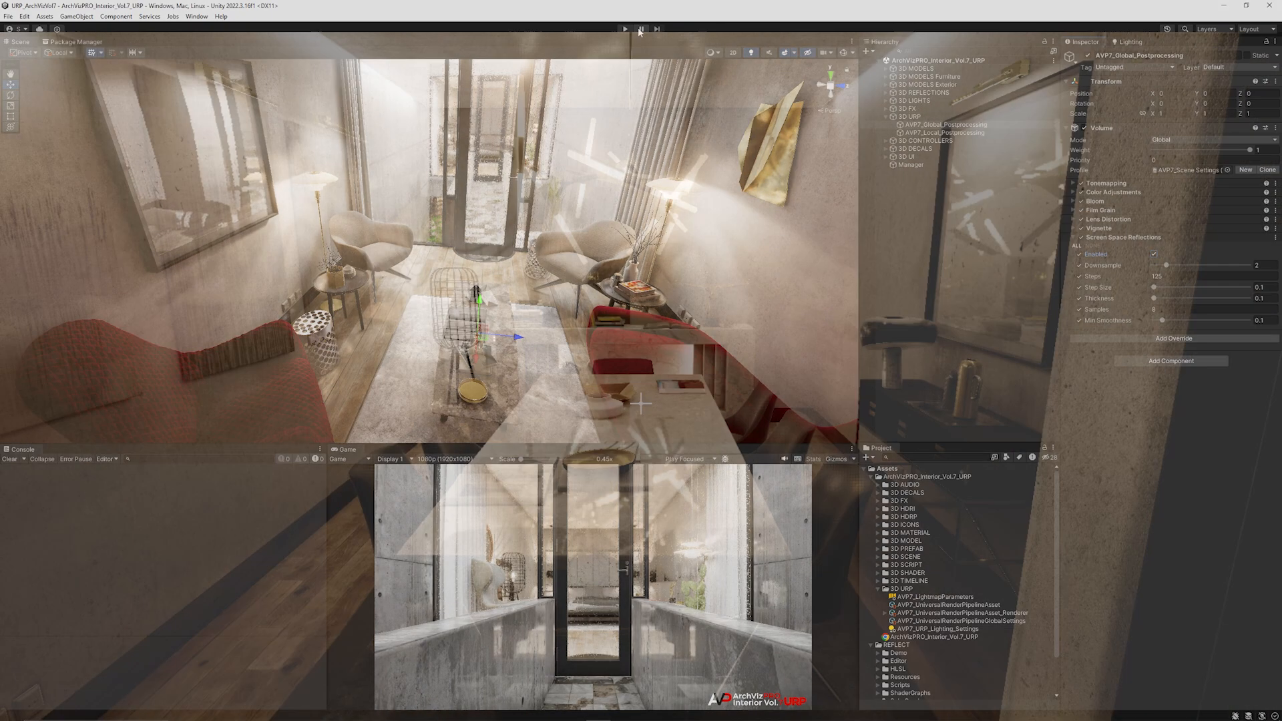
pyautogui.click(625, 29)
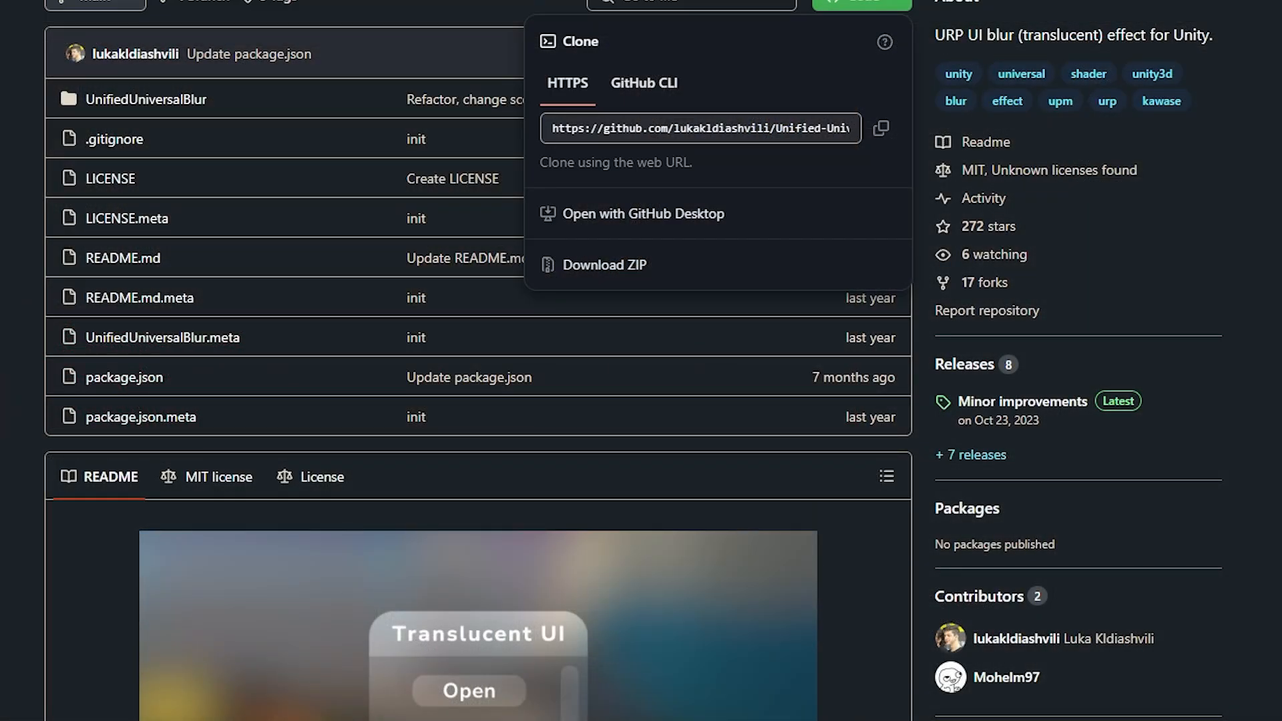
pyautogui.moveTo(867, 32)
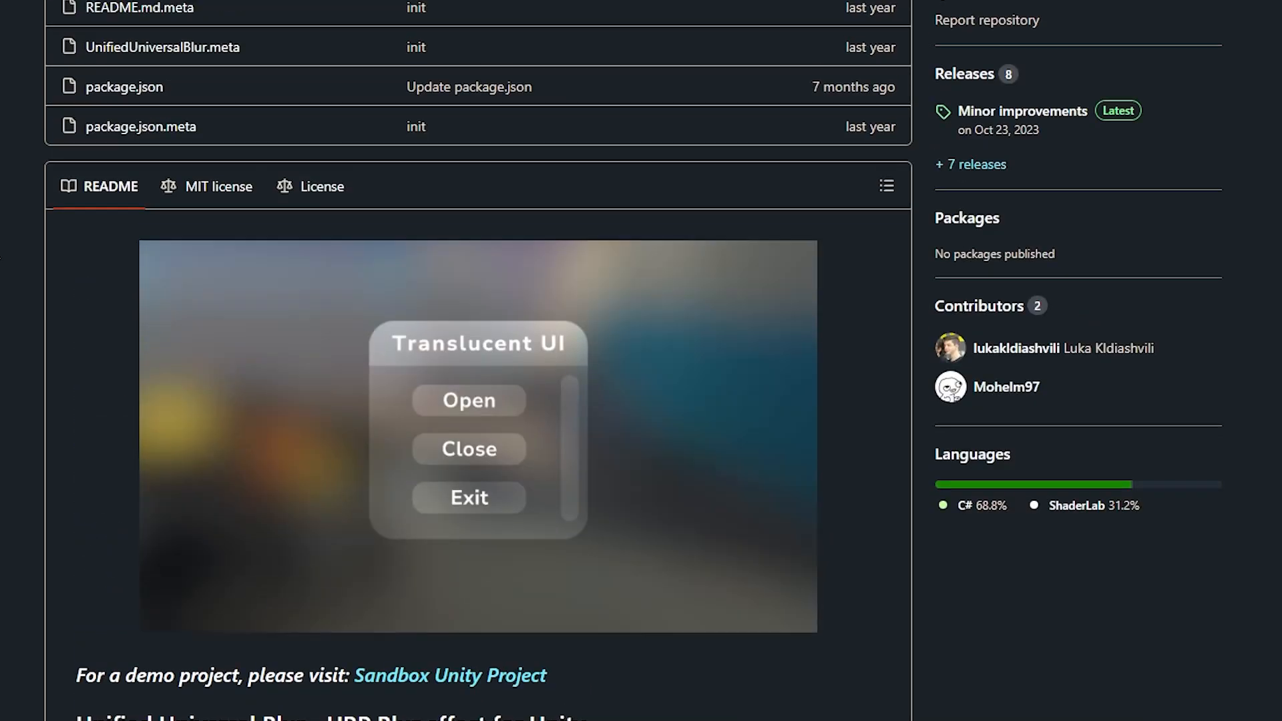
pyautogui.moveTo(325, 376)
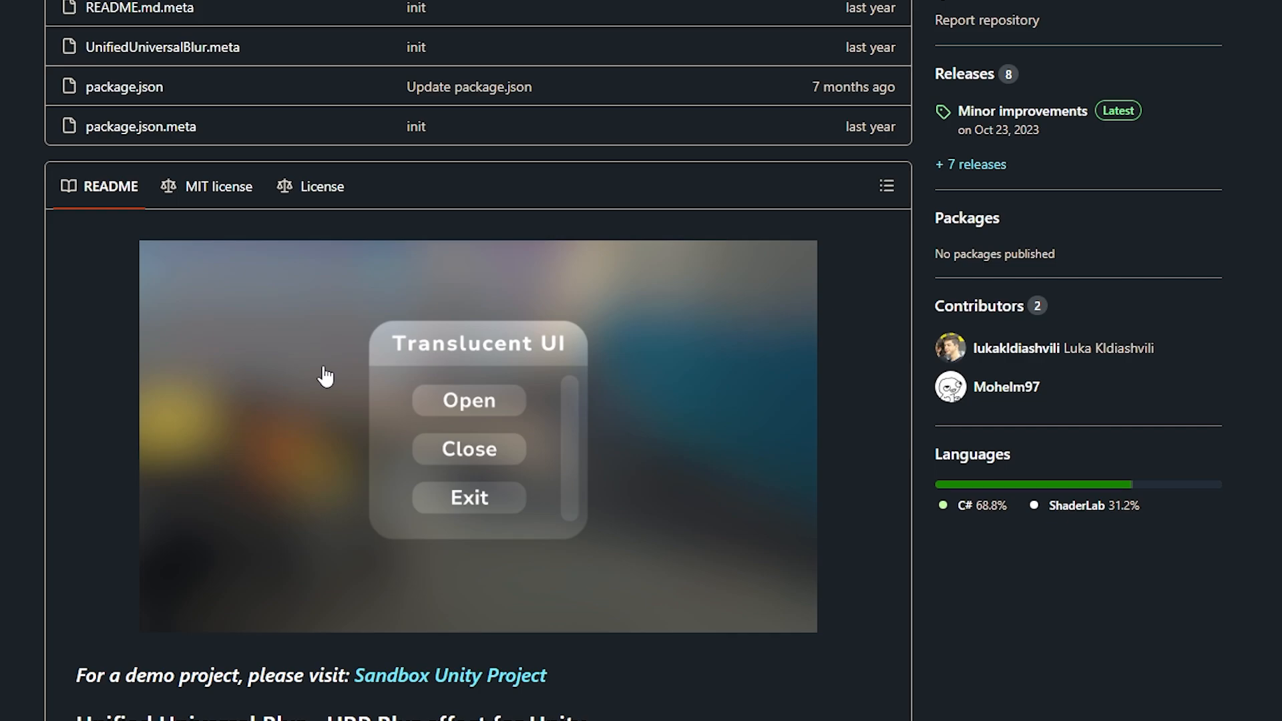
# Step: Scroll the Unified Universal Blur README down to its Installation section
pyautogui.scroll(-3)
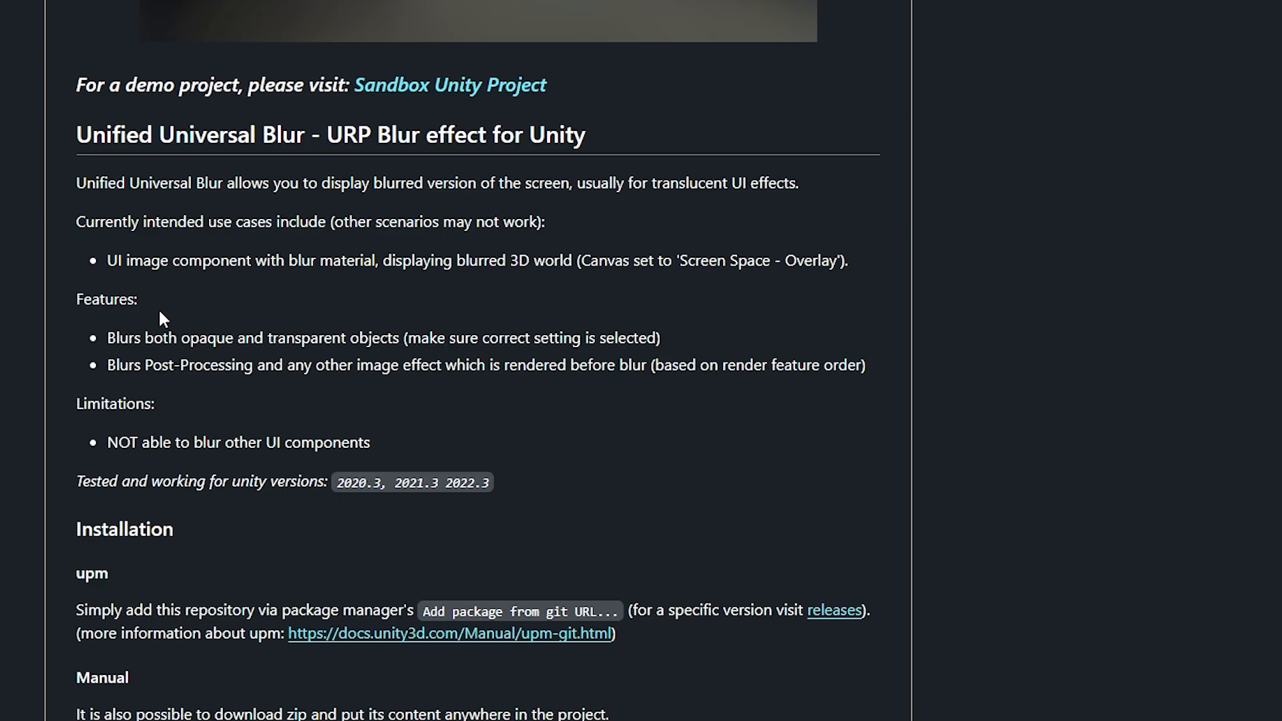
pyautogui.click(855, 107)
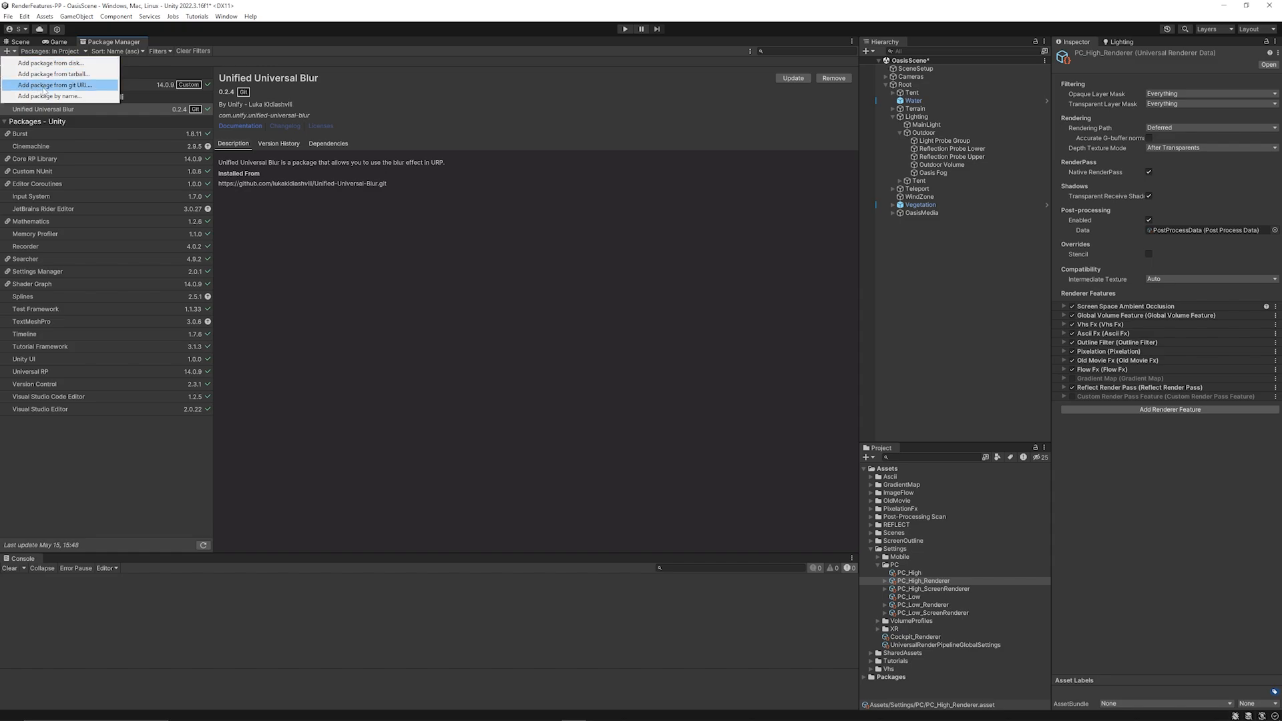
# Step: Confirm Unified Universal Blur is installed, then add and expand Universal Blur Feature on PC_High_Renderer
pyautogui.click(54, 84)
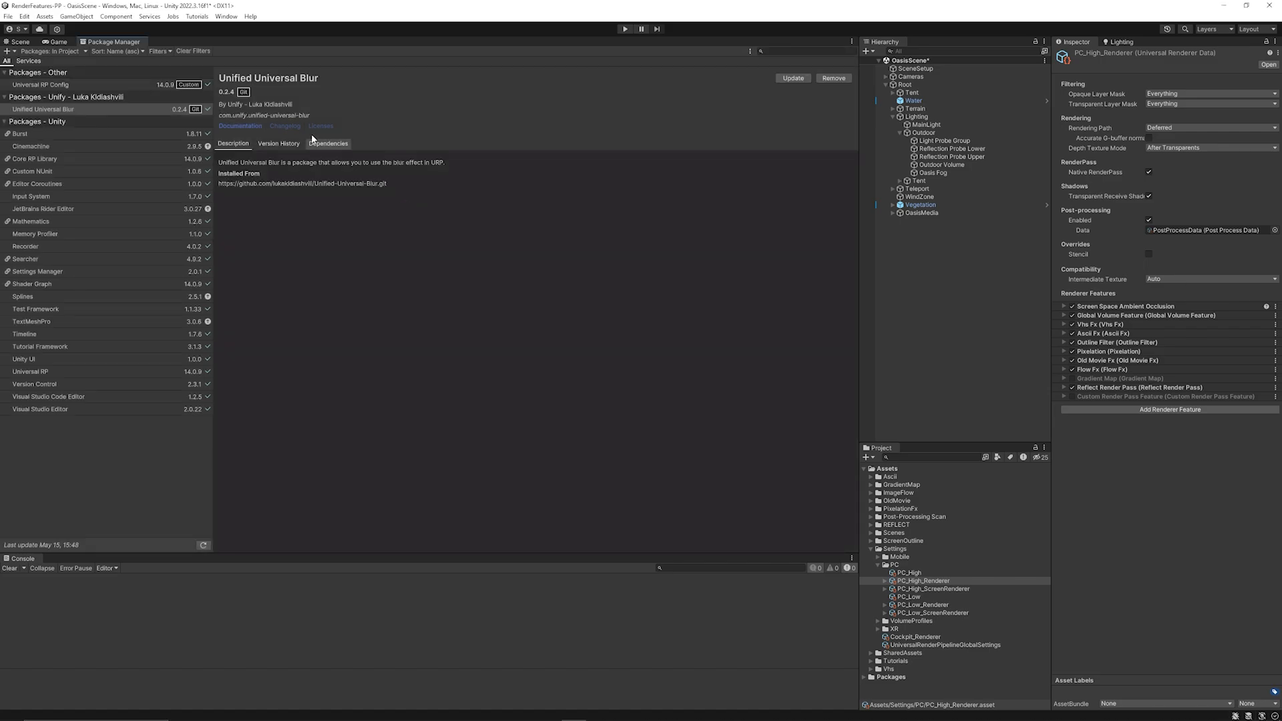
pyautogui.moveTo(470, 92)
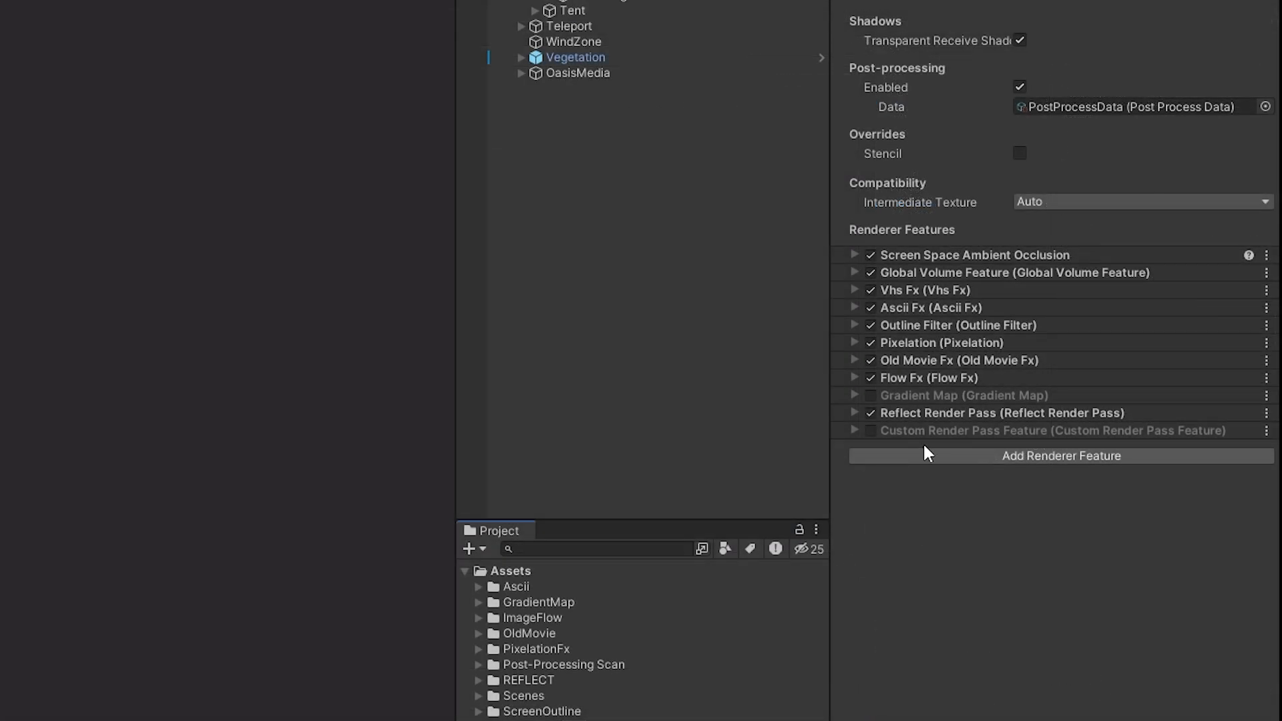
pyautogui.click(1059, 456)
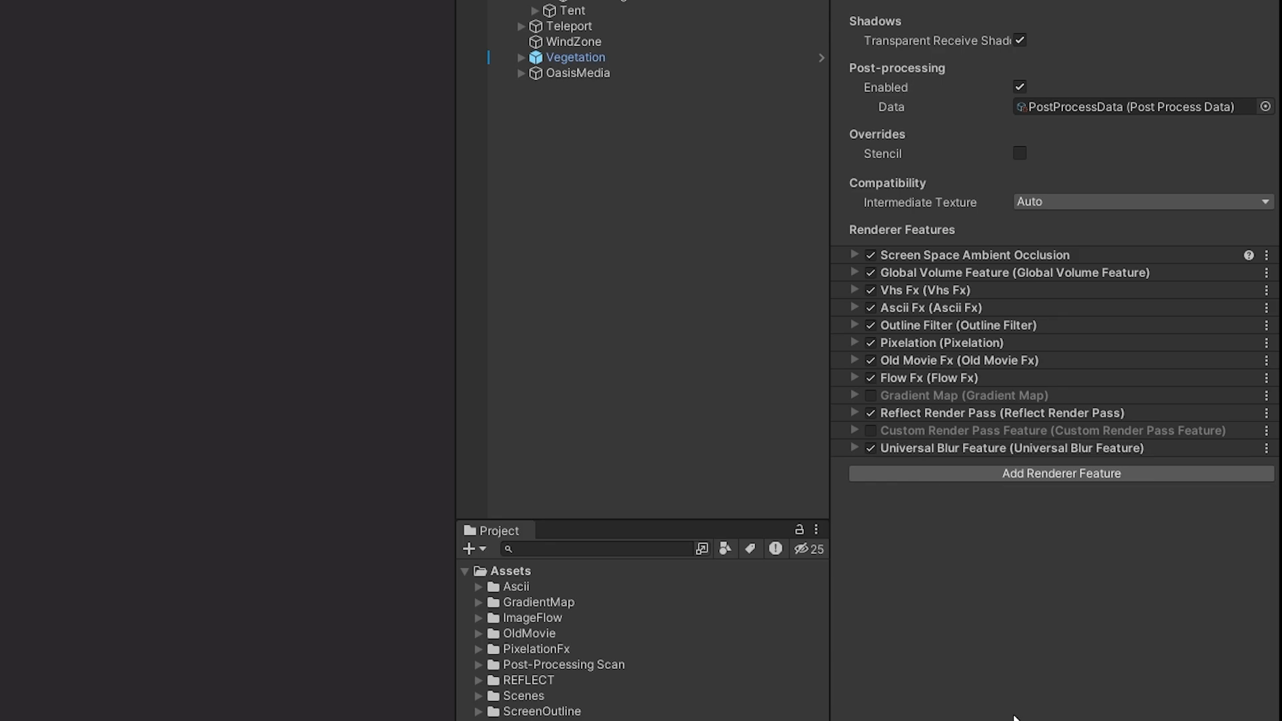
pyautogui.click(855, 447)
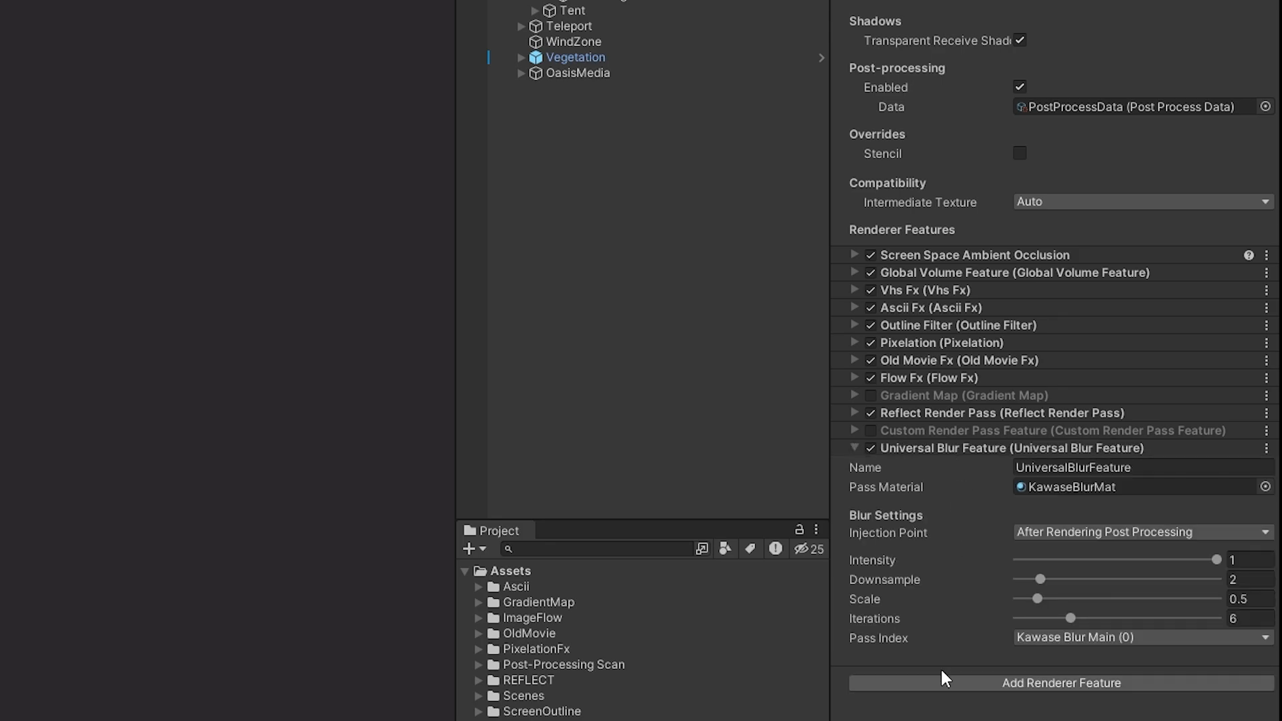
pyautogui.moveTo(1028, 595)
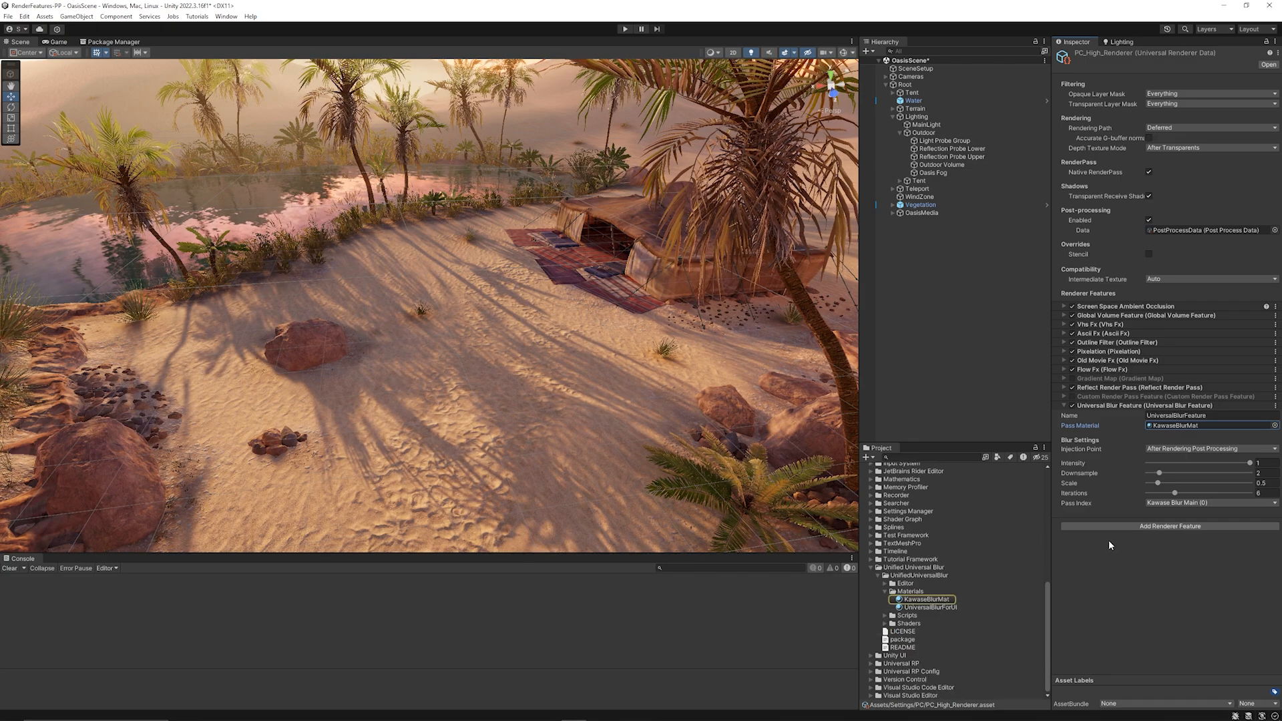
# Step: Create a Canvas with a full-screen stretched Image using the UniversalBlurForUI material
pyautogui.rightClick(948, 245)
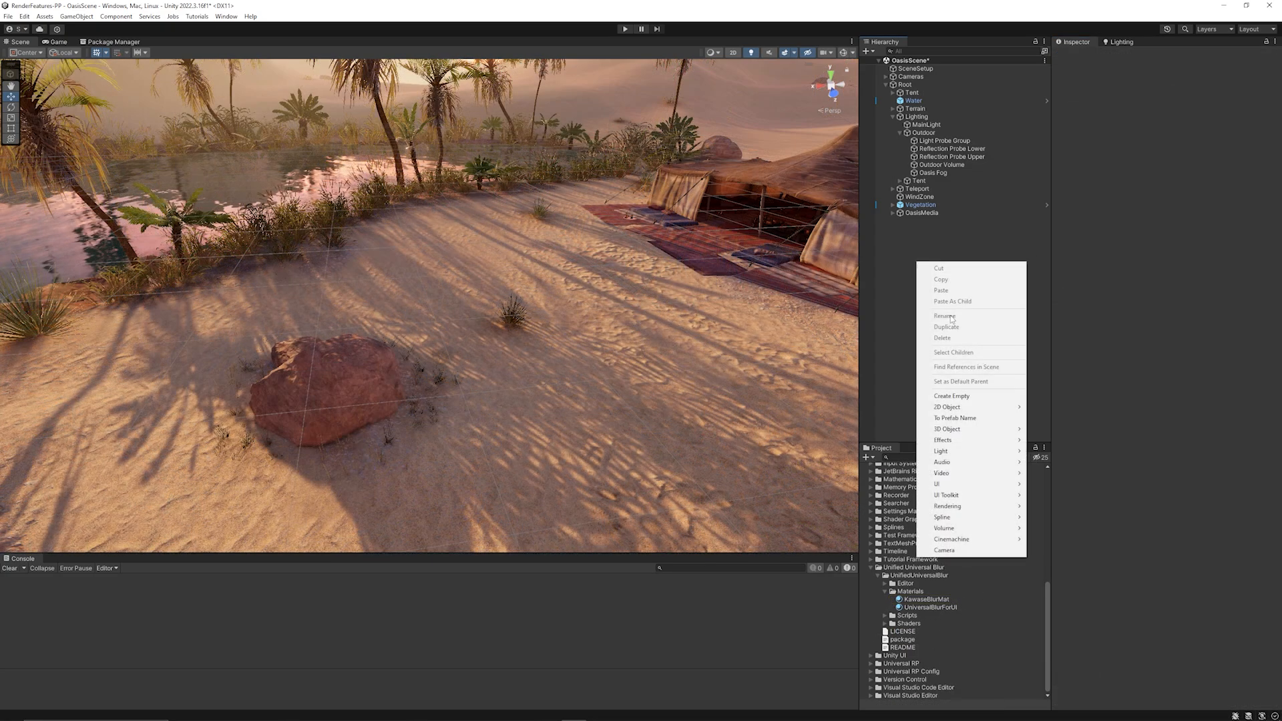
pyautogui.moveTo(937, 484)
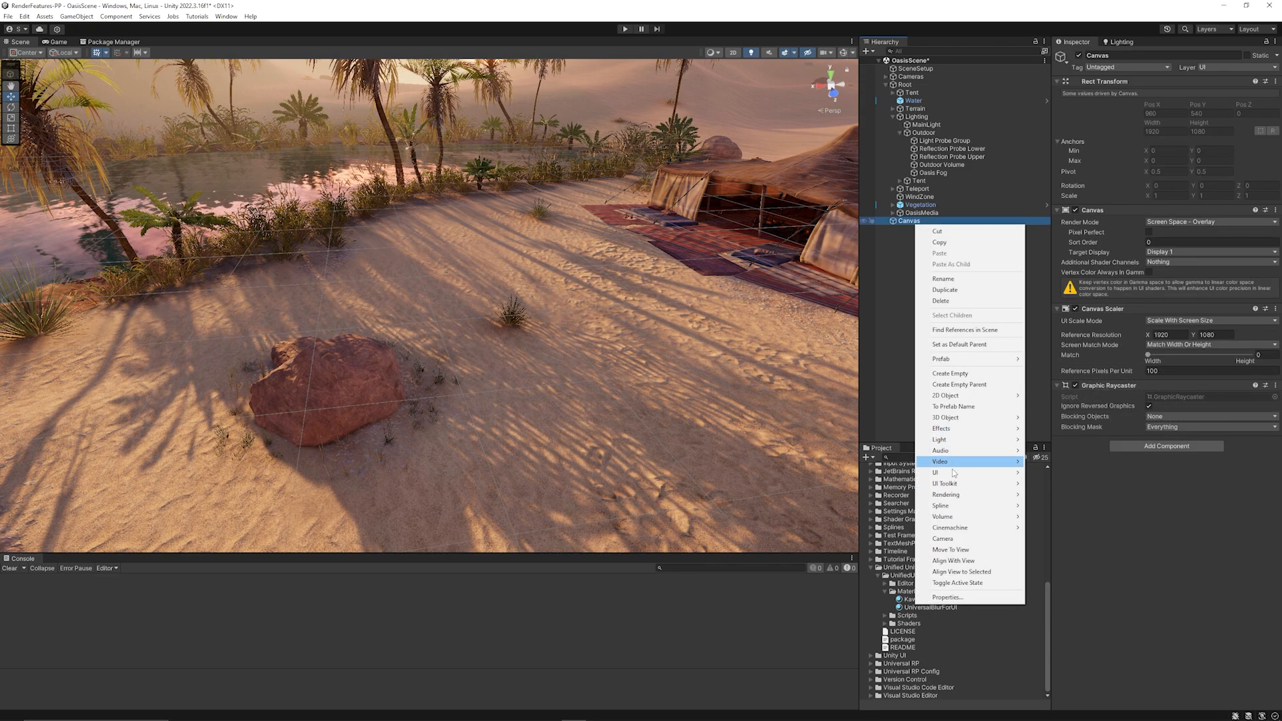
pyautogui.click(935, 472)
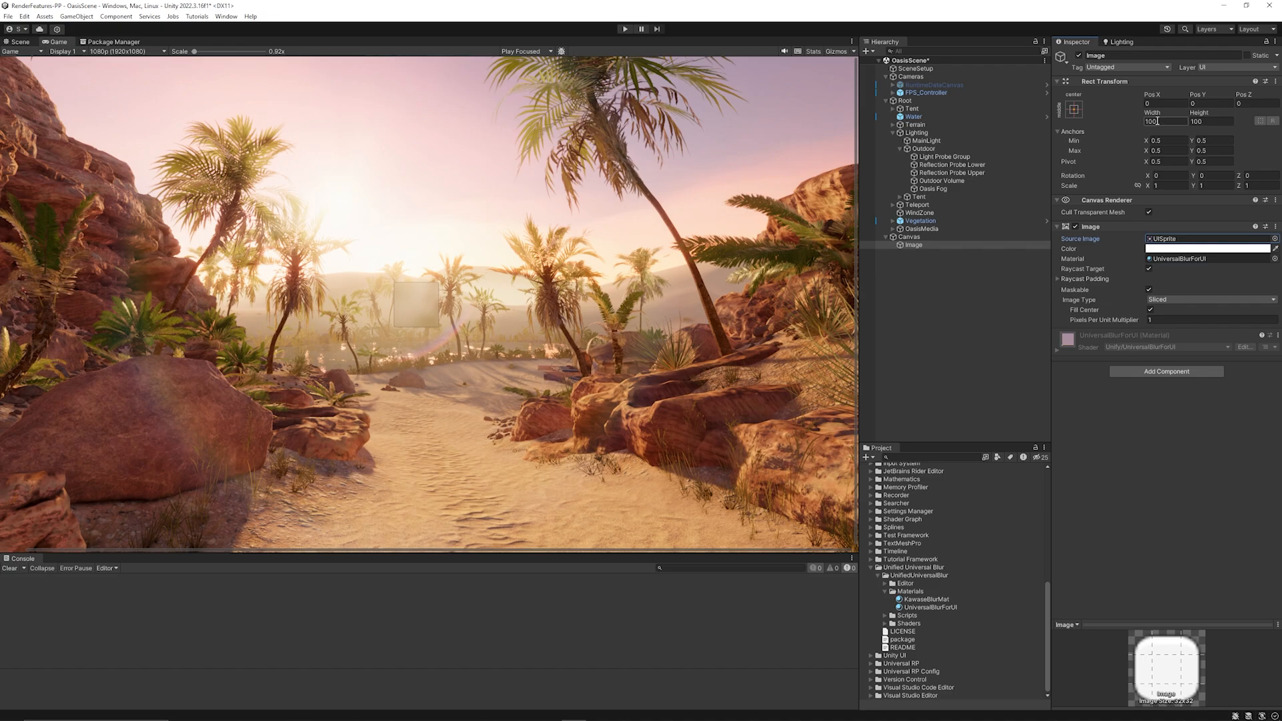
pyautogui.click(1071, 109)
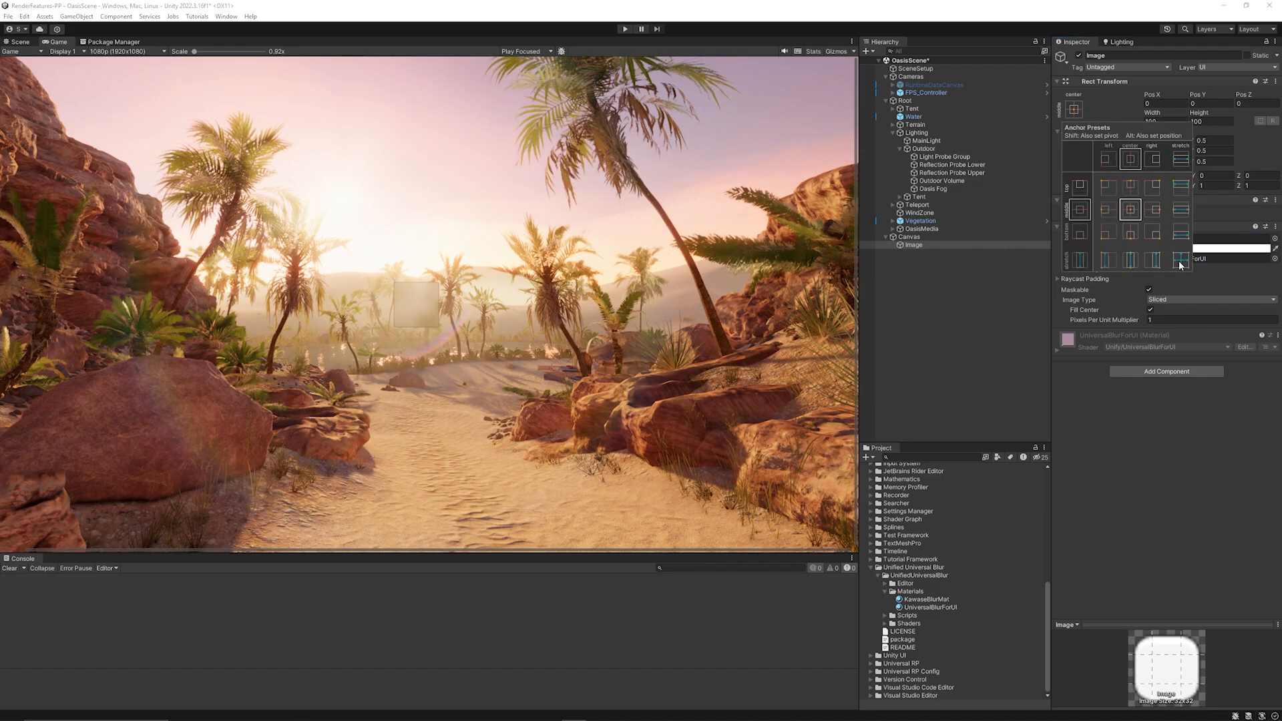
pyautogui.click(1179, 260)
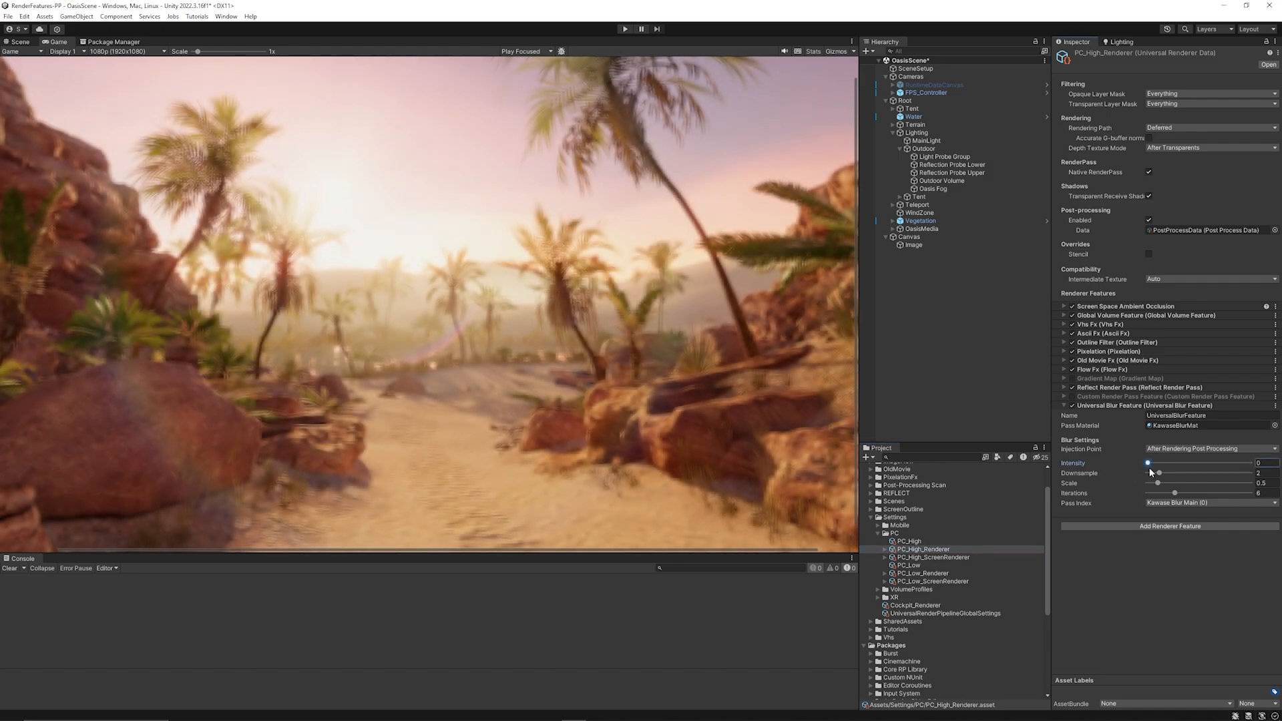
# Step: Raise the Universal Blur Feature intensity and select the new TextMeshPro text under Canvas
pyautogui.moveTo(1146, 463); pyautogui.dragTo(1180, 462)
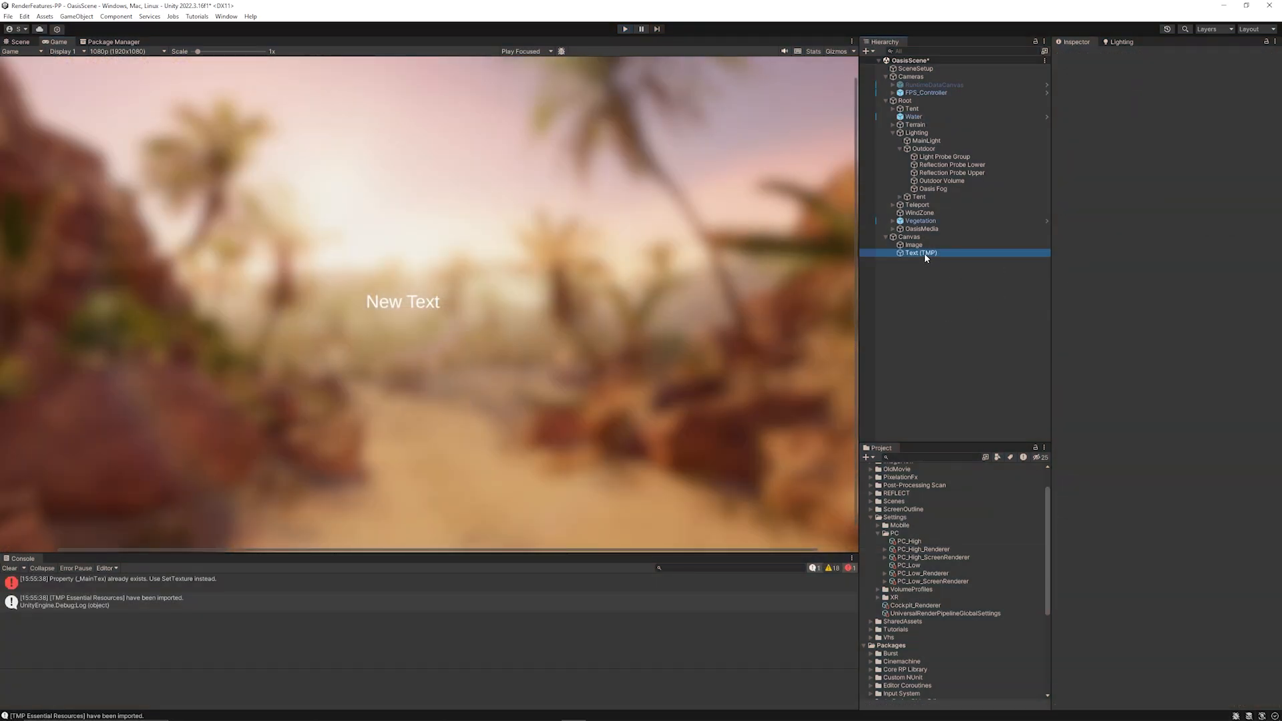
pyautogui.click(921, 252)
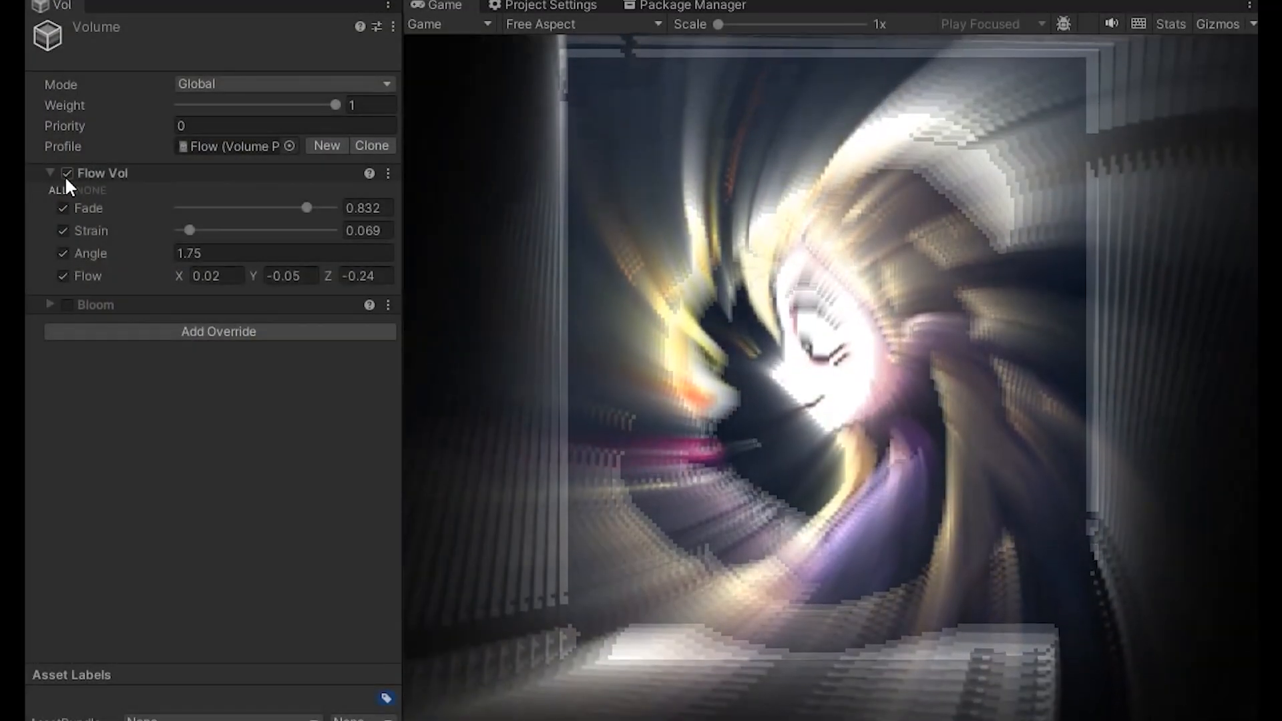
# Step: Add the Flow Fx renderer feature and expand its settings
pyautogui.click(62, 277)
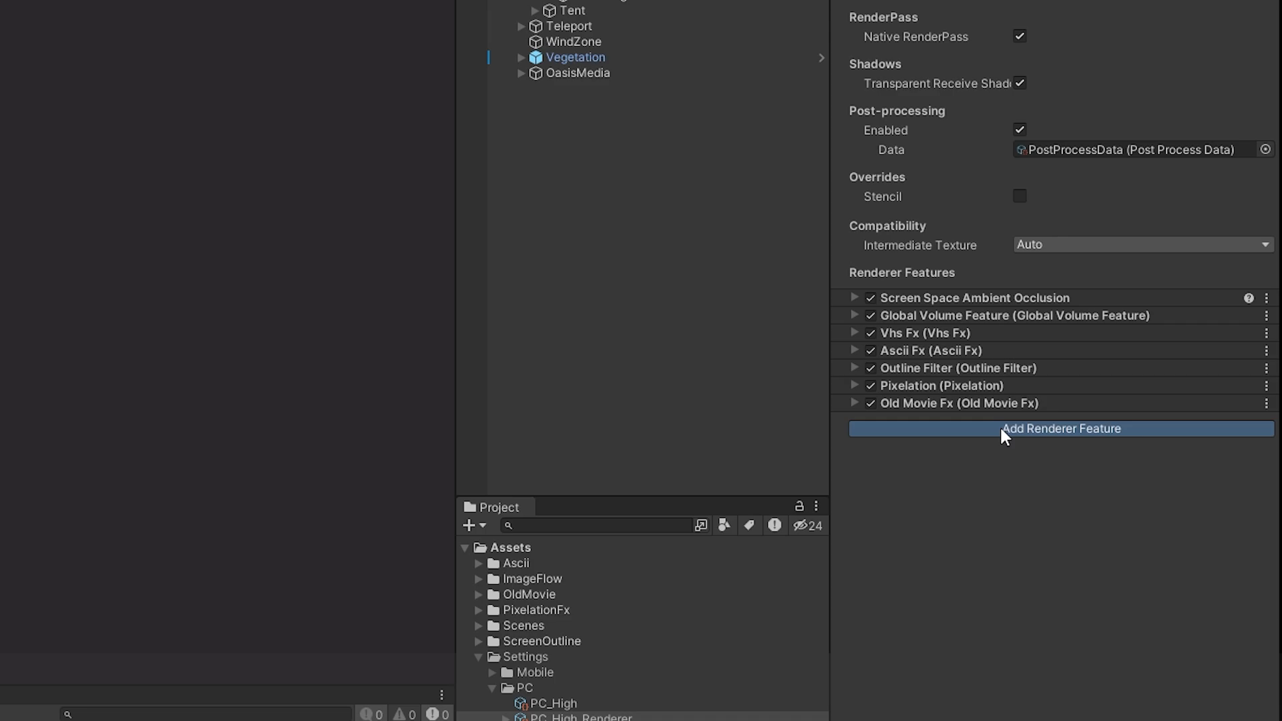
pyautogui.click(1061, 428)
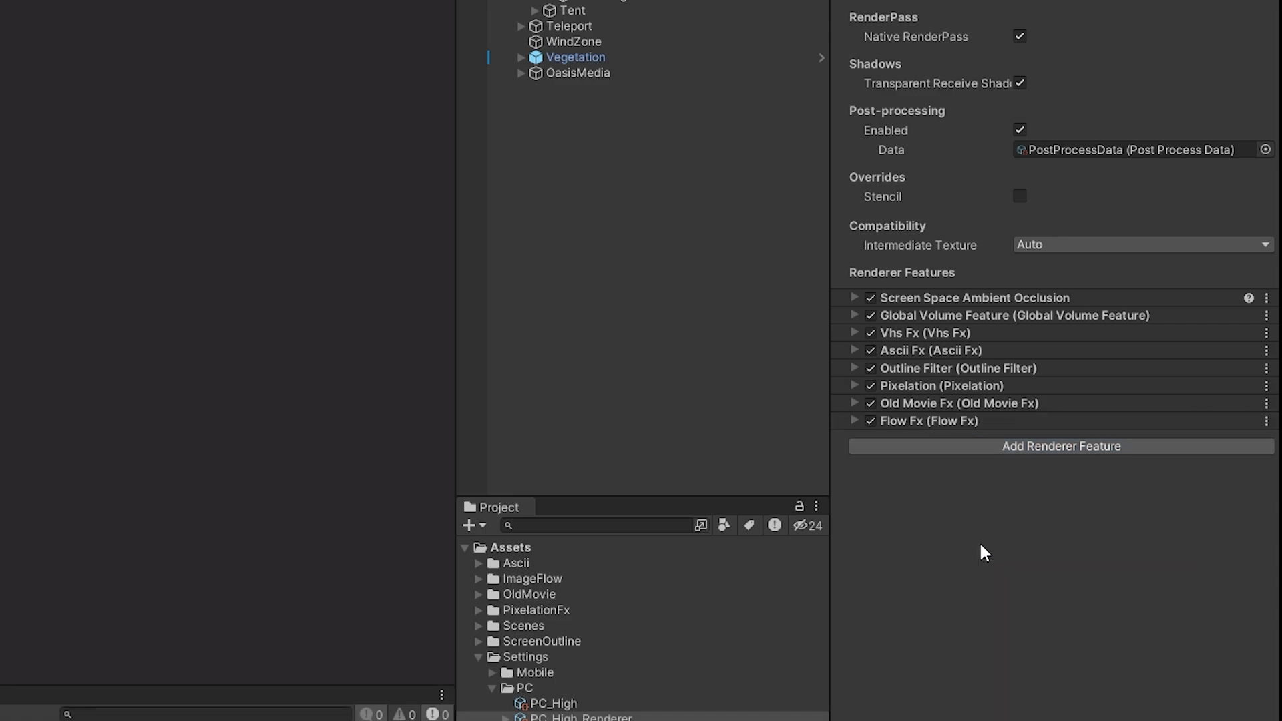
pyautogui.click(855, 420)
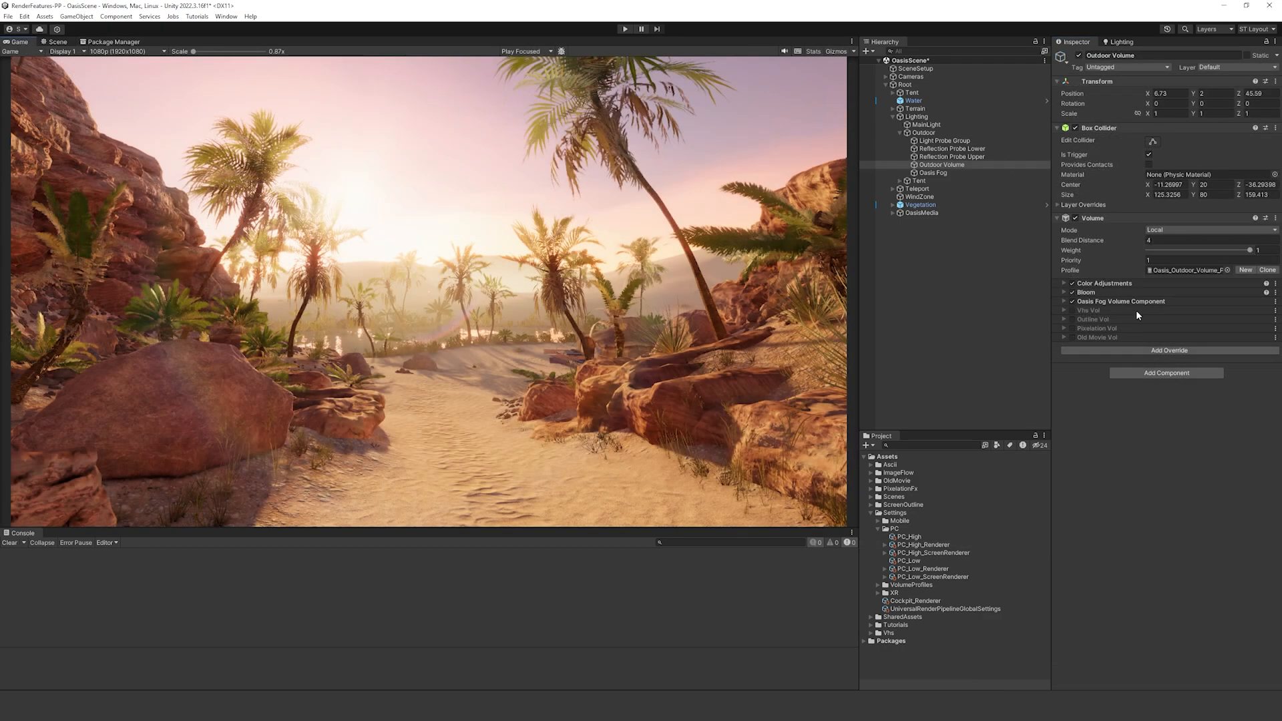
# Step: Add a Flow Vol override with fade about 0.36, strain about 0.7, and 0.49 entered
pyautogui.click(1168, 349)
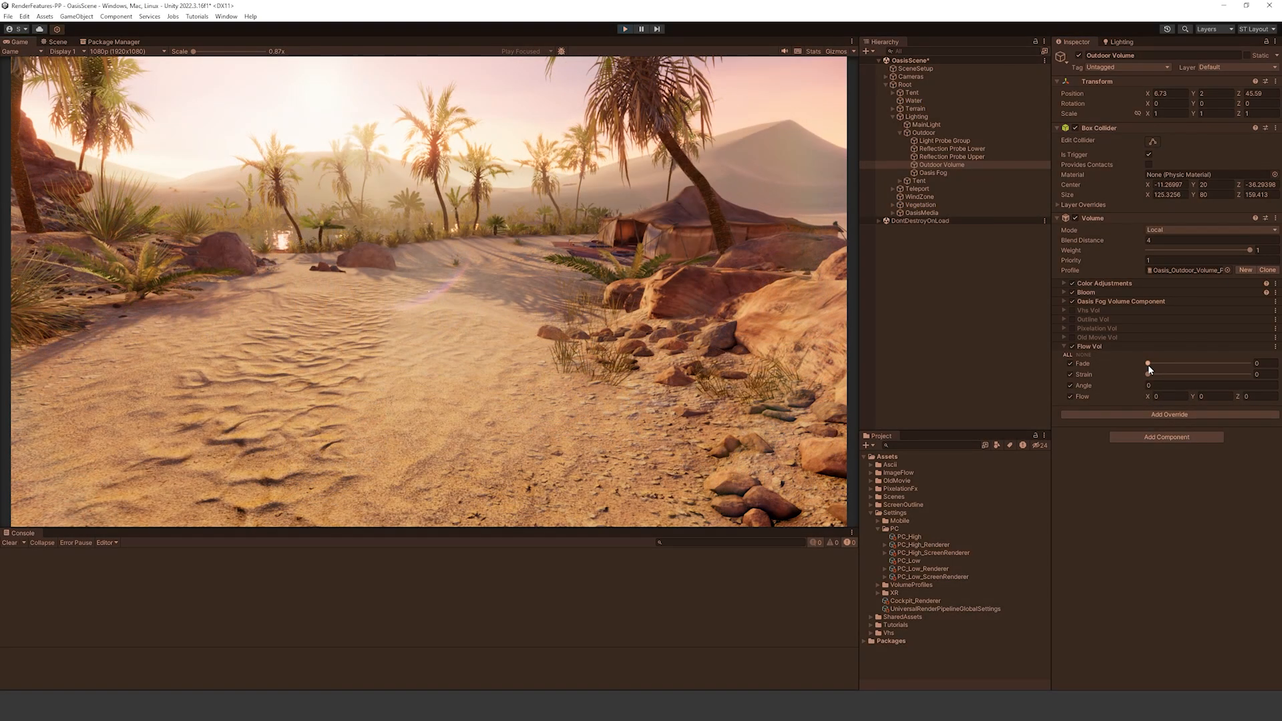
pyautogui.moveTo(1148, 363); pyautogui.dragTo(1184, 363)
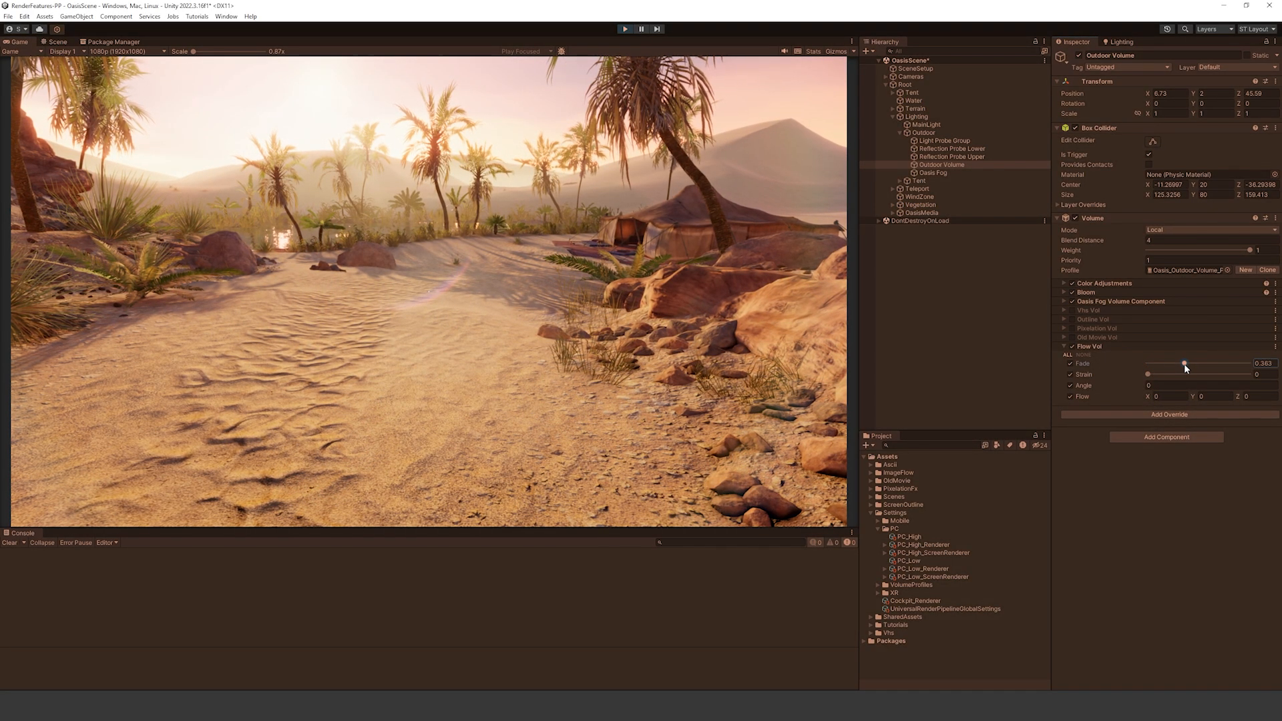
pyautogui.moveTo(1127, 374); pyautogui.dragTo(1161, 374)
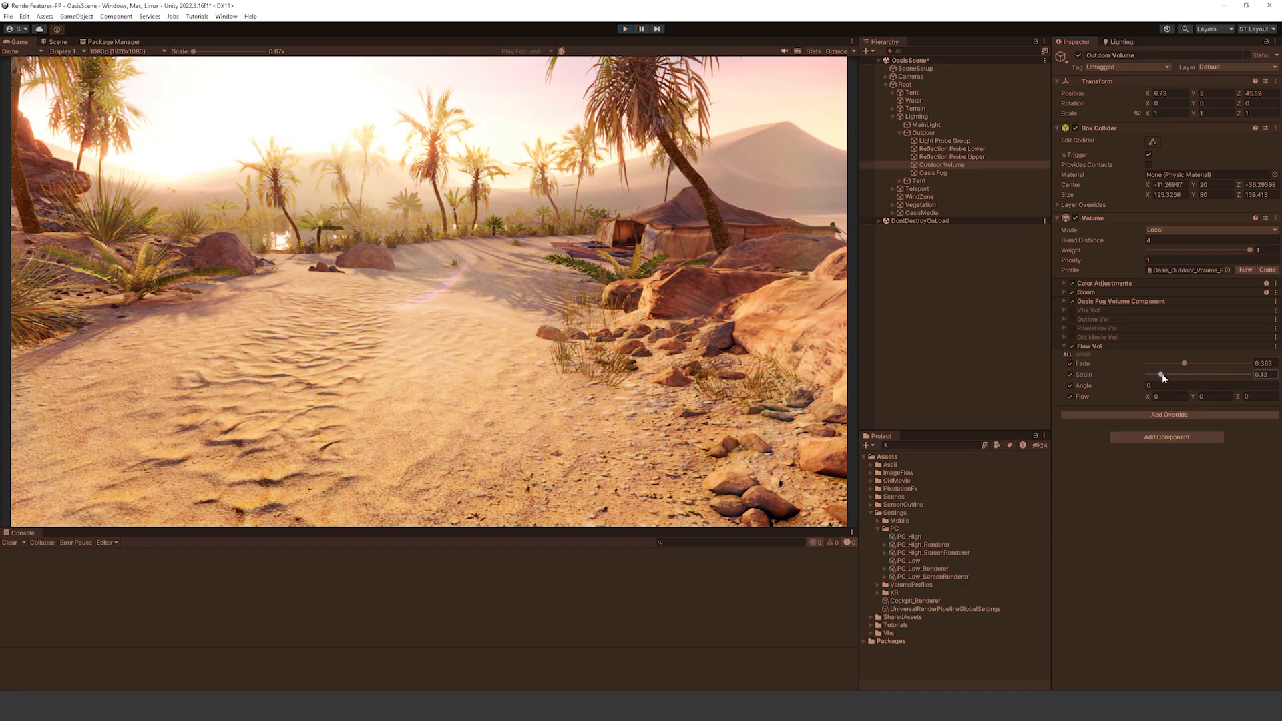
pyautogui.moveTo(1161, 374); pyautogui.dragTo(1217, 374)
pyautogui.write('.19')
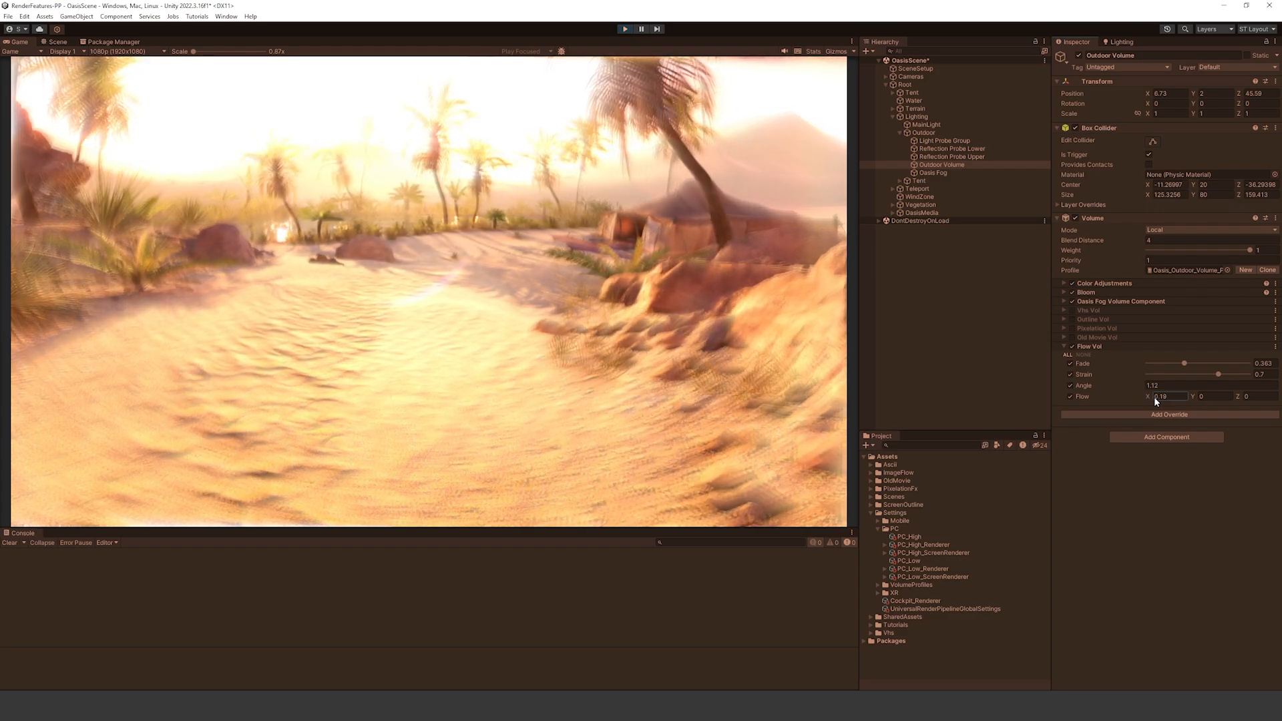
pyautogui.write('0.49')
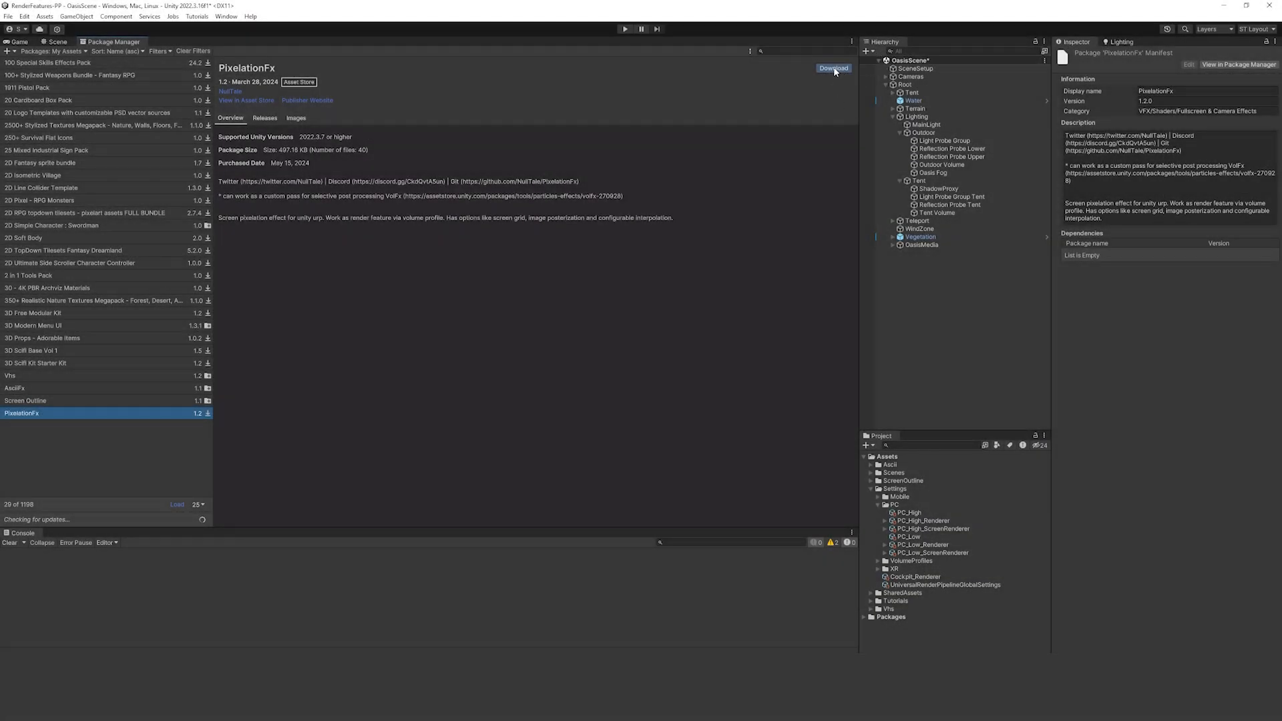
# Step: Get the PixelationFx package and add a Pixelation renderer feature to PC_High_Renderer
pyautogui.click(833, 68)
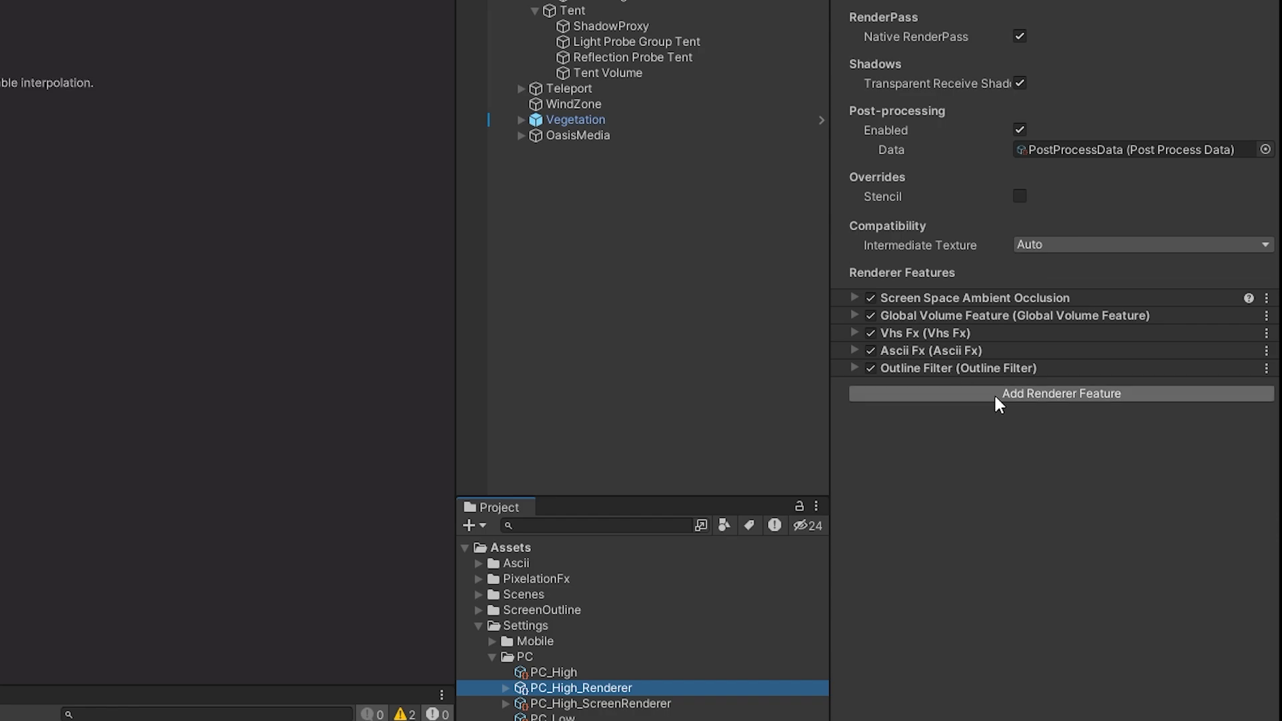
pyautogui.click(1060, 393)
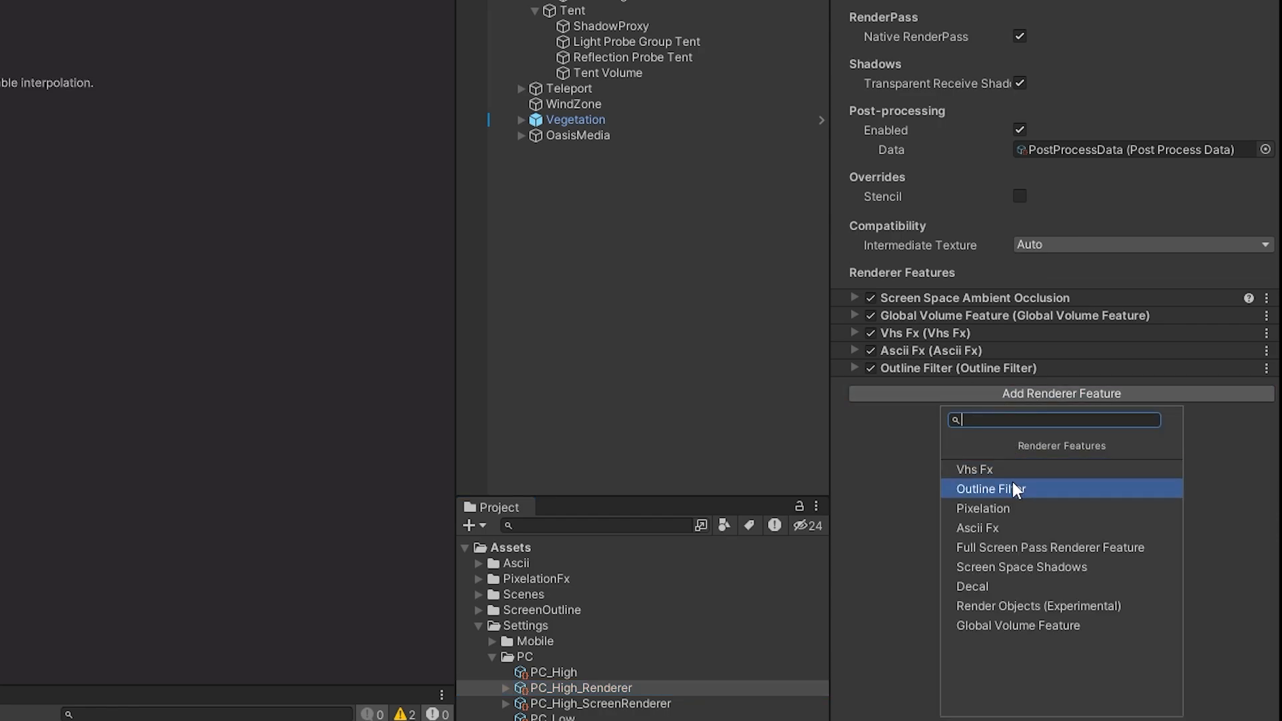
pyautogui.click(982, 508)
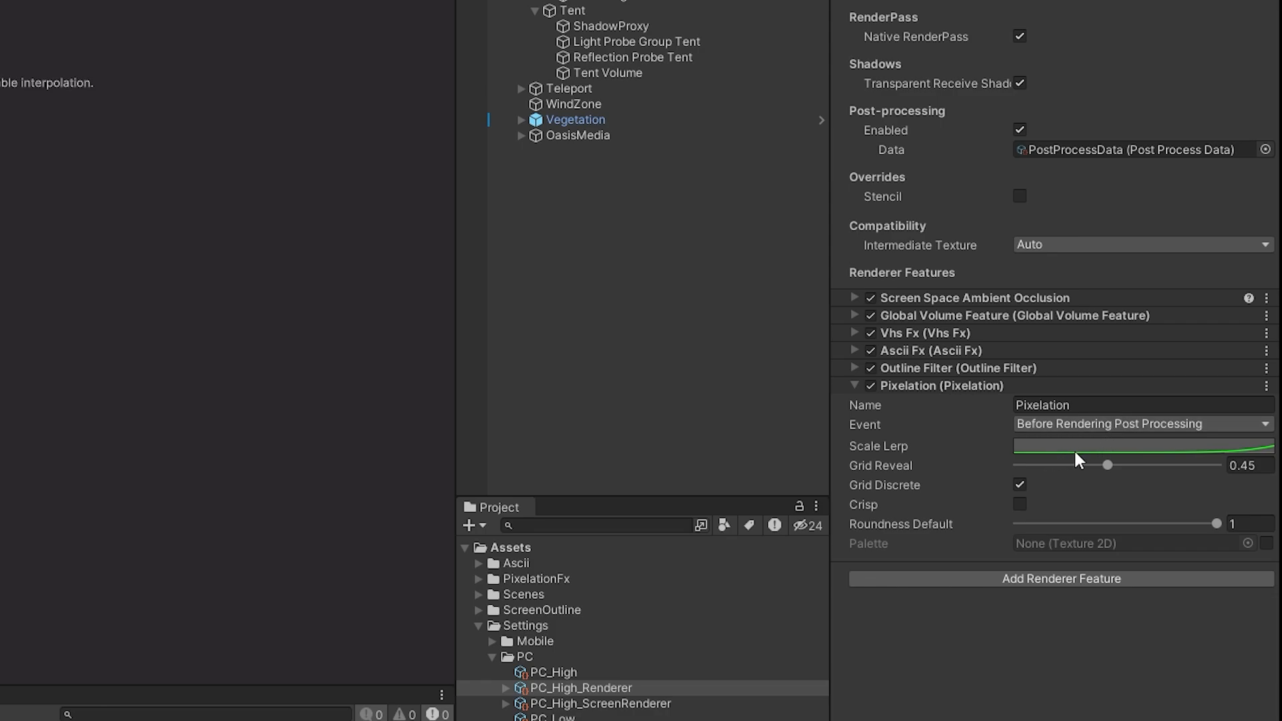
pyautogui.moveTo(1008, 502)
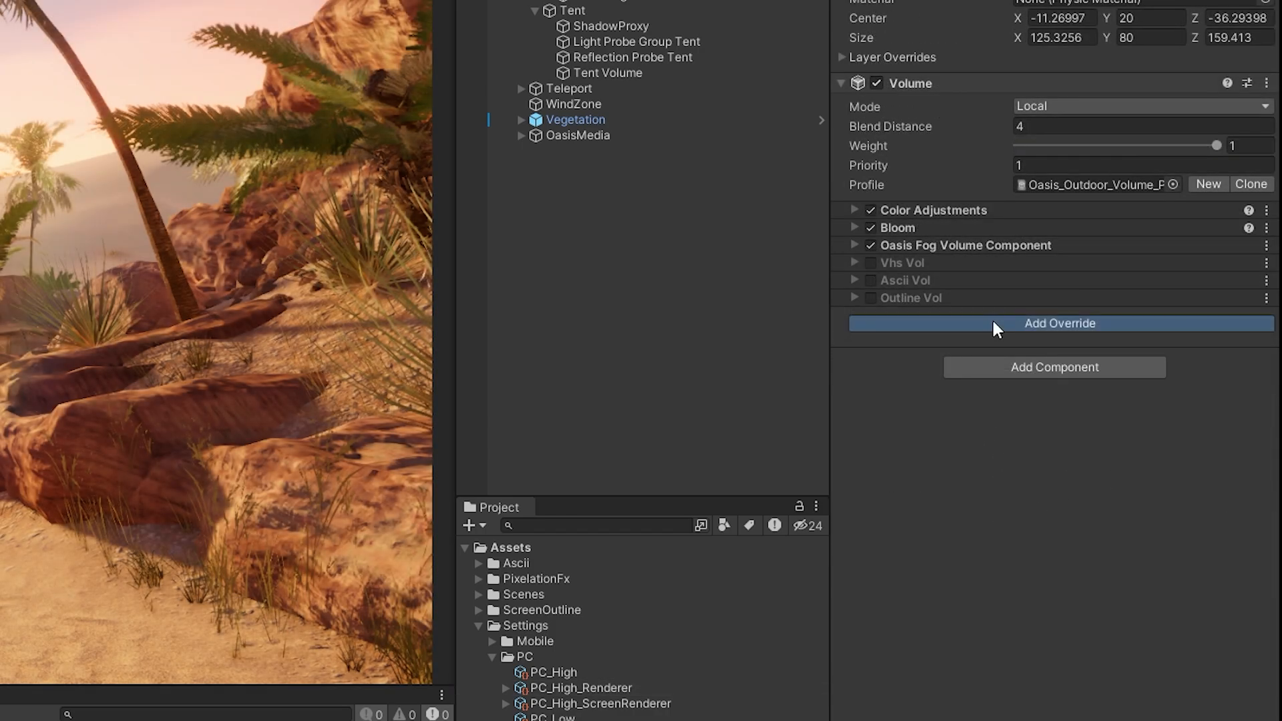
# Step: Add a Pixelation Vol override to Outdoor Volume and raise Impact to full
pyautogui.click(1060, 323)
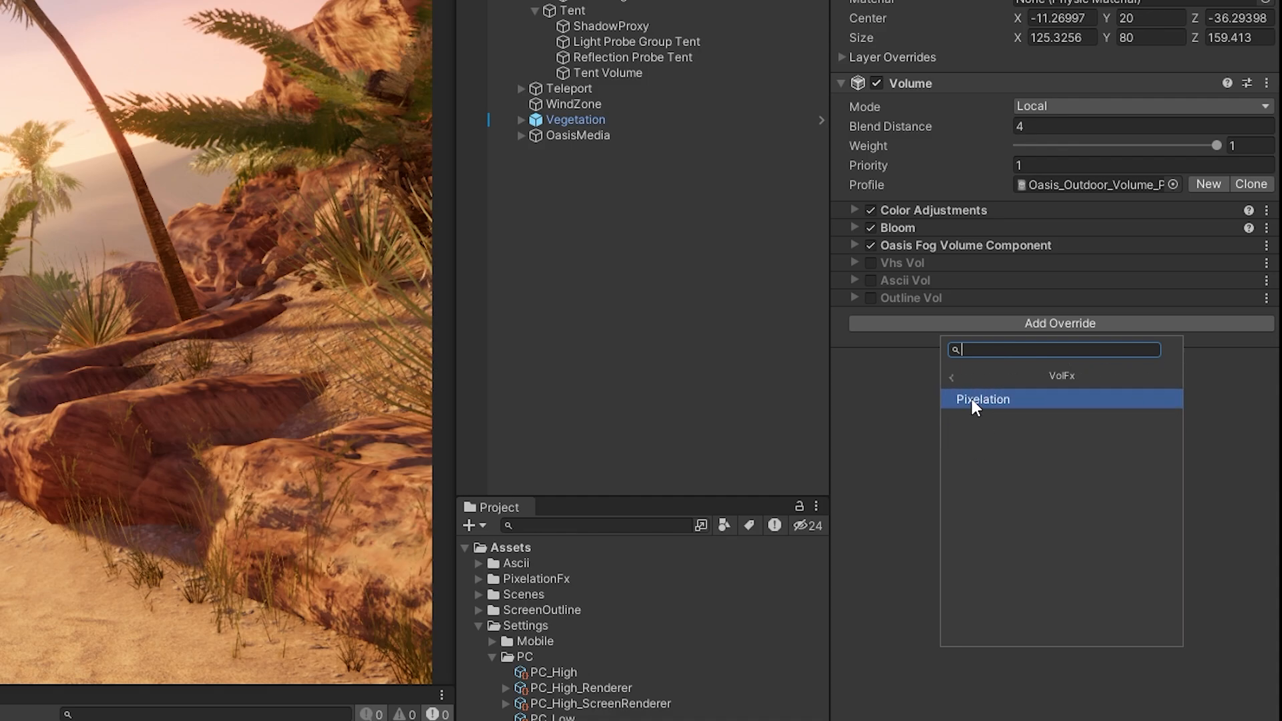
pyautogui.click(982, 400)
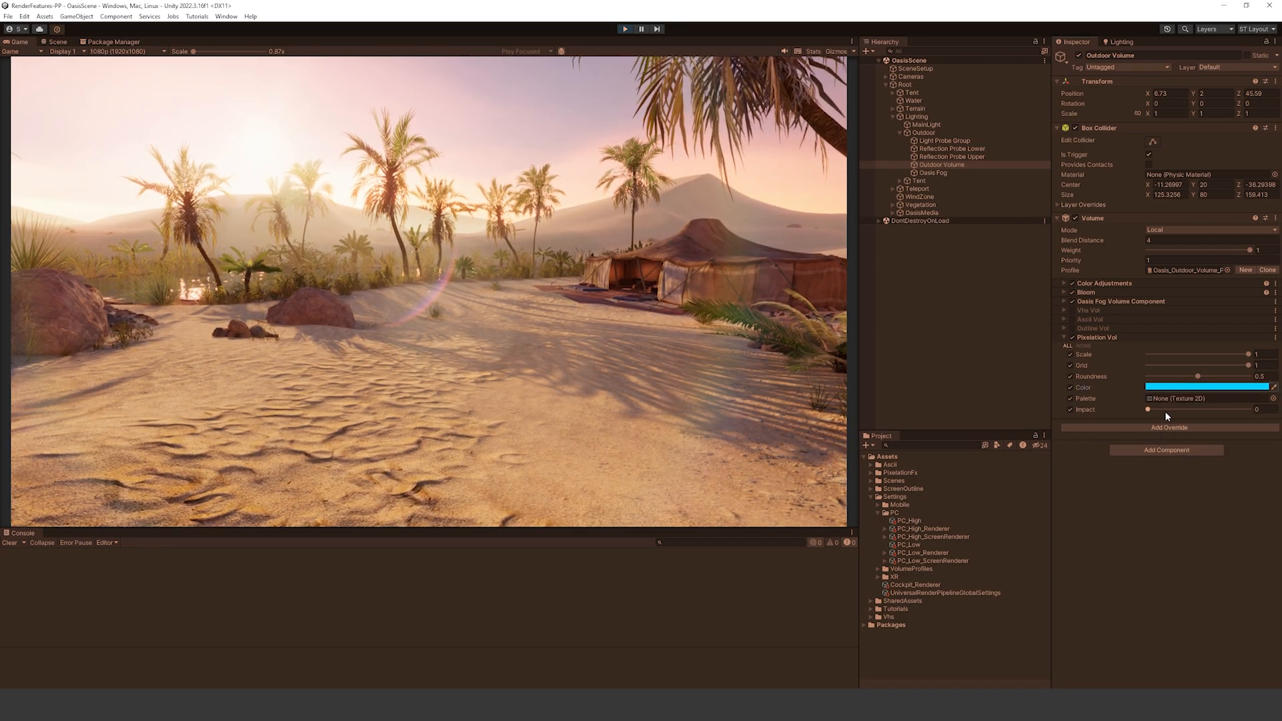
pyautogui.moveTo(1147, 409); pyautogui.dragTo(1234, 408)
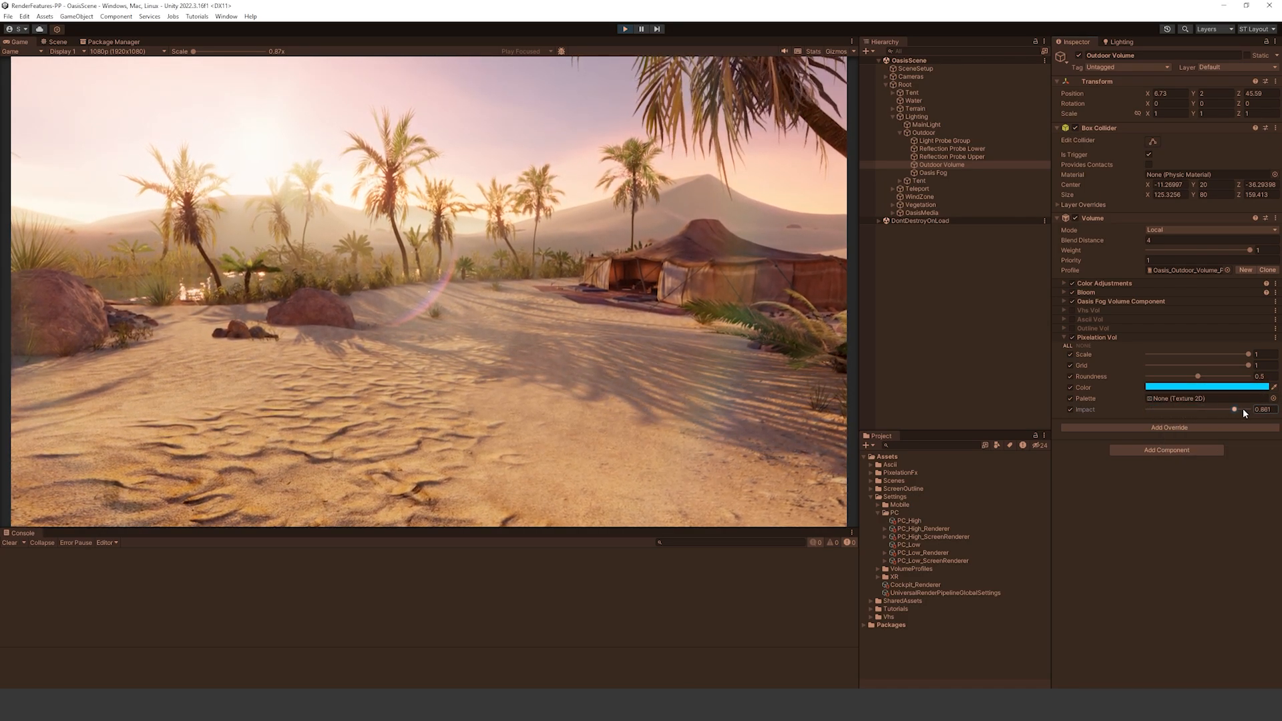
# Step: Lower Pixelation Scale to about 0.8, Grid to about 0.67, and adjust Roundness
pyautogui.moveTo(1235, 354); pyautogui.dragTo(1227, 354)
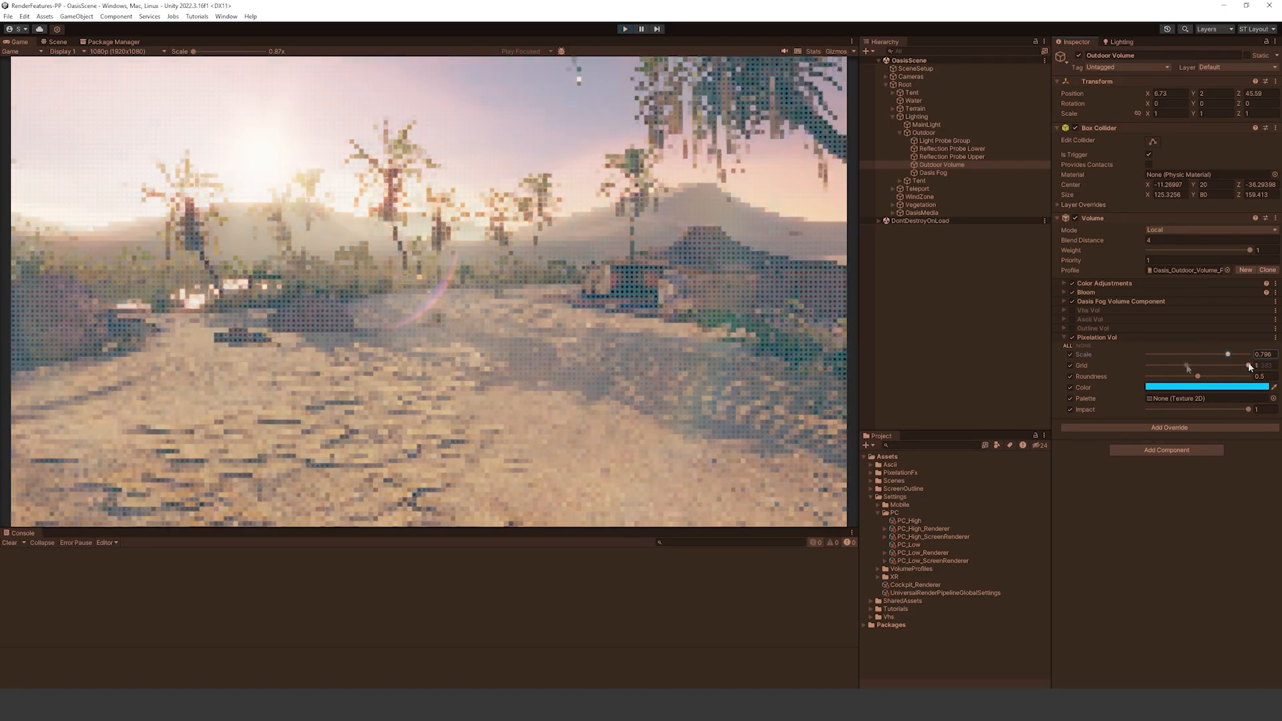
pyautogui.moveTo(1226, 365); pyautogui.dragTo(1217, 364)
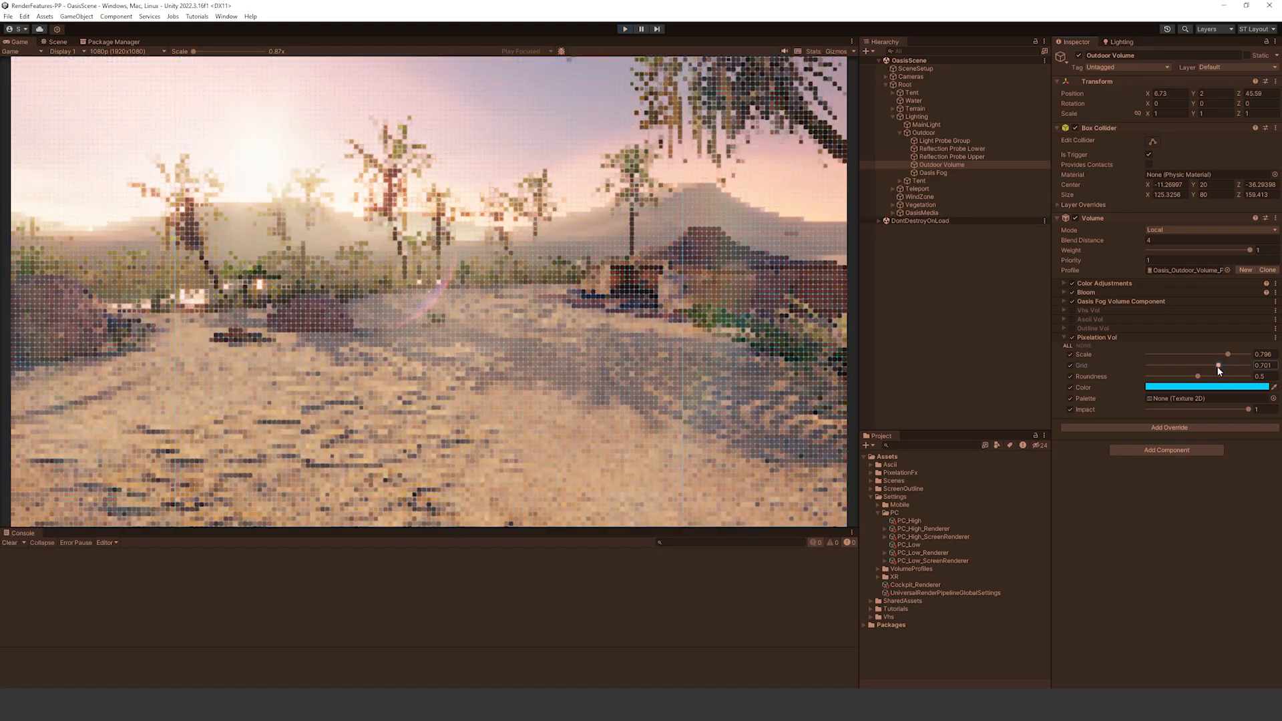
pyautogui.moveTo(1217, 365); pyautogui.dragTo(1199, 364)
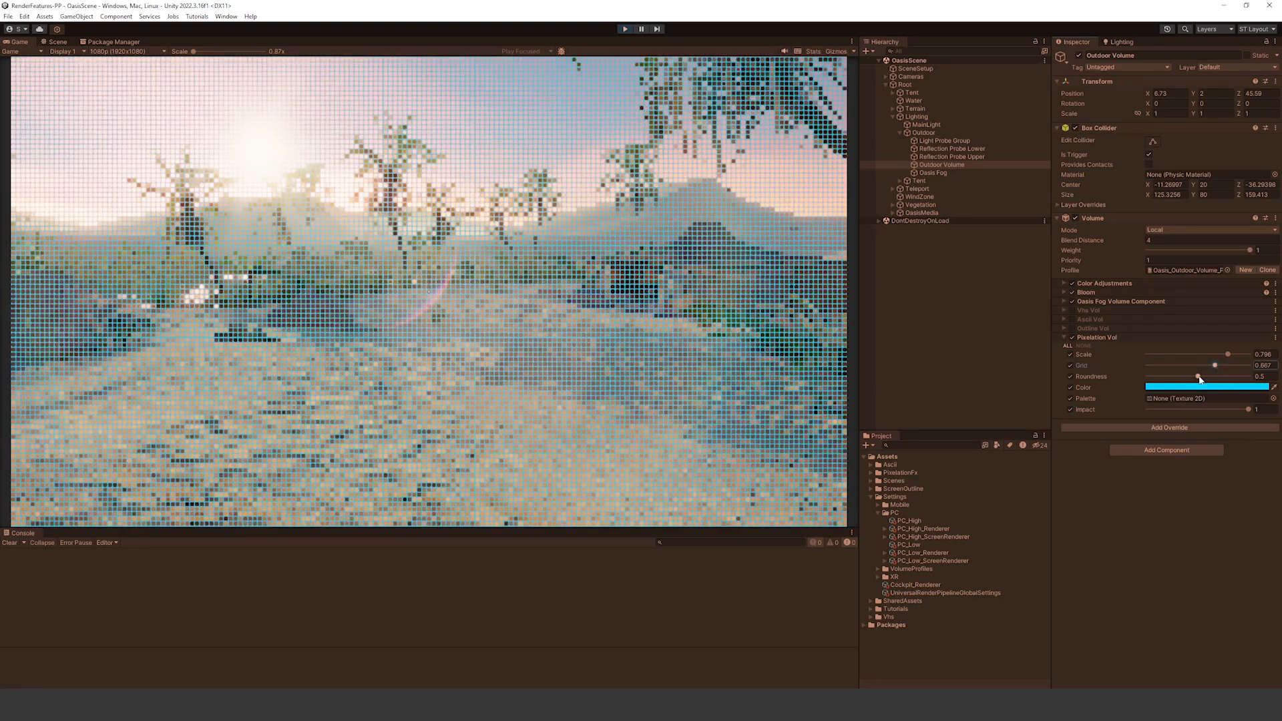
pyautogui.moveTo(1201, 376); pyautogui.dragTo(1171, 376)
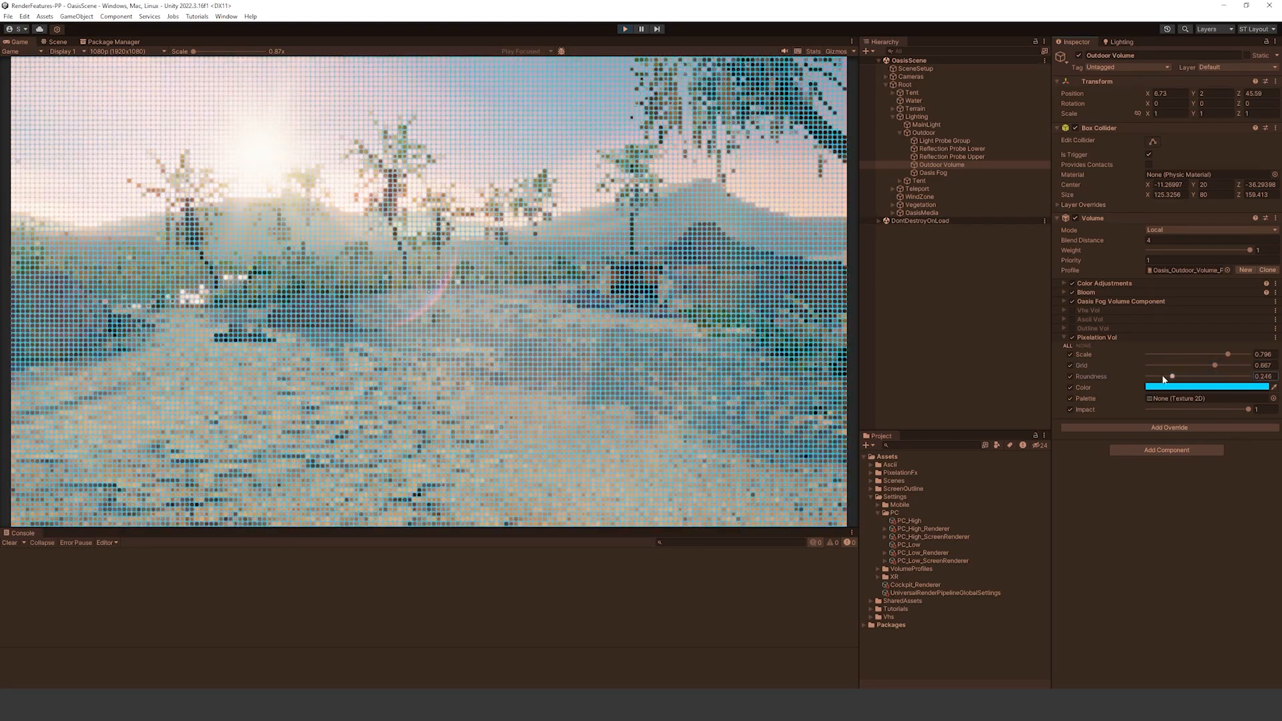
pyautogui.moveTo(1172, 376); pyautogui.dragTo(1271, 376)
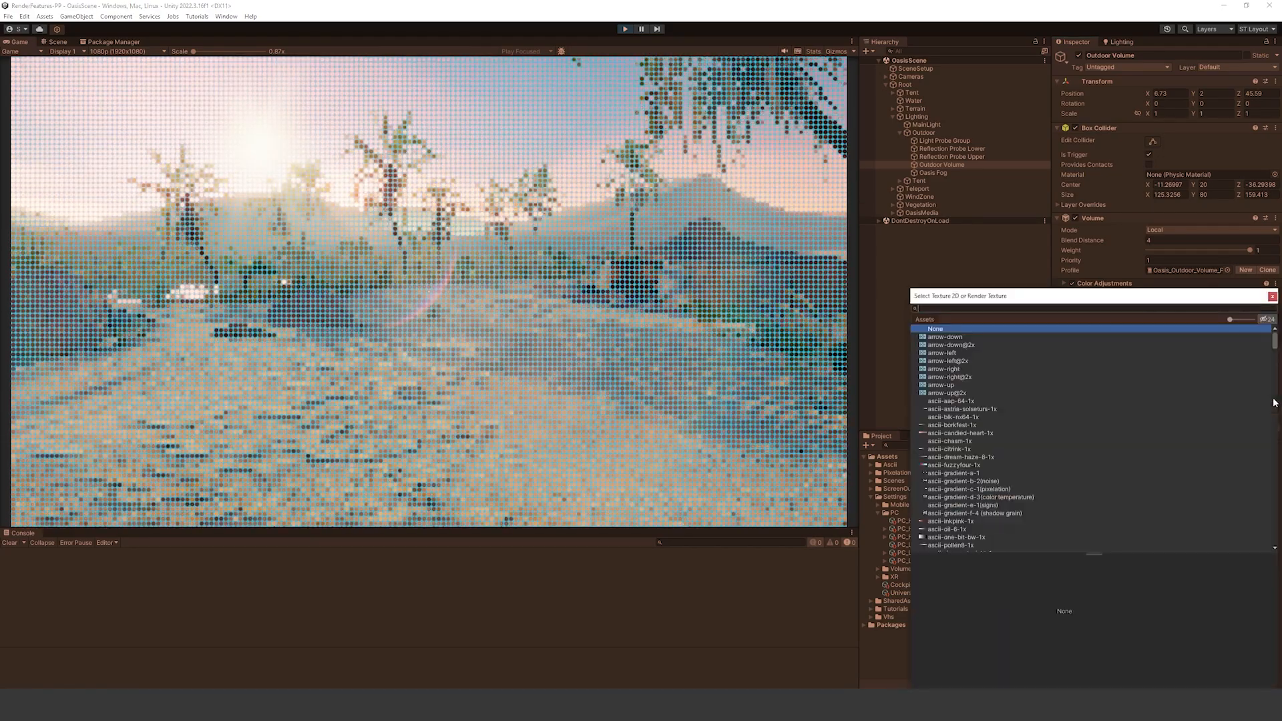
pyautogui.click(954, 425)
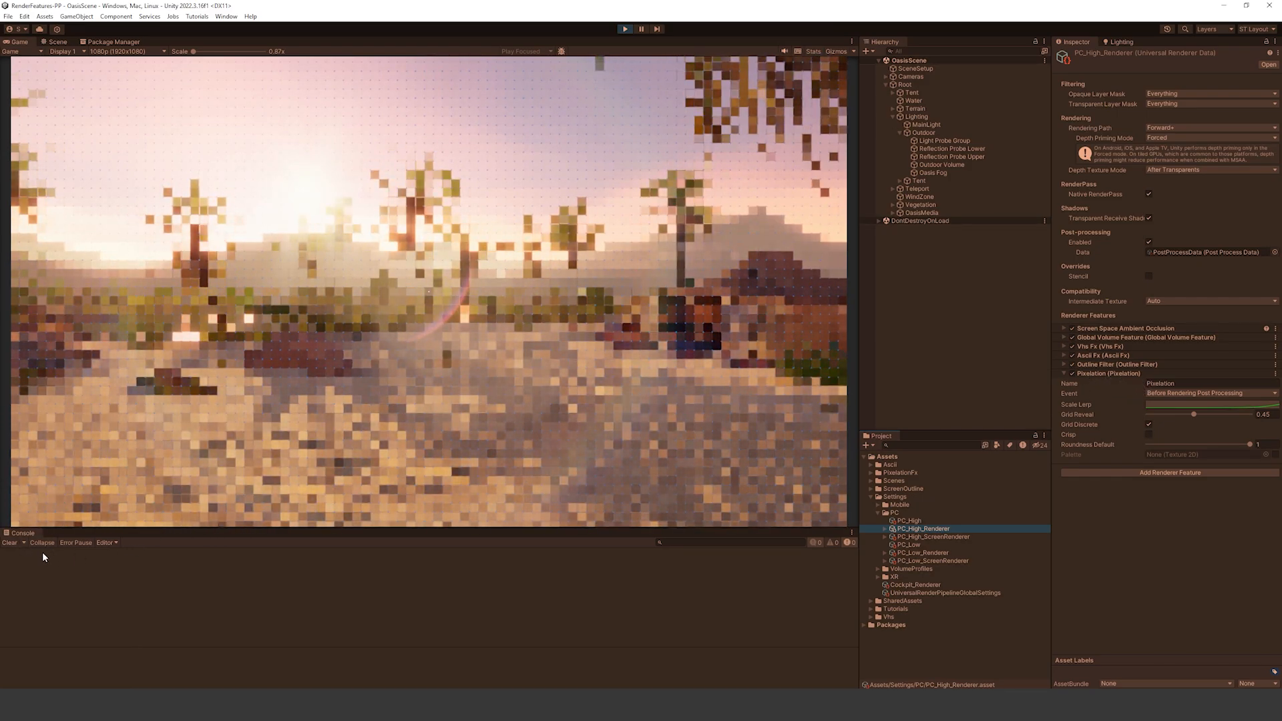
pyautogui.click(942, 165)
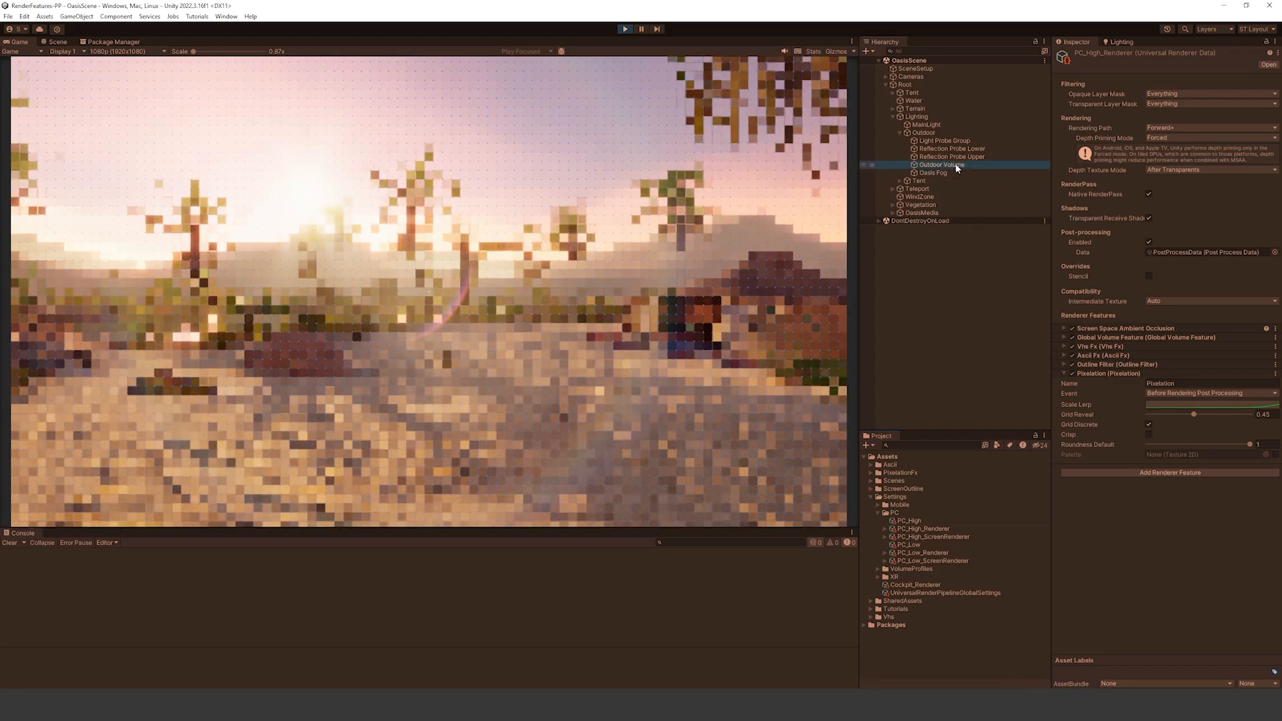
pyautogui.click(940, 164)
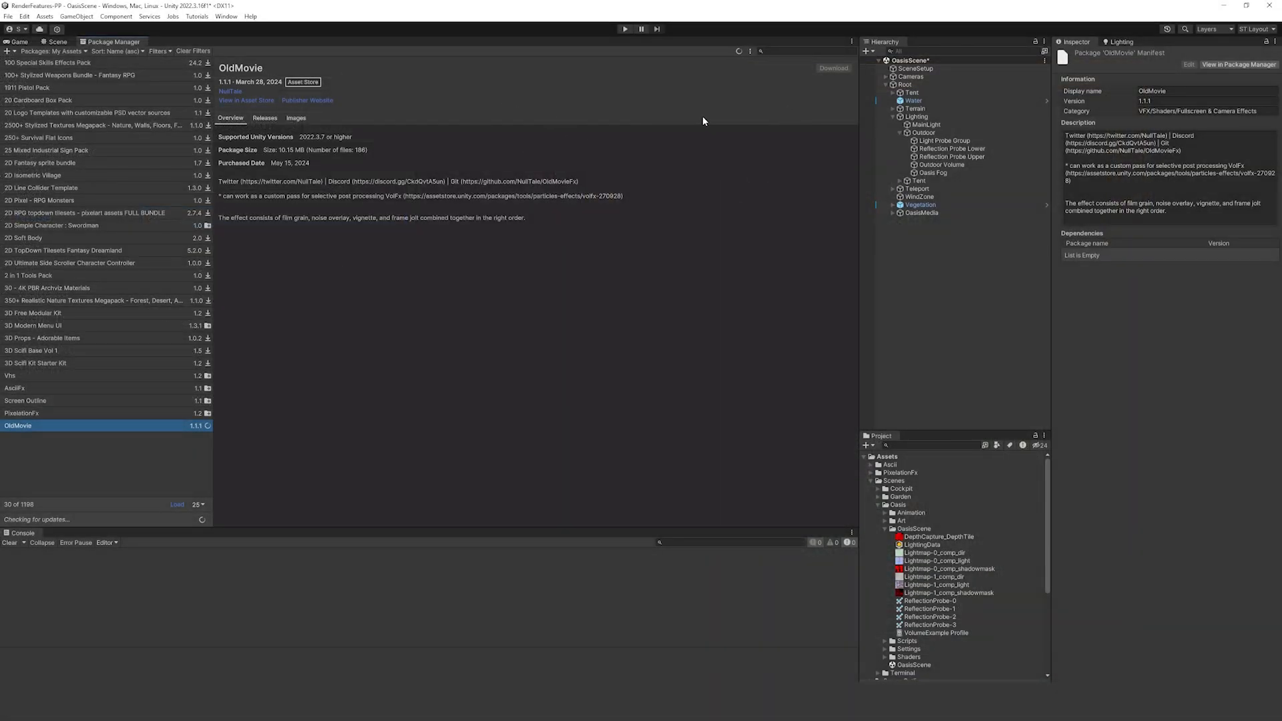
# Step: Add Old Movie Fx to PC_High_Renderer and expand its vignette, flickering, jolt and fps settings
pyautogui.click(1060, 411)
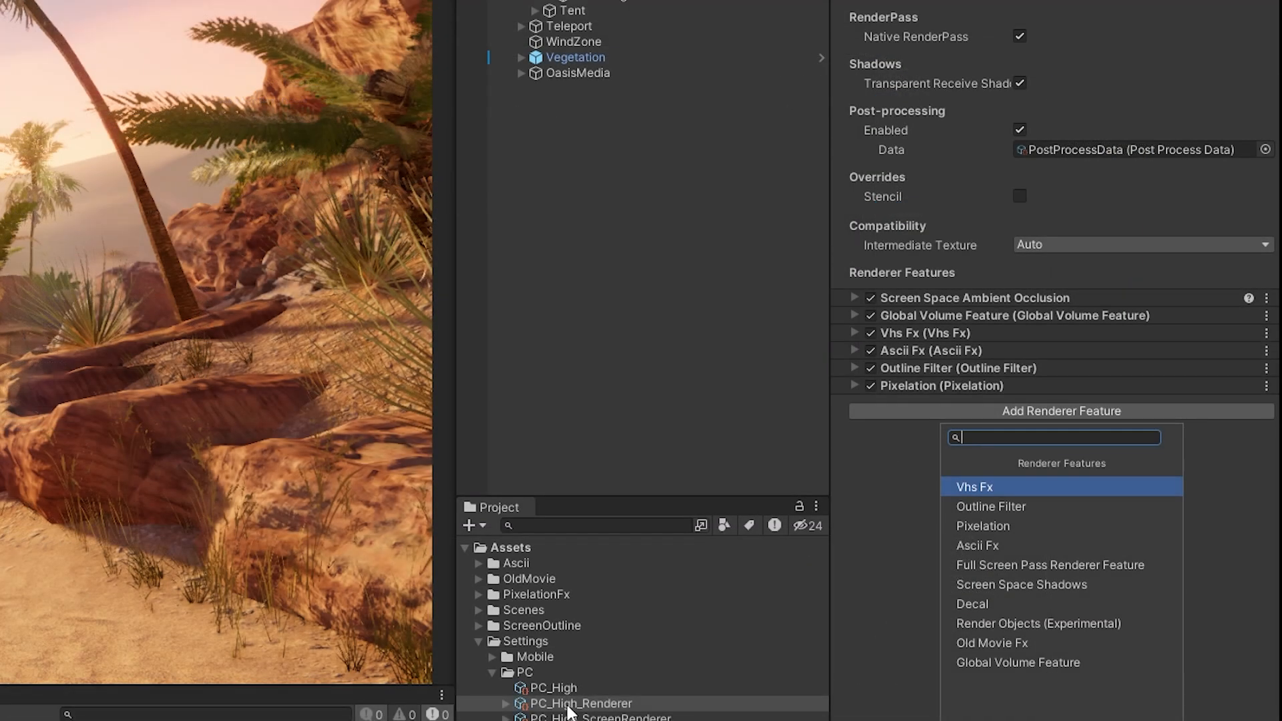
pyautogui.click(990, 643)
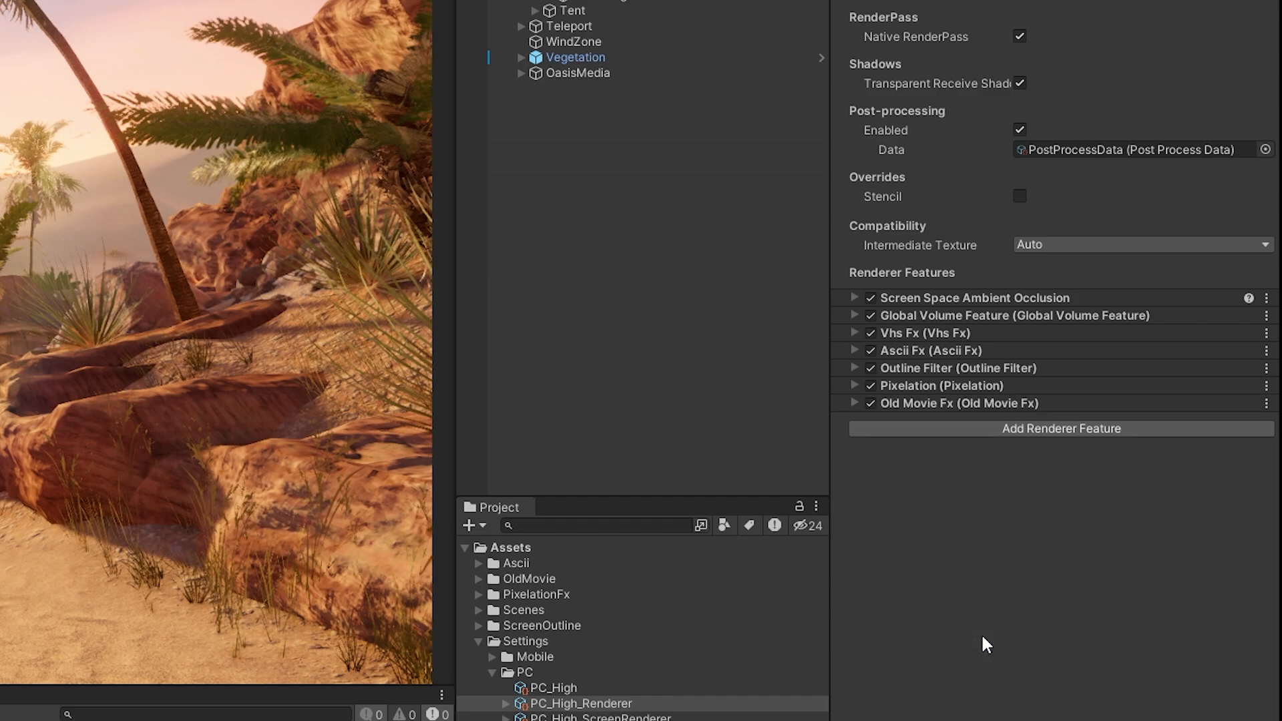
pyautogui.click(855, 404)
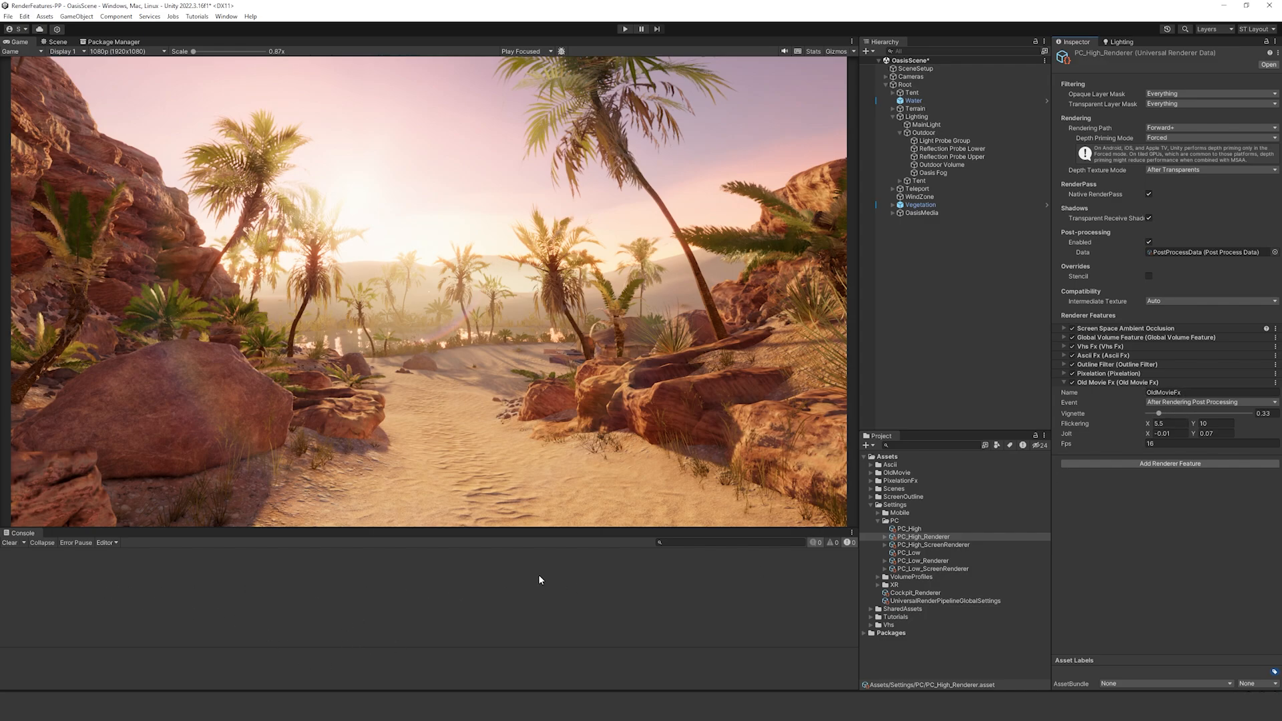
pyautogui.moveTo(1133, 407)
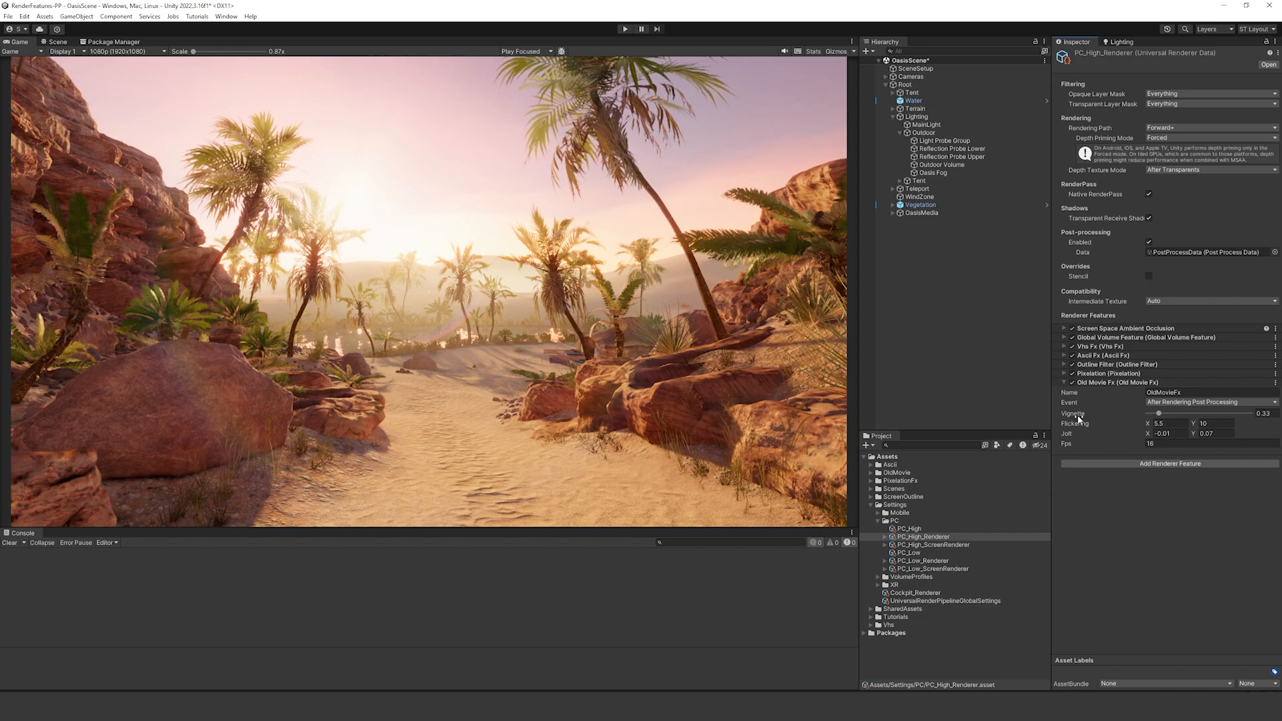
pyautogui.moveTo(1117, 371)
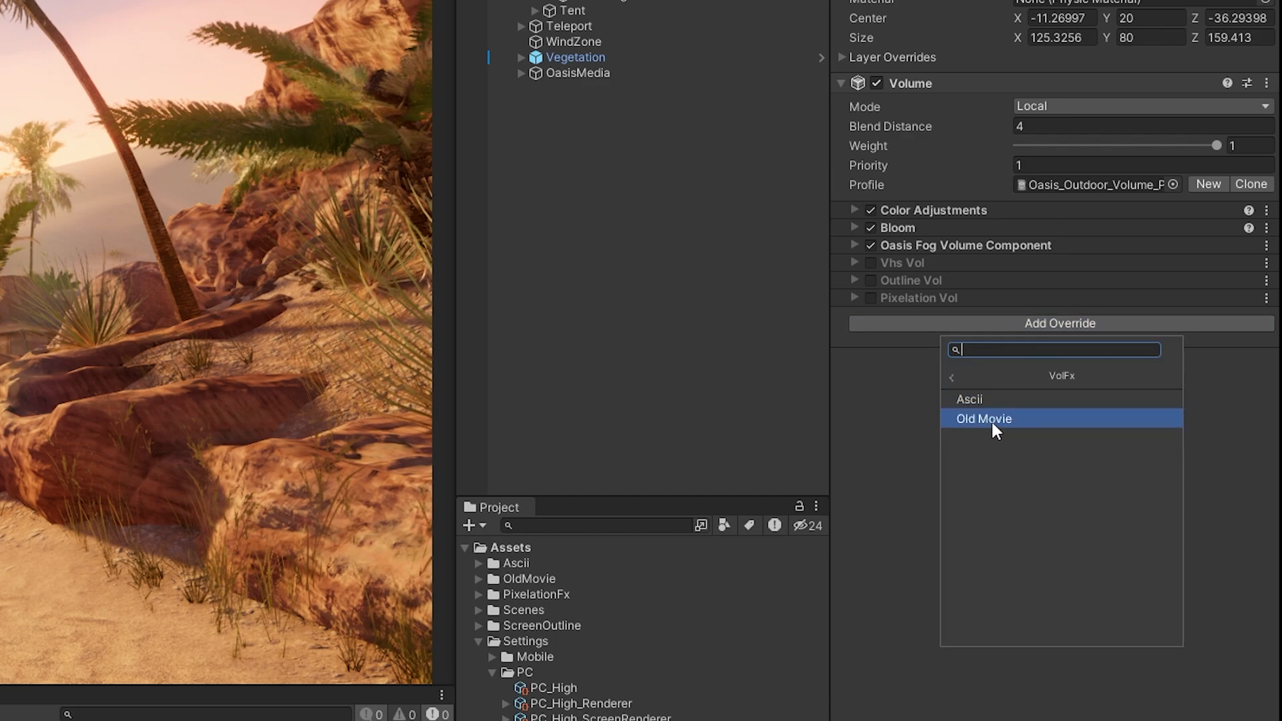
# Step: Add an Old Movie Vol override with noise B, noise alpha 1 and jitter 0.04
pyautogui.click(984, 418)
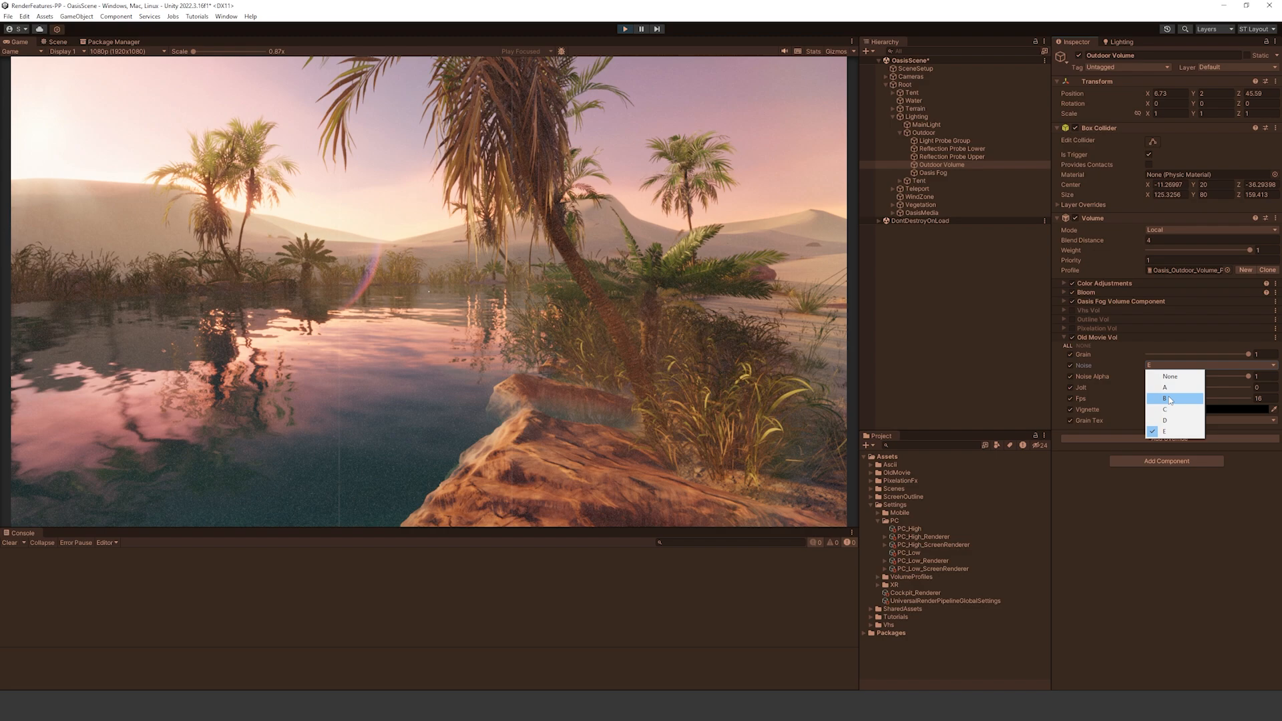
pyautogui.click(1164, 398)
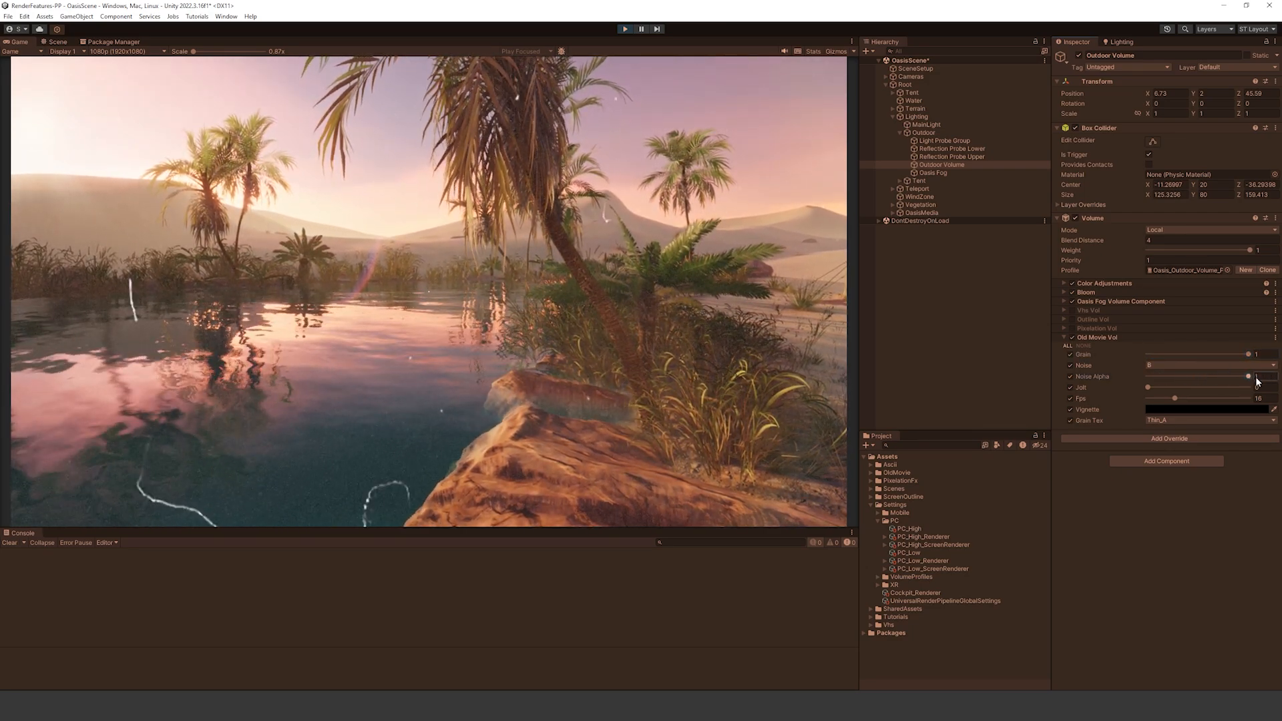
pyautogui.moveTo(1218, 387); pyautogui.dragTo(1147, 386)
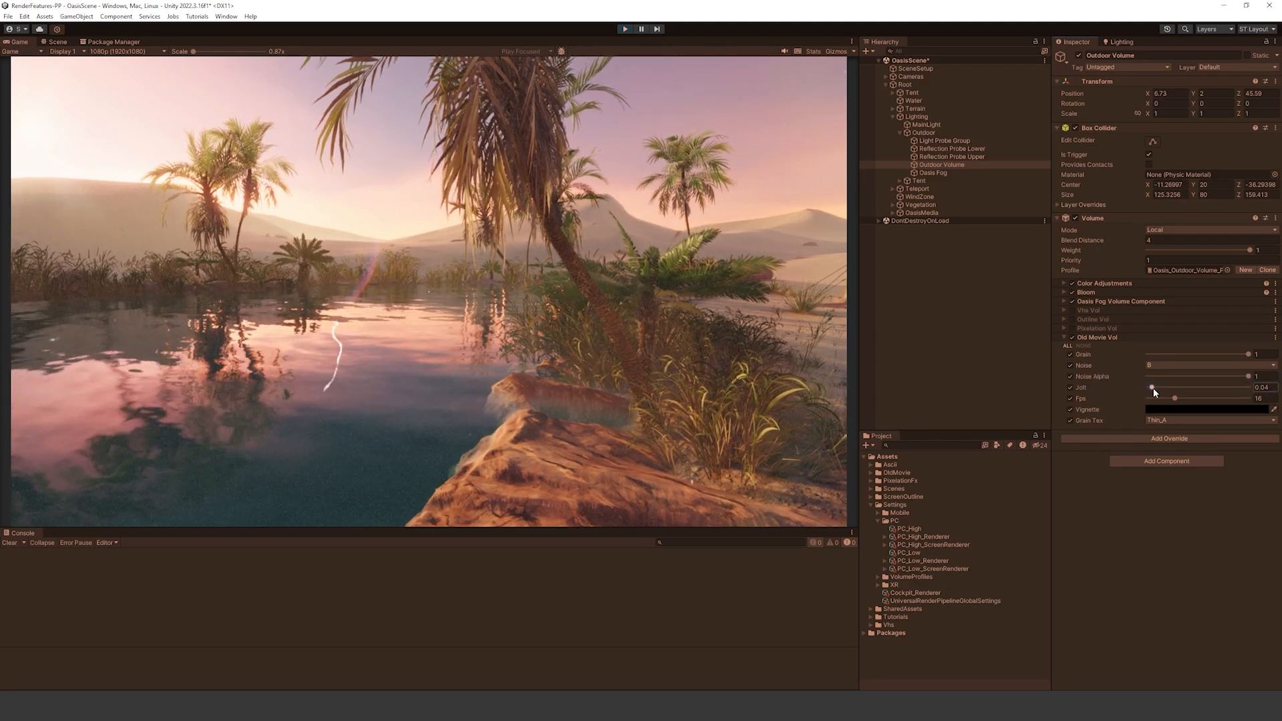
pyautogui.moveTo(1153, 387); pyautogui.dragTo(1155, 387)
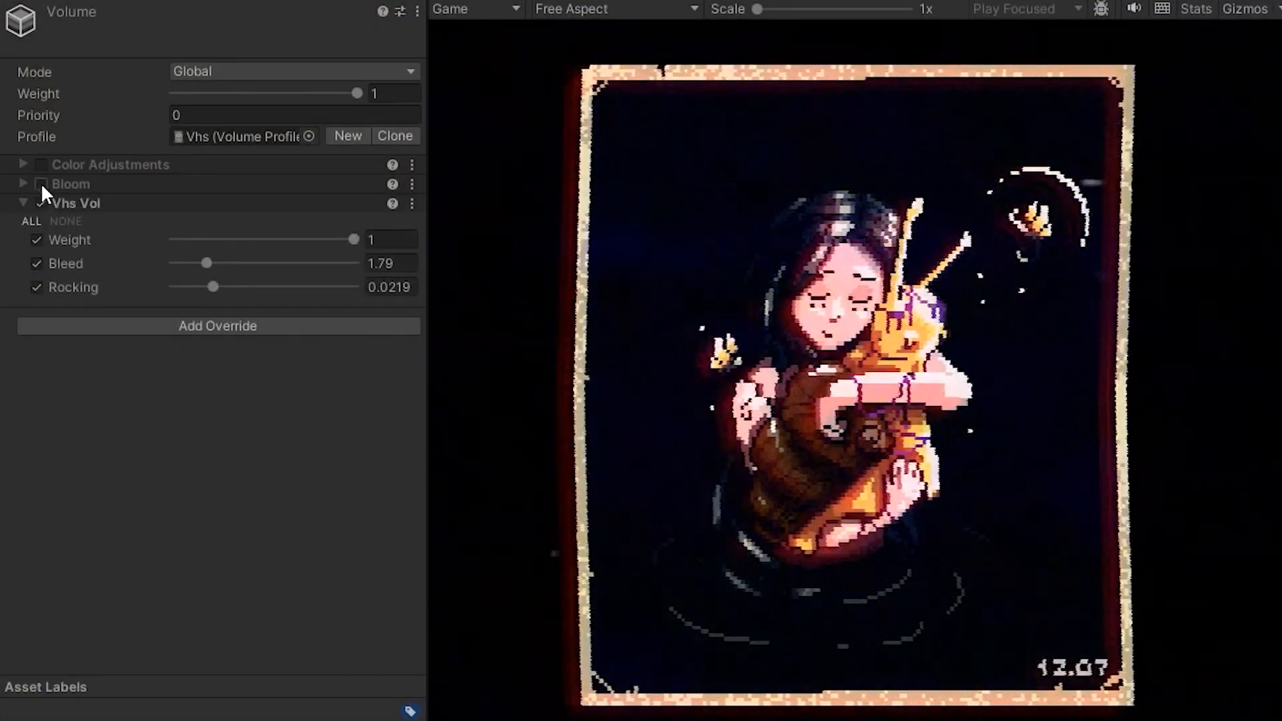
# Step: Re-enable the Bloom override in the Vhs volume profile
pyautogui.click(40, 182)
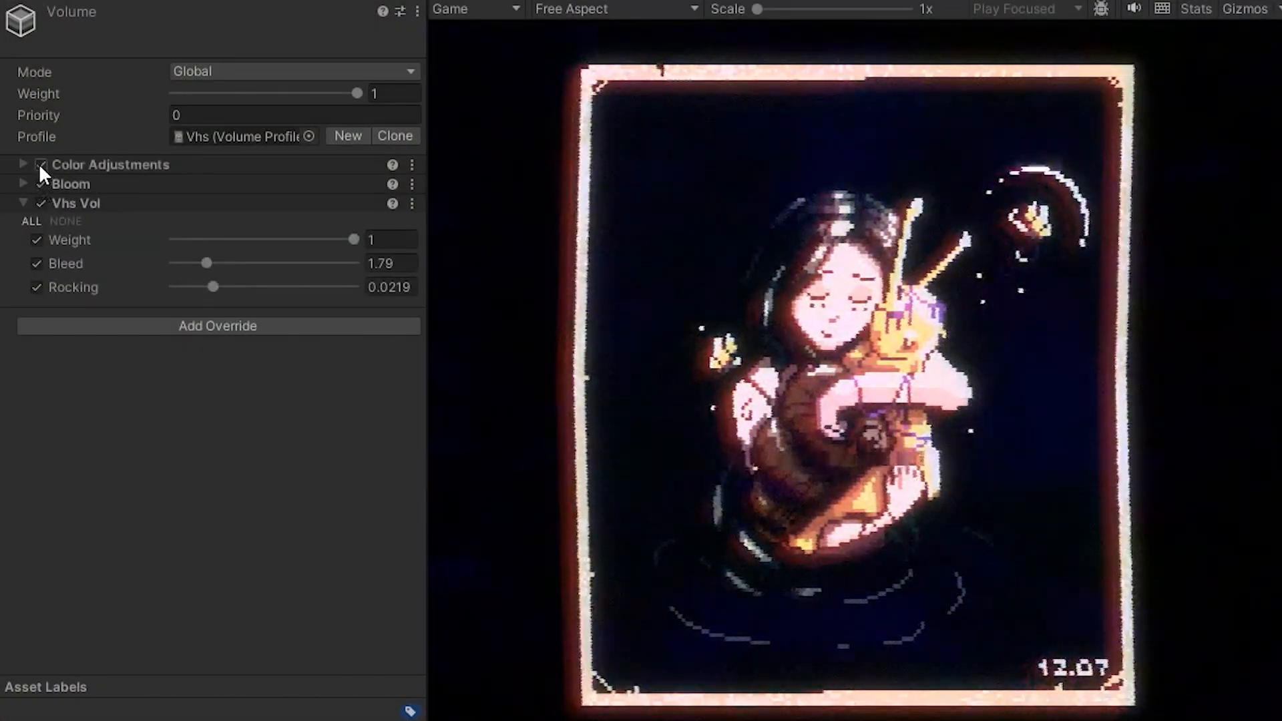
pyautogui.moveTo(212, 287); pyautogui.dragTo(287, 286)
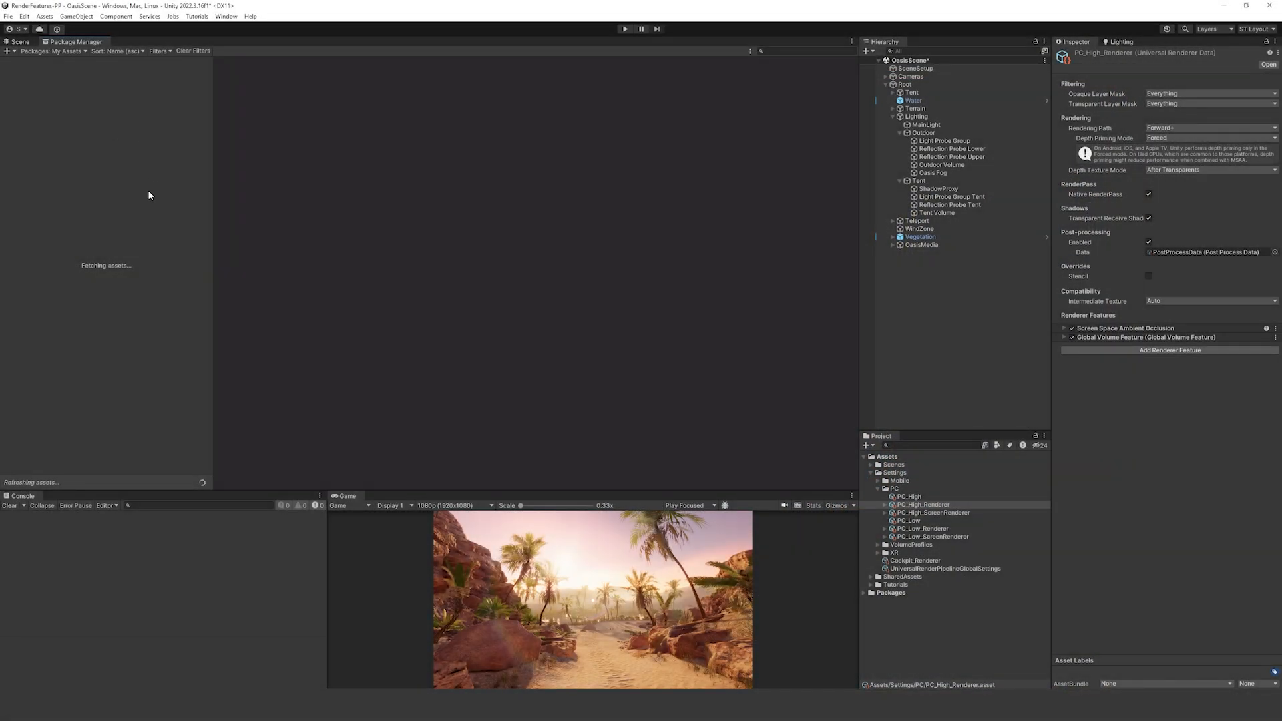
# Step: Add a Vhs Fx renderer feature to PC_High_Renderer and show Outdoor Volume's overrides
pyautogui.click(33, 375)
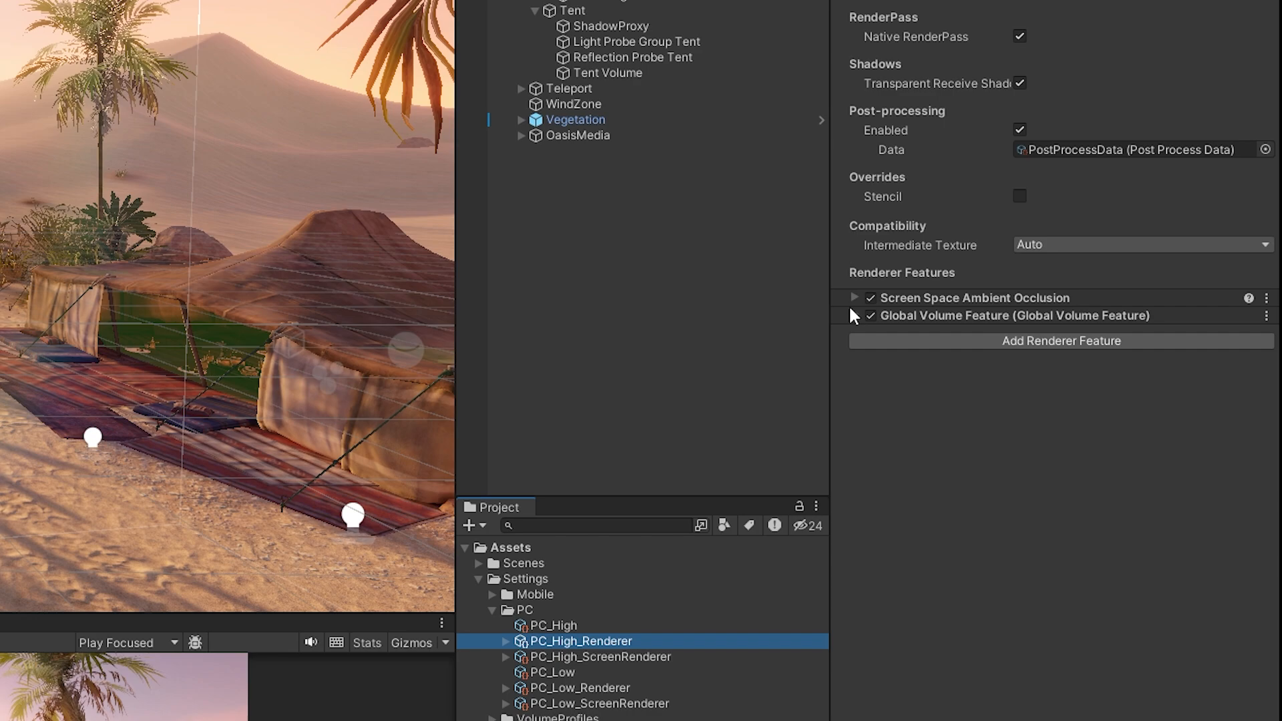
pyautogui.click(1059, 341)
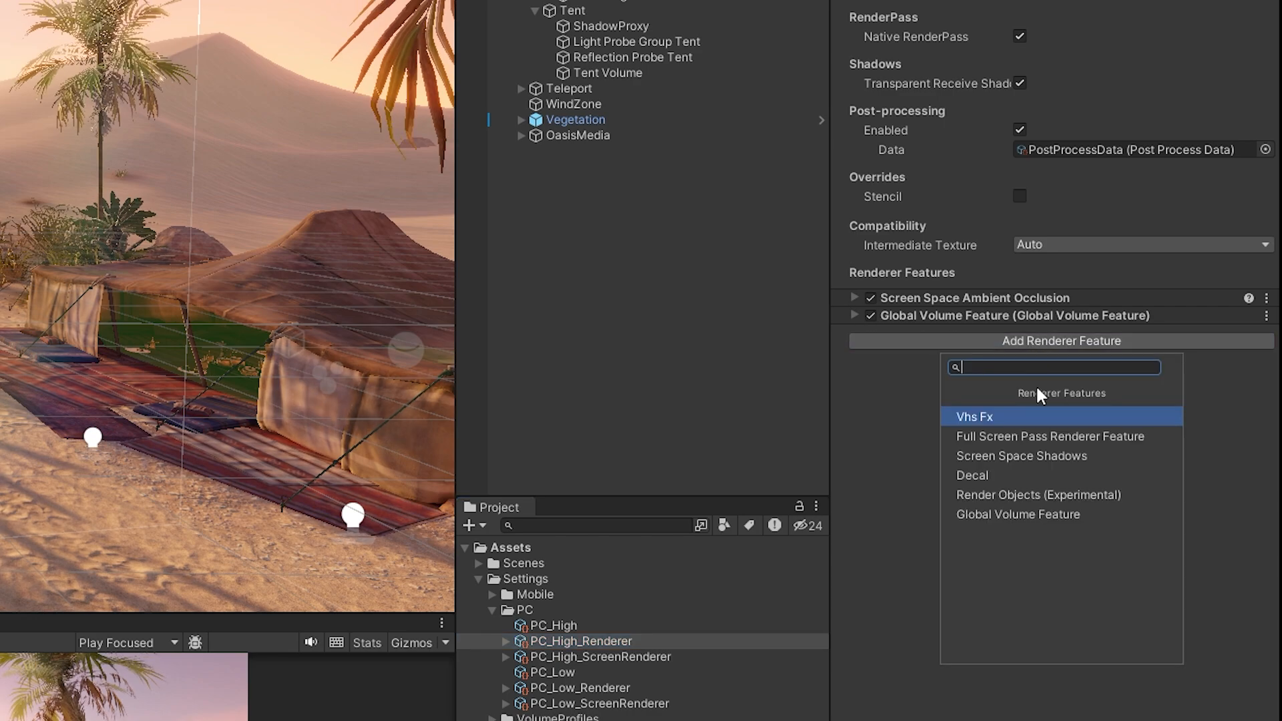
pyautogui.click(975, 416)
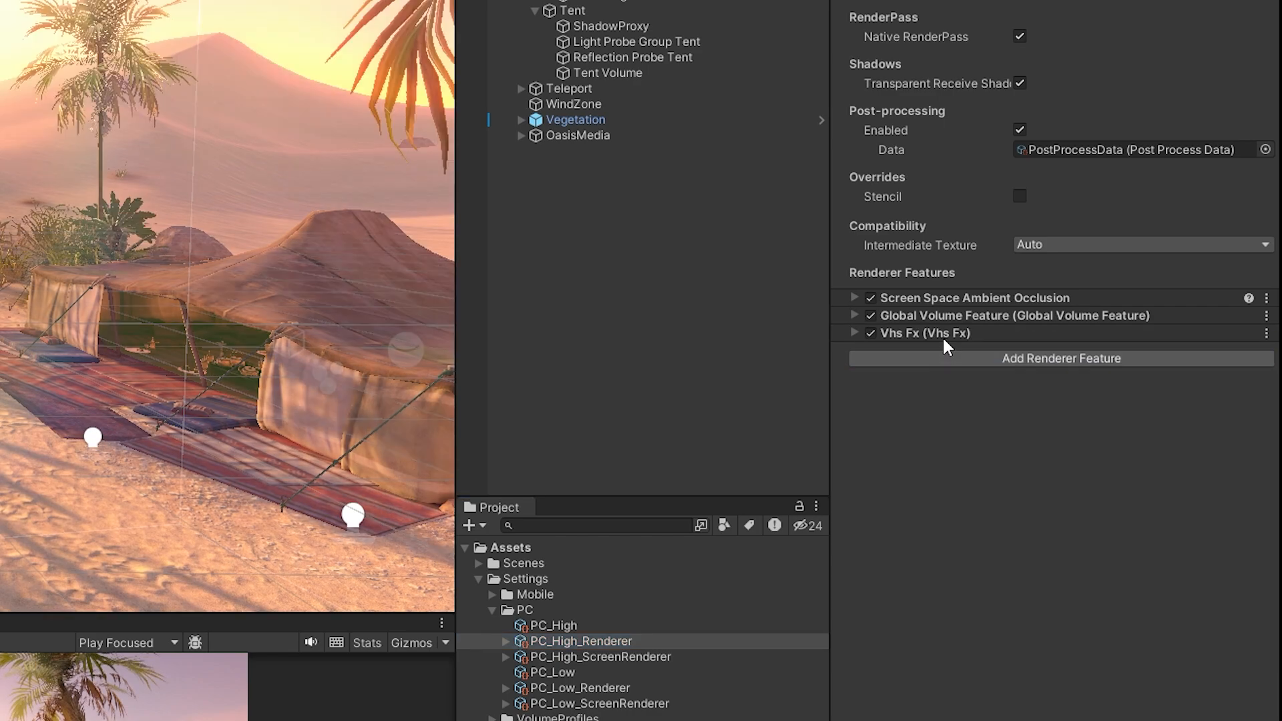
pyautogui.click(855, 333)
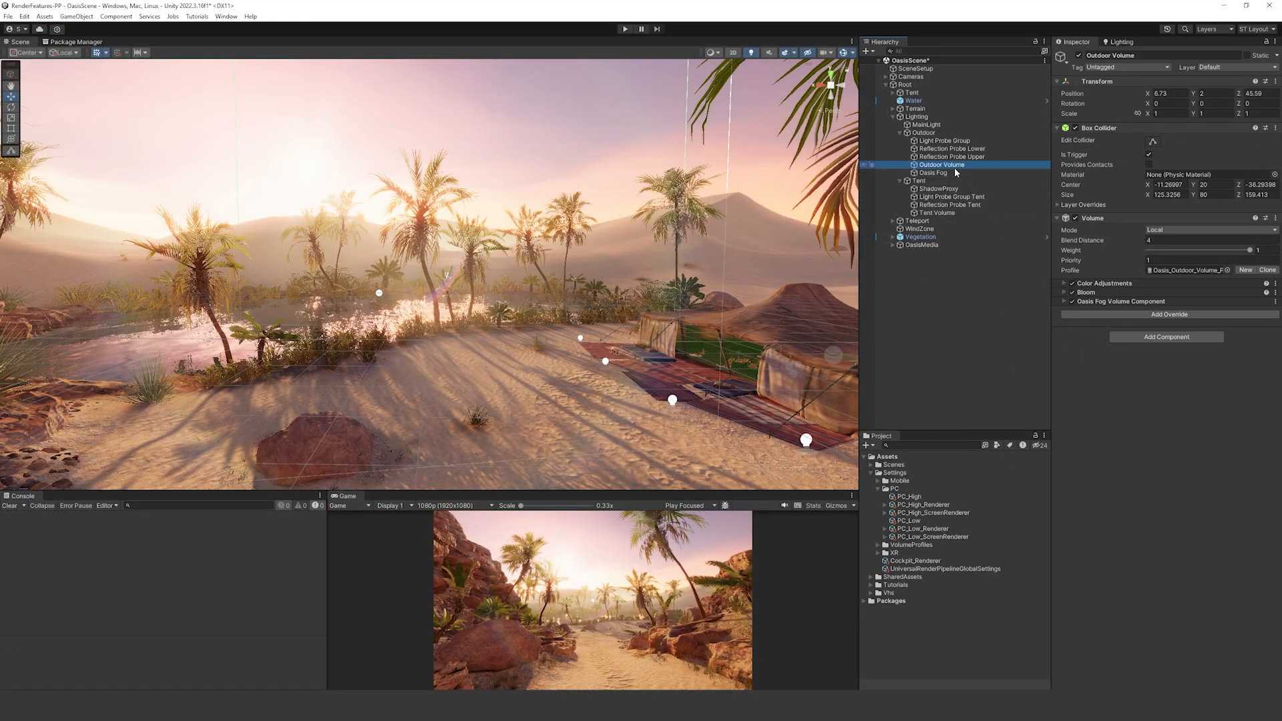
# Step: Open Outdoor Volume's Add Override menu to the VolFx submenu
pyautogui.click(1168, 314)
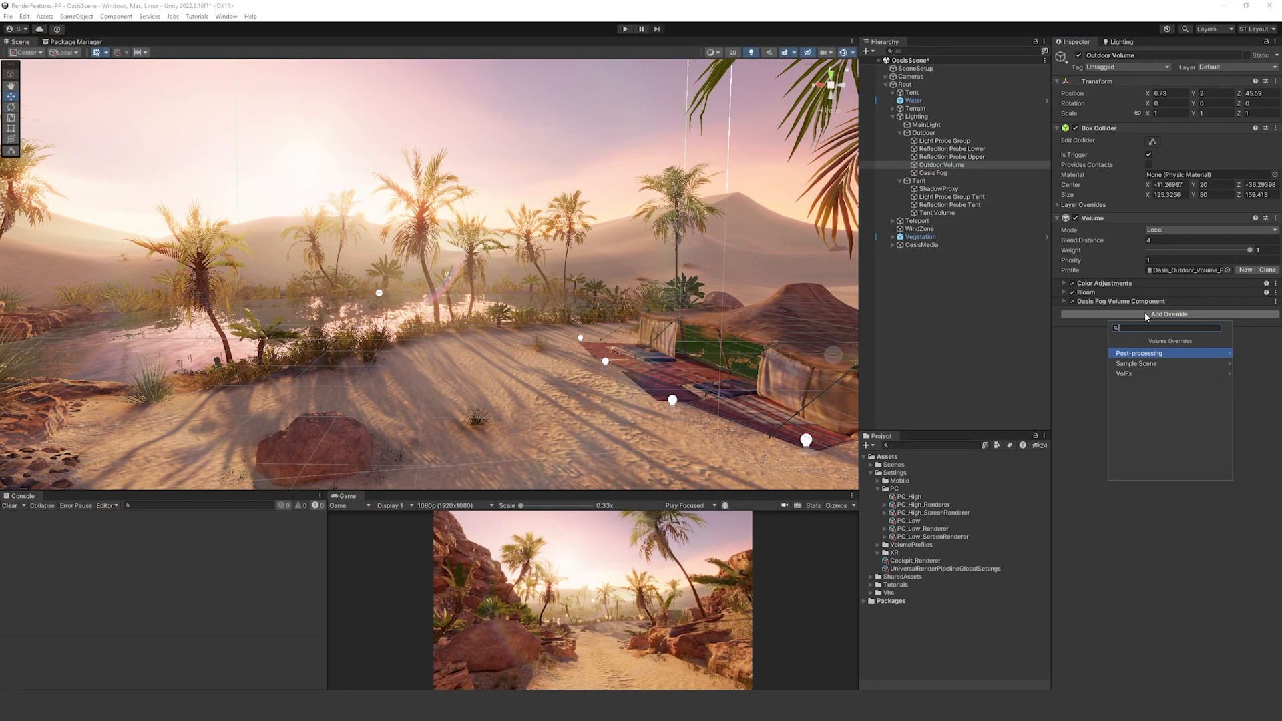
pyautogui.moveTo(1126, 378)
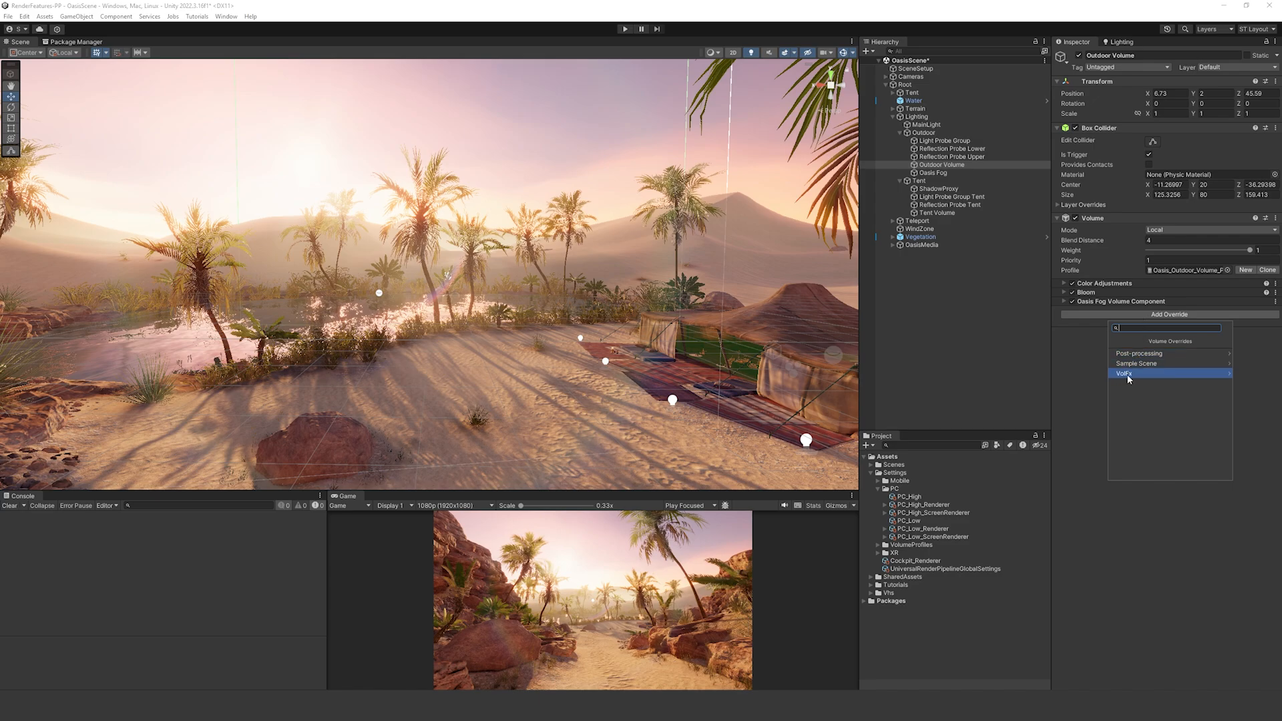
pyautogui.click(1124, 374)
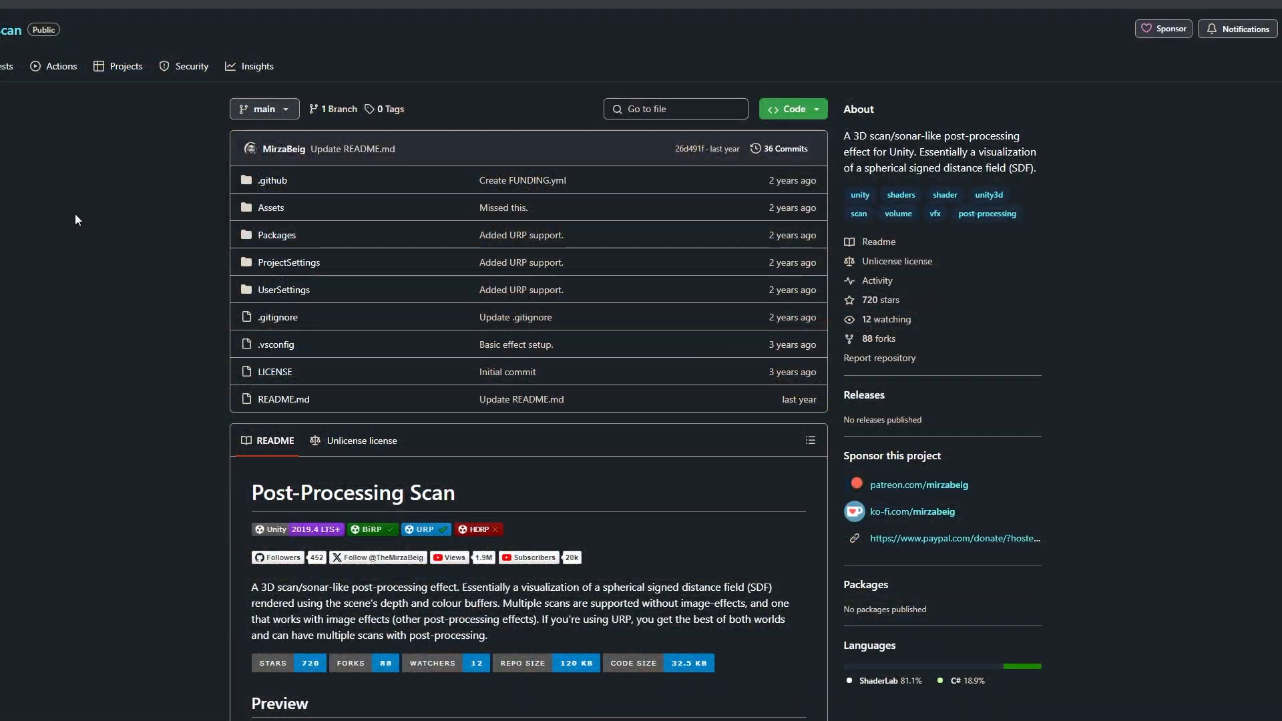
pyautogui.moveTo(64, 254)
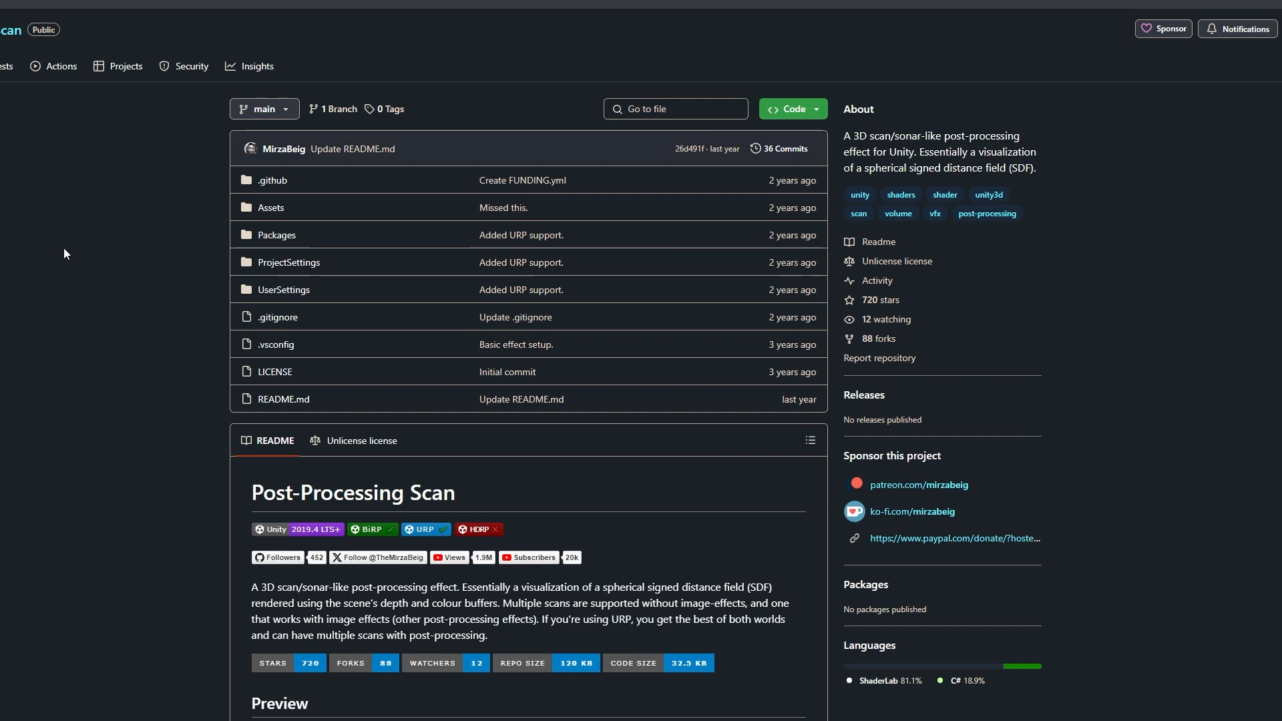
pyautogui.moveTo(790, 76)
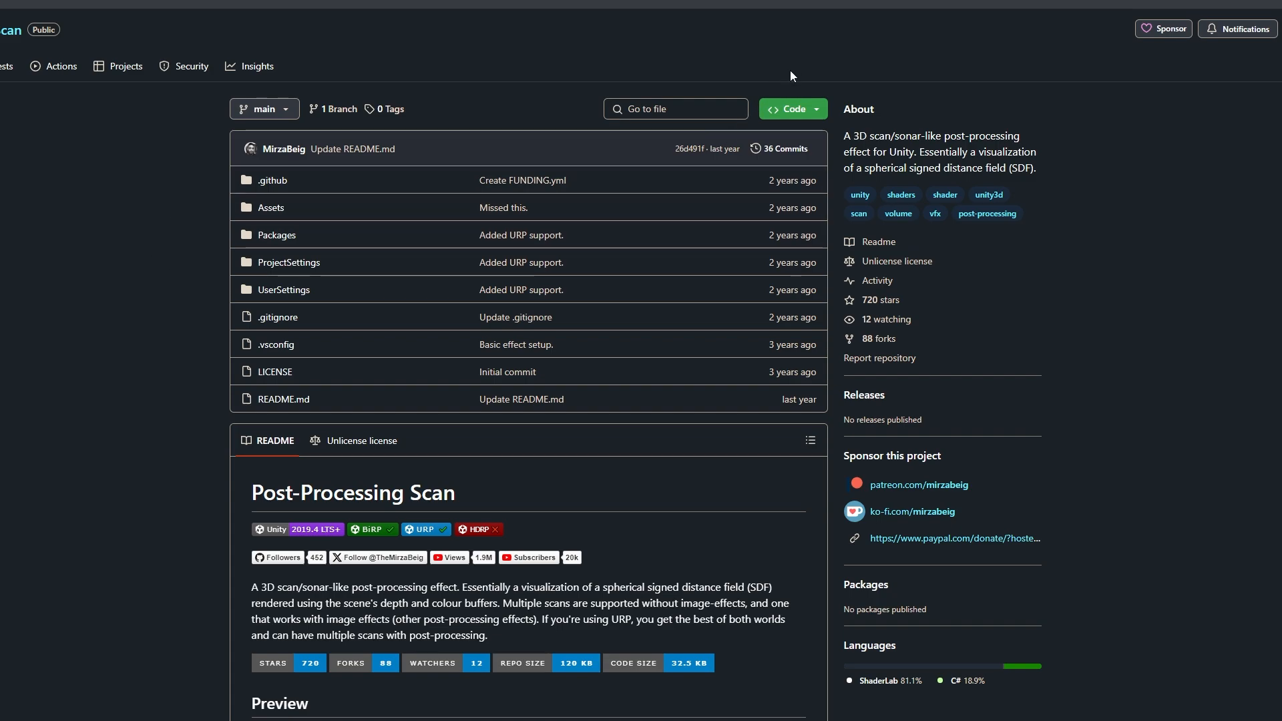
pyautogui.moveTo(817, 115)
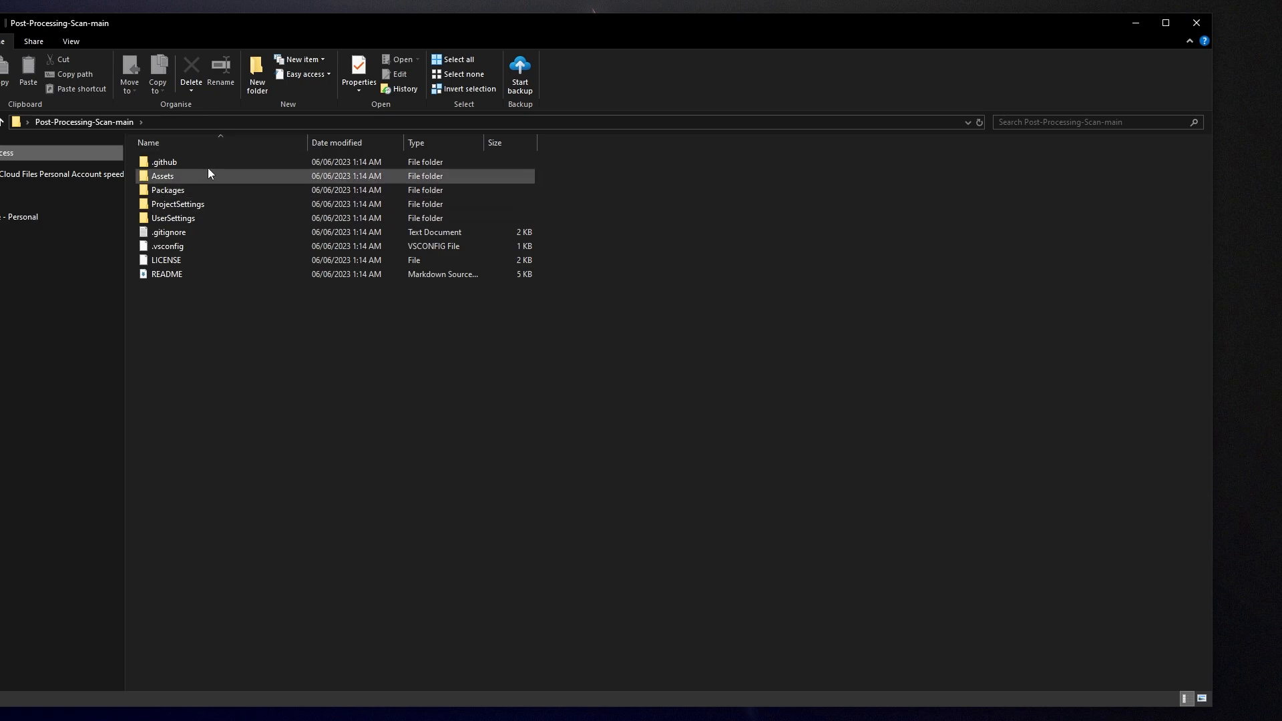
# Step: Drag the Post-Processing Scan folder from the download's Assets into Unity's Project window
pyautogui.doubleClick(163, 176)
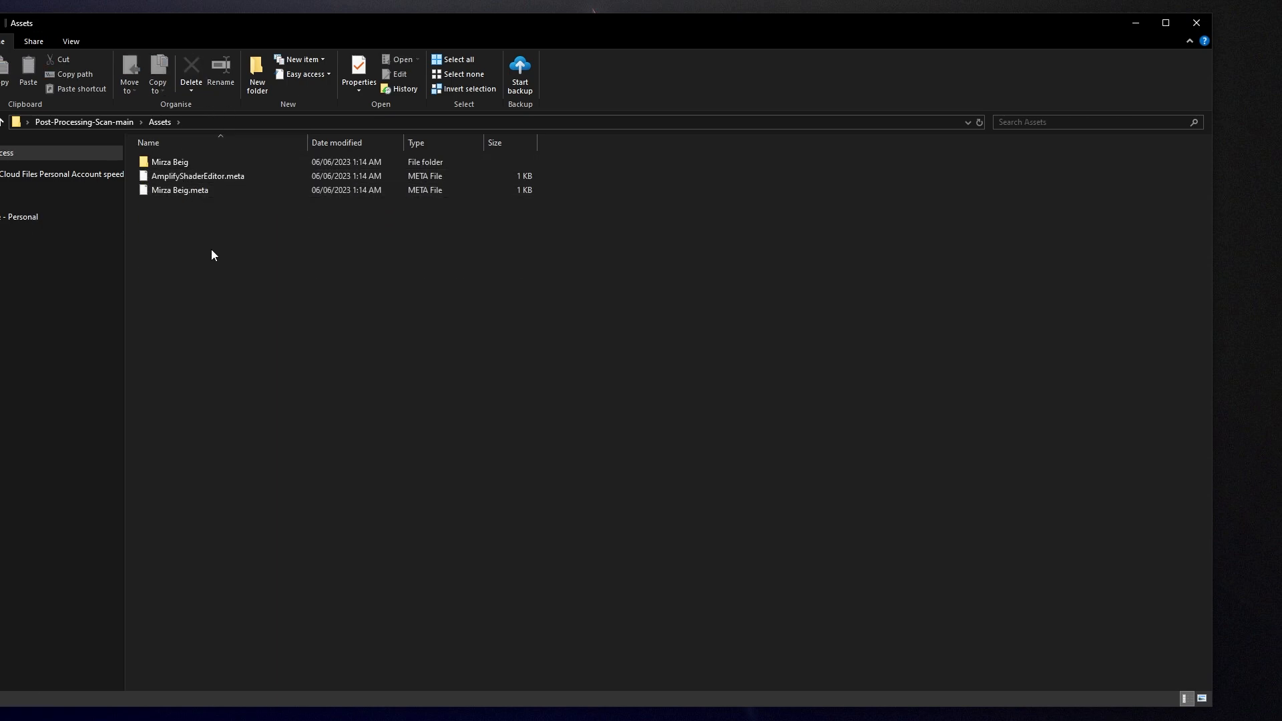
pyautogui.click(169, 161)
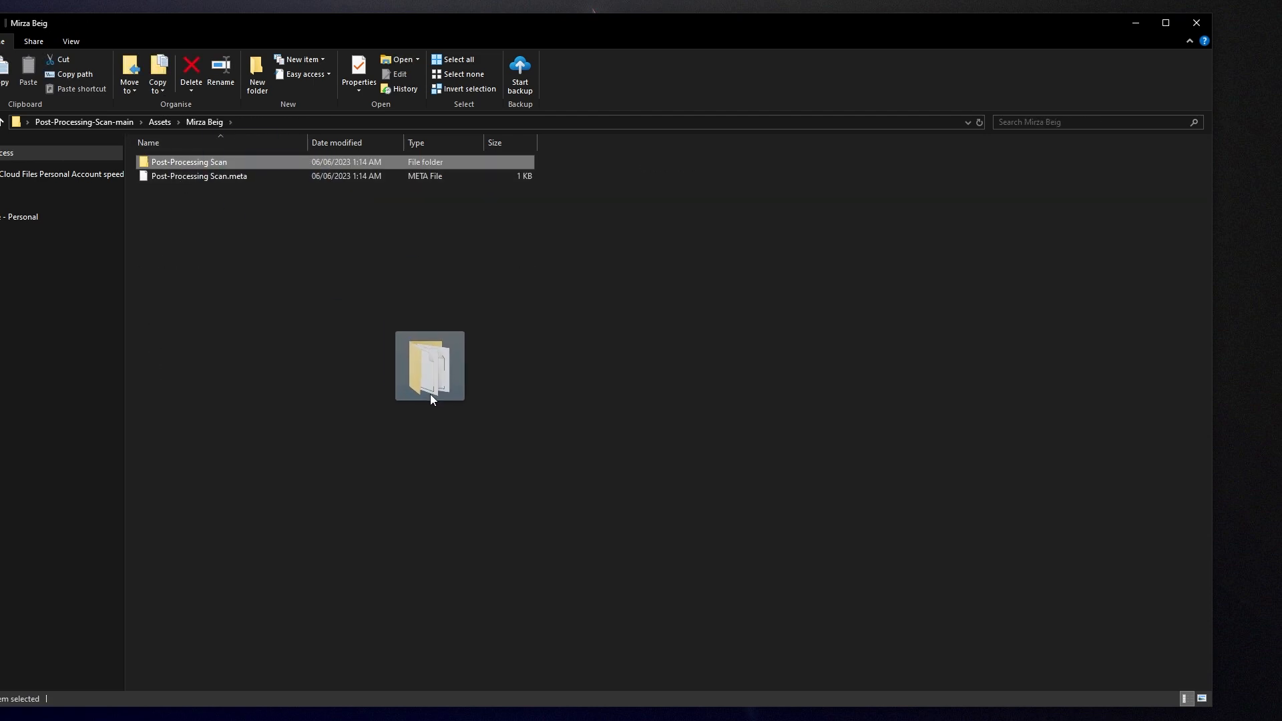
pyautogui.moveTo(429, 366); pyautogui.dragTo(491, 499)
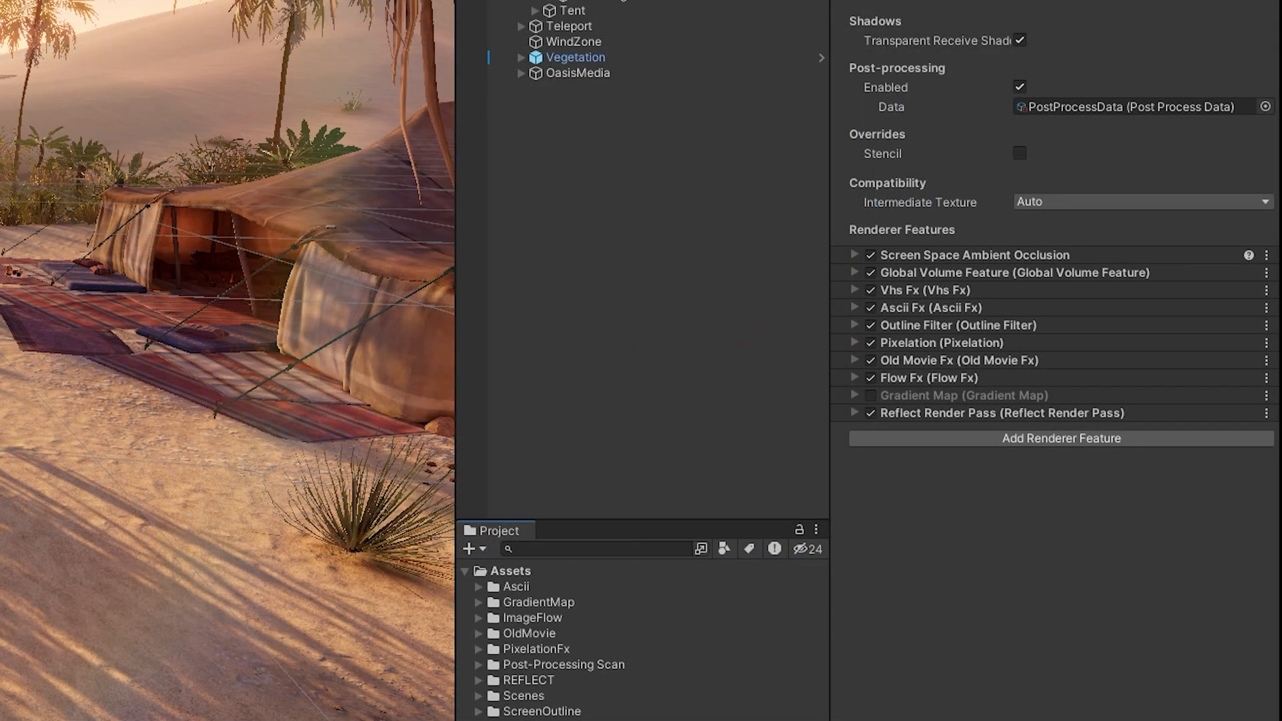
pyautogui.moveTo(1094, 457)
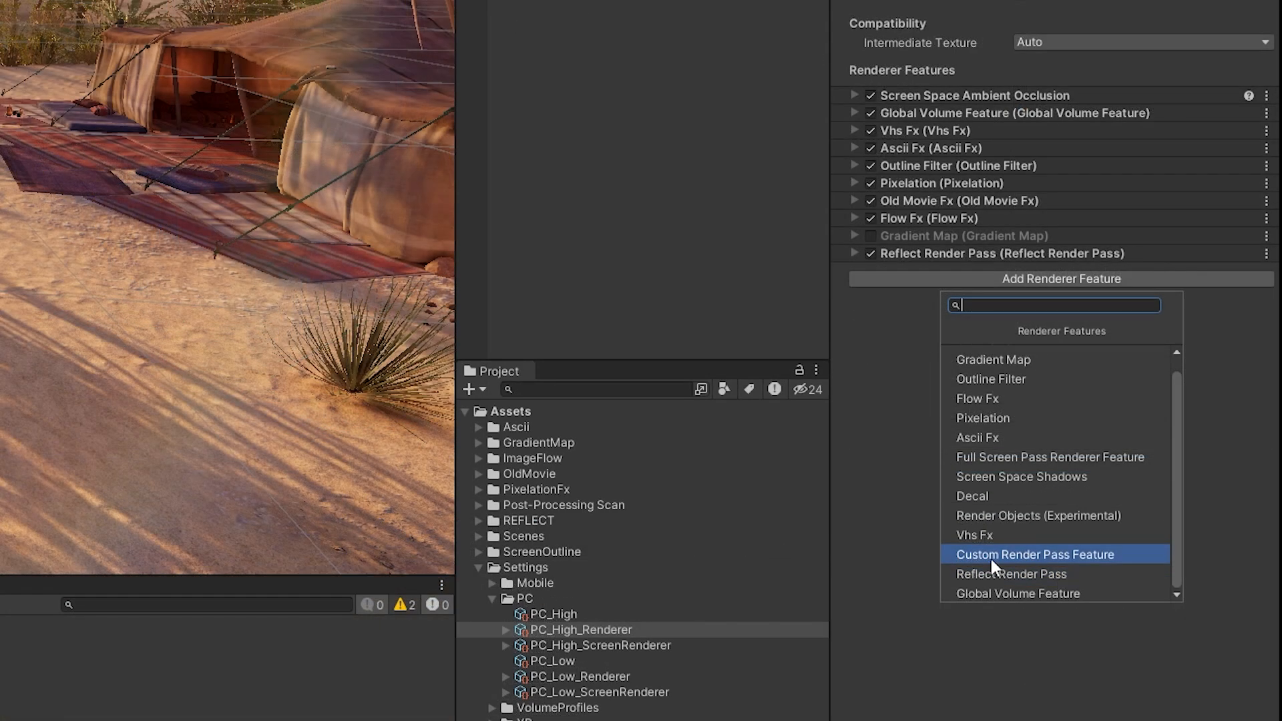
# Step: Add a Custom Render Pass Feature using the Post-Processing Scan 1 material
pyautogui.click(1033, 554)
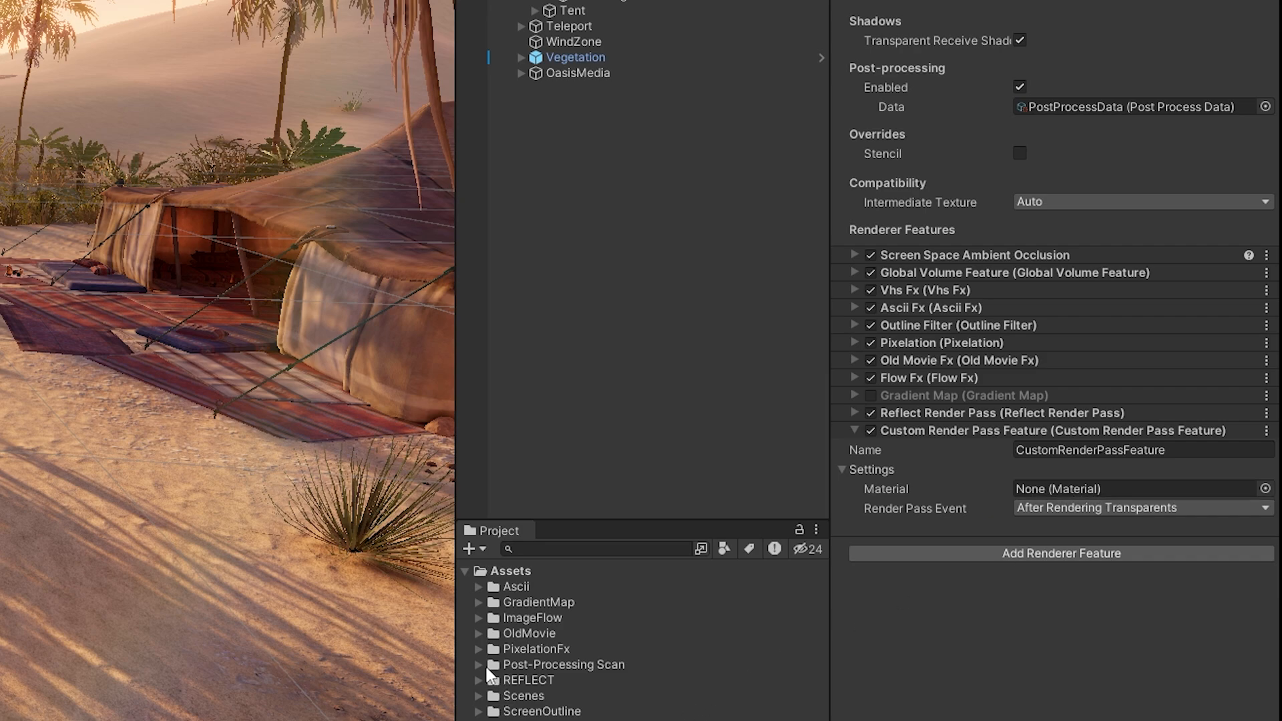
pyautogui.click(478, 664)
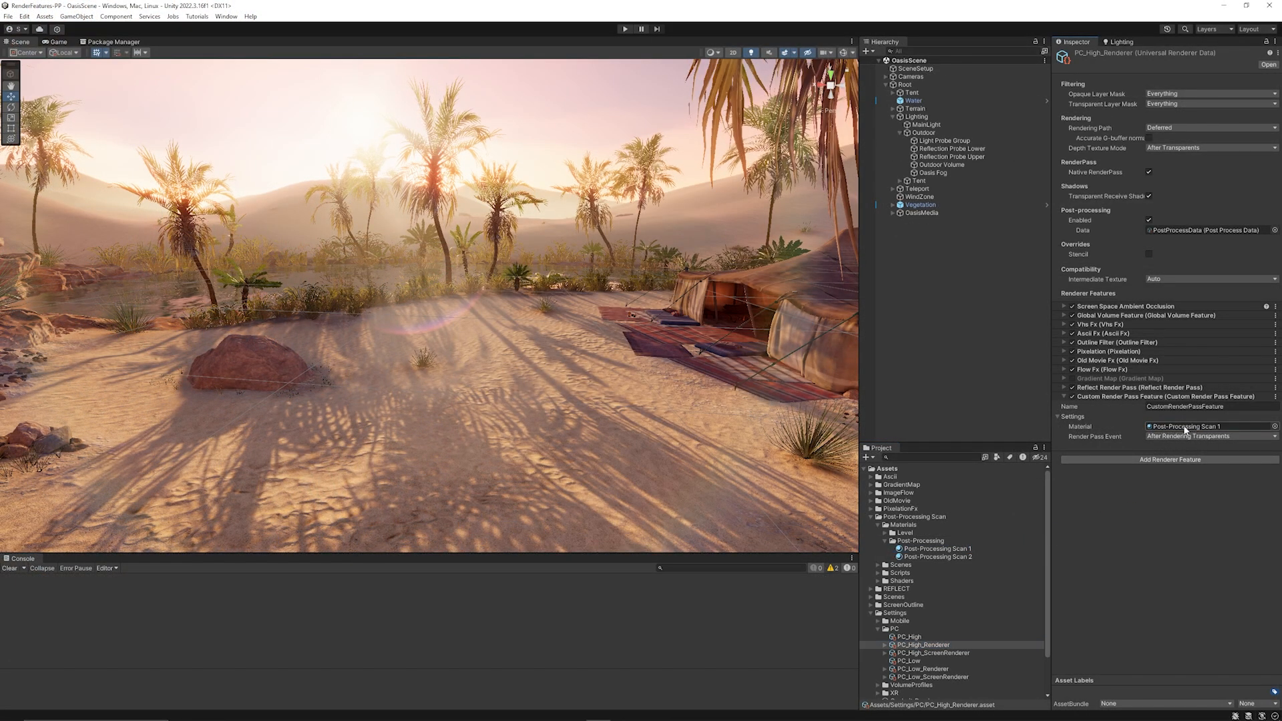
pyautogui.click(624, 29)
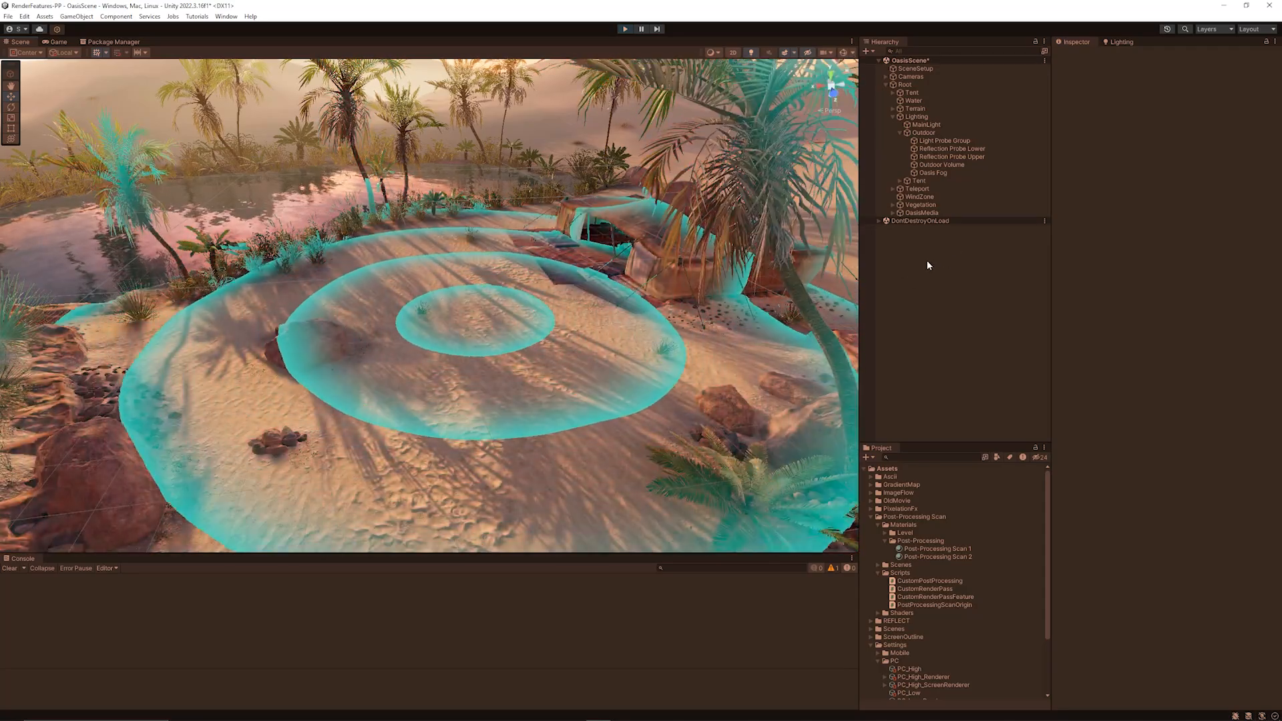
# Step: Create an empty scan-origin GameObject using the Post-Processing Scan 1 material
pyautogui.rightClick(928, 265)
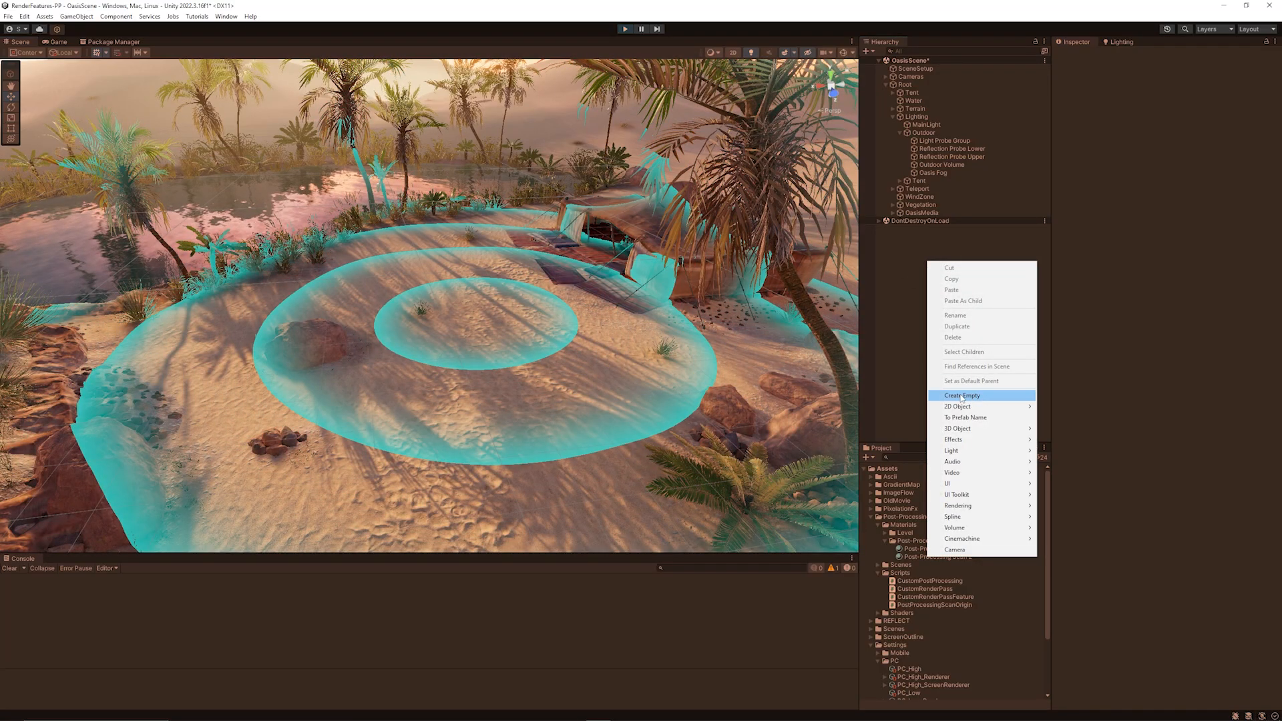
pyautogui.click(962, 395)
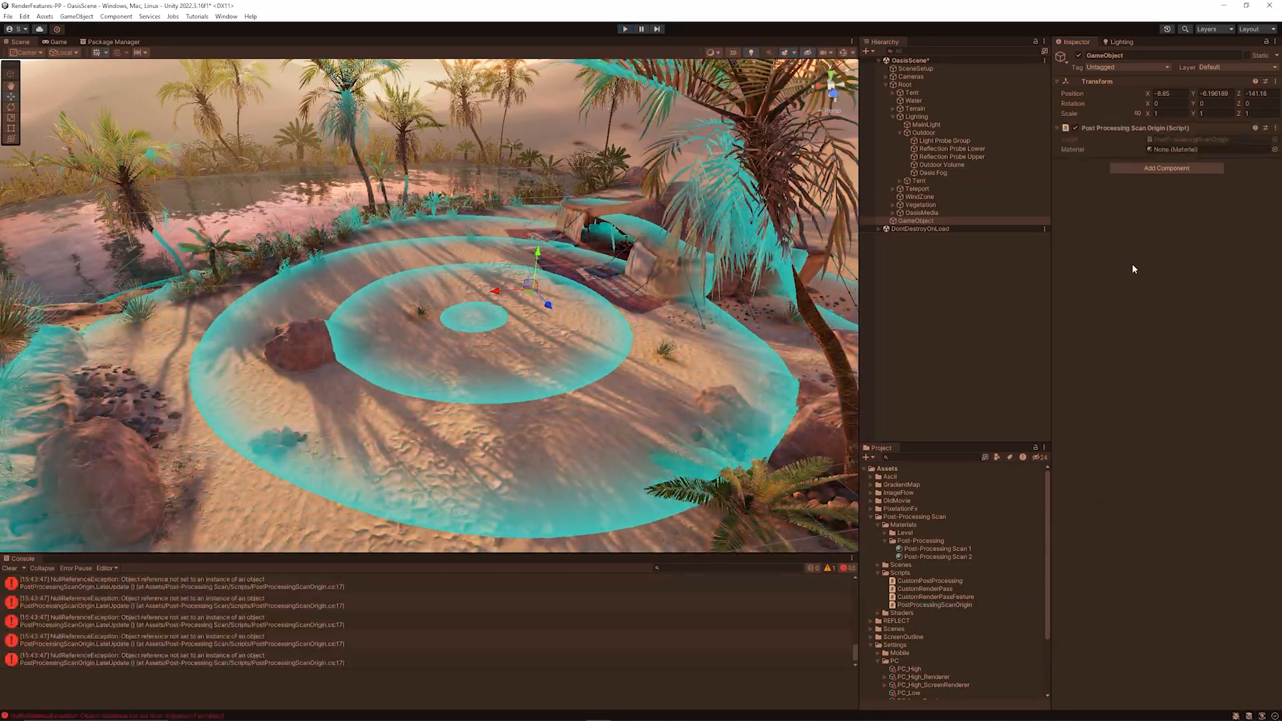
pyautogui.click(1193, 149)
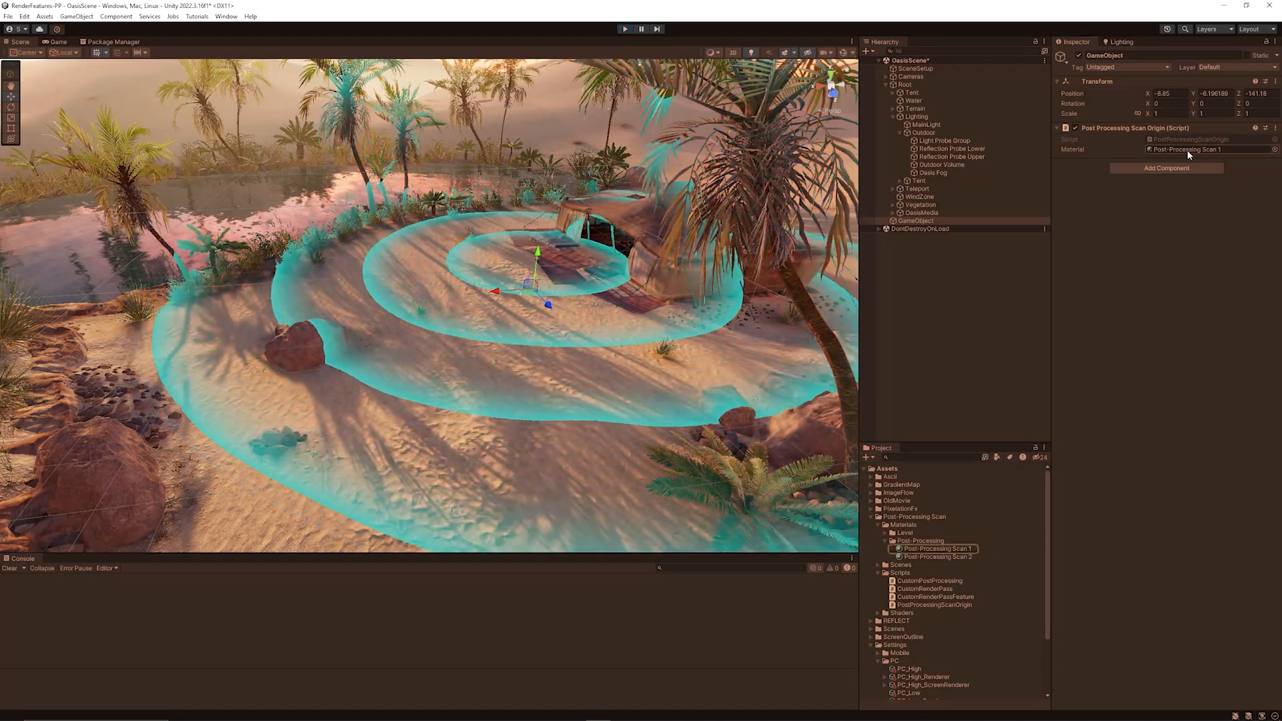
pyautogui.click(933, 549)
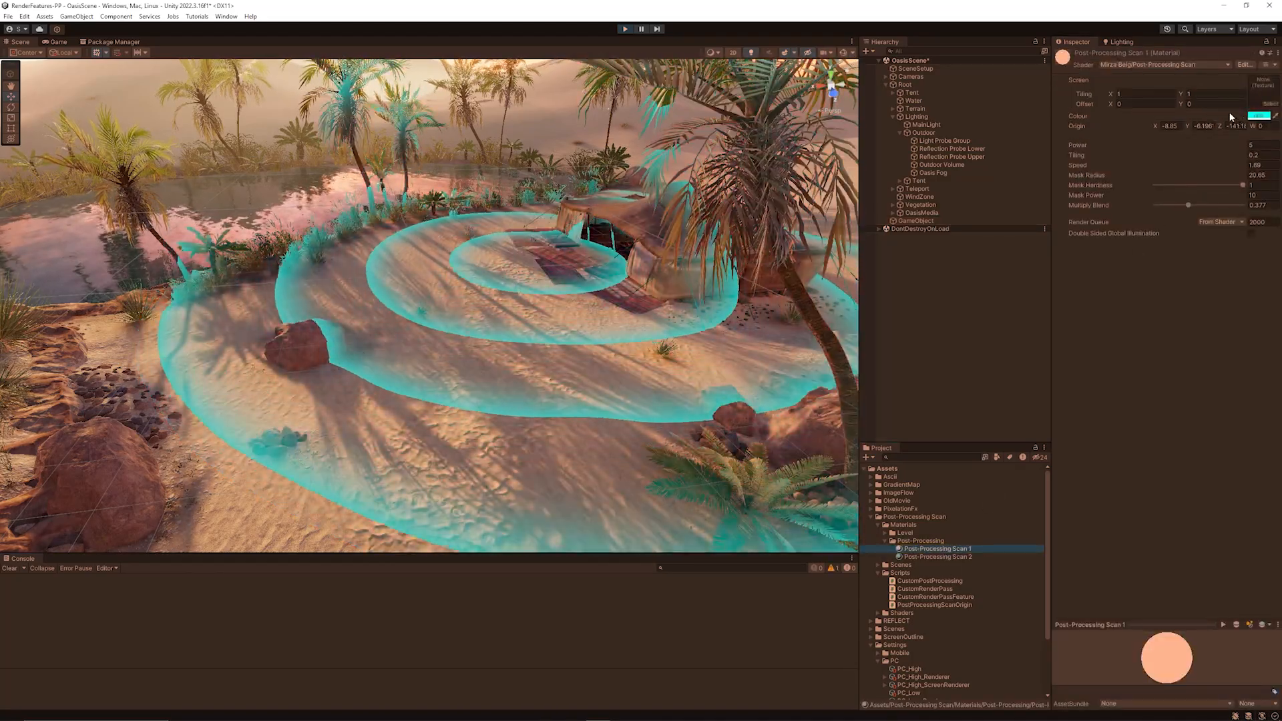
# Step: Tune the Scan 1 Mask Hardness down to zero and back up, then open Package Manager
pyautogui.click(1259, 116)
pyautogui.write('0.37')
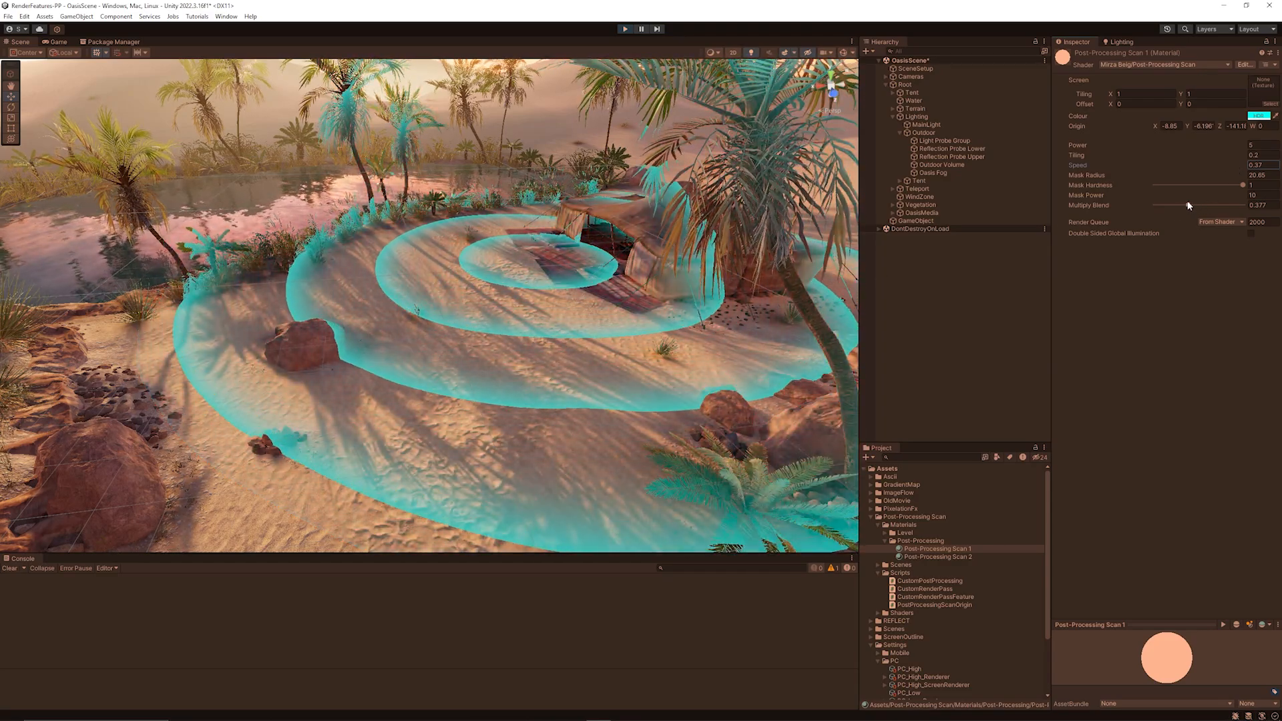
pyautogui.moveTo(1241, 185); pyautogui.dragTo(1188, 185)
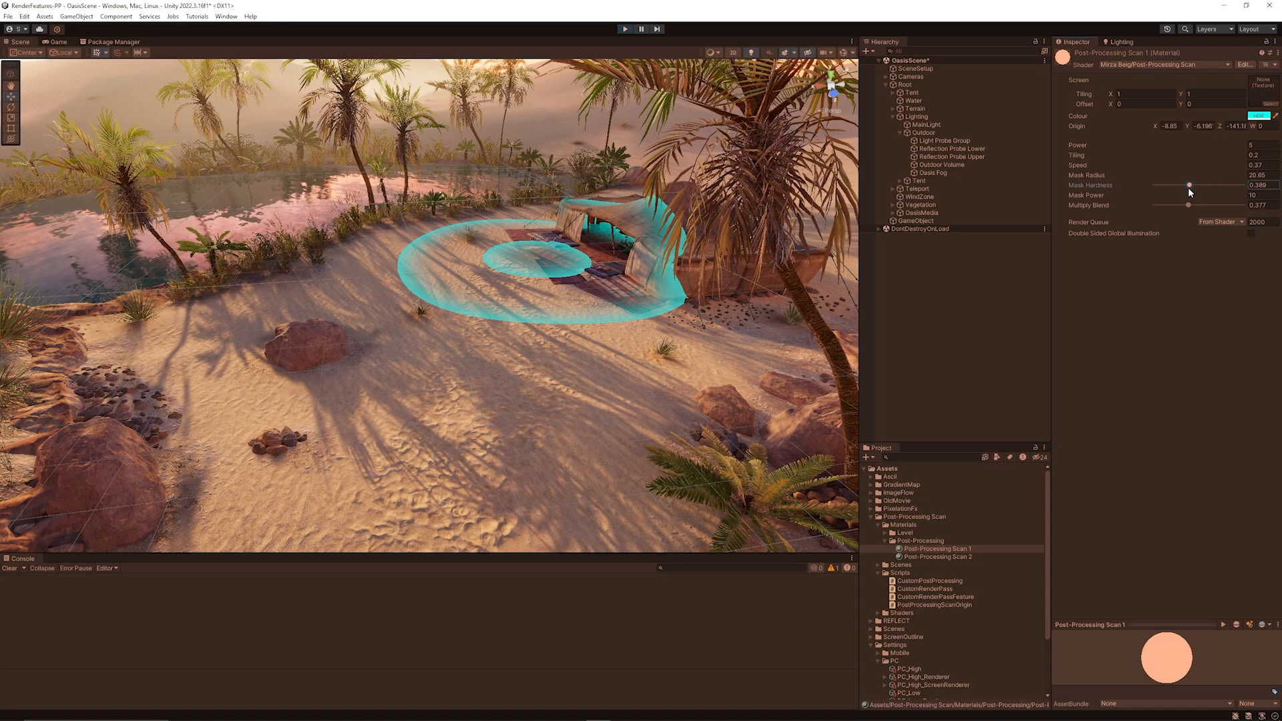
pyautogui.moveTo(1190, 185); pyautogui.dragTo(1155, 185)
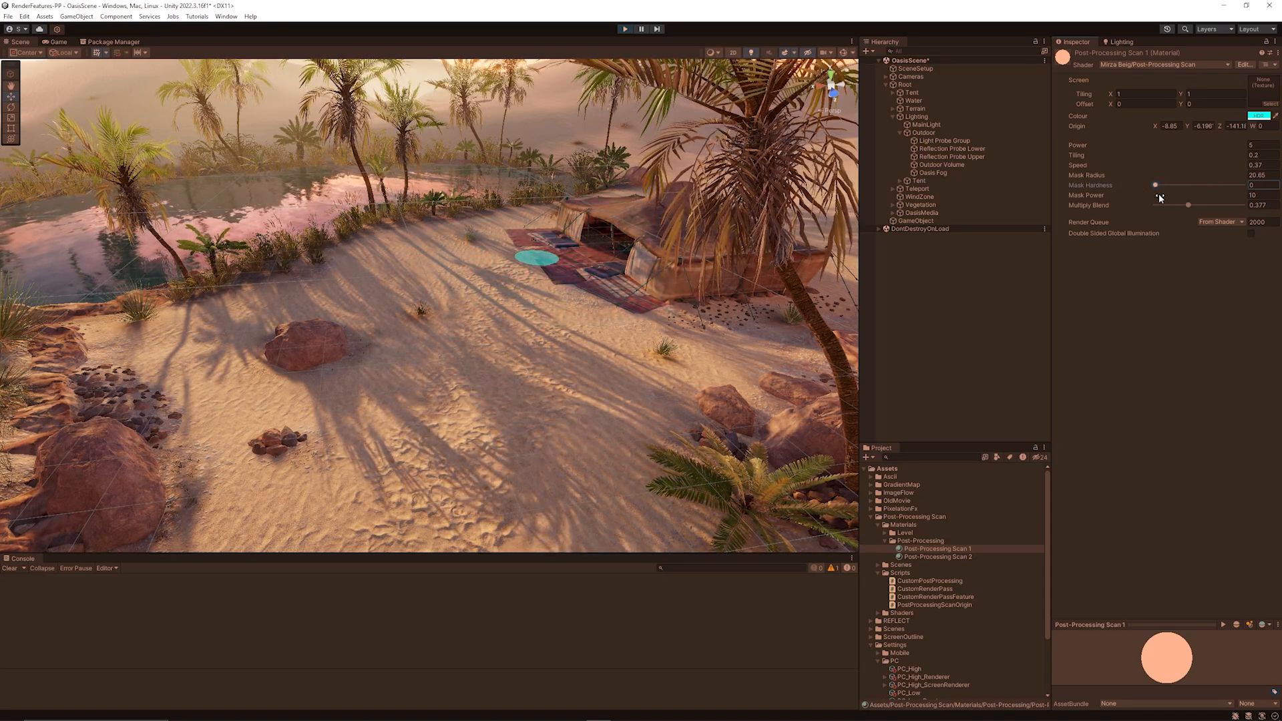
pyautogui.moveTo(1154, 185); pyautogui.dragTo(1237, 185)
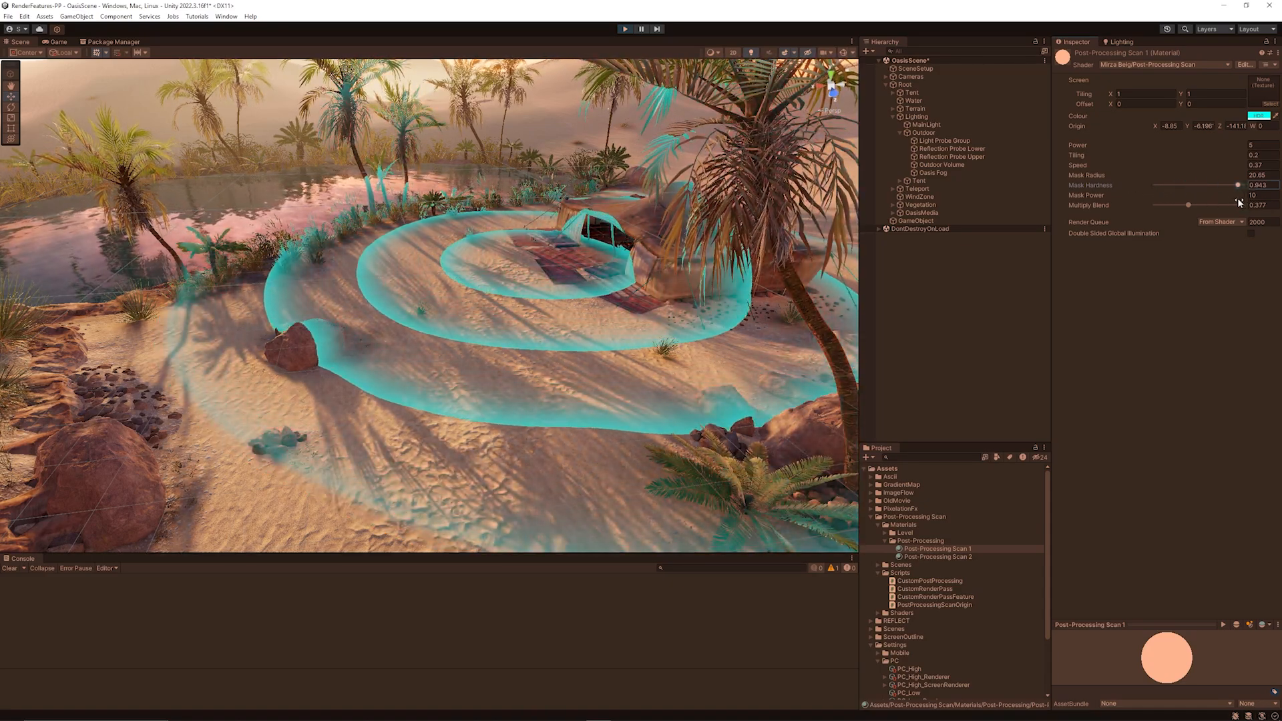
pyautogui.click(55, 41)
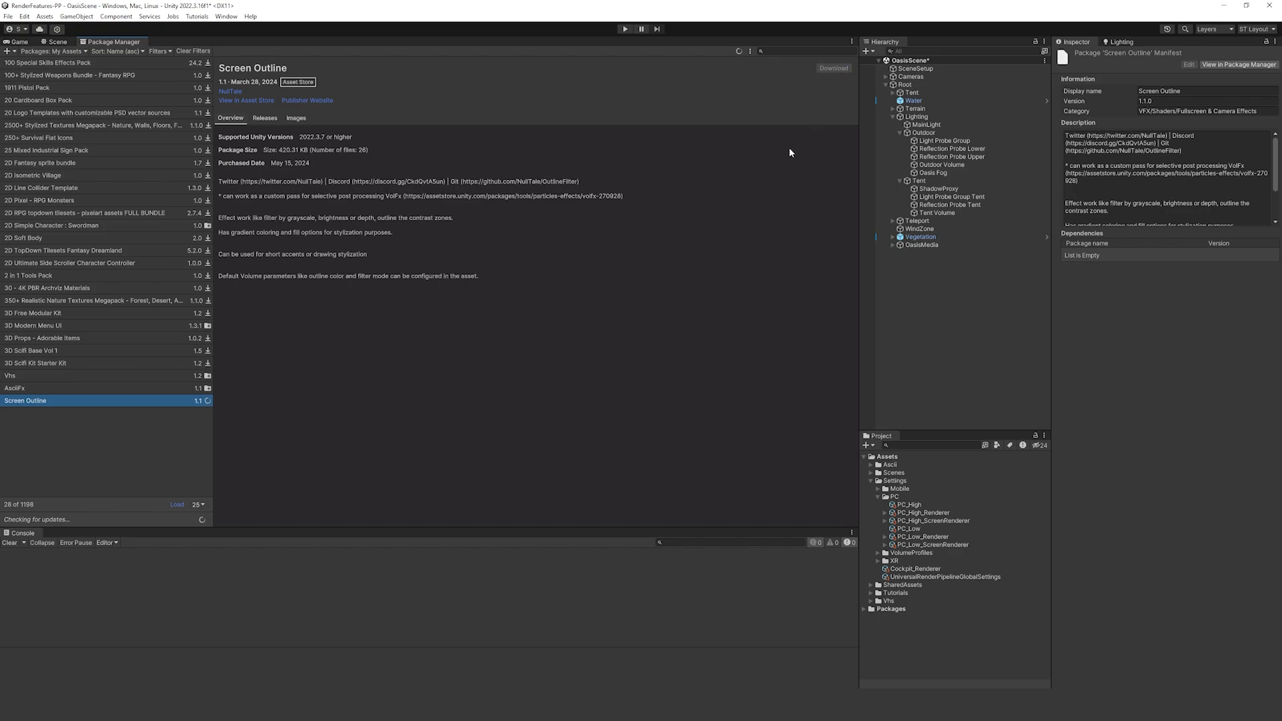
# Step: Add an Outline Filter renderer feature with its default mode to PC_High_Renderer
pyautogui.click(1061, 375)
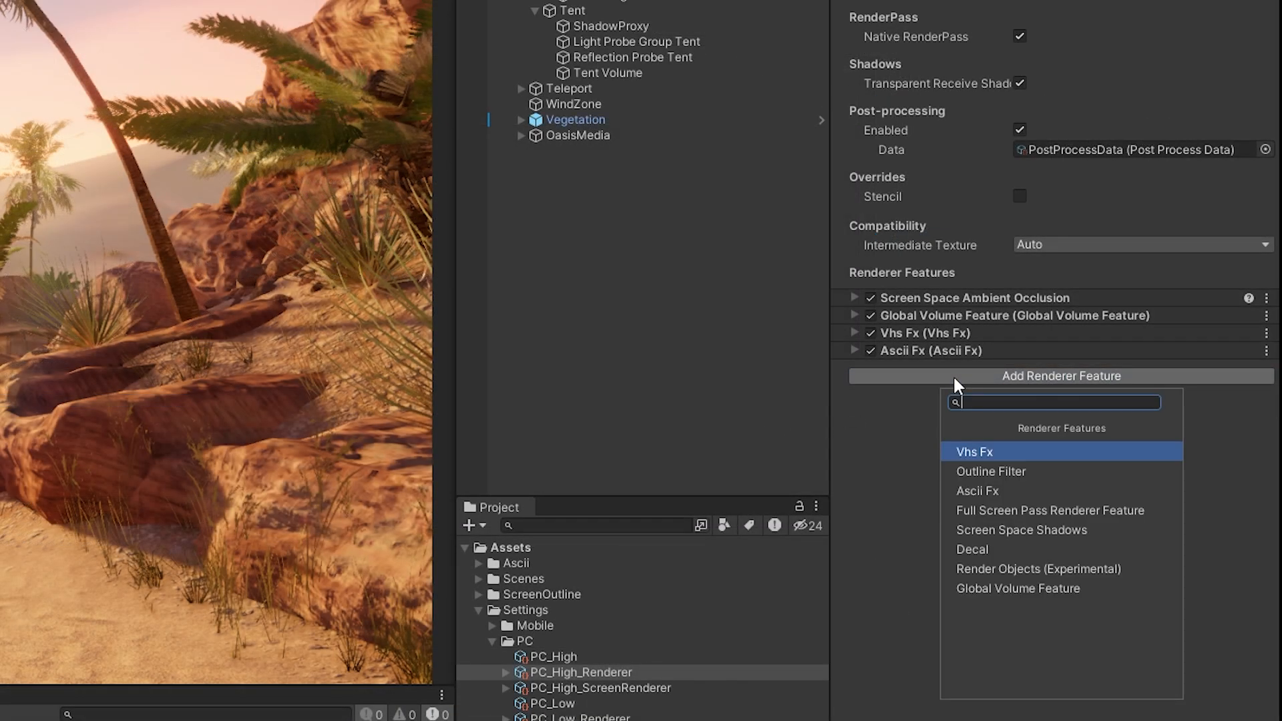
pyautogui.moveTo(1011, 481)
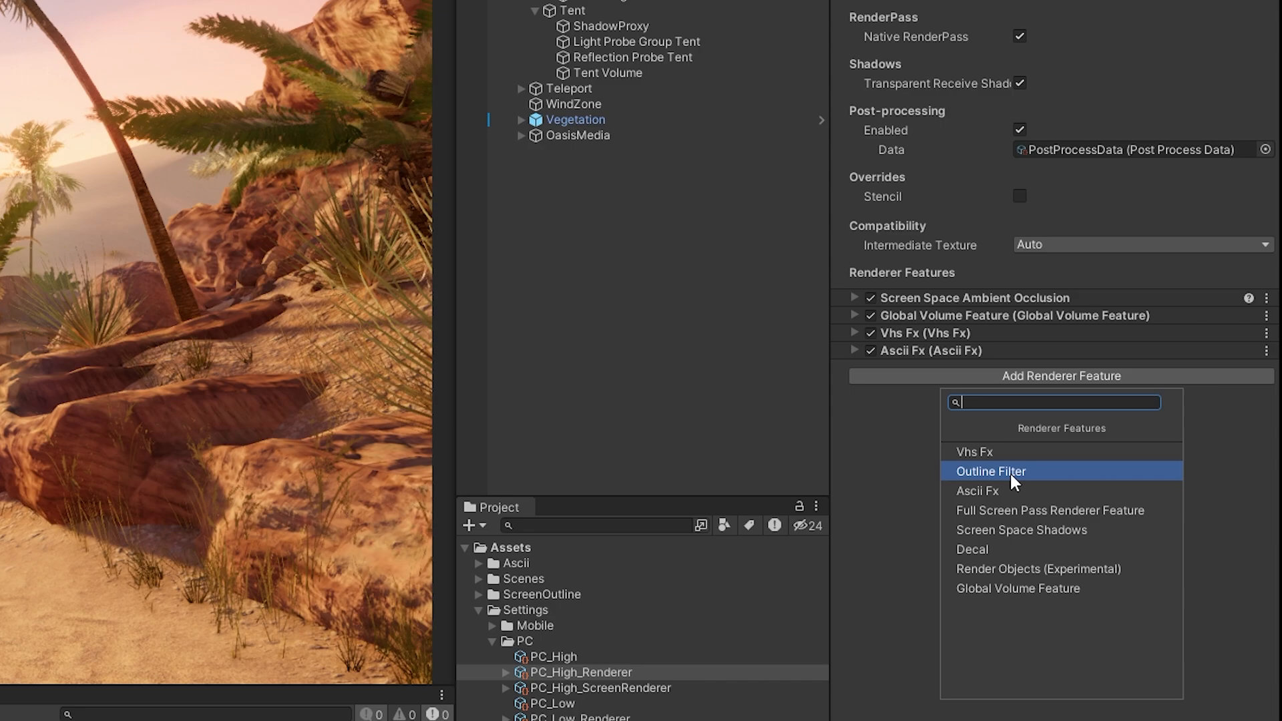
pyautogui.click(990, 471)
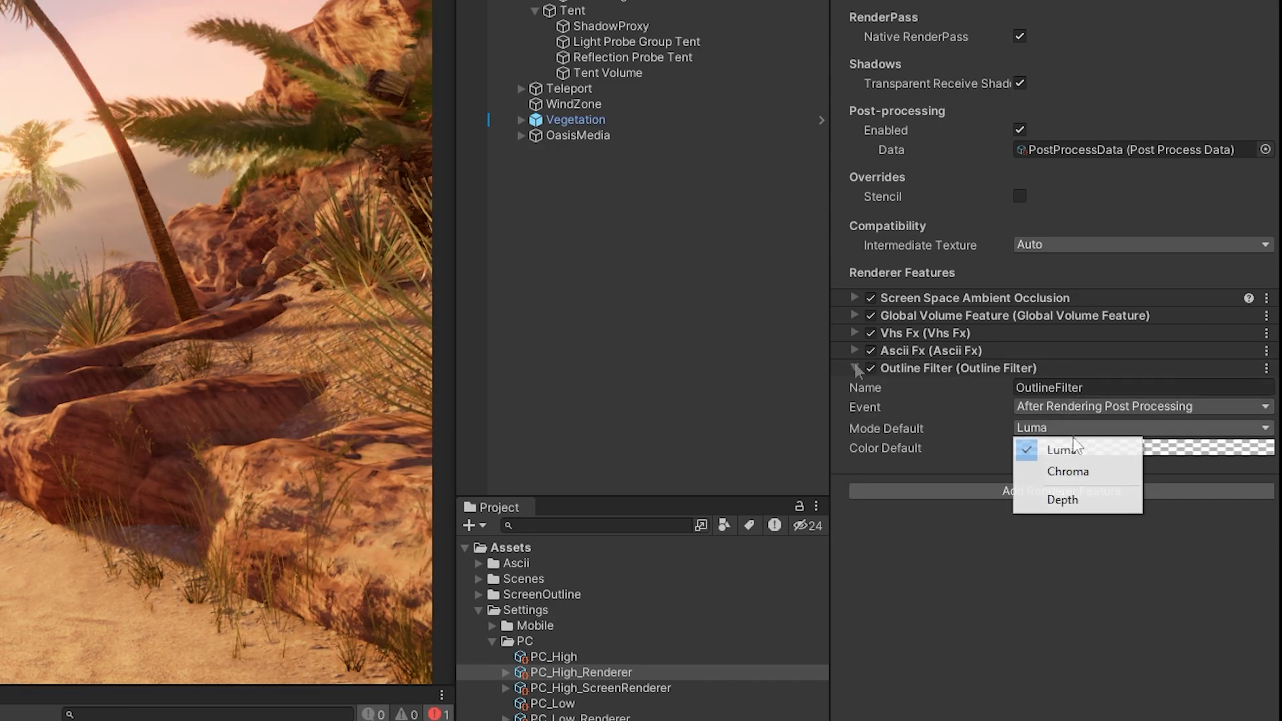
pyautogui.click(1062, 449)
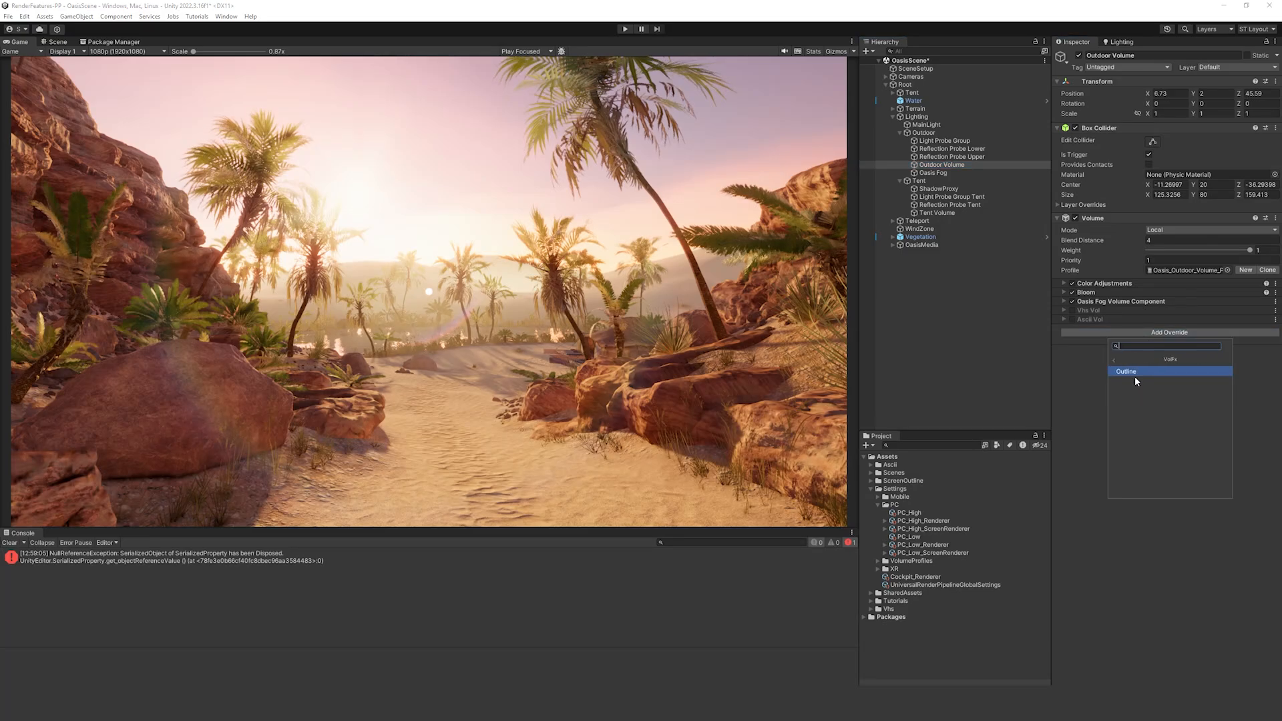
# Step: Add the Outline override, lower its sensitivity, set a red colour and Depth mode
pyautogui.click(1126, 371)
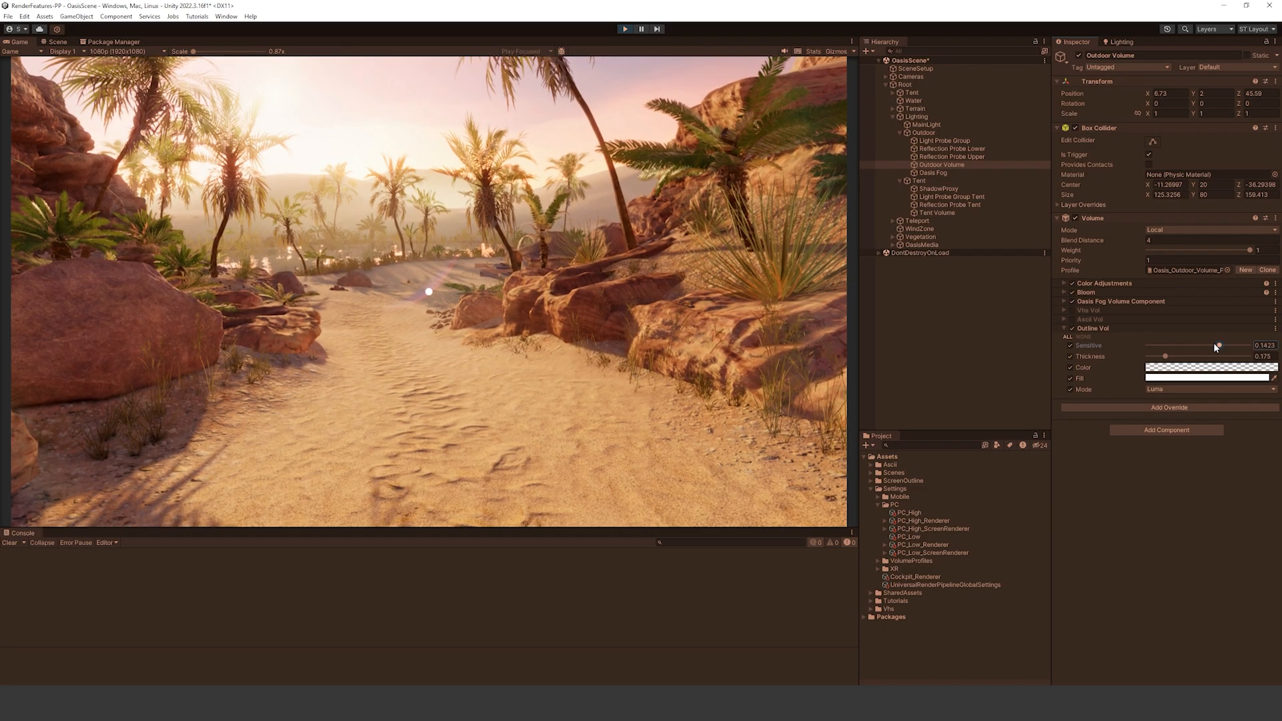
pyautogui.moveTo(1214, 346); pyautogui.dragTo(1190, 345)
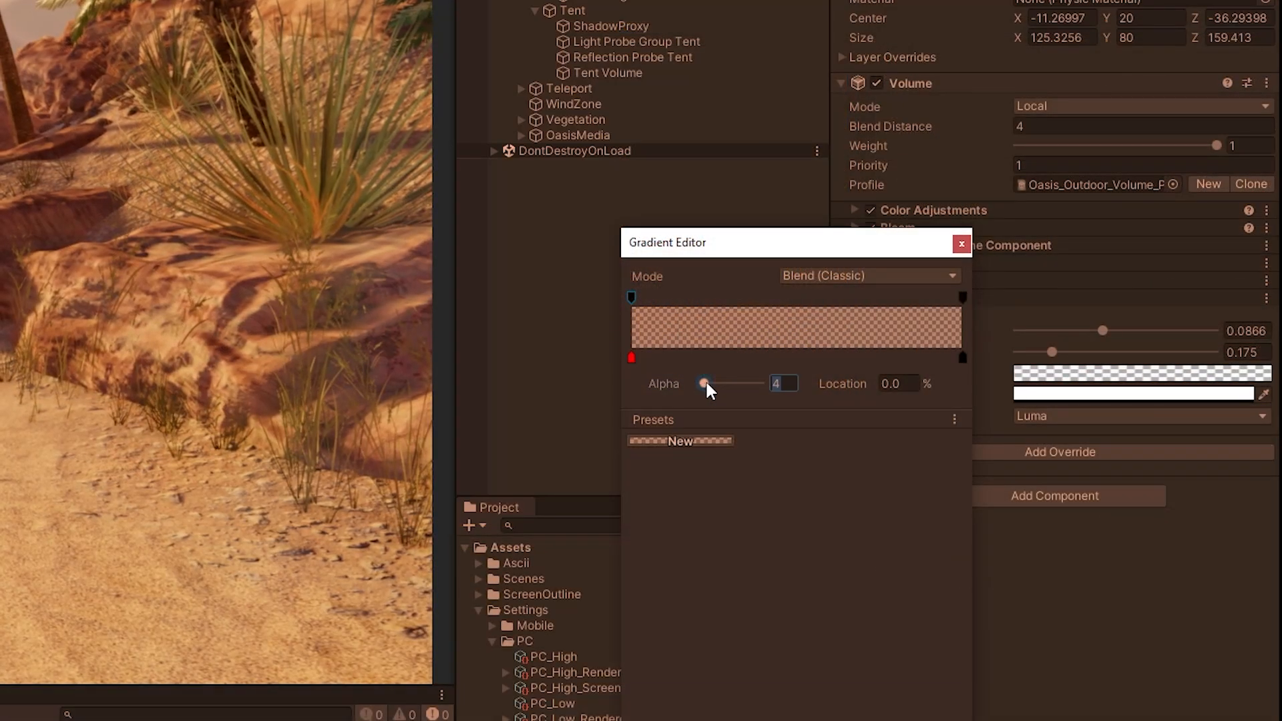
pyautogui.moveTo(705, 384); pyautogui.dragTo(758, 384)
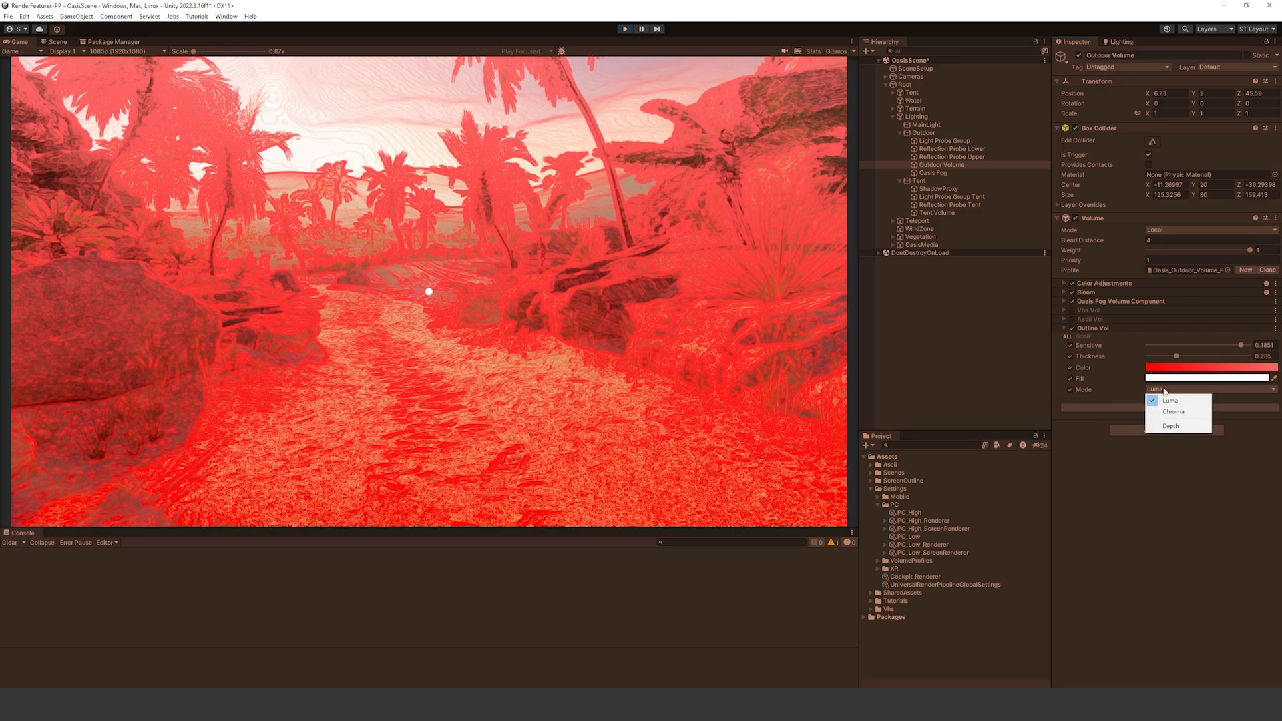
pyautogui.click(1170, 426)
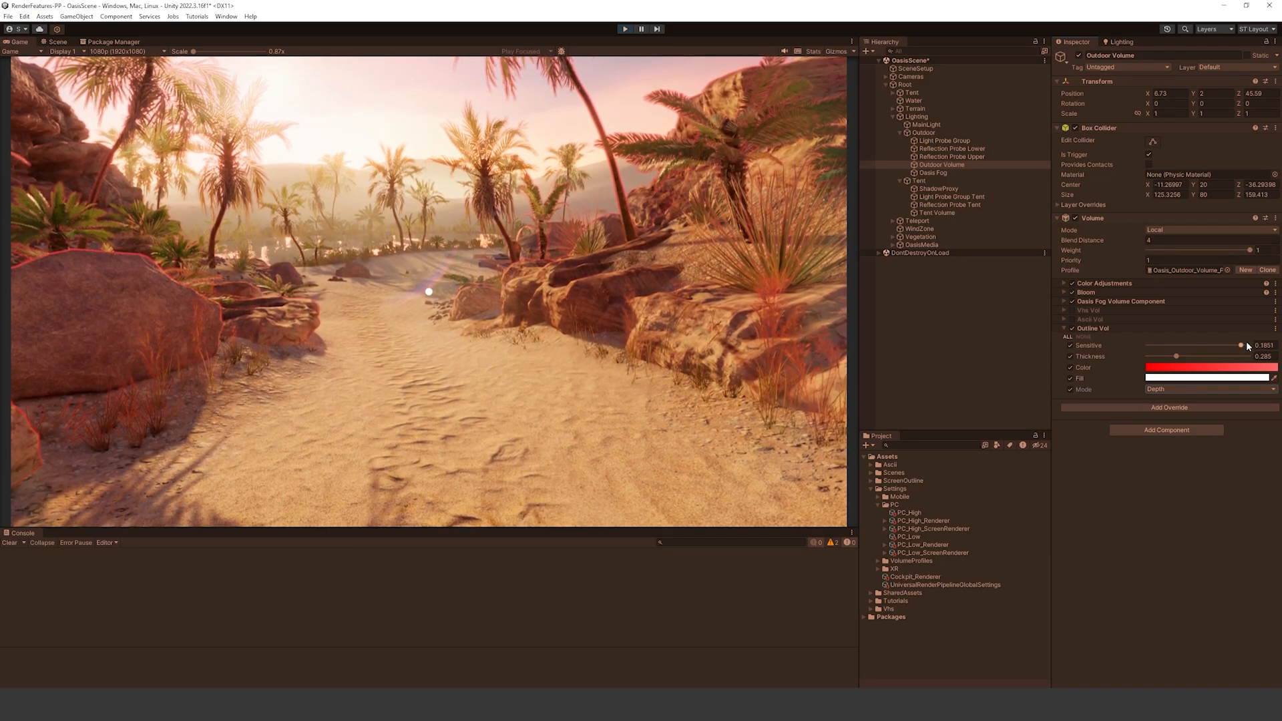
# Step: Set the outline sensitivity to 0.2 and adjust the outline thickness
pyautogui.moveTo(1241, 345); pyautogui.dragTo(1198, 344)
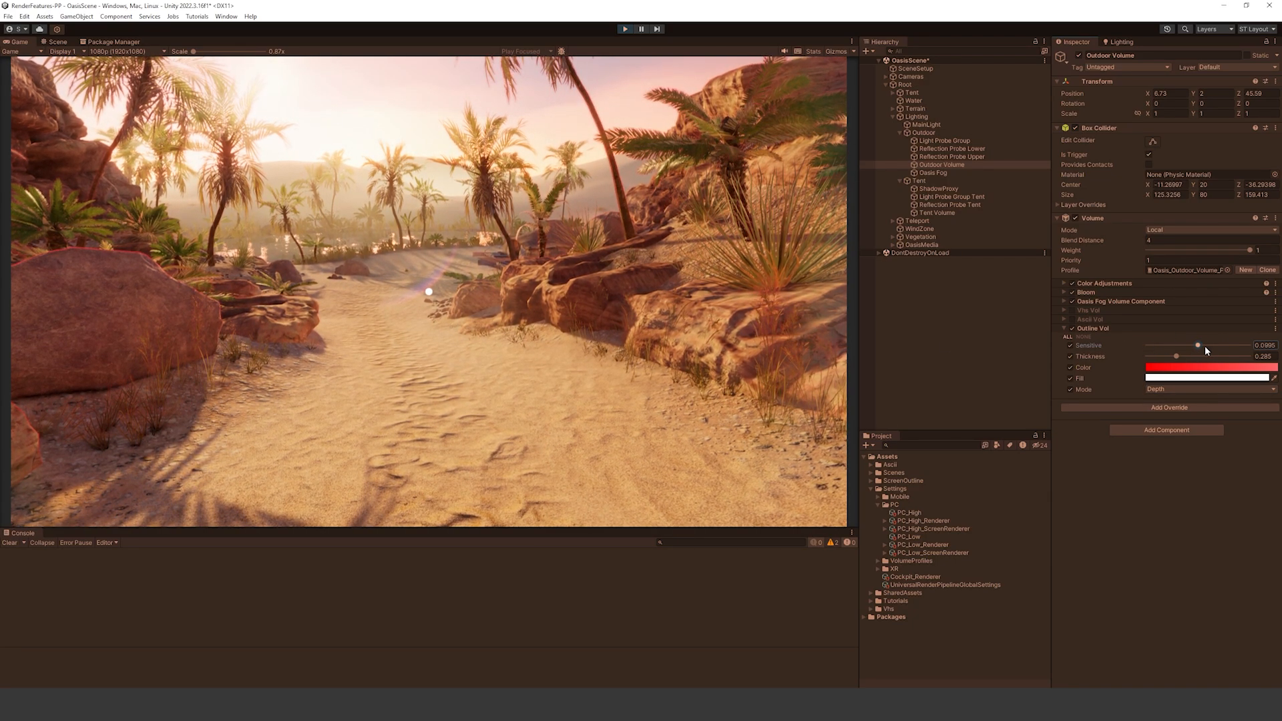
pyautogui.moveTo(1198, 345); pyautogui.dragTo(1248, 345)
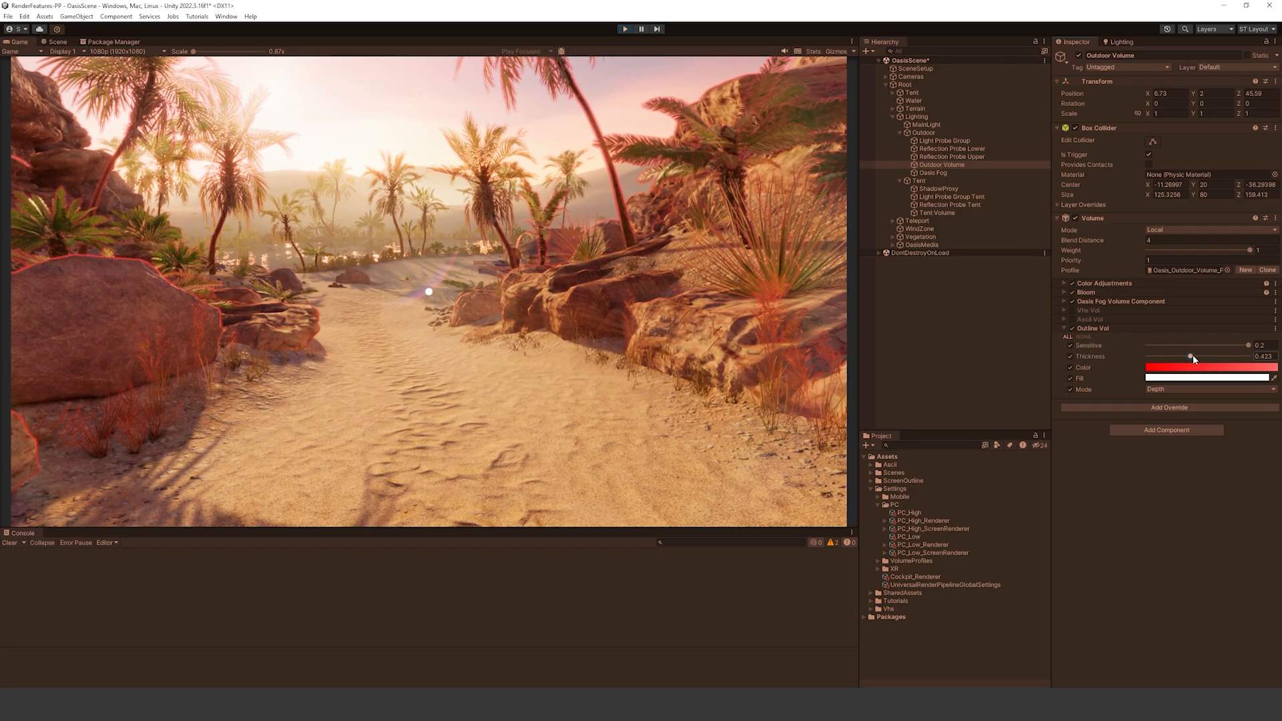
pyautogui.moveTo(1190, 357); pyautogui.dragTo(1246, 358)
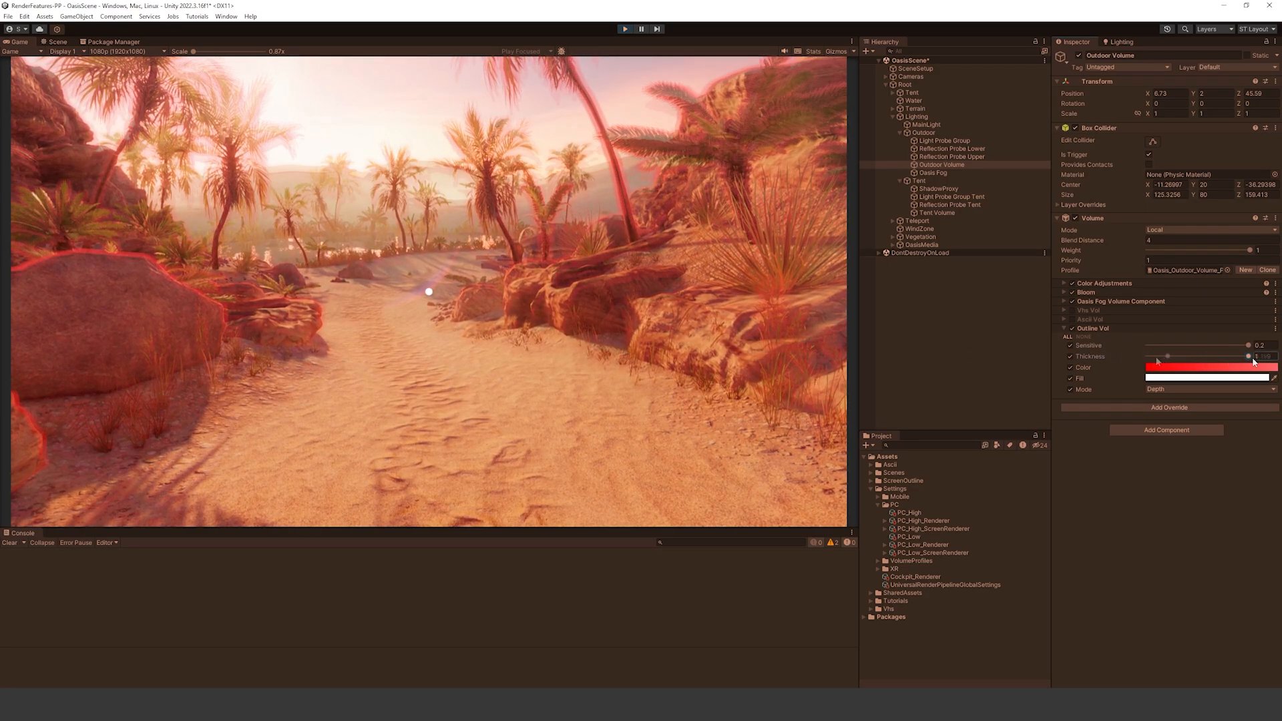
pyautogui.moveTo(1246, 357); pyautogui.dragTo(1151, 356)
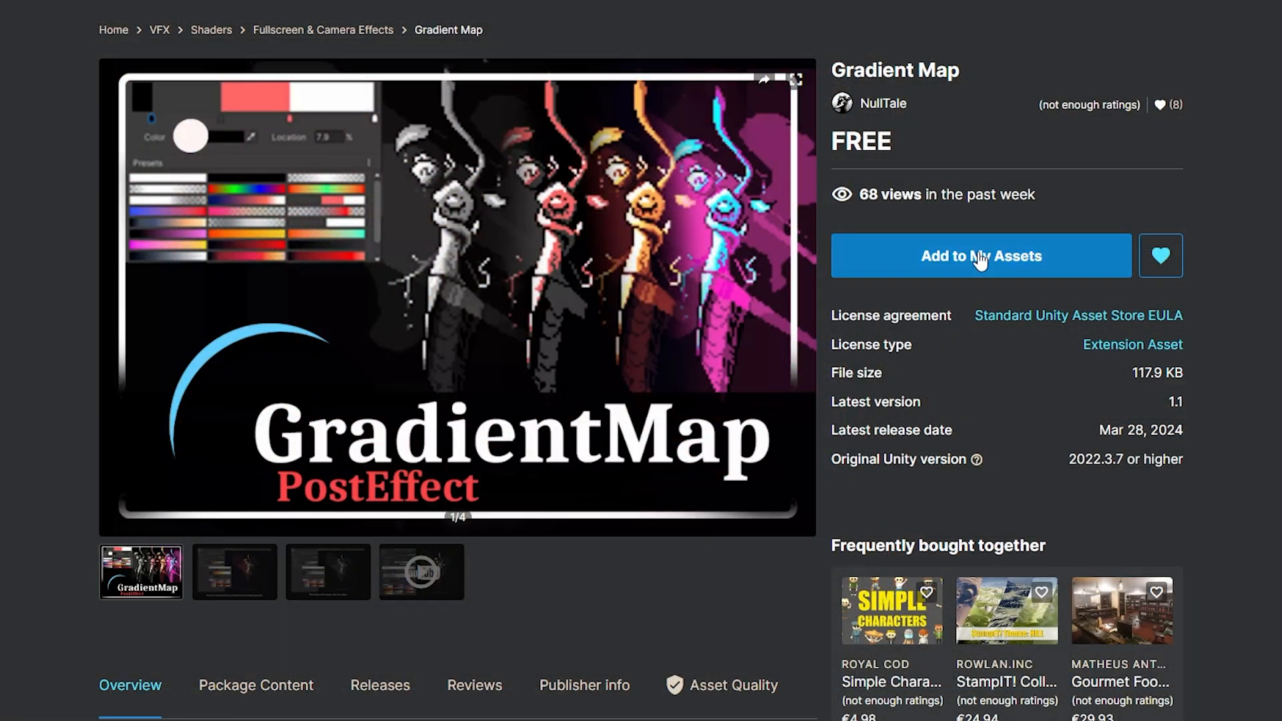
# Step: Claim the free Gradient Map asset and add it as a renderer feature and volume override
pyautogui.click(980, 255)
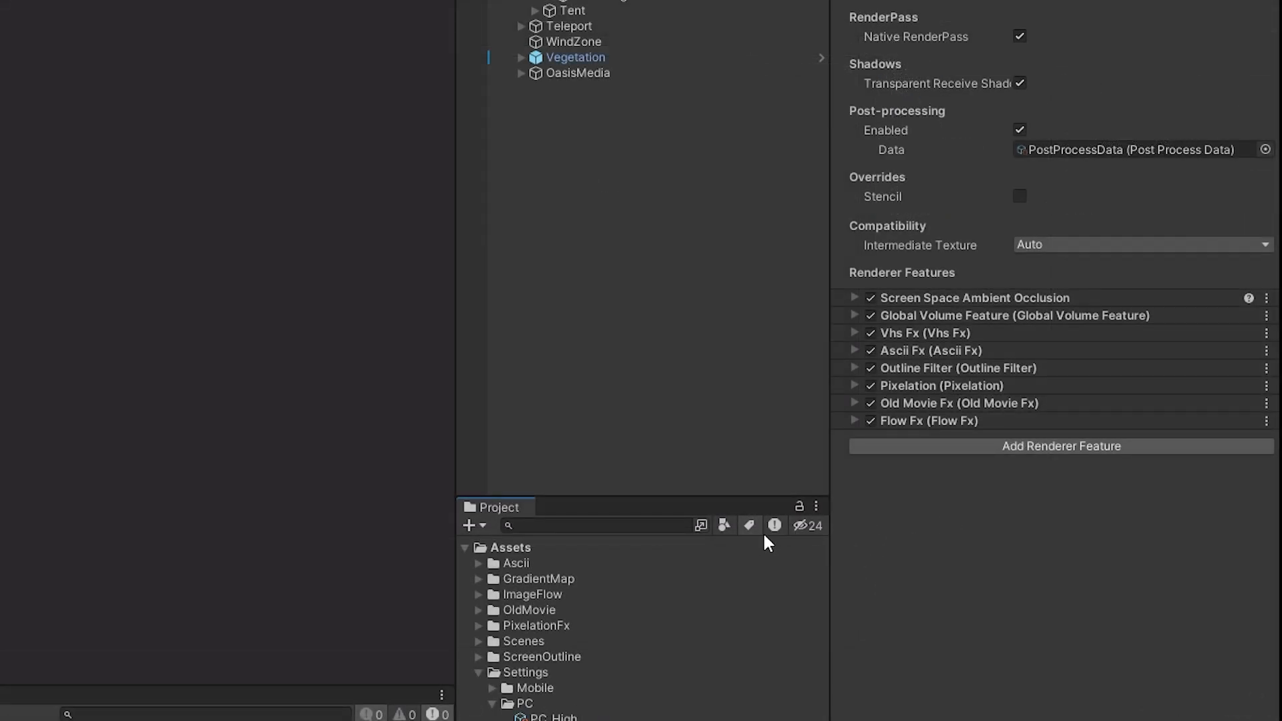
pyautogui.click(1059, 446)
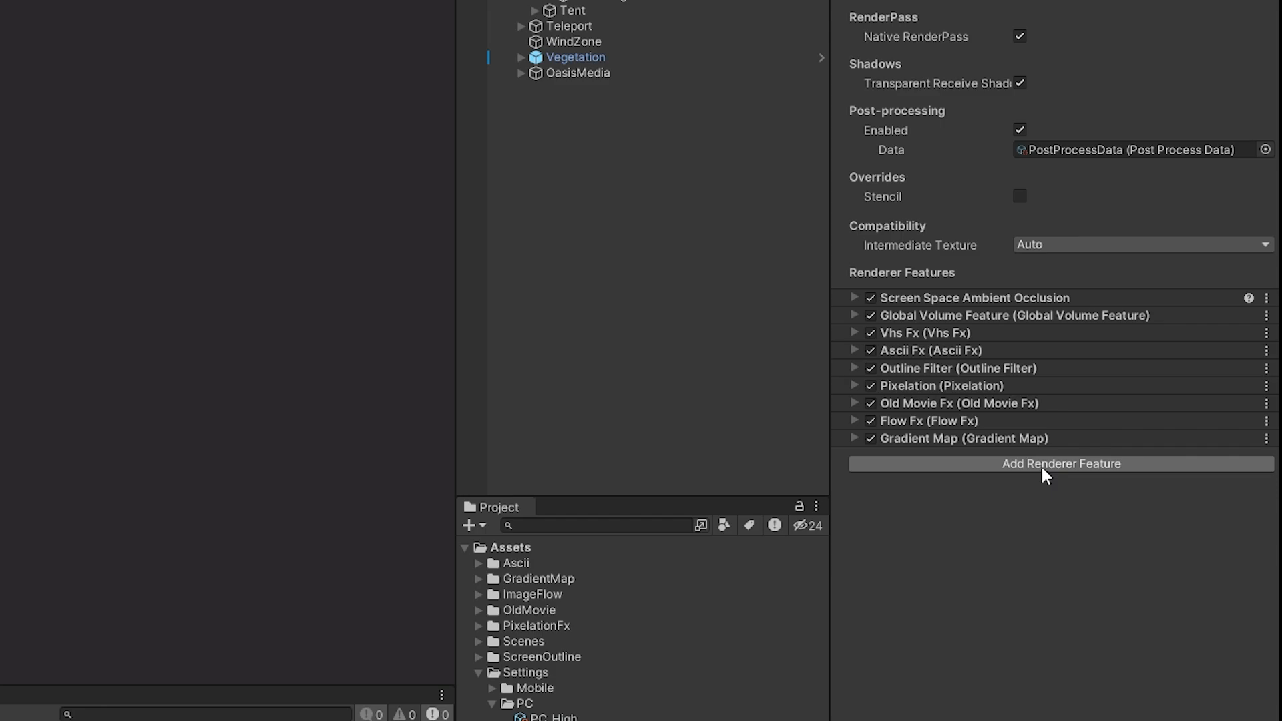
pyautogui.click(852, 438)
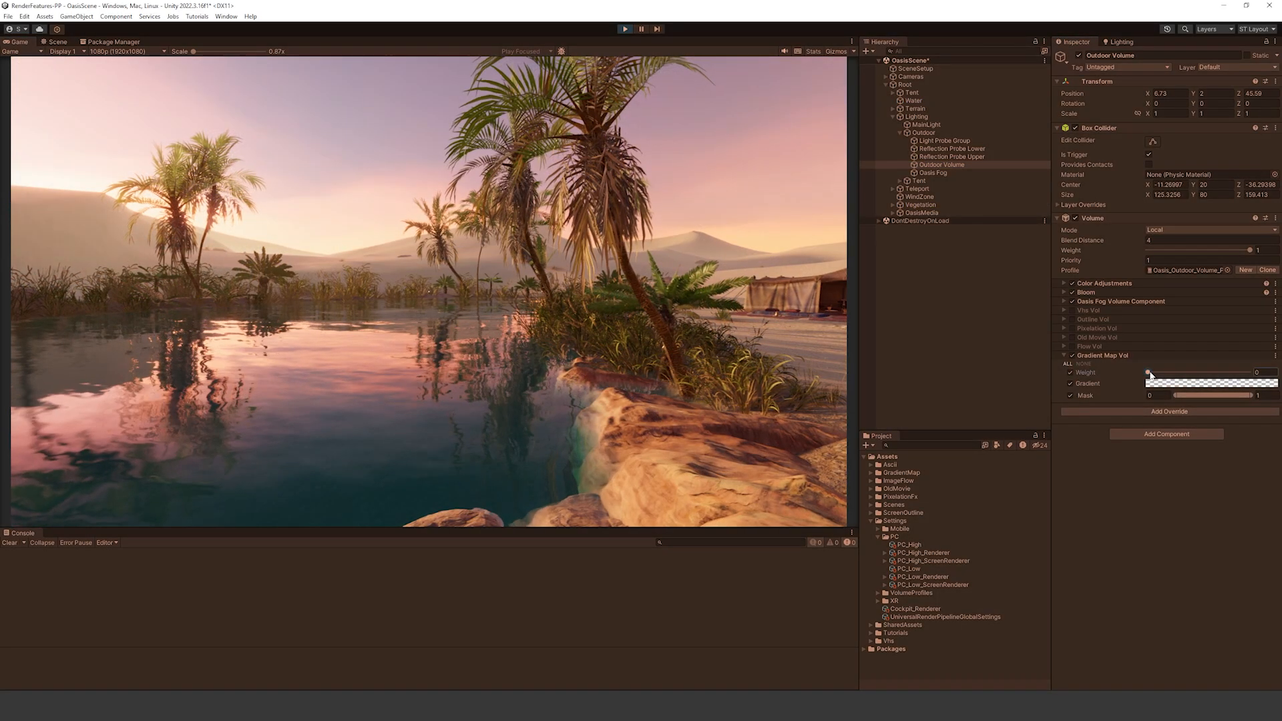
# Step: Set the Gradient Map weight to 1 with a red-to-cyan gradient
pyautogui.moveTo(1148, 372); pyautogui.dragTo(1166, 372)
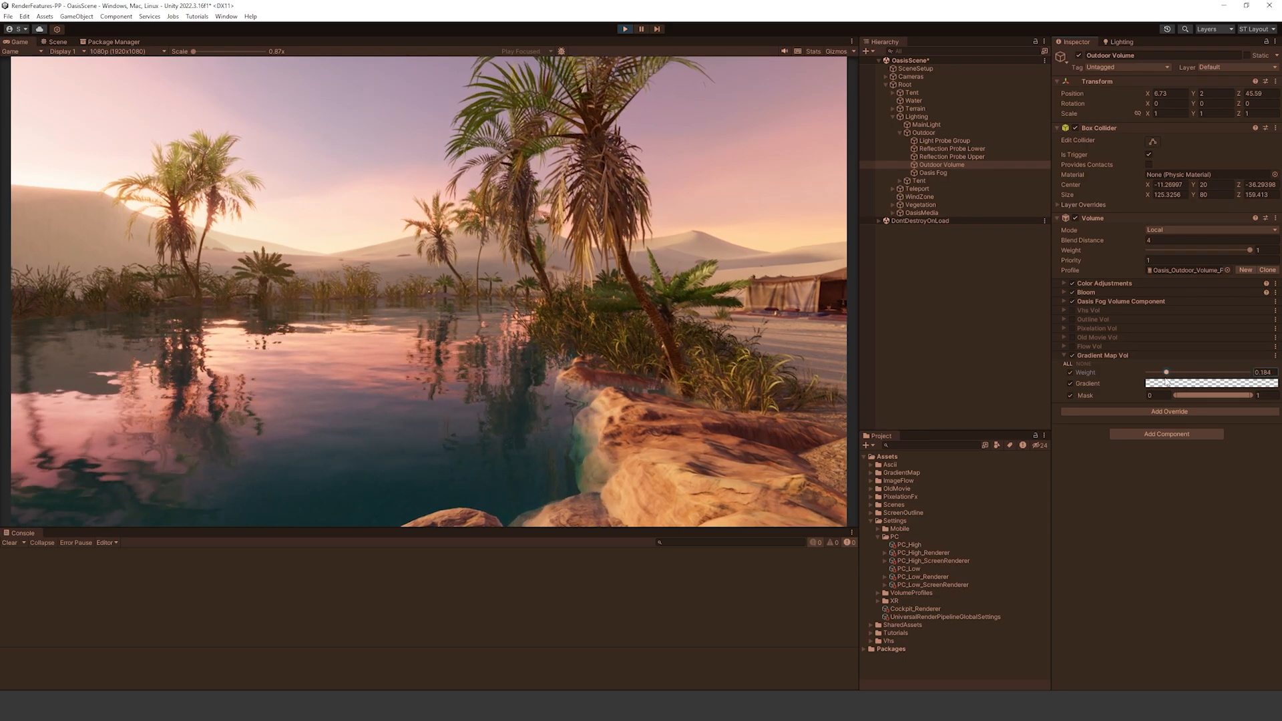
pyautogui.click(1212, 382)
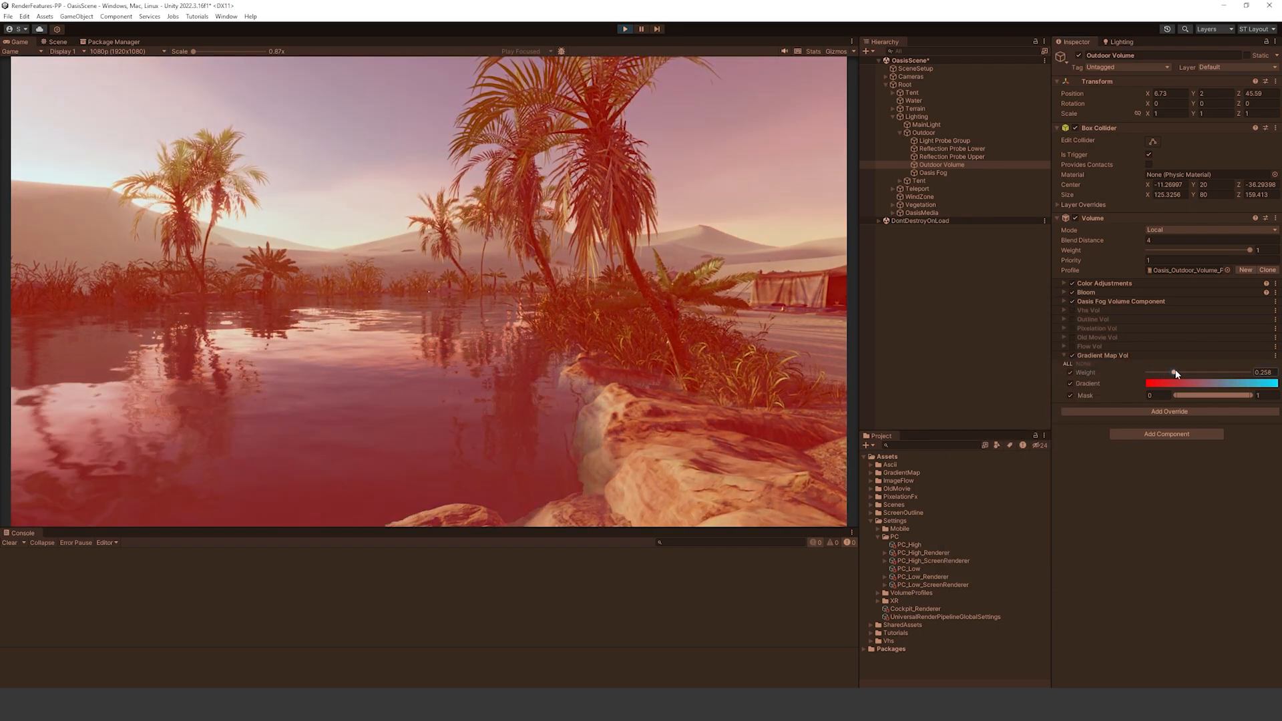
pyautogui.moveTo(1176, 371); pyautogui.dragTo(1246, 372)
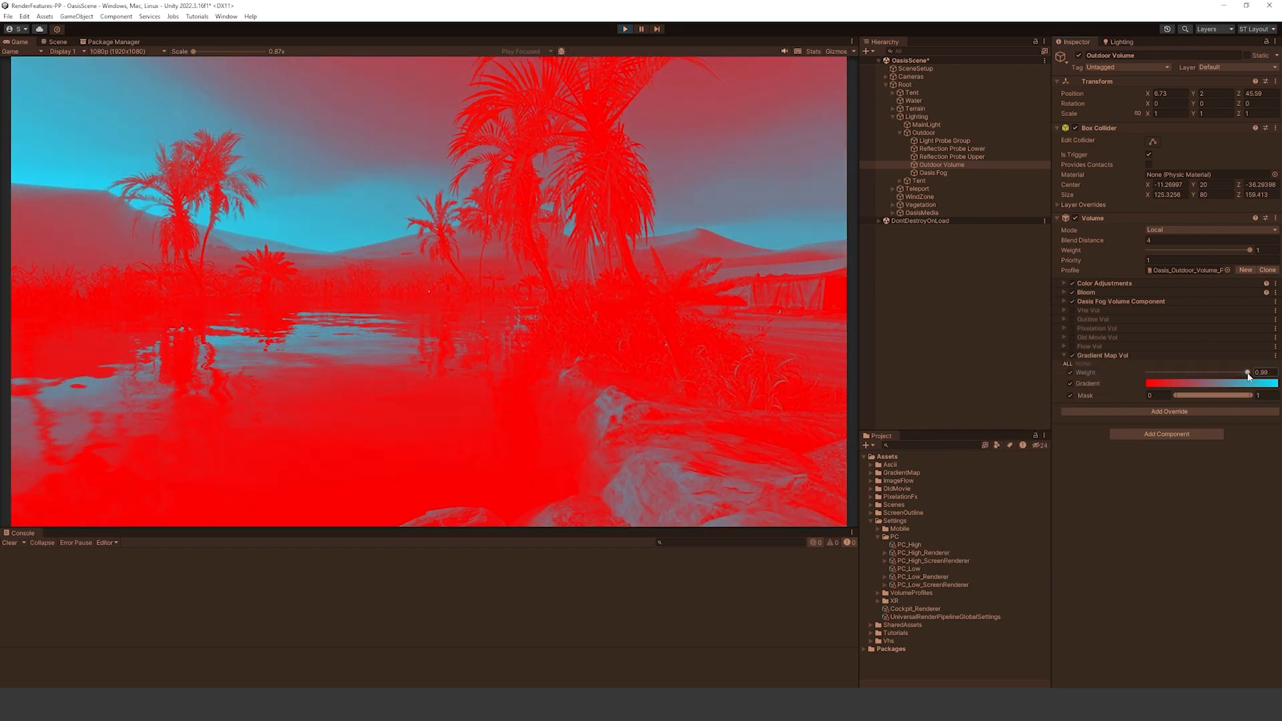
pyautogui.moveTo(1245, 372); pyautogui.dragTo(1251, 371)
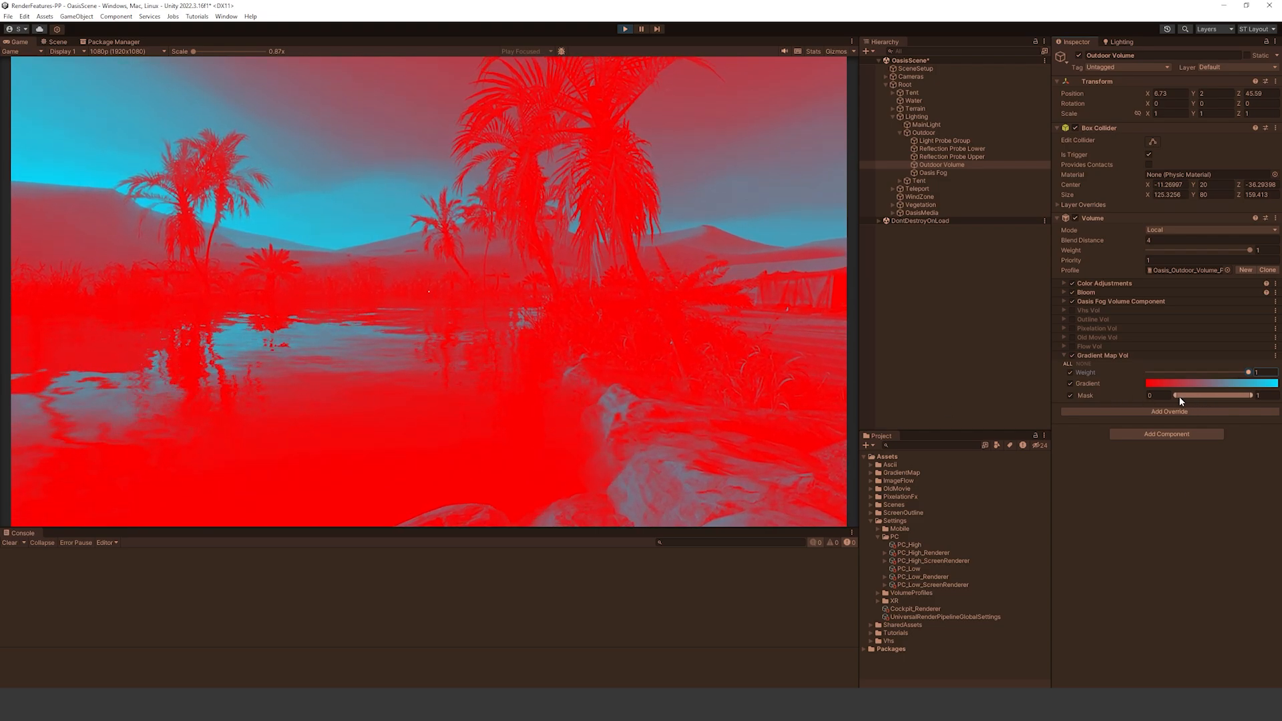
# Step: Adjust the lower limit of the gradient map's mask range
pyautogui.moveTo(1168, 394); pyautogui.dragTo(1205, 394)
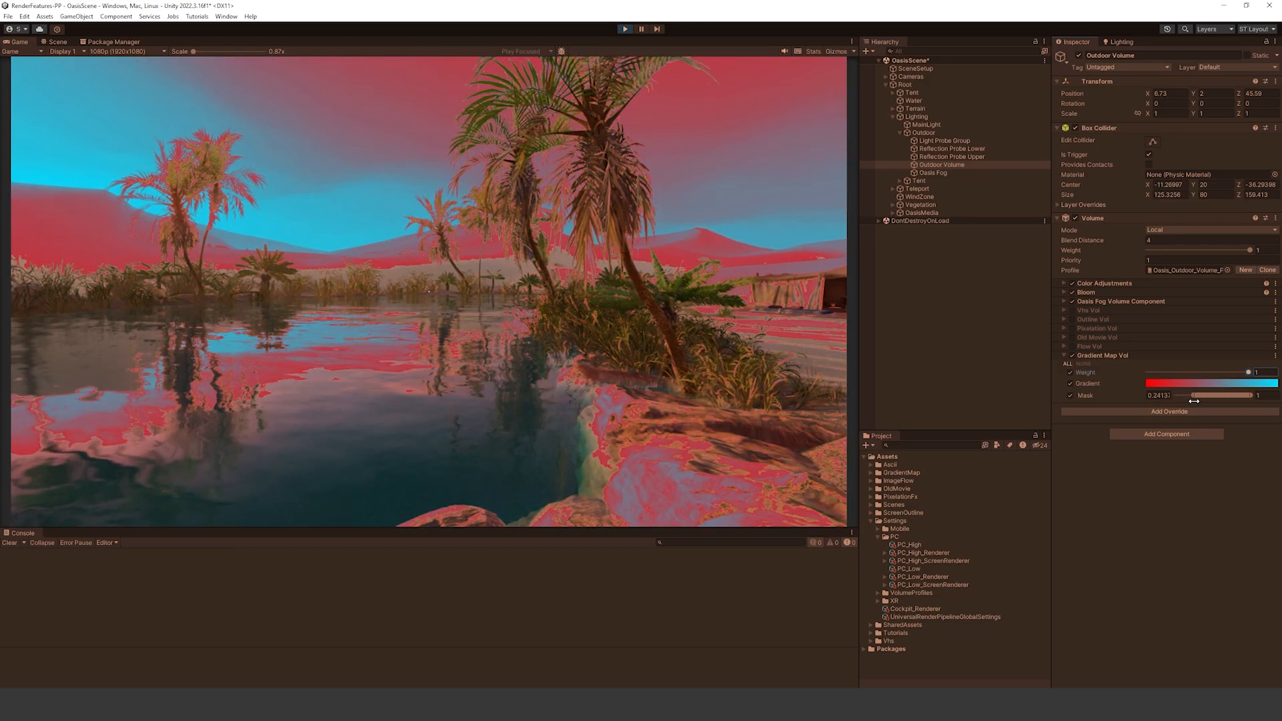
pyautogui.moveTo(1193, 394); pyautogui.dragTo(1183, 395)
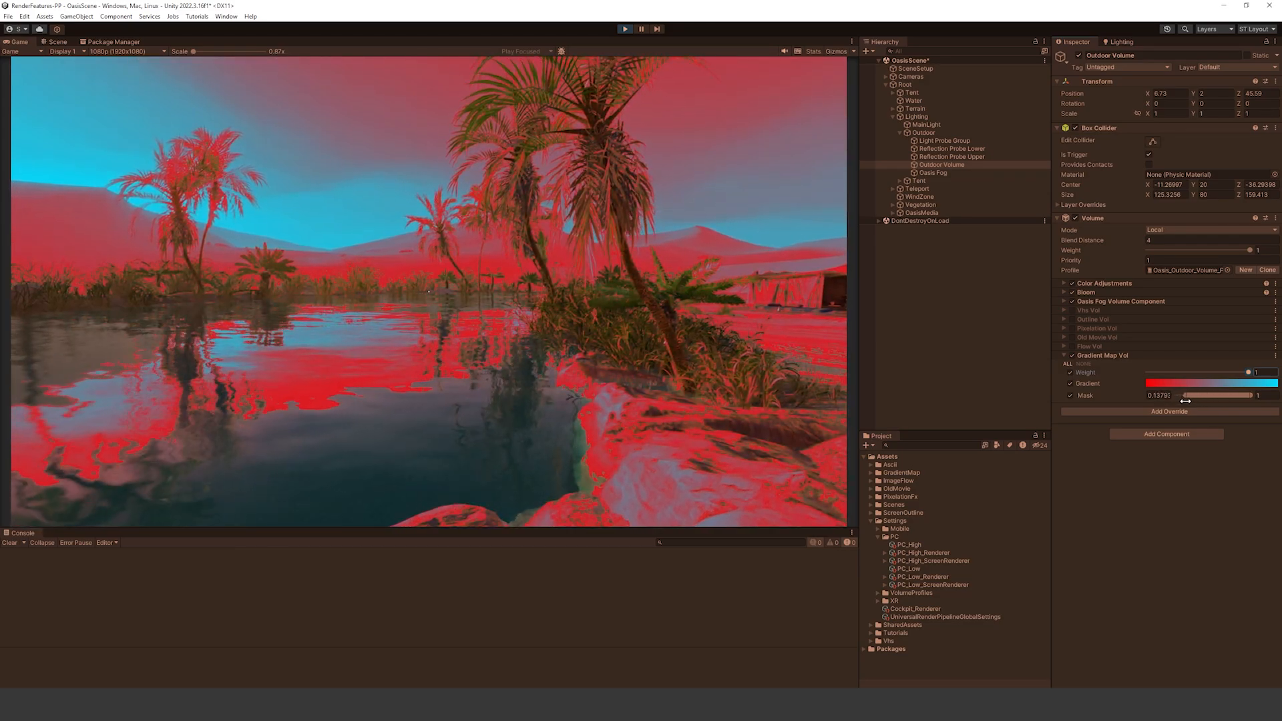
pyautogui.moveTo(1217, 394); pyautogui.dragTo(1235, 394)
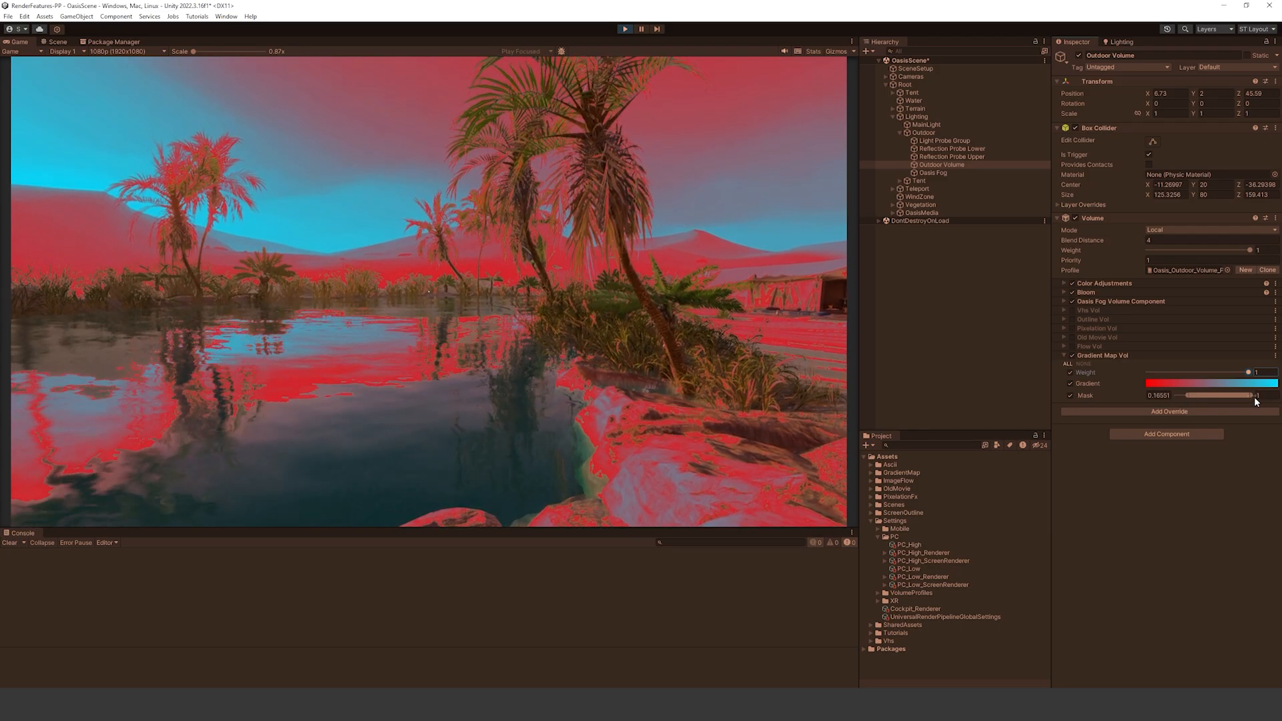